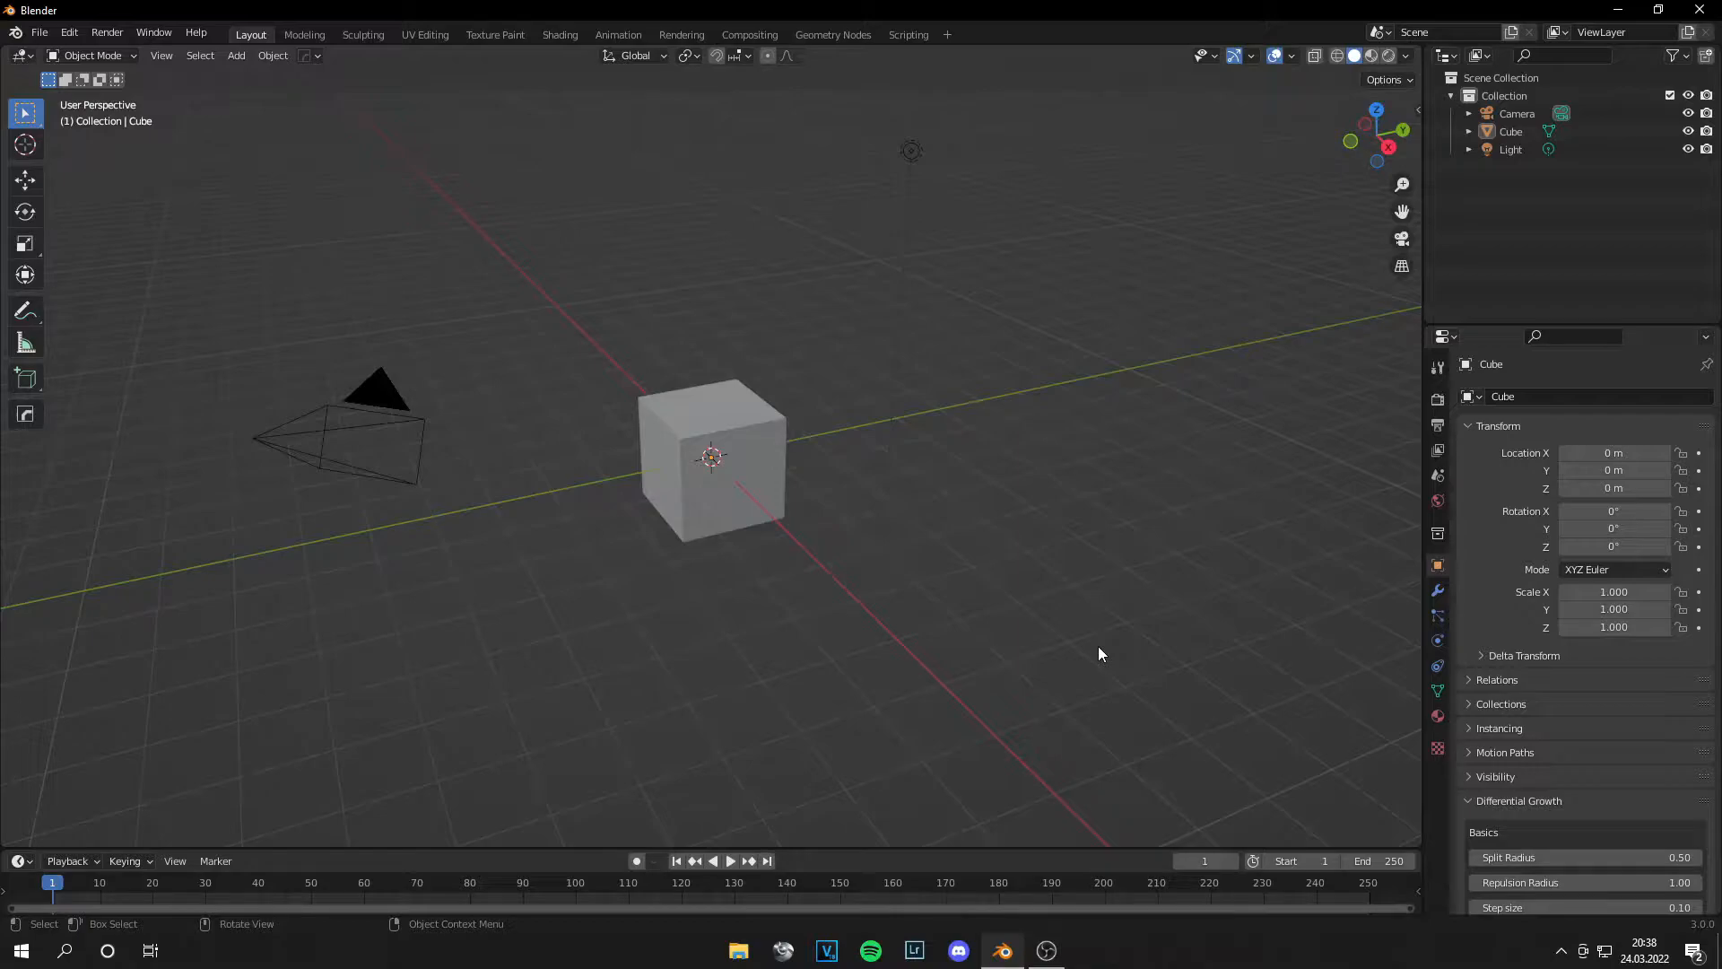
Step: Search the preferences for the Differential Growth add-on, then close the preferences
{"action": "left_click", "coordinate": [68, 32]}
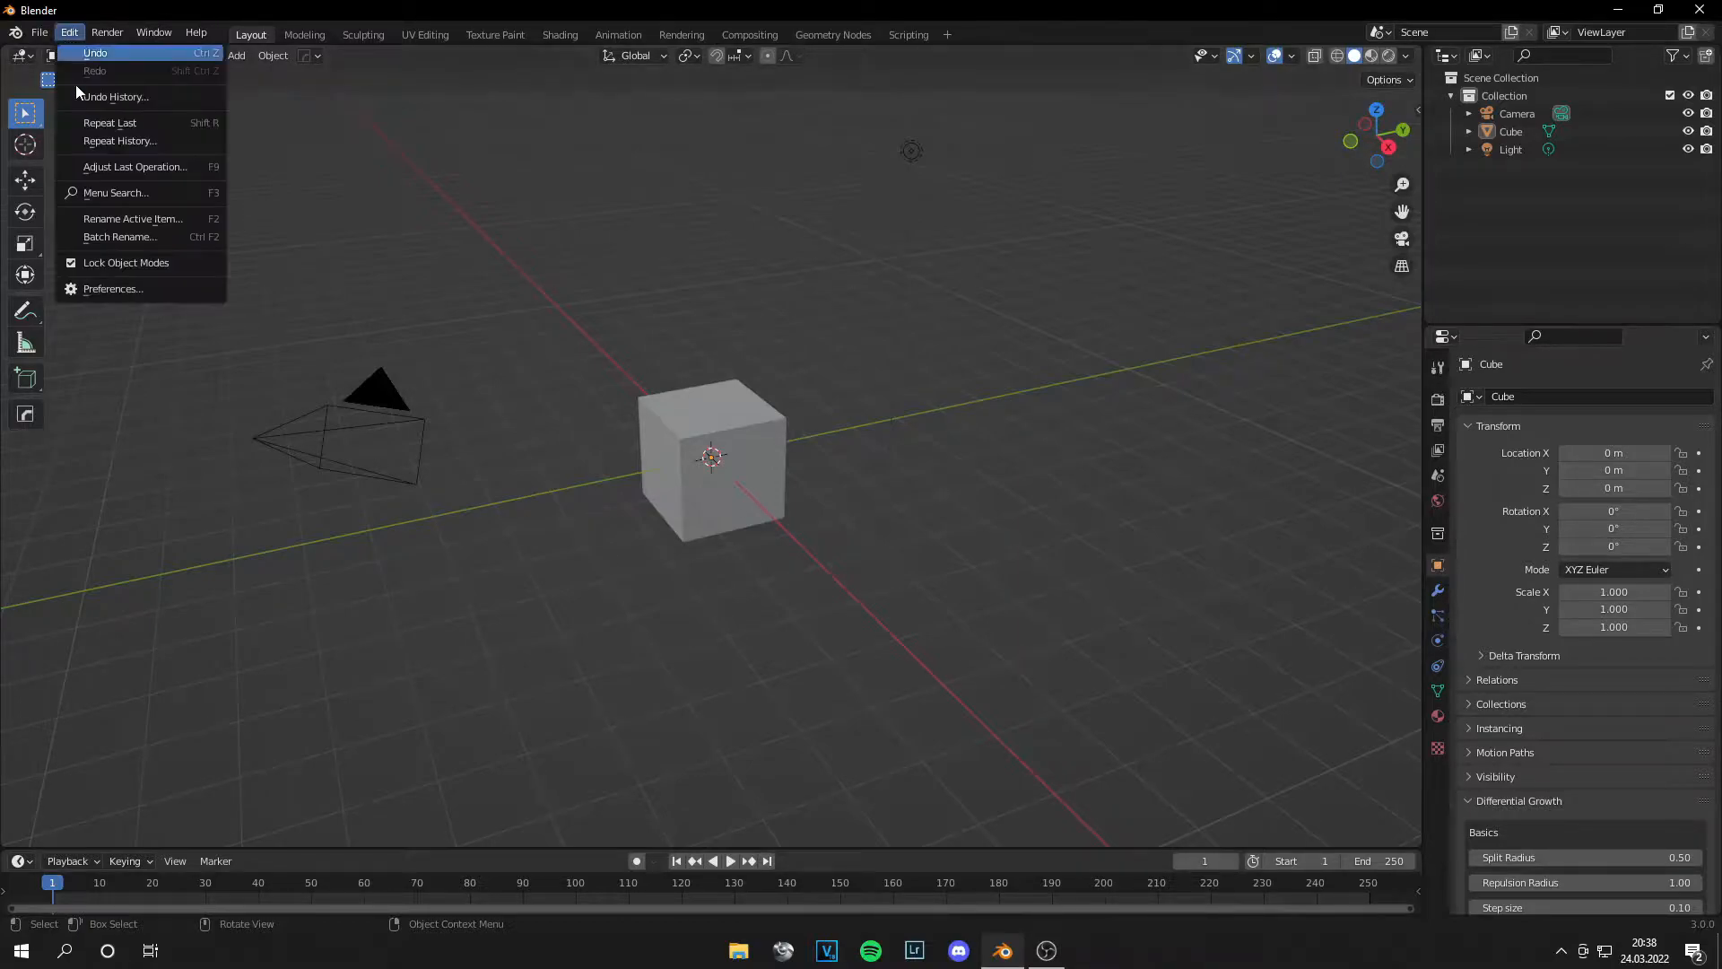
{"action": "left_click", "coordinate": [112, 288]}
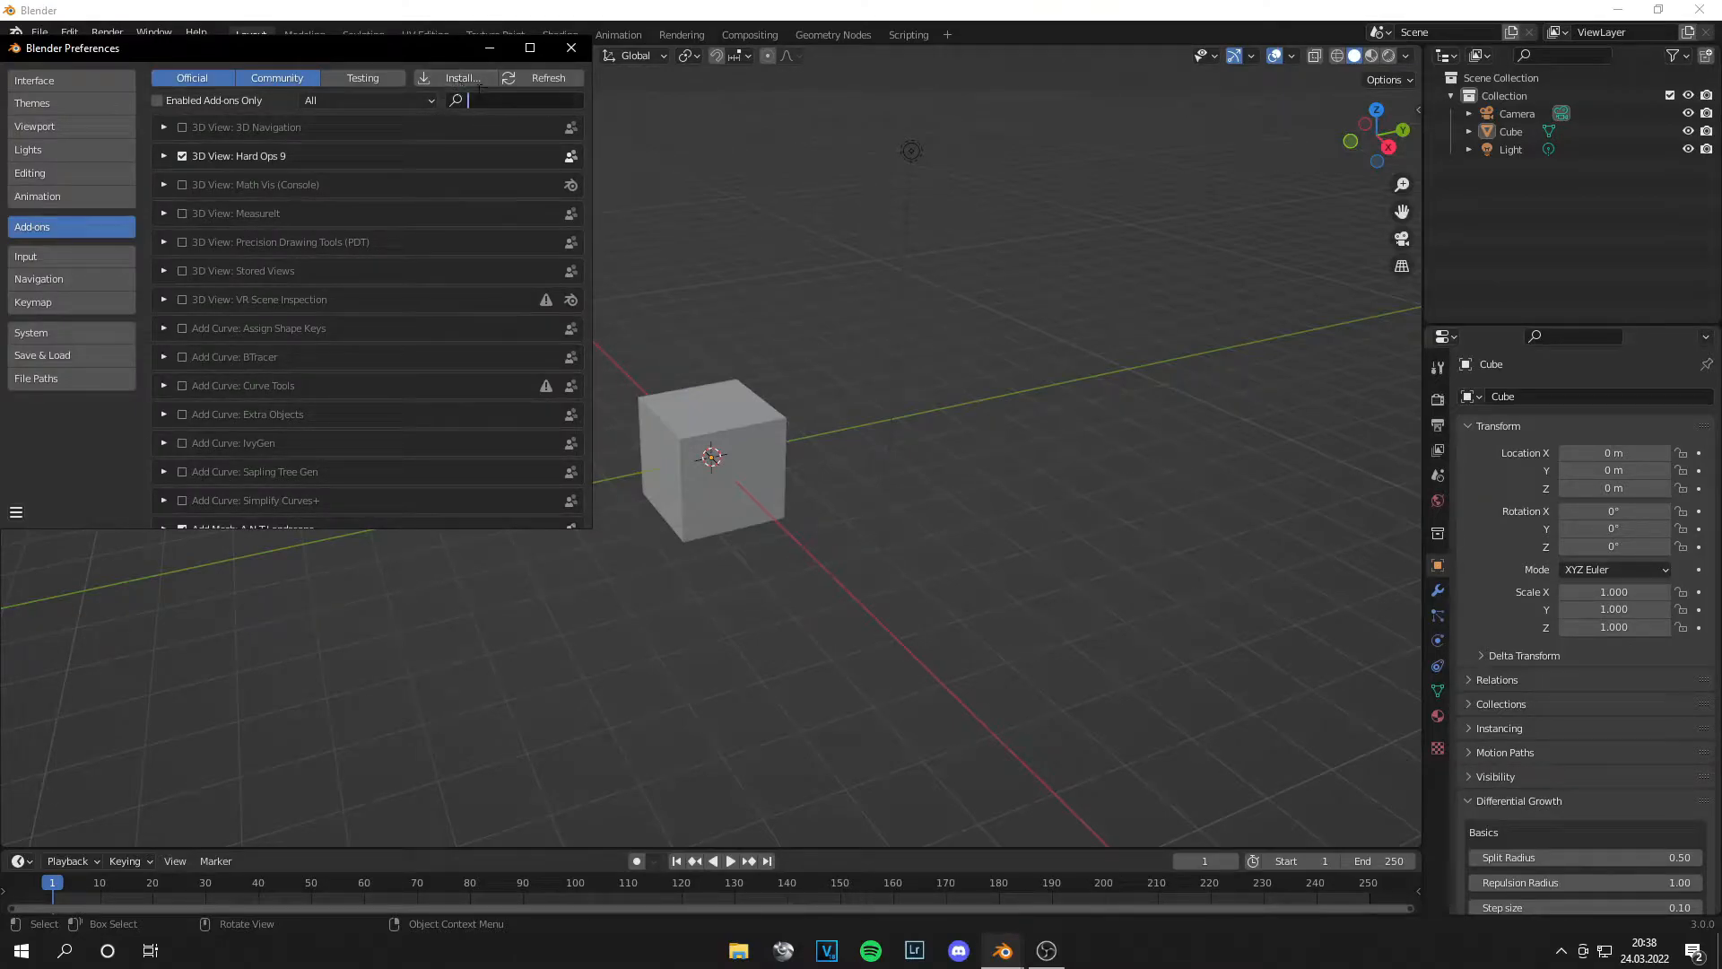
{"action": "type", "text": "diffe"}
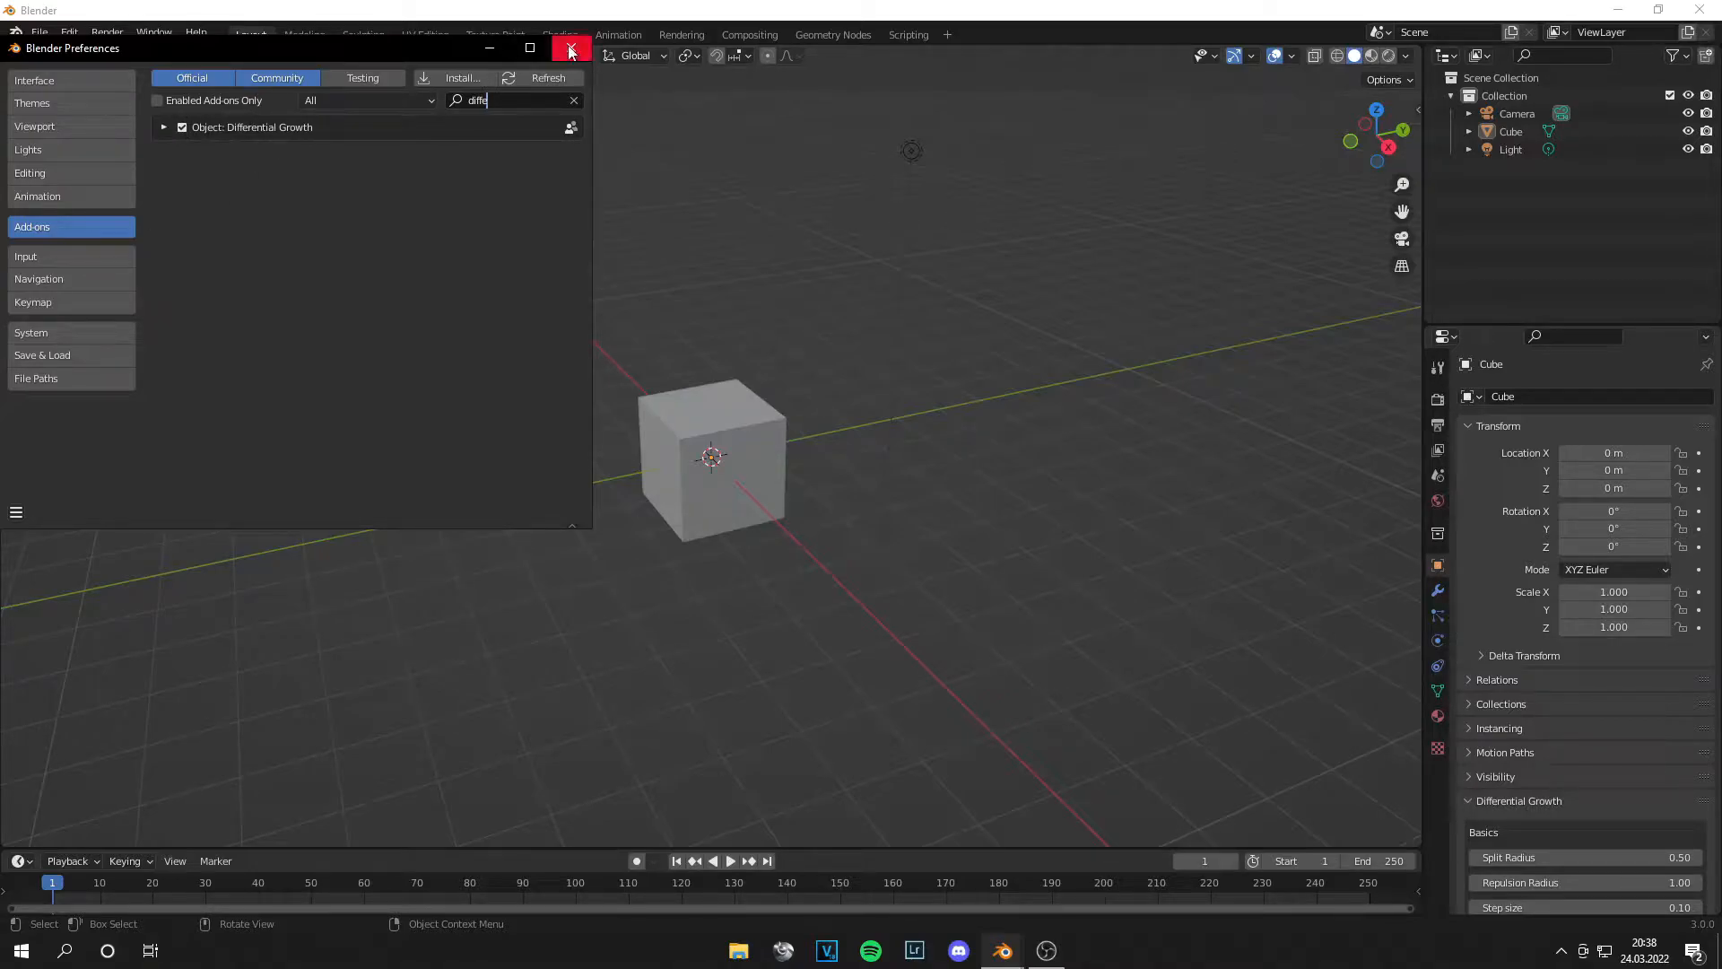
{"action": "left_click", "coordinate": [568, 50]}
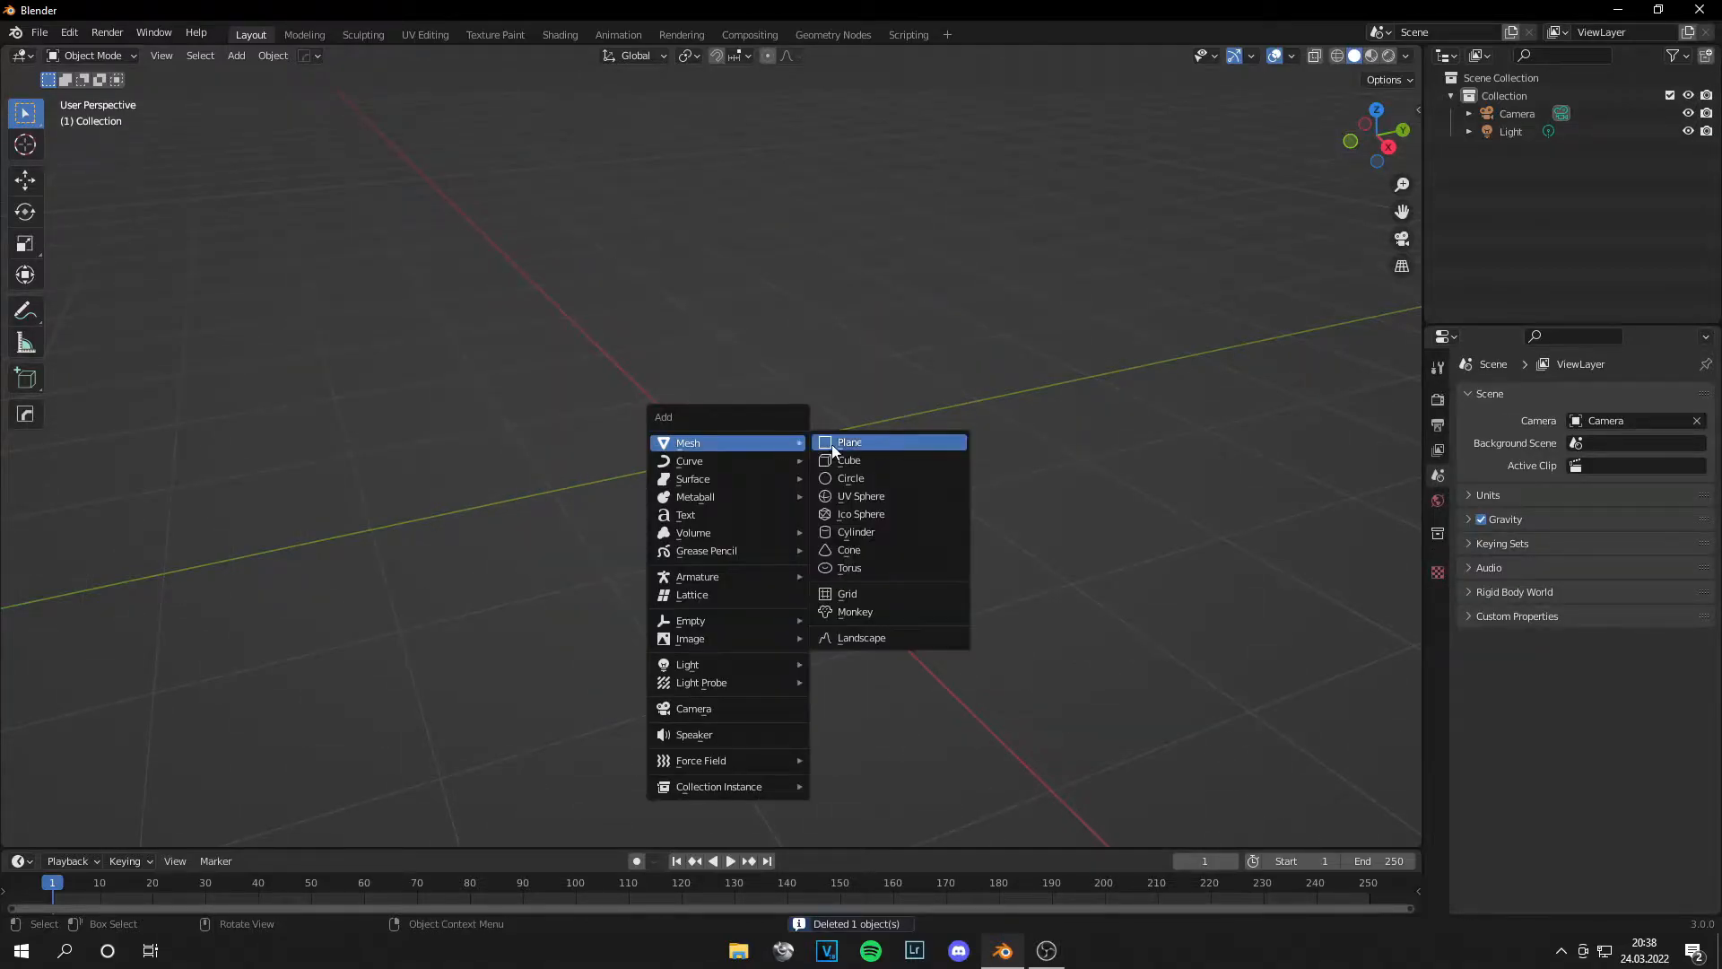
Step: Add a circle mesh and merge its zero-scaled extruded centre into a filled disc
{"action": "left_click", "coordinate": [850, 478]}
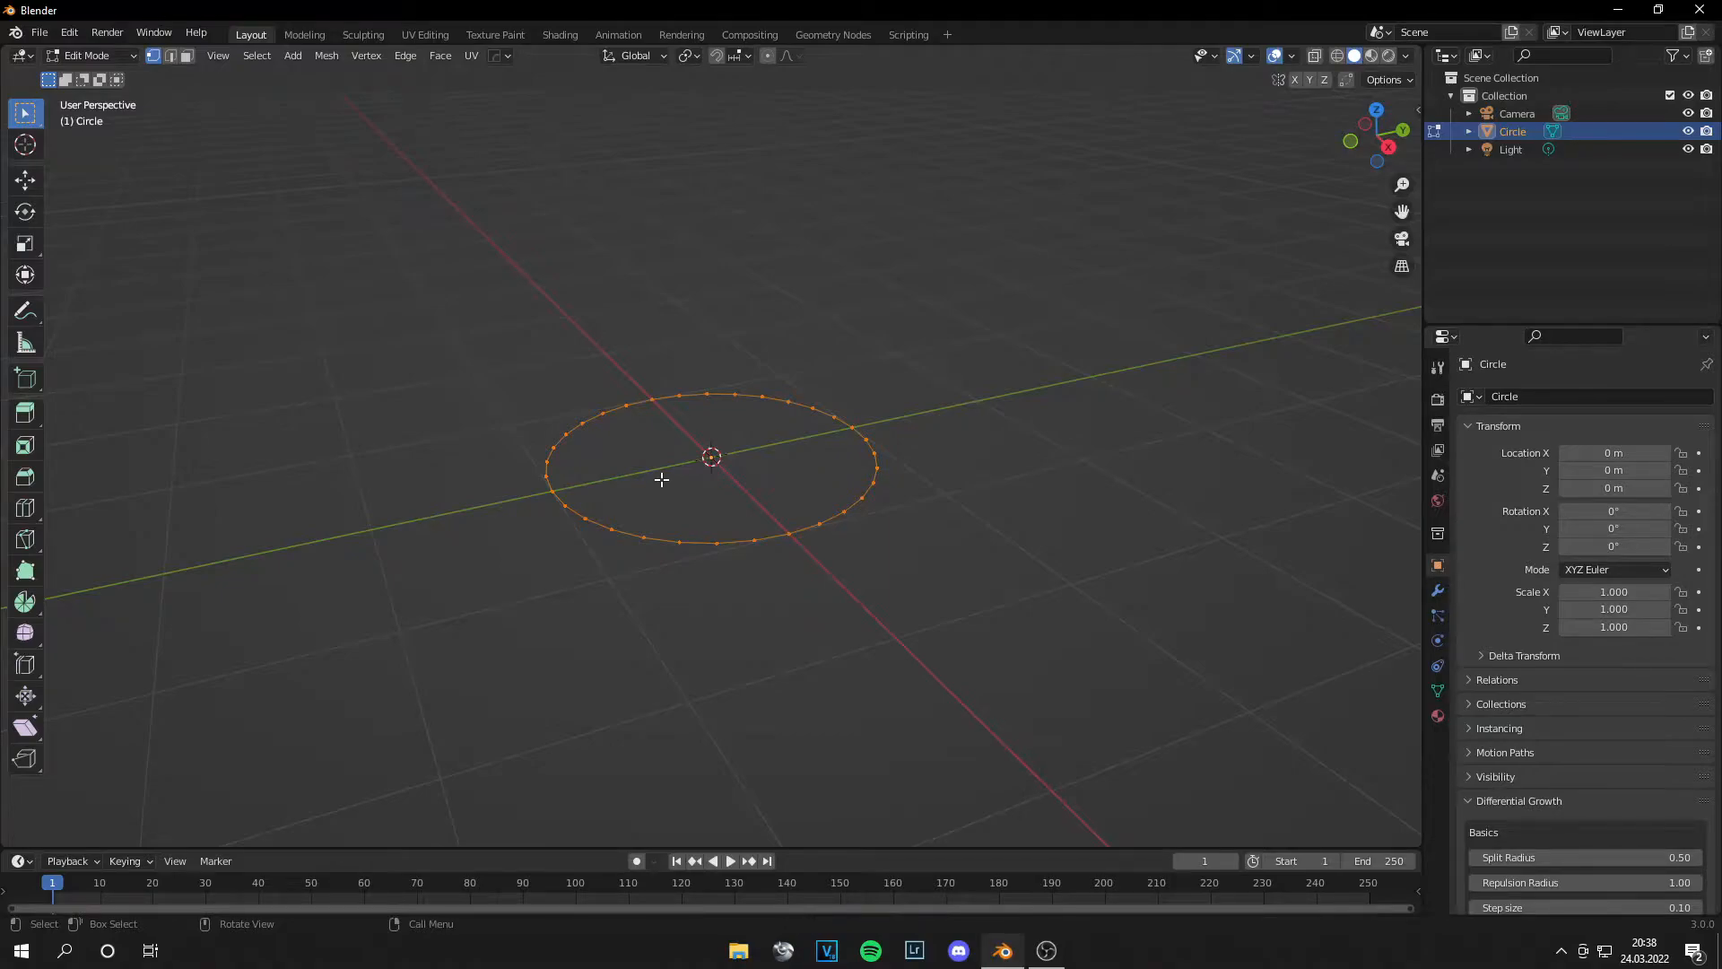
{"action": "mouse_move", "coordinate": [952, 532]}
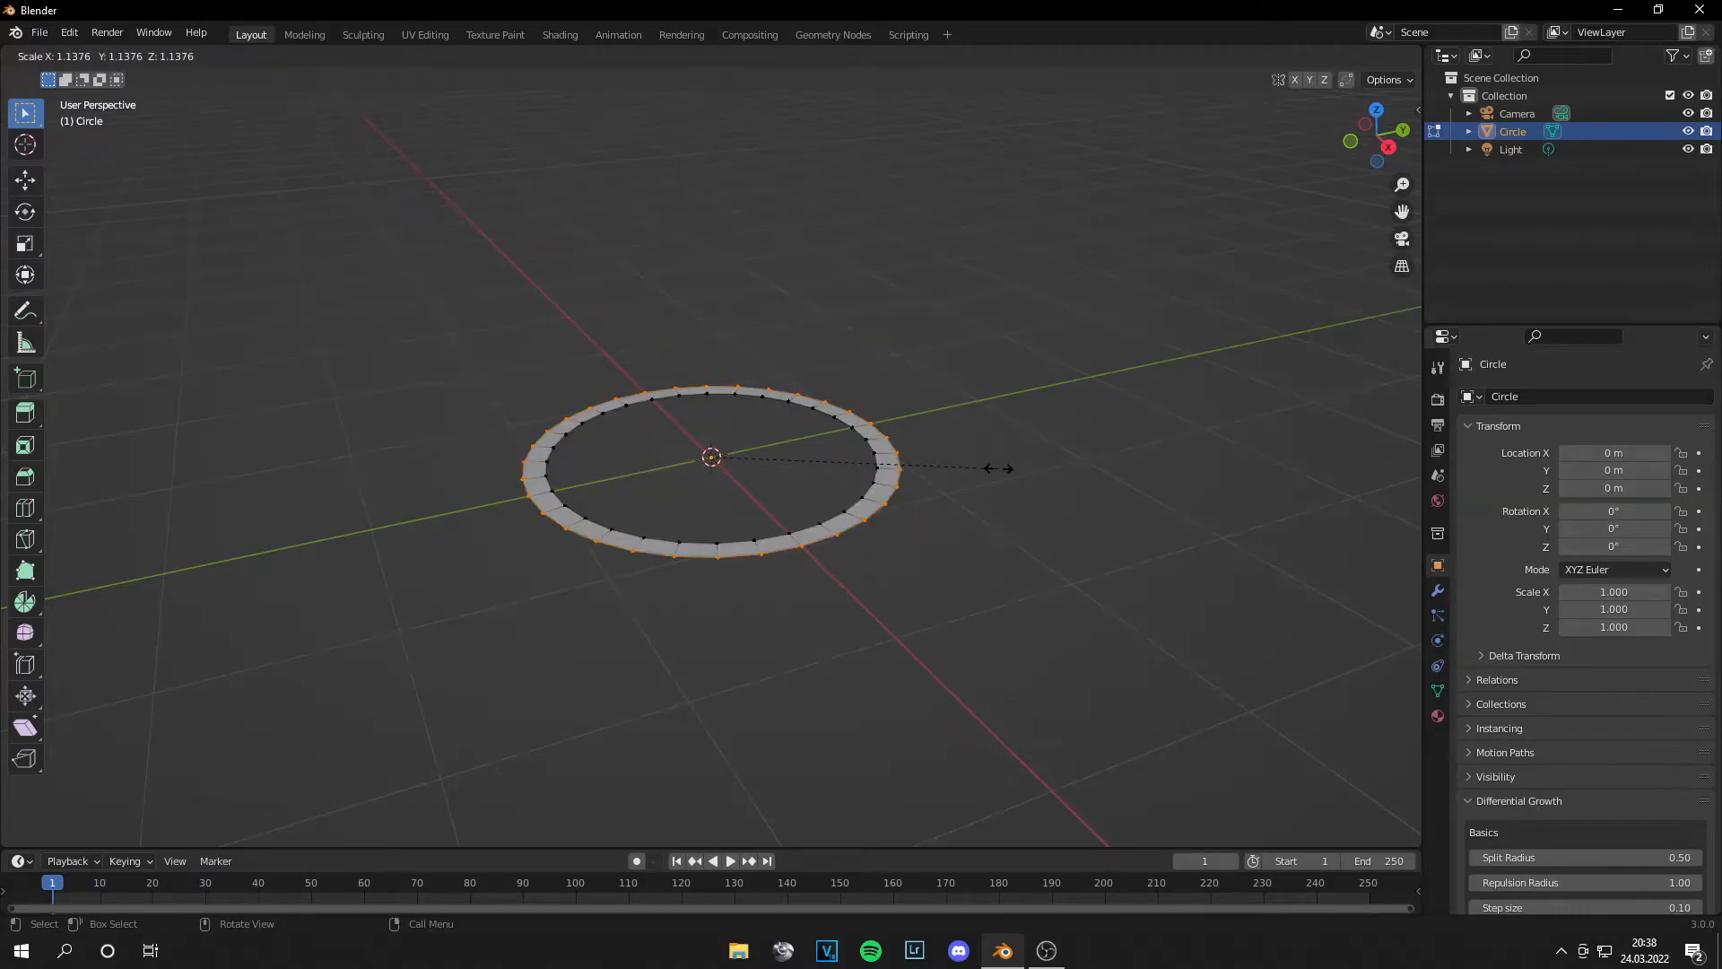
{"action": "key", "text": "Tab"}
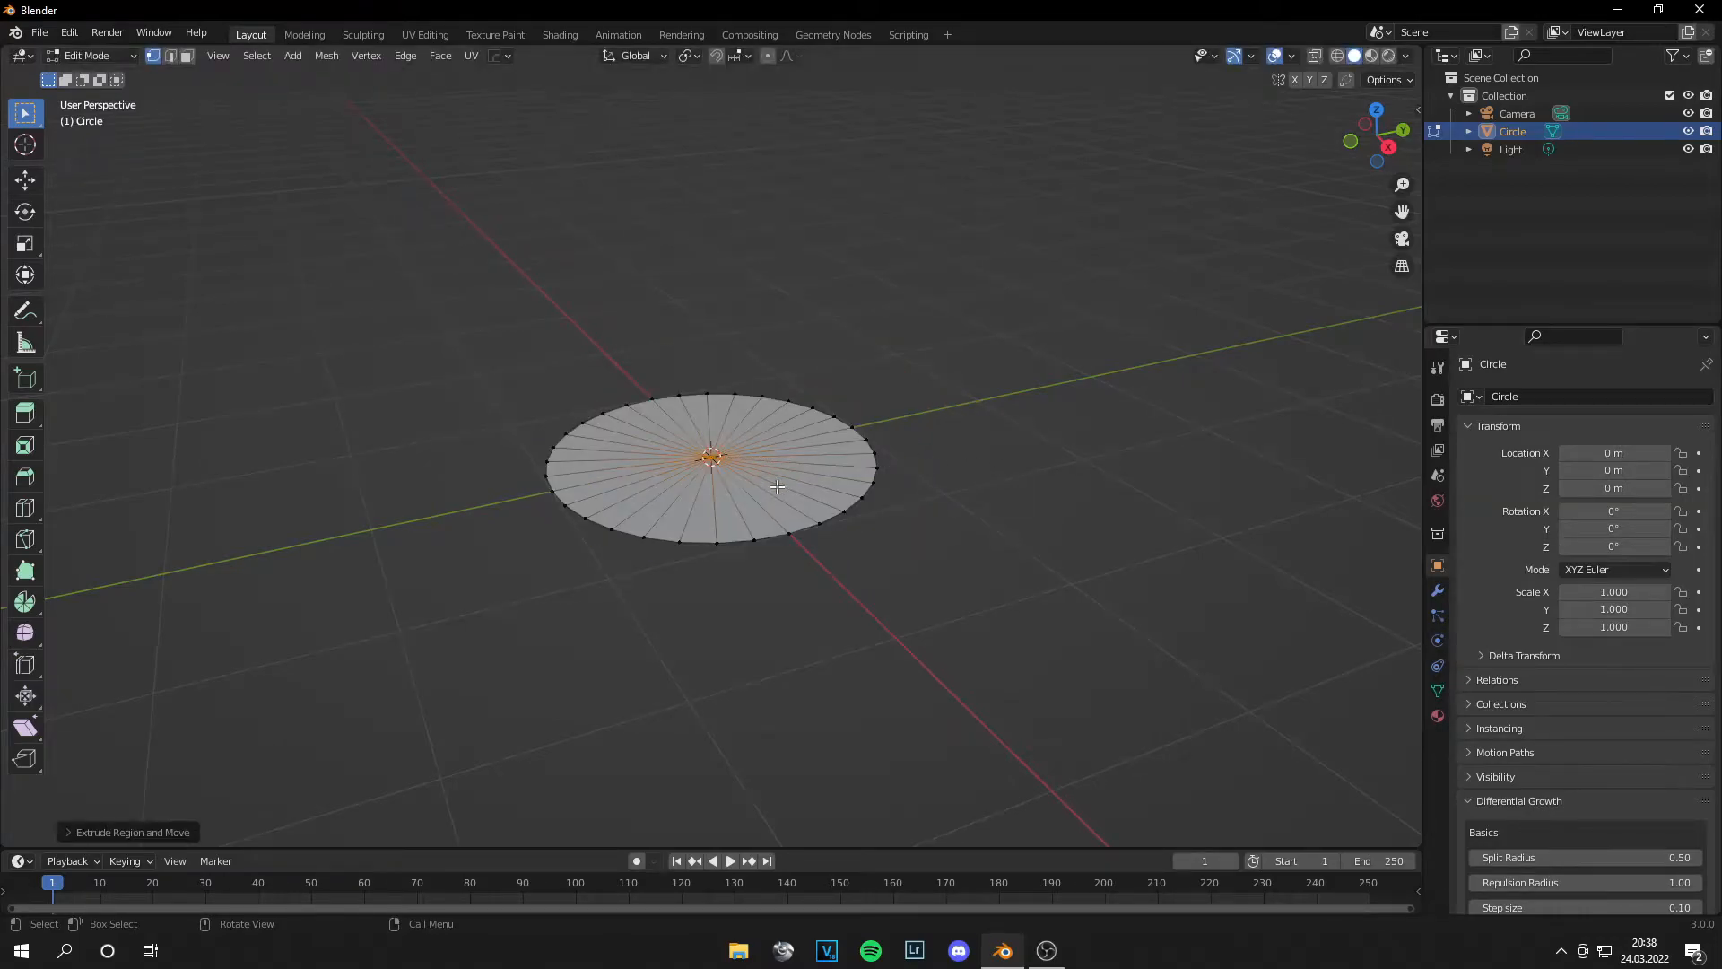
{"action": "key", "text": "m"}
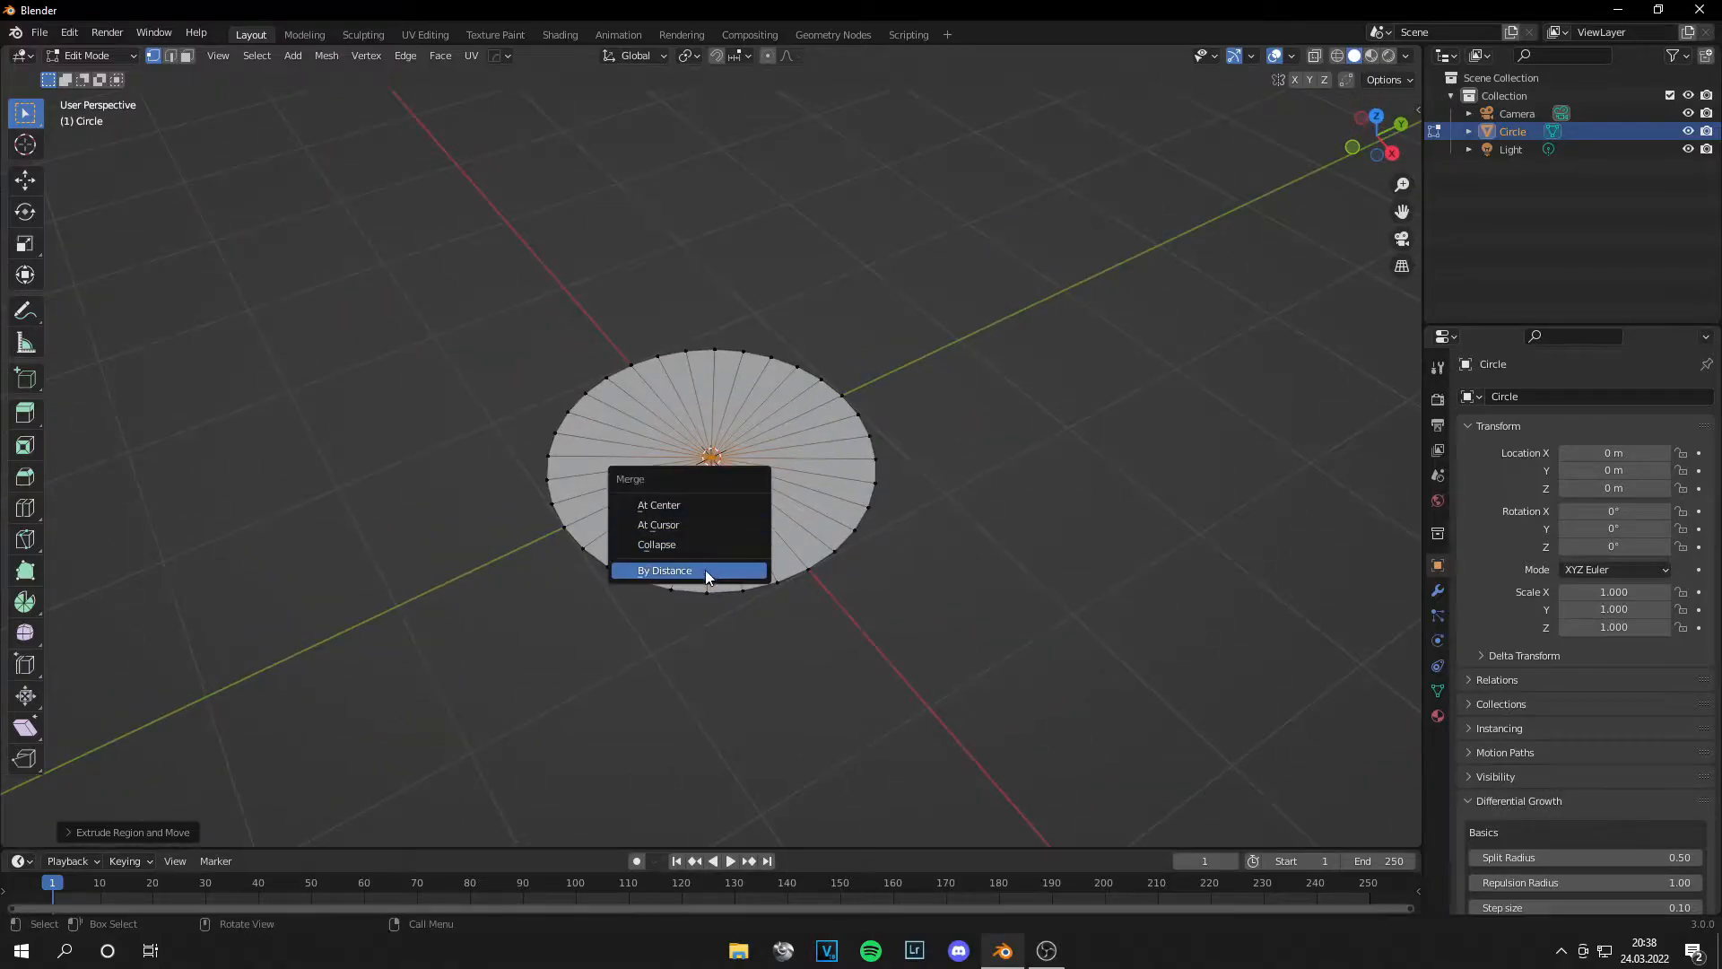
{"action": "left_click", "coordinate": [663, 571]}
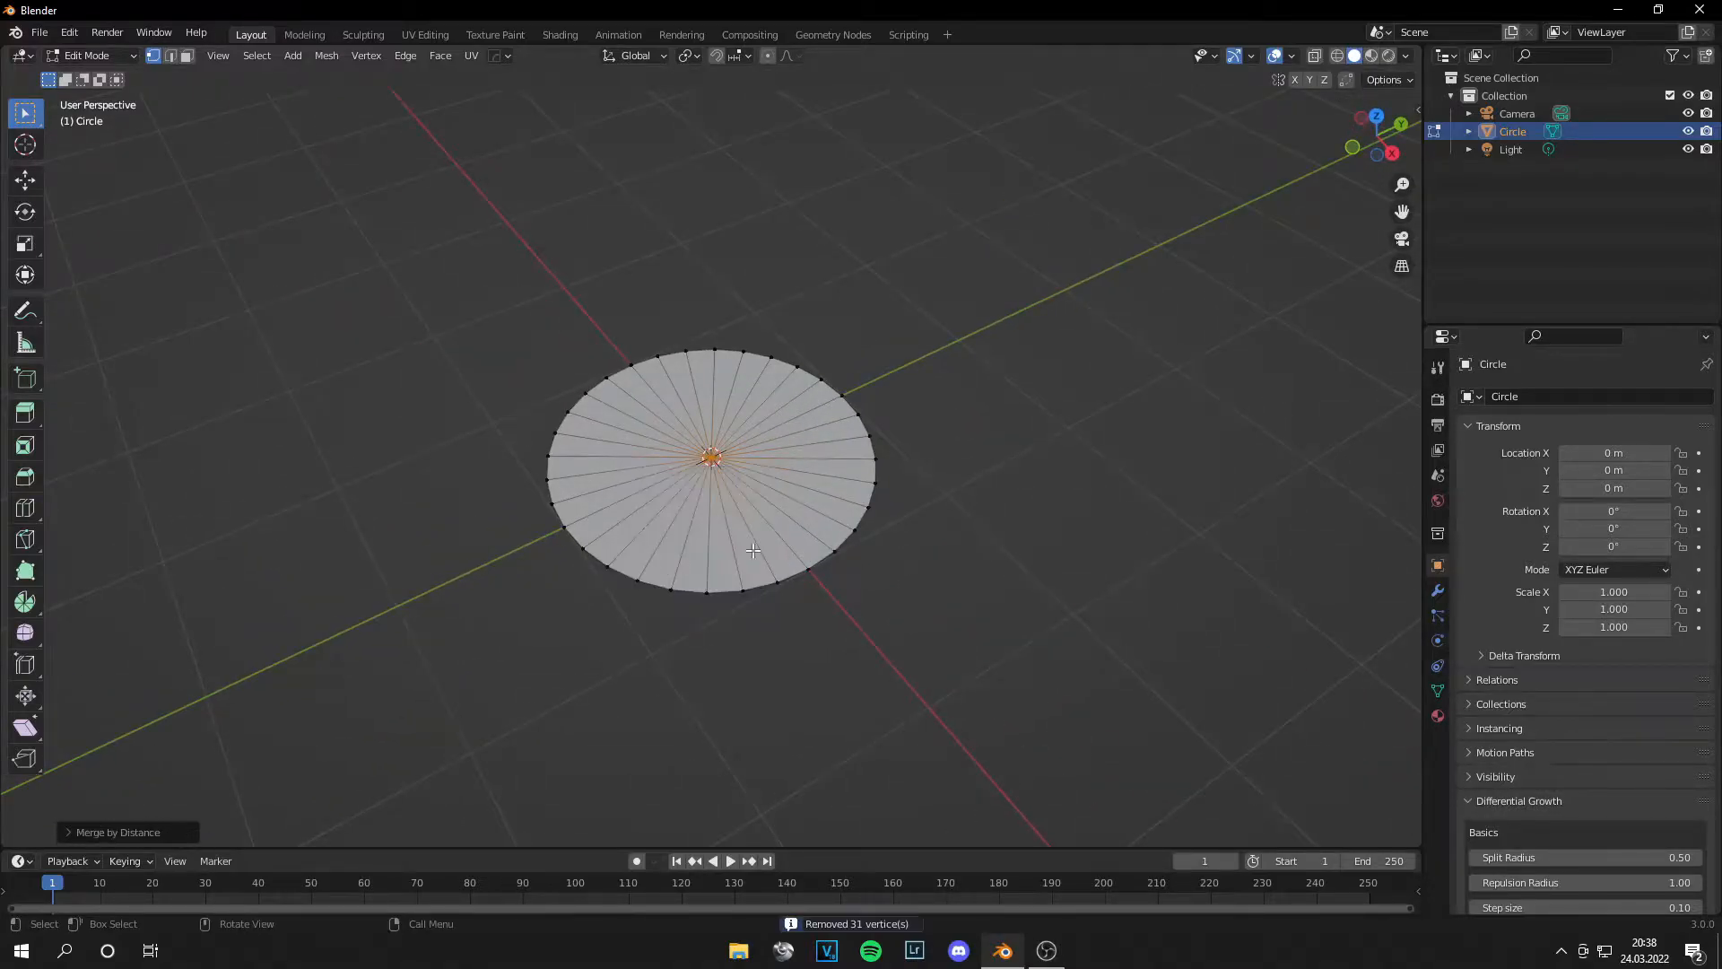
{"action": "scroll", "scroll_direction": "up", "scroll_amount": 3}
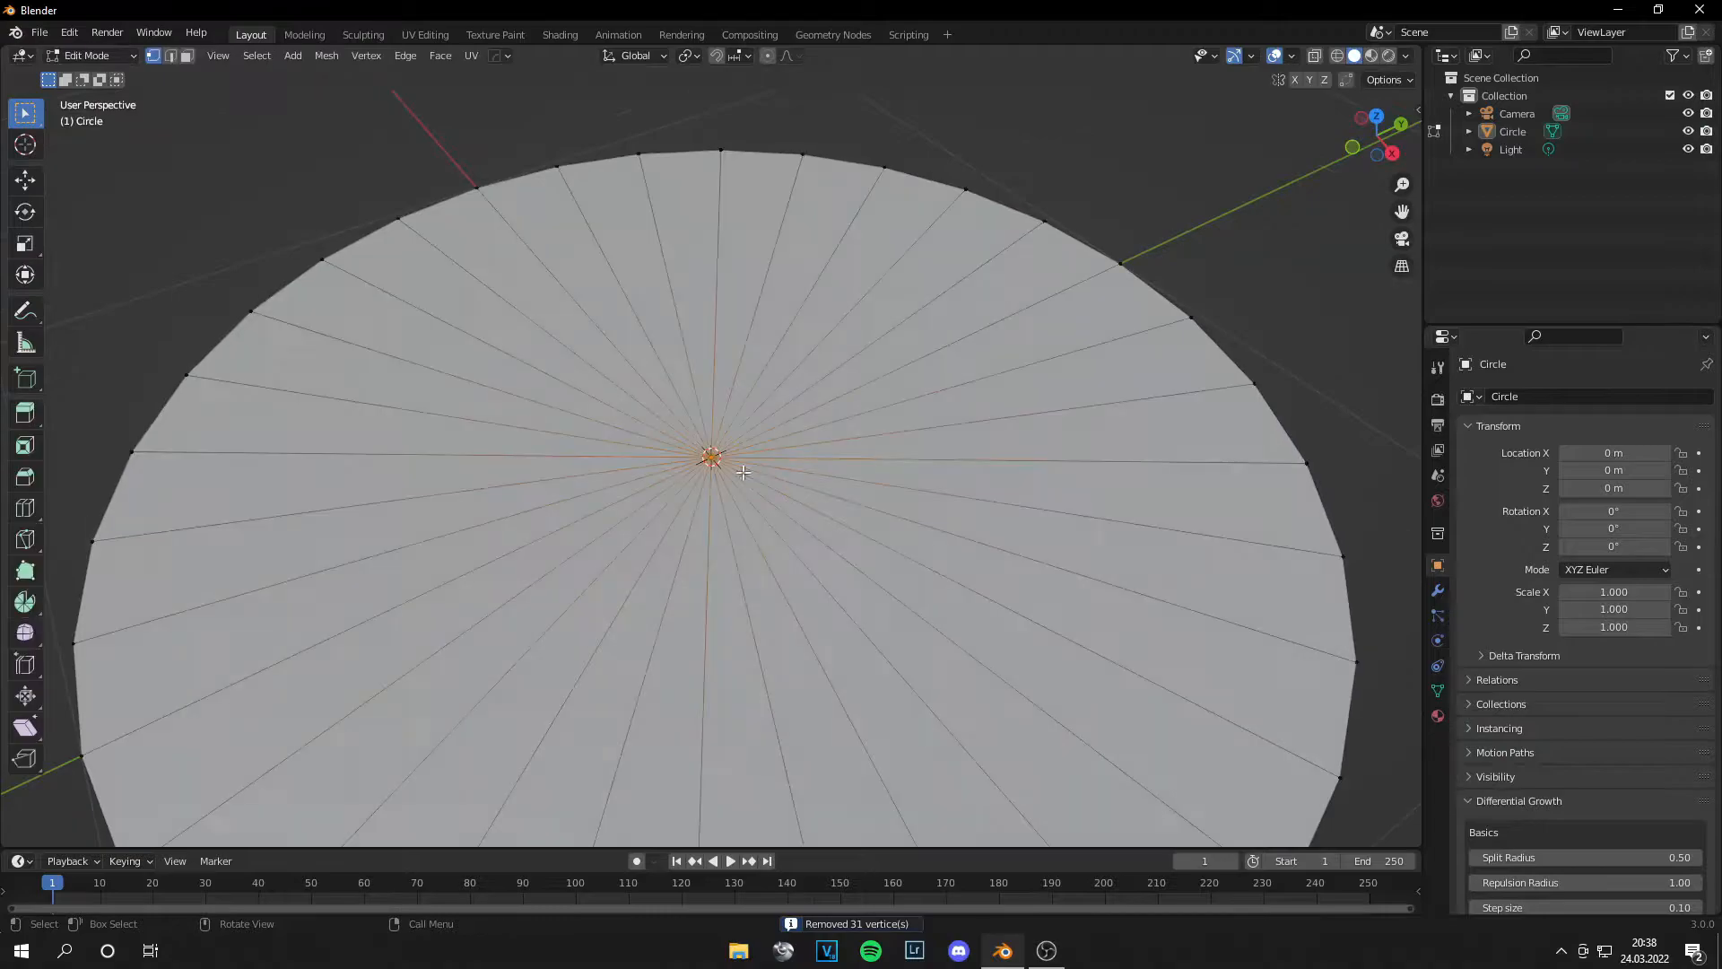
{"action": "key", "text": "Tab"}
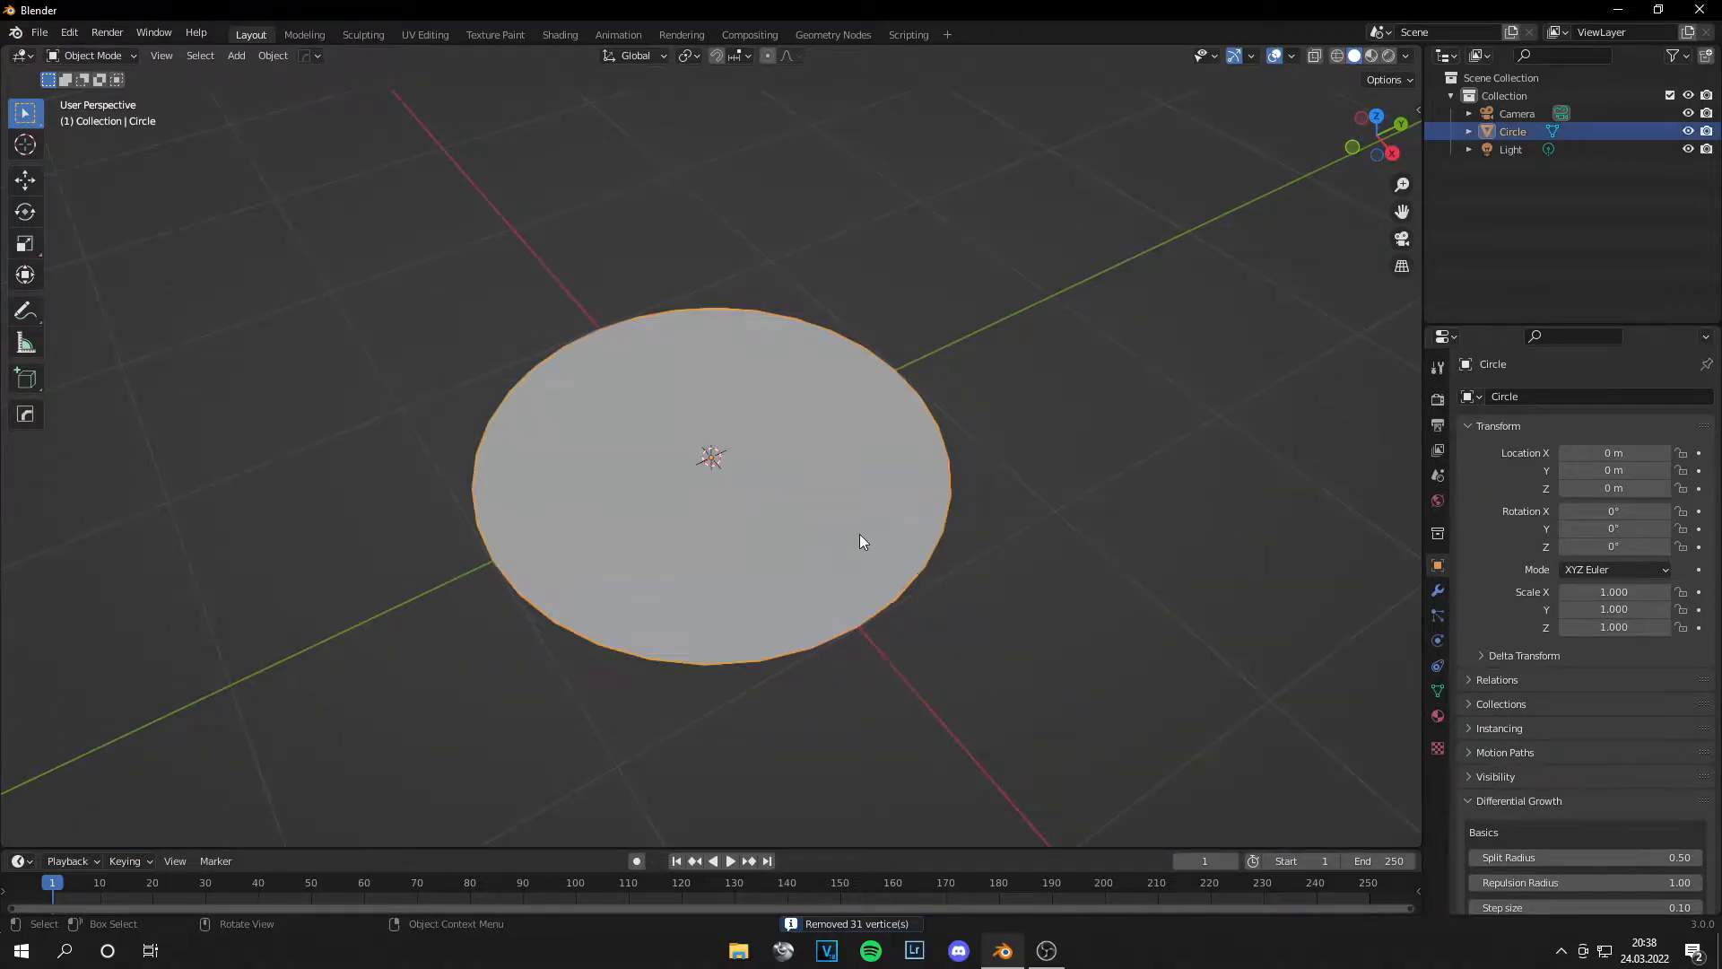
Step: Add a new vertex group to the disc and name it Growth
{"action": "left_click", "coordinate": [1437, 690]}
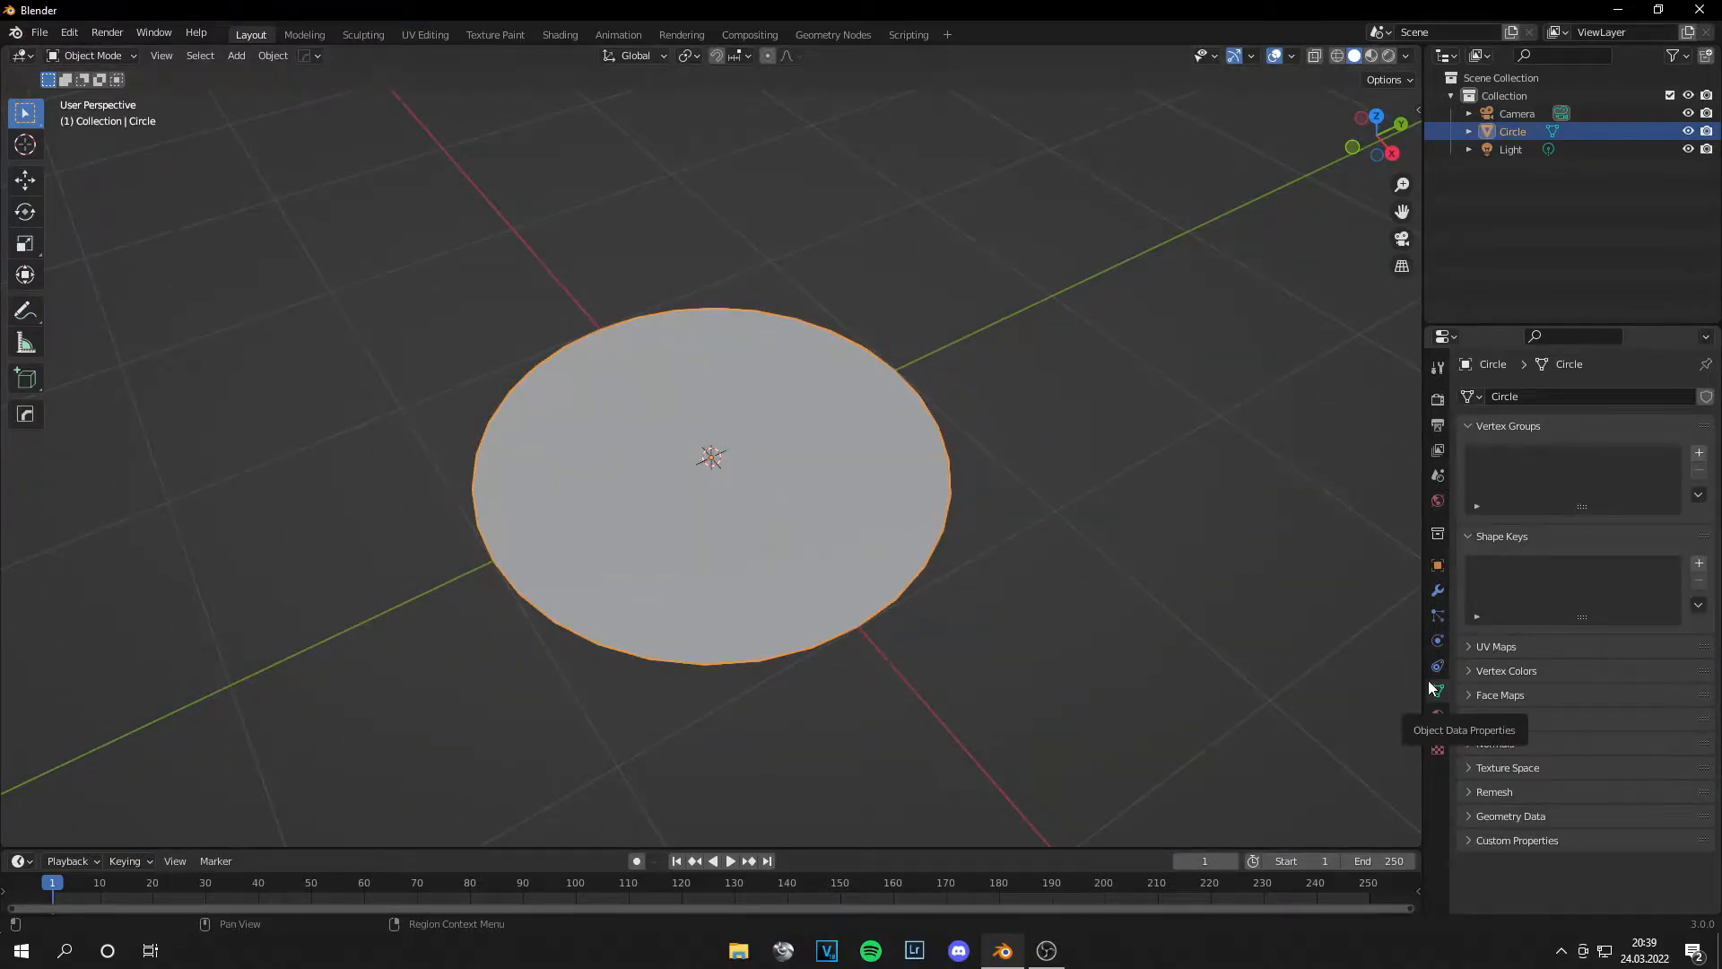
{"action": "left_click", "coordinate": [1697, 451]}
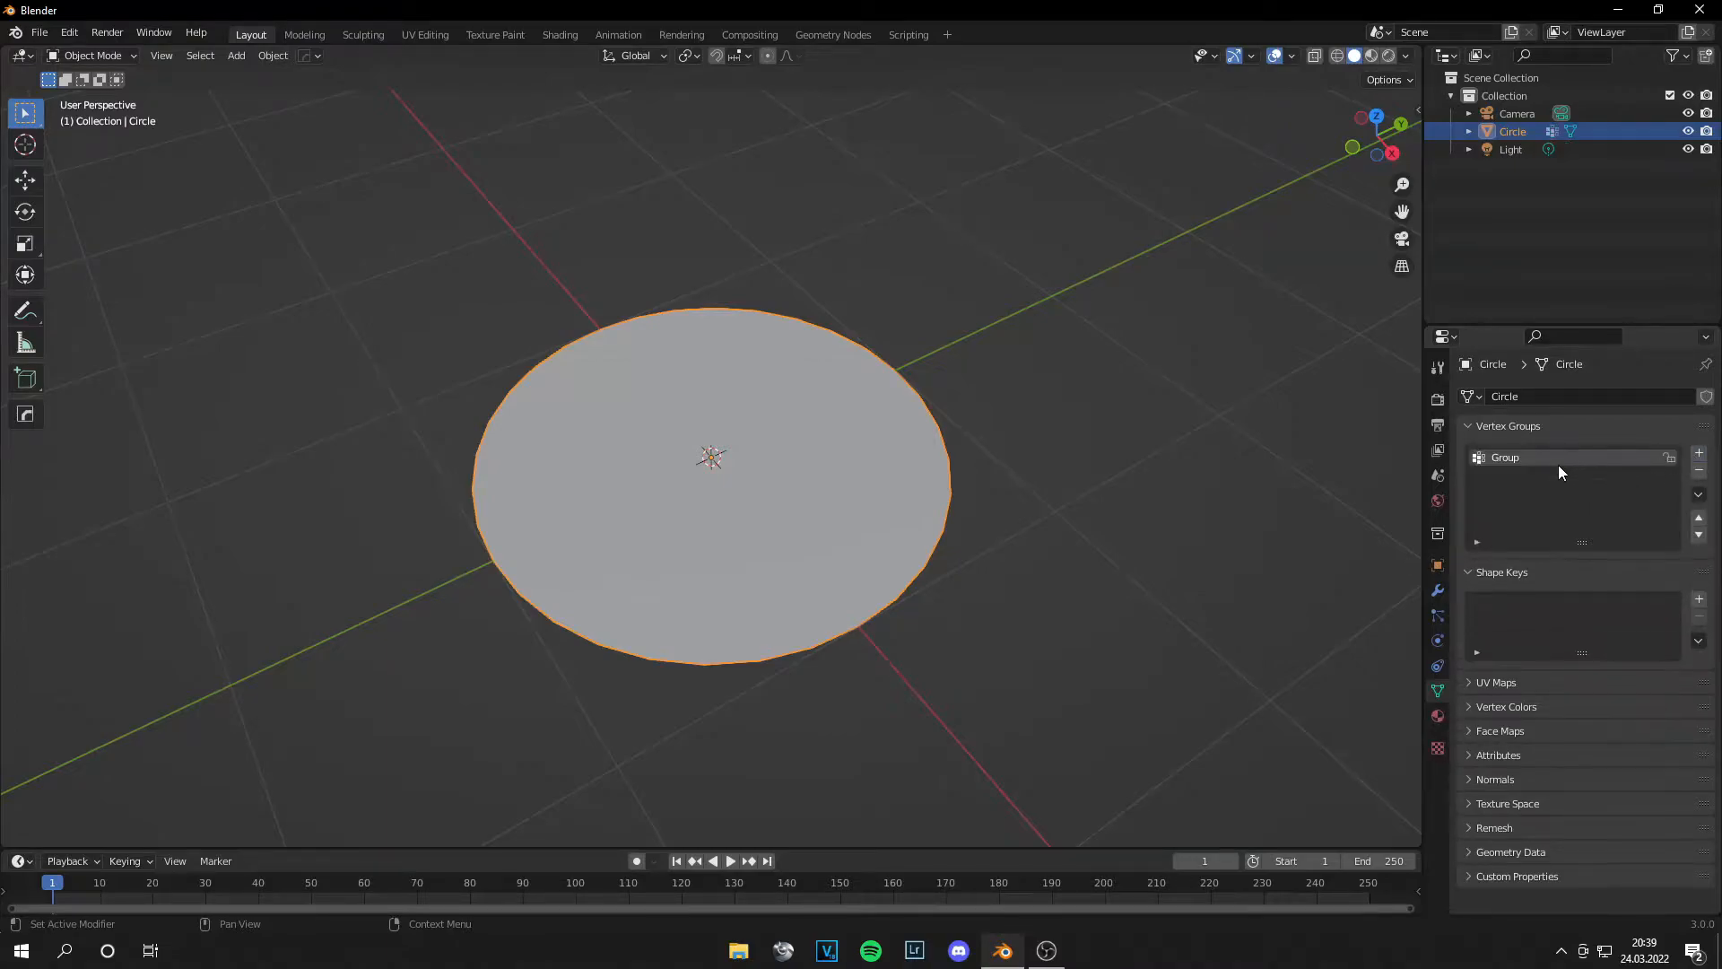
{"action": "double_click", "coordinate": [1537, 456]}
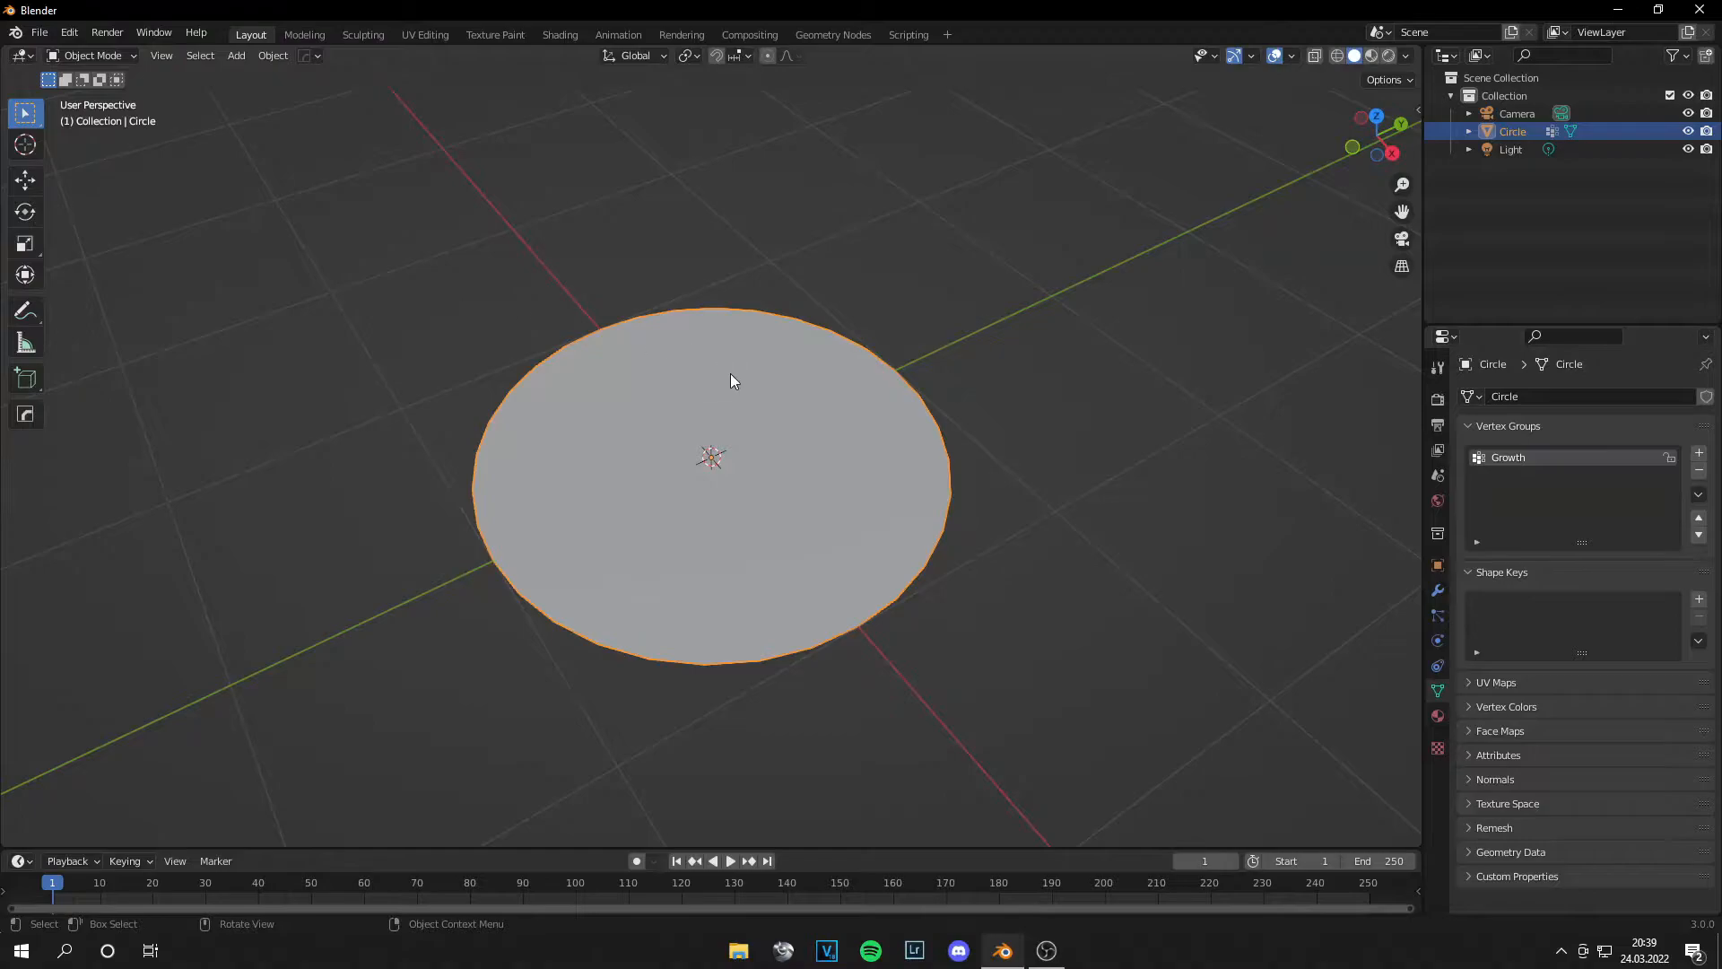
Step: Select the disc's rim vertices in Edit Mode and assign them to Growth
{"action": "key", "text": "Tab"}
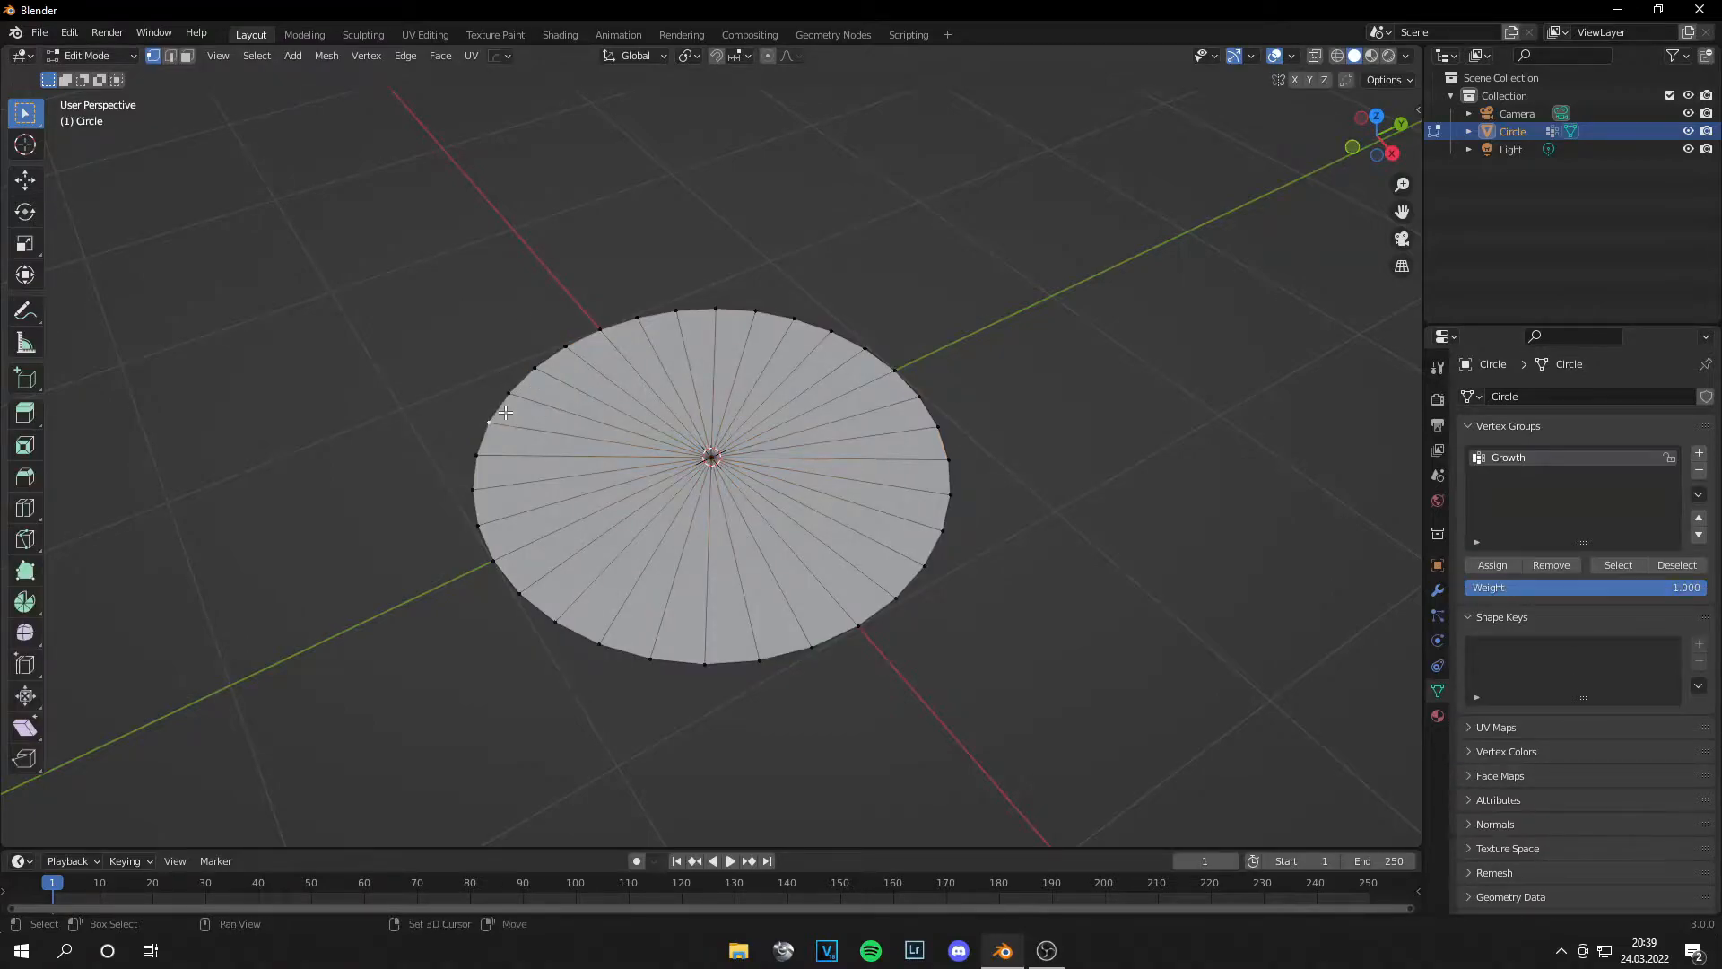
{"action": "key", "text": "a"}
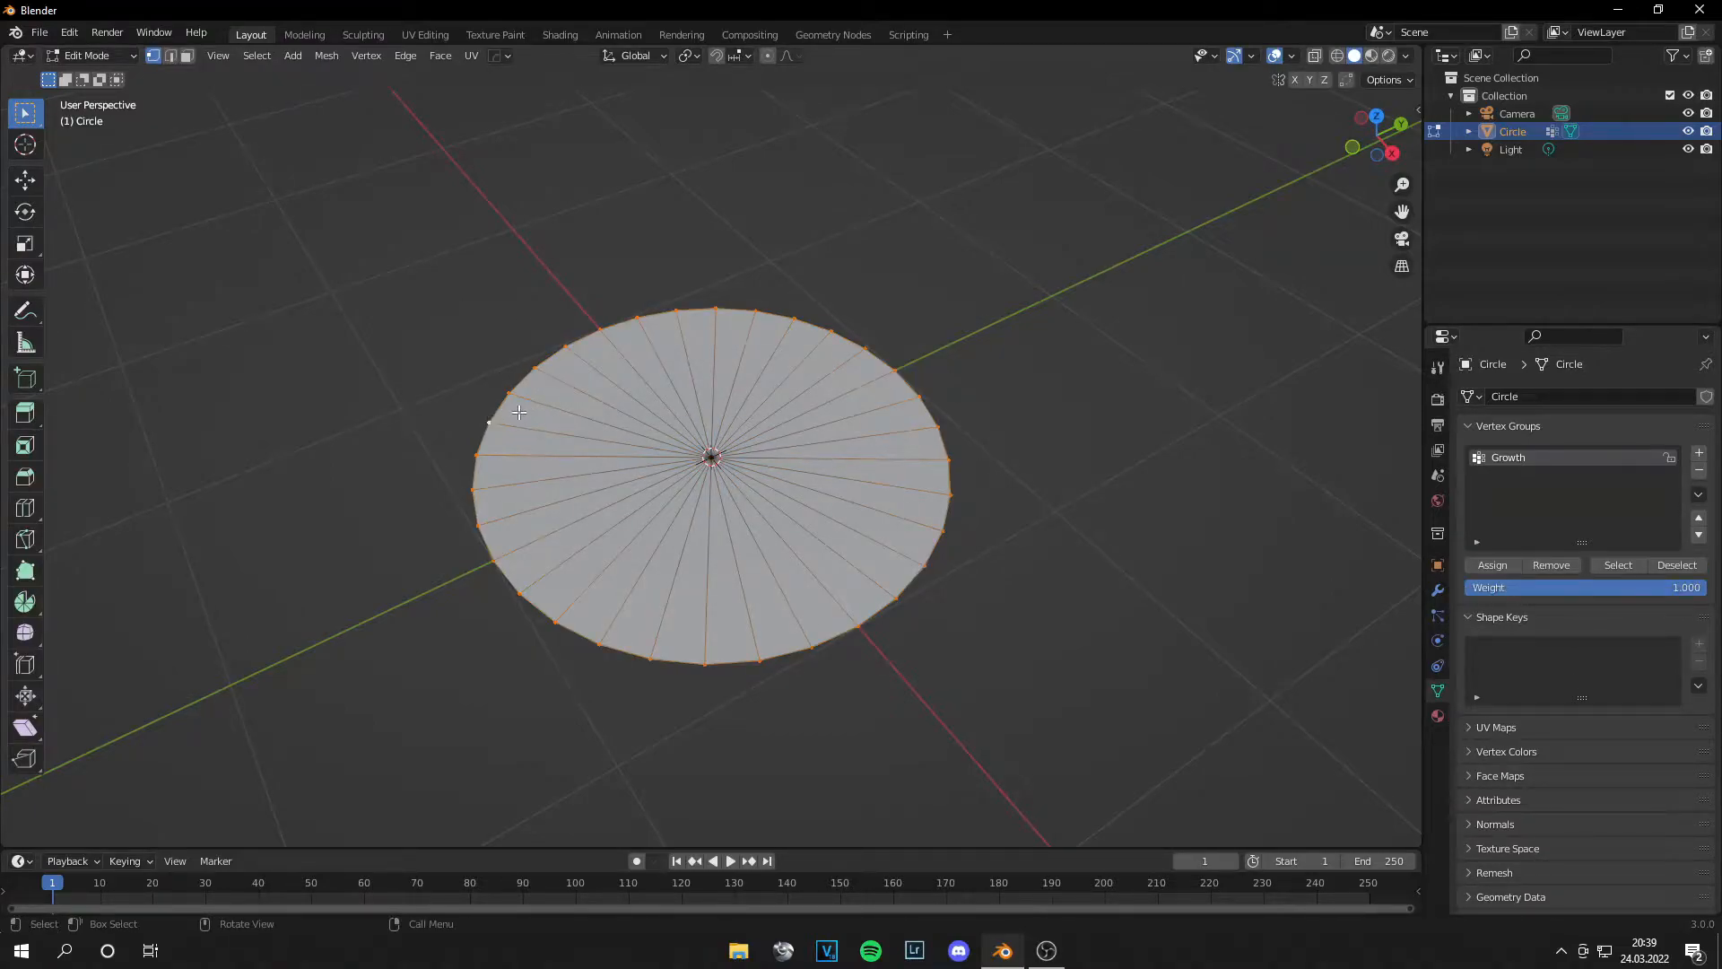
{"action": "mouse_move", "coordinate": [88, 56]}
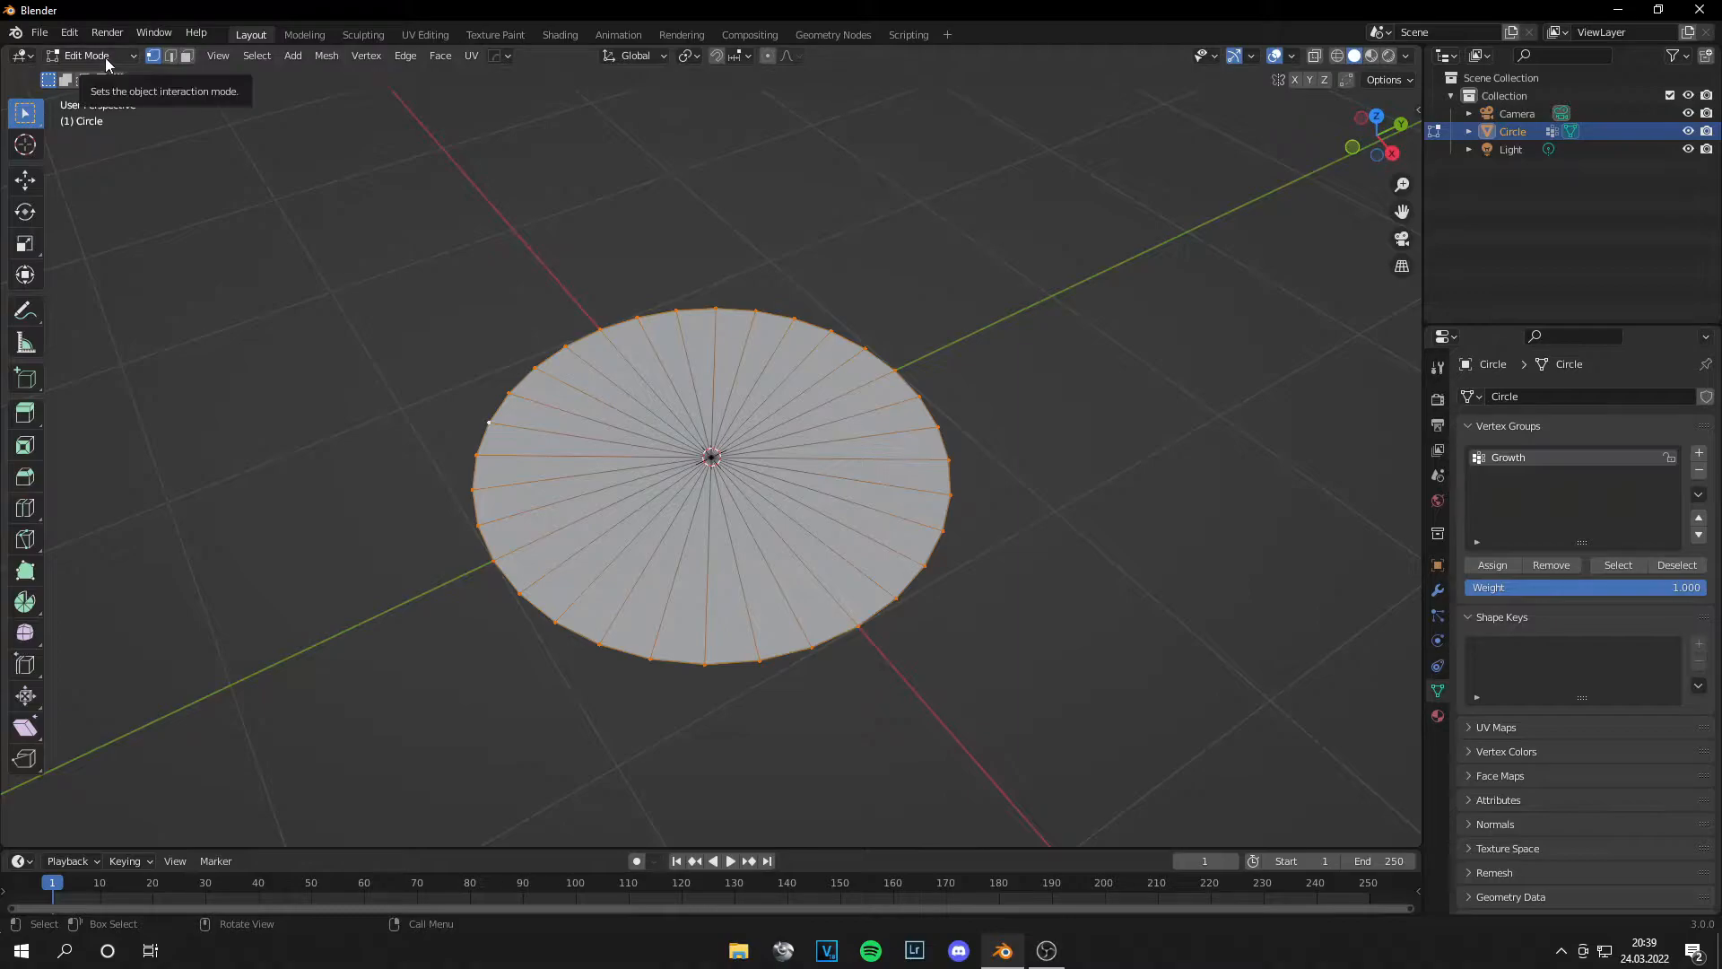
{"action": "left_click", "coordinate": [88, 54]}
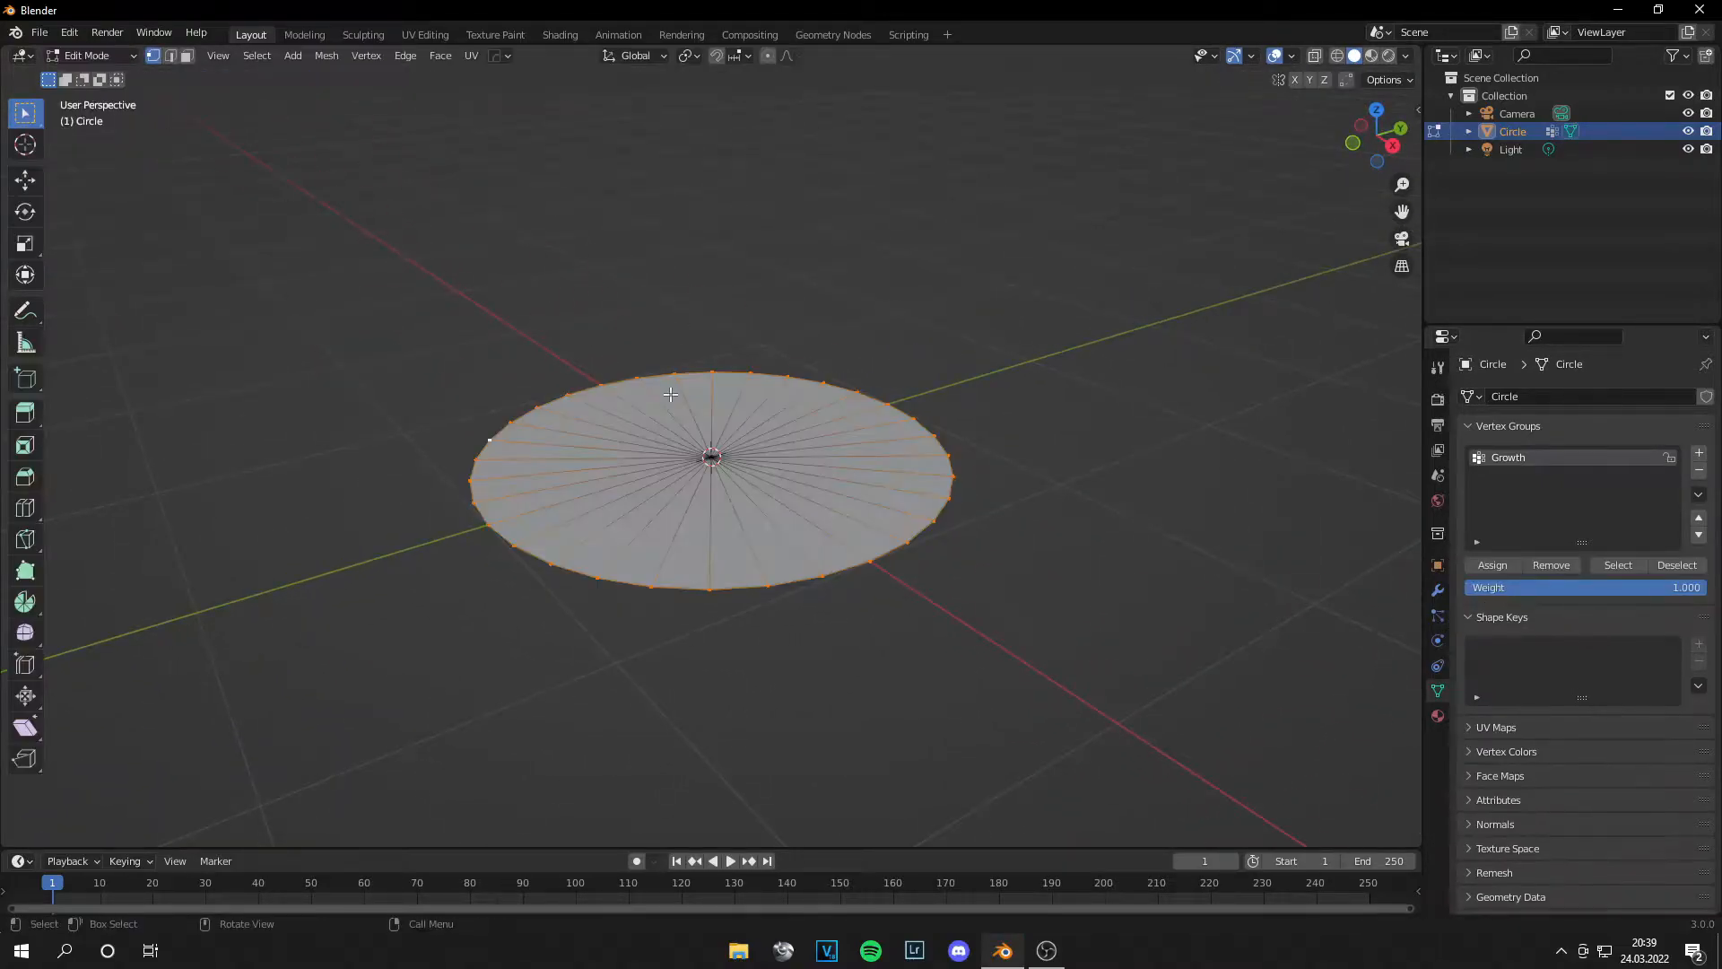
{"action": "left_click", "coordinate": [1491, 564]}
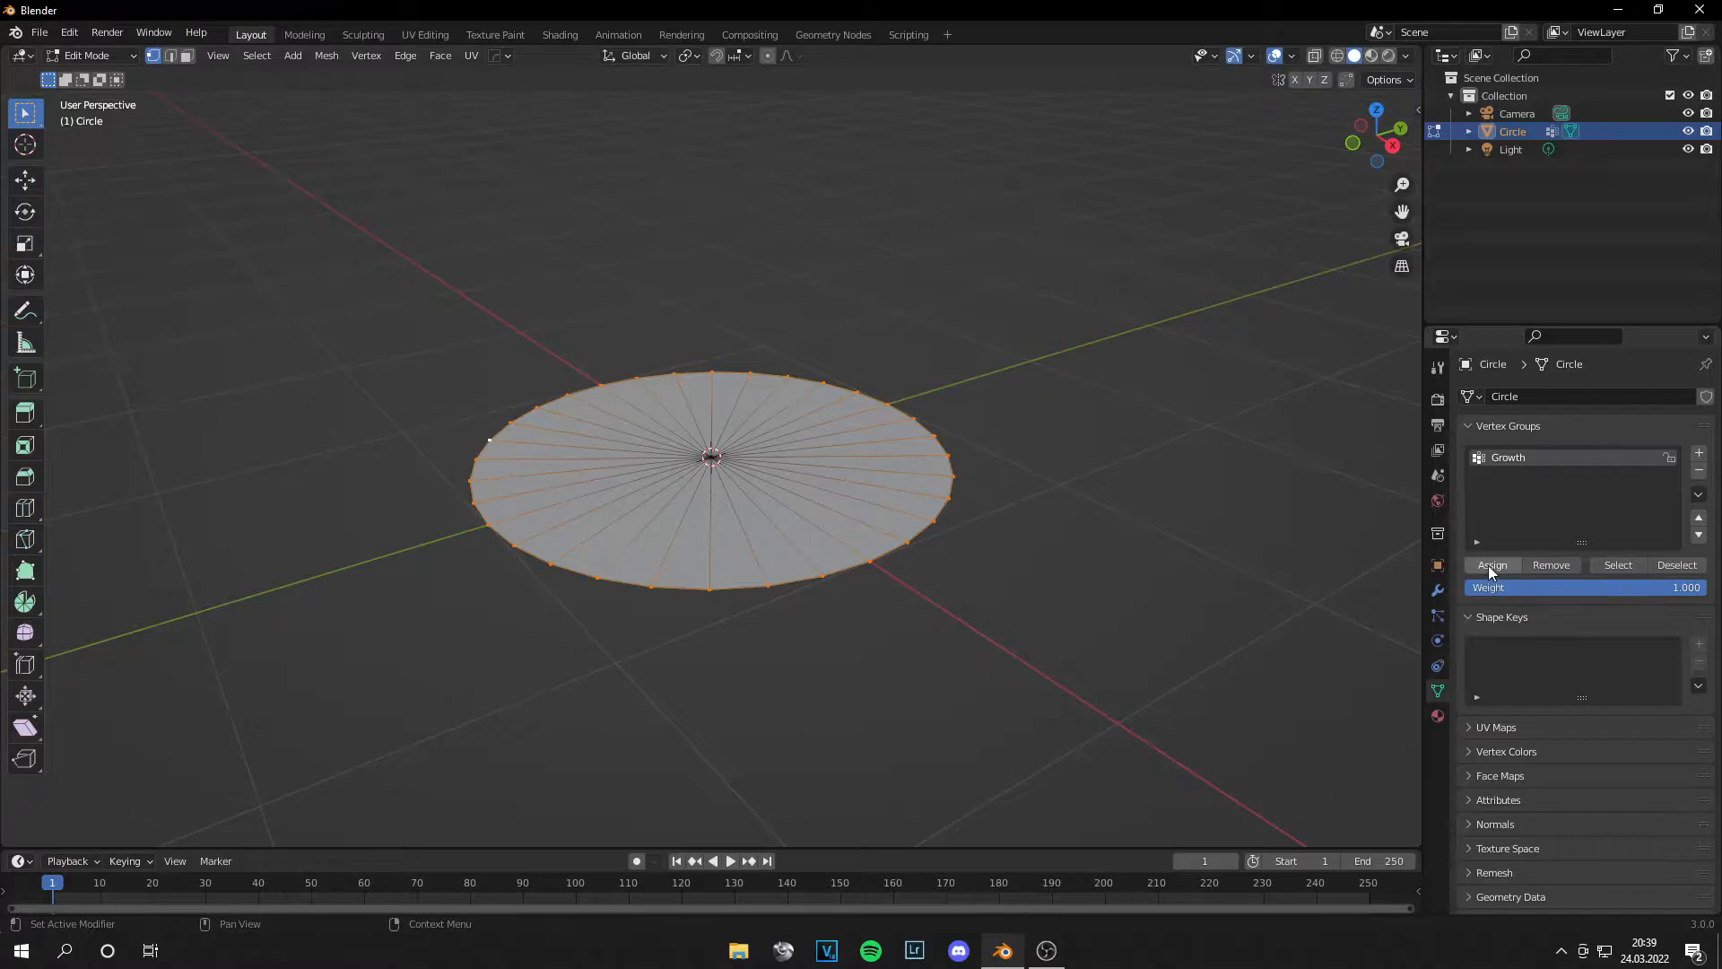
Step: Check the Growth weights in Weight Paint, then return to Object Mode
{"action": "left_click", "coordinate": [88, 55]}
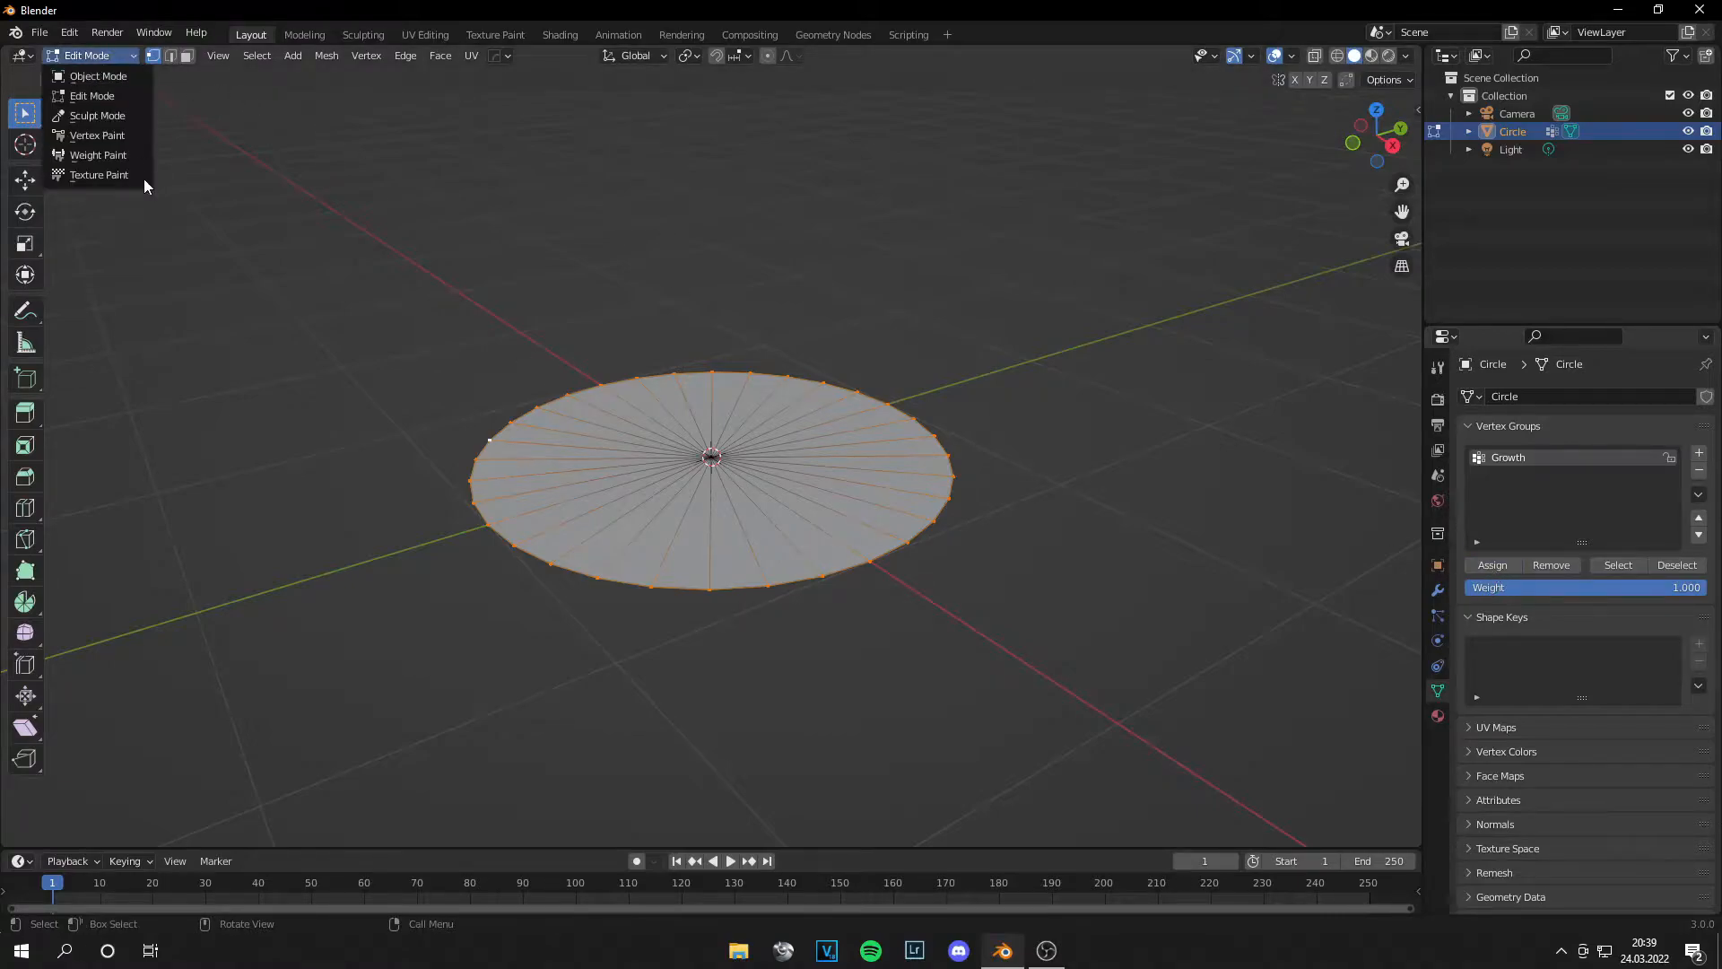
{"action": "left_click", "coordinate": [98, 155]}
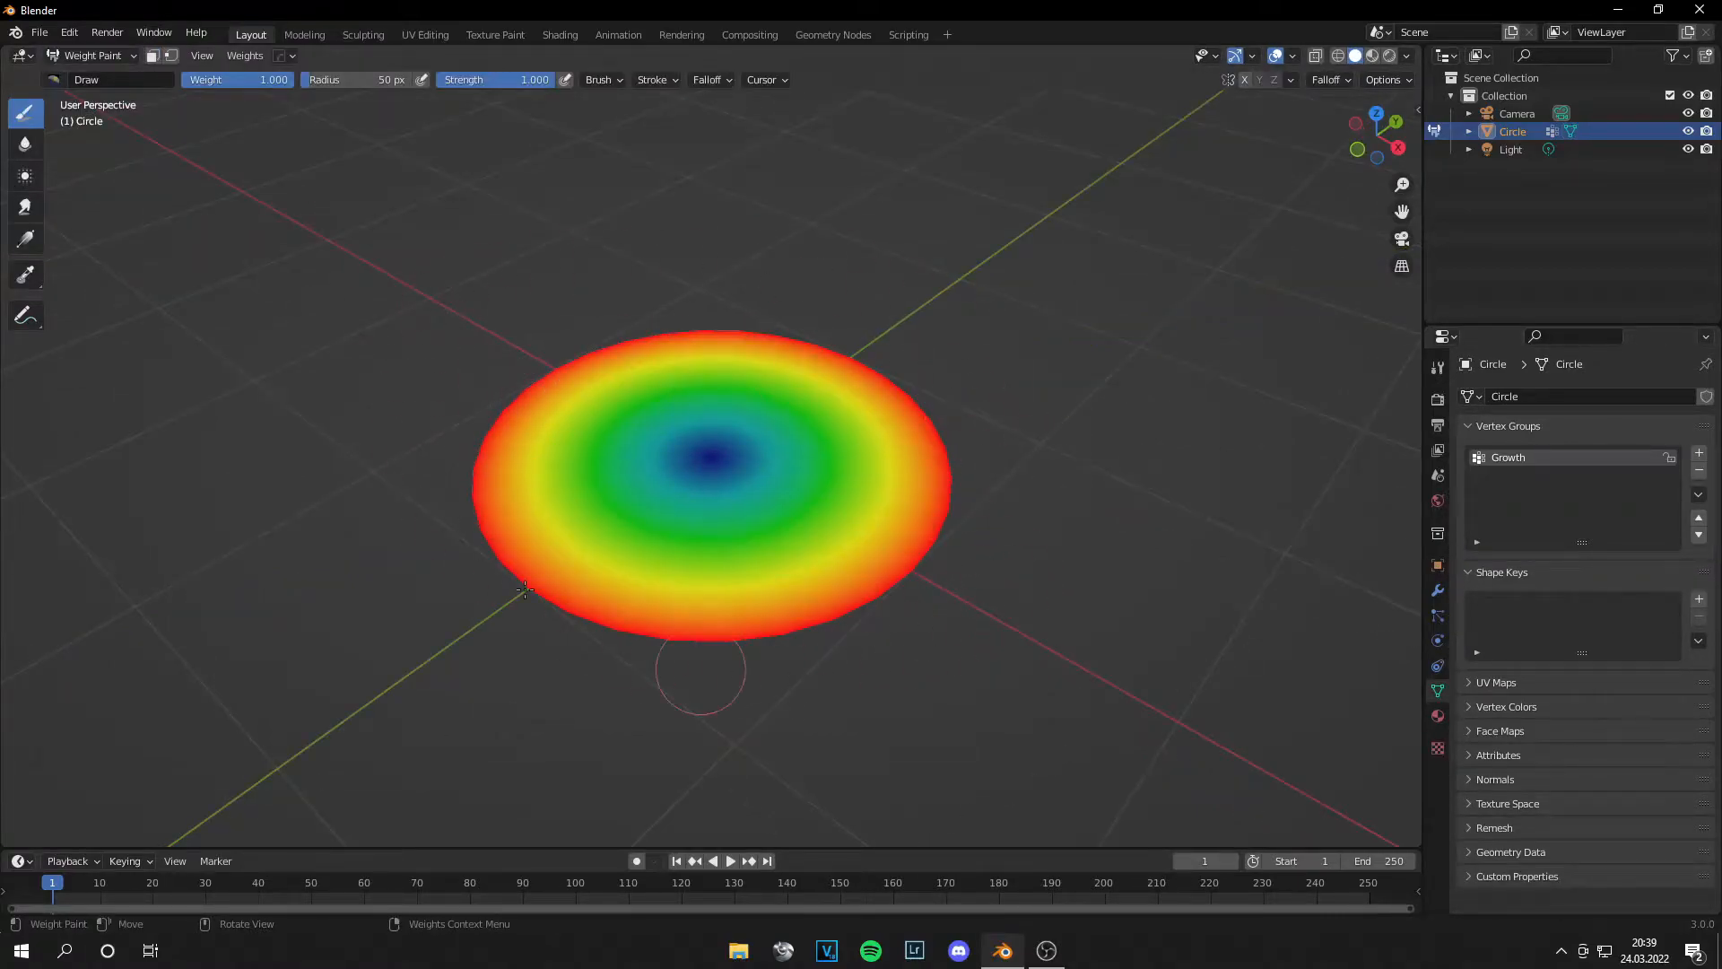
{"action": "left_click", "coordinate": [94, 55]}
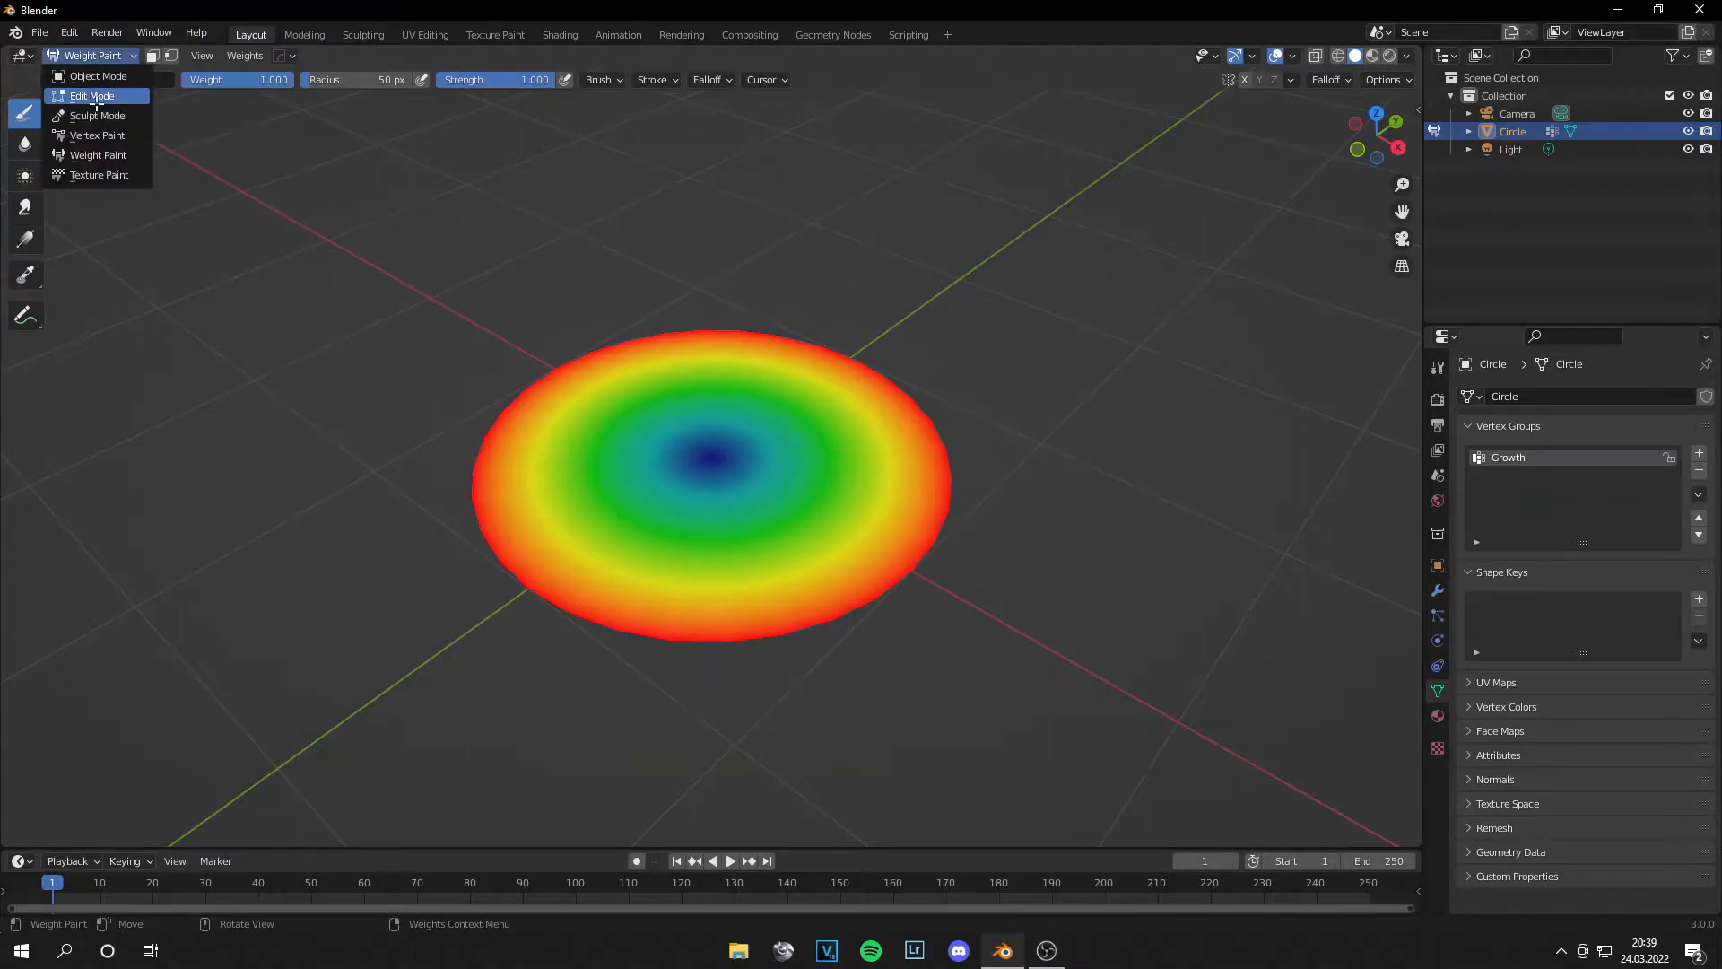
{"action": "left_click", "coordinate": [93, 96]}
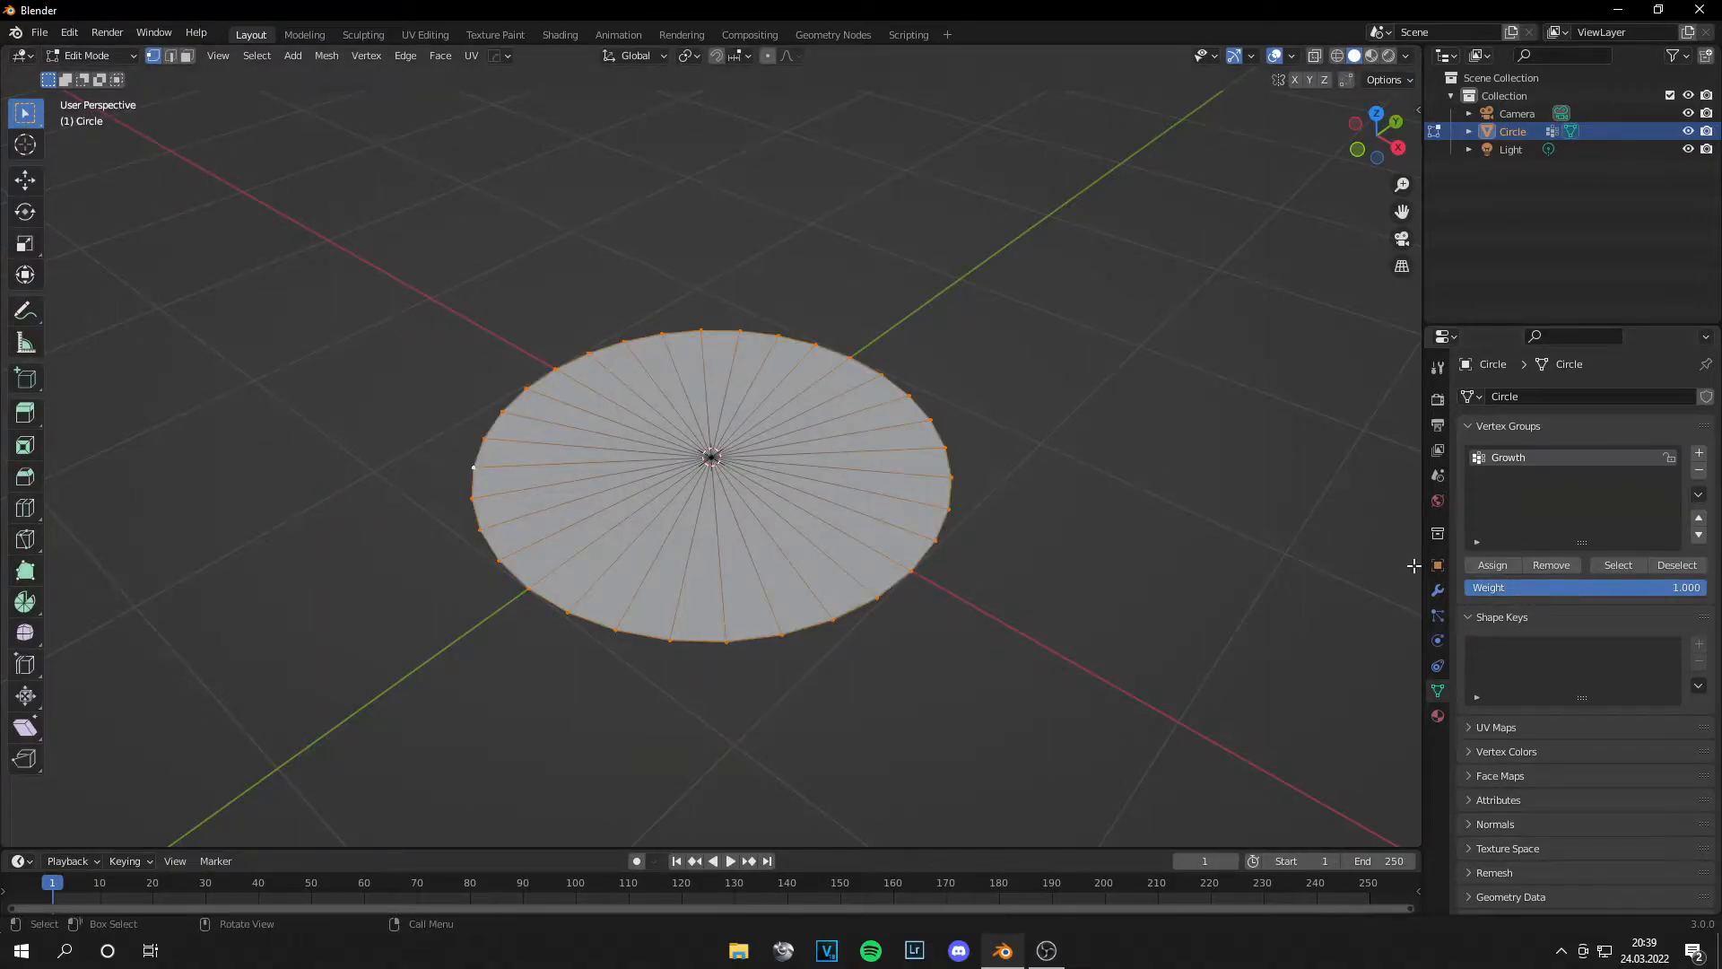
{"action": "left_click", "coordinate": [86, 55]}
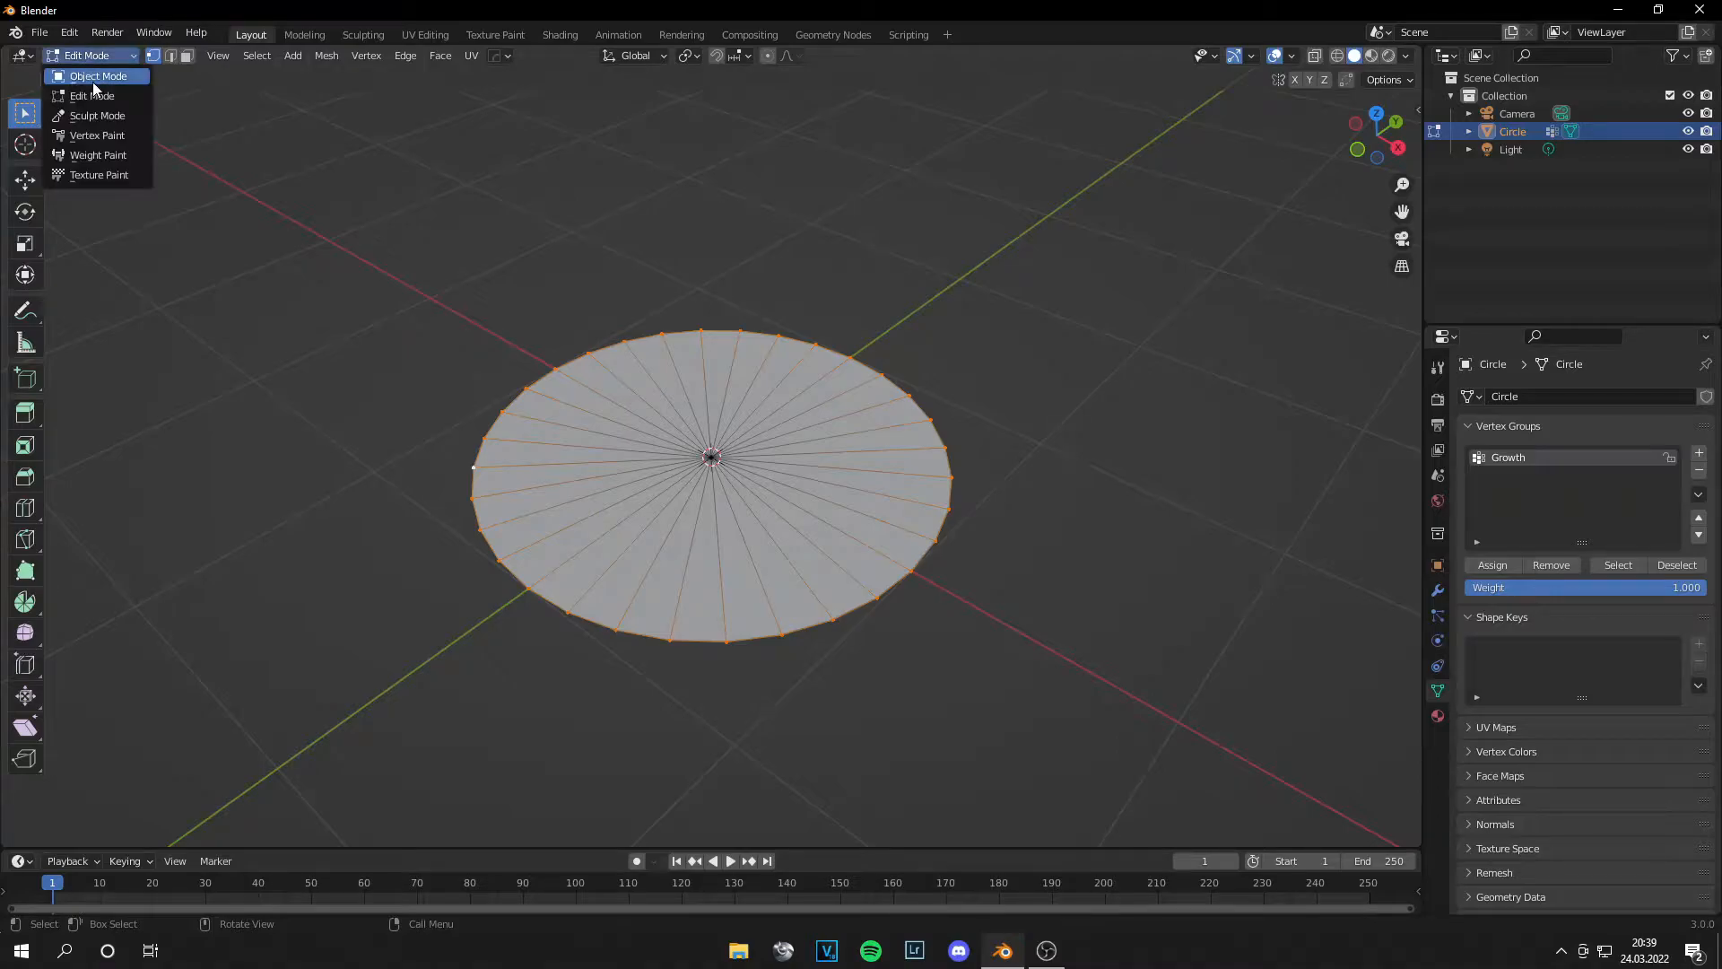
{"action": "left_click", "coordinate": [99, 75]}
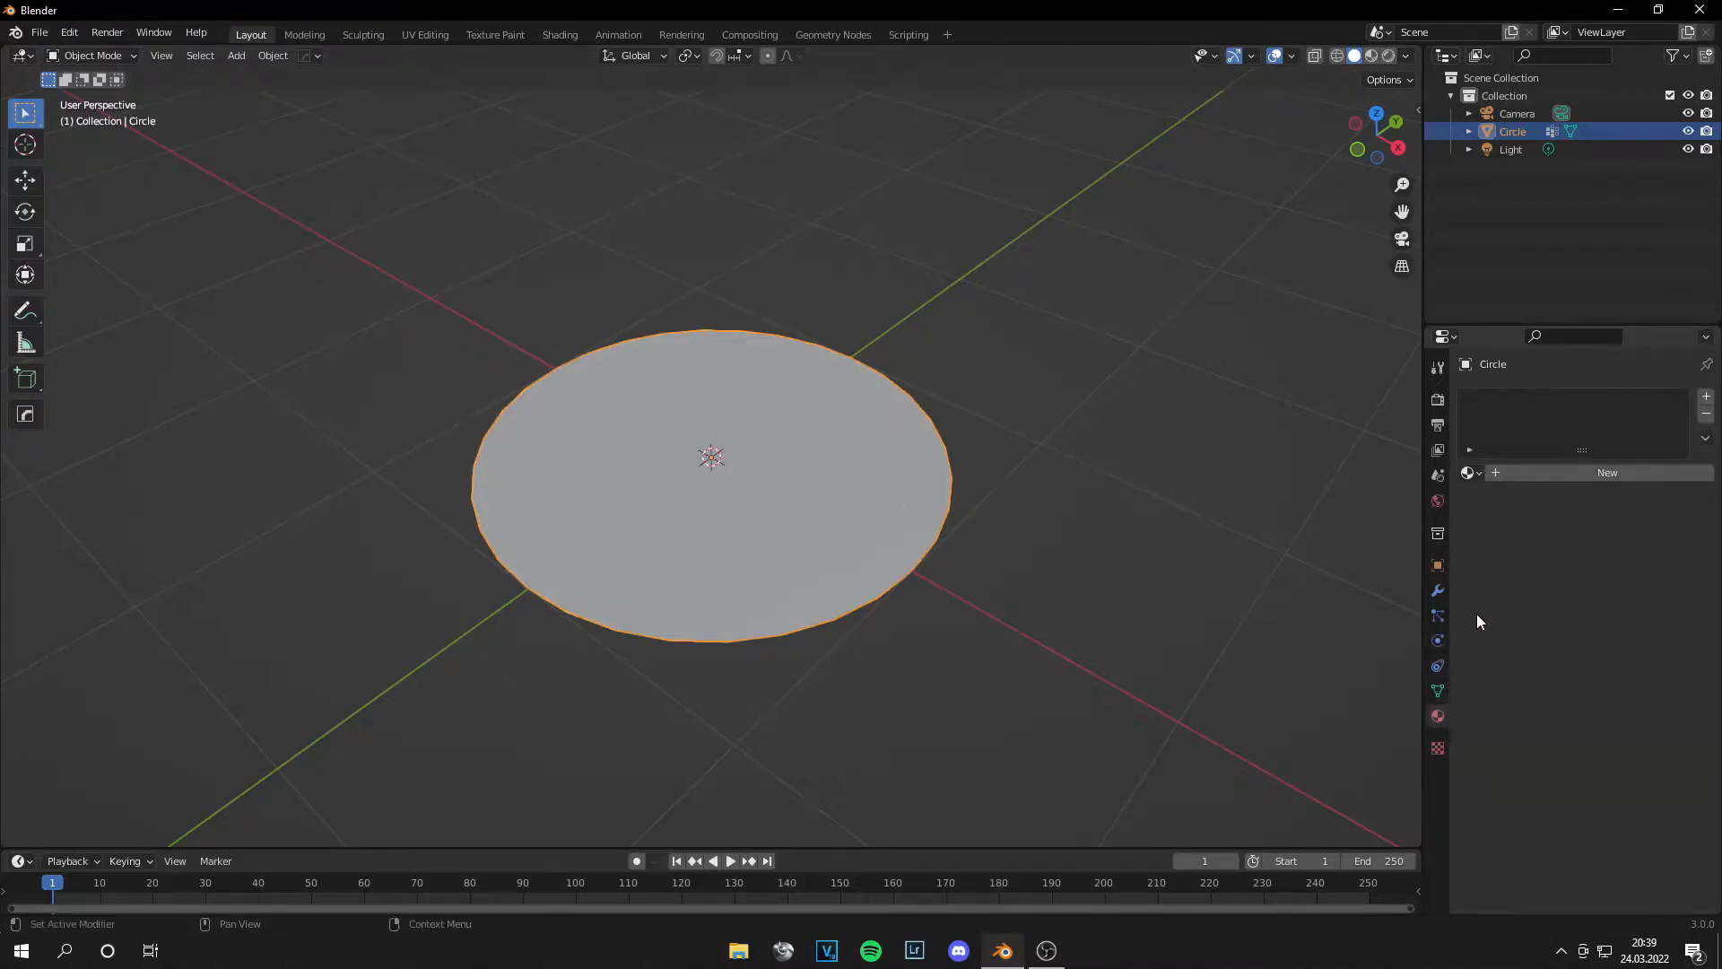
Step: Add a Subdivision Surface modifier to the disc from the Modifier Properties
{"action": "left_click", "coordinate": [1438, 566]}
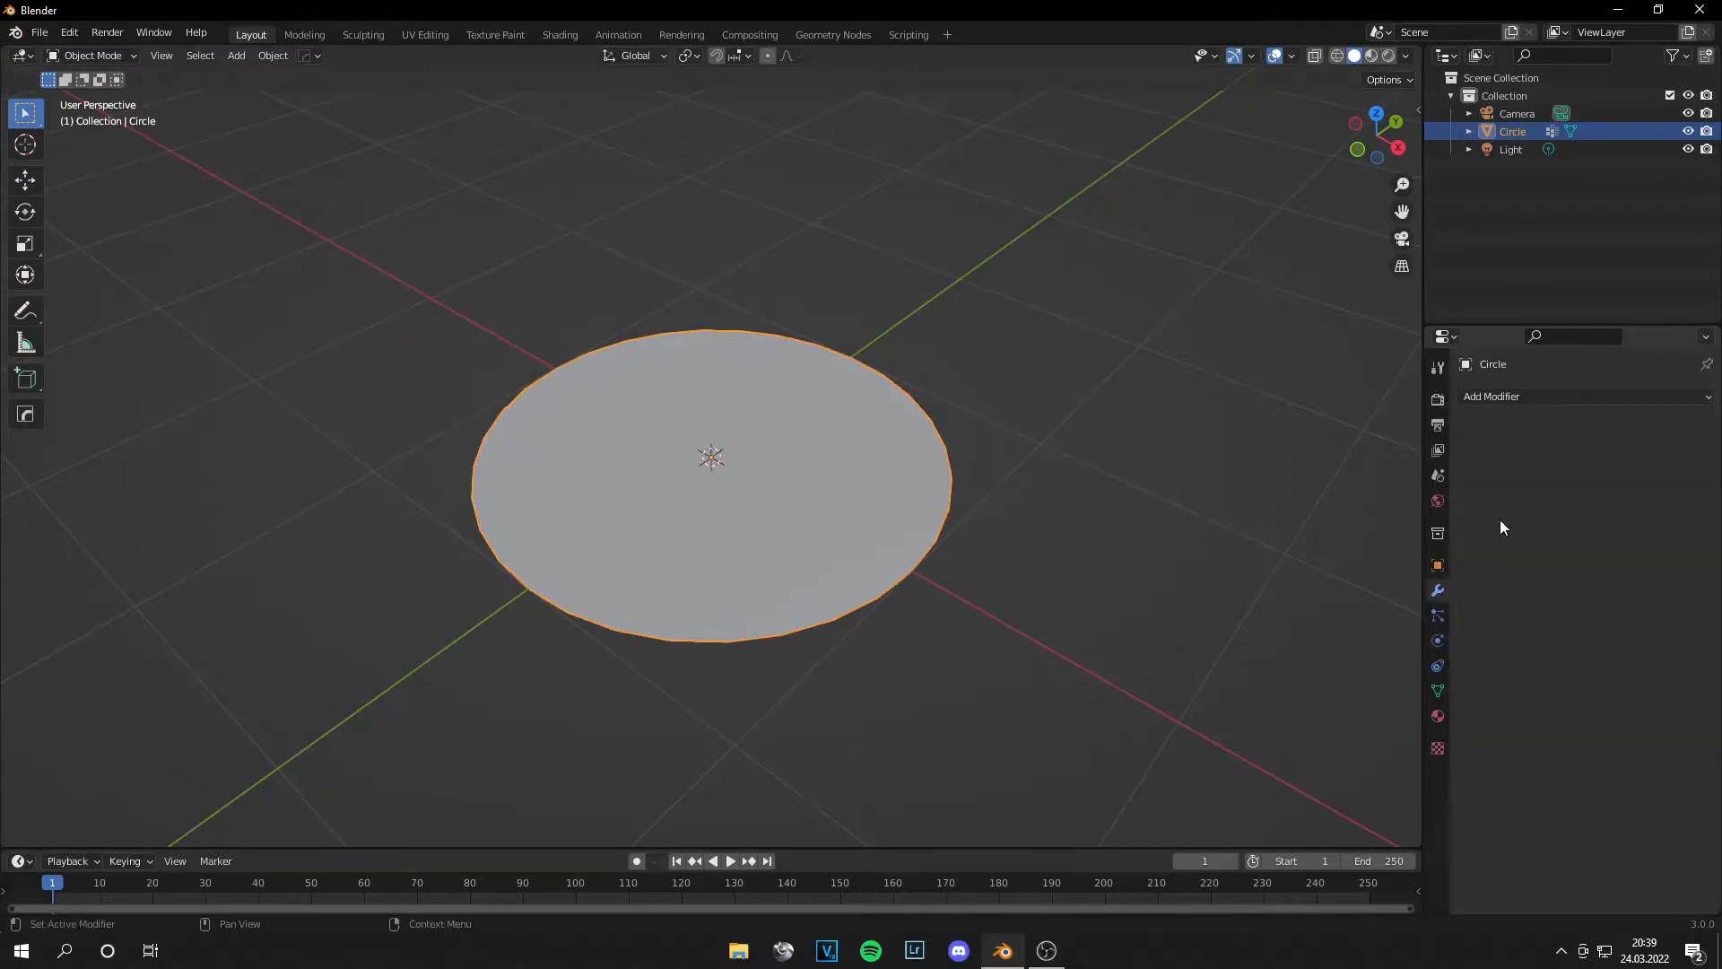
{"action": "left_click", "coordinate": [1492, 397]}
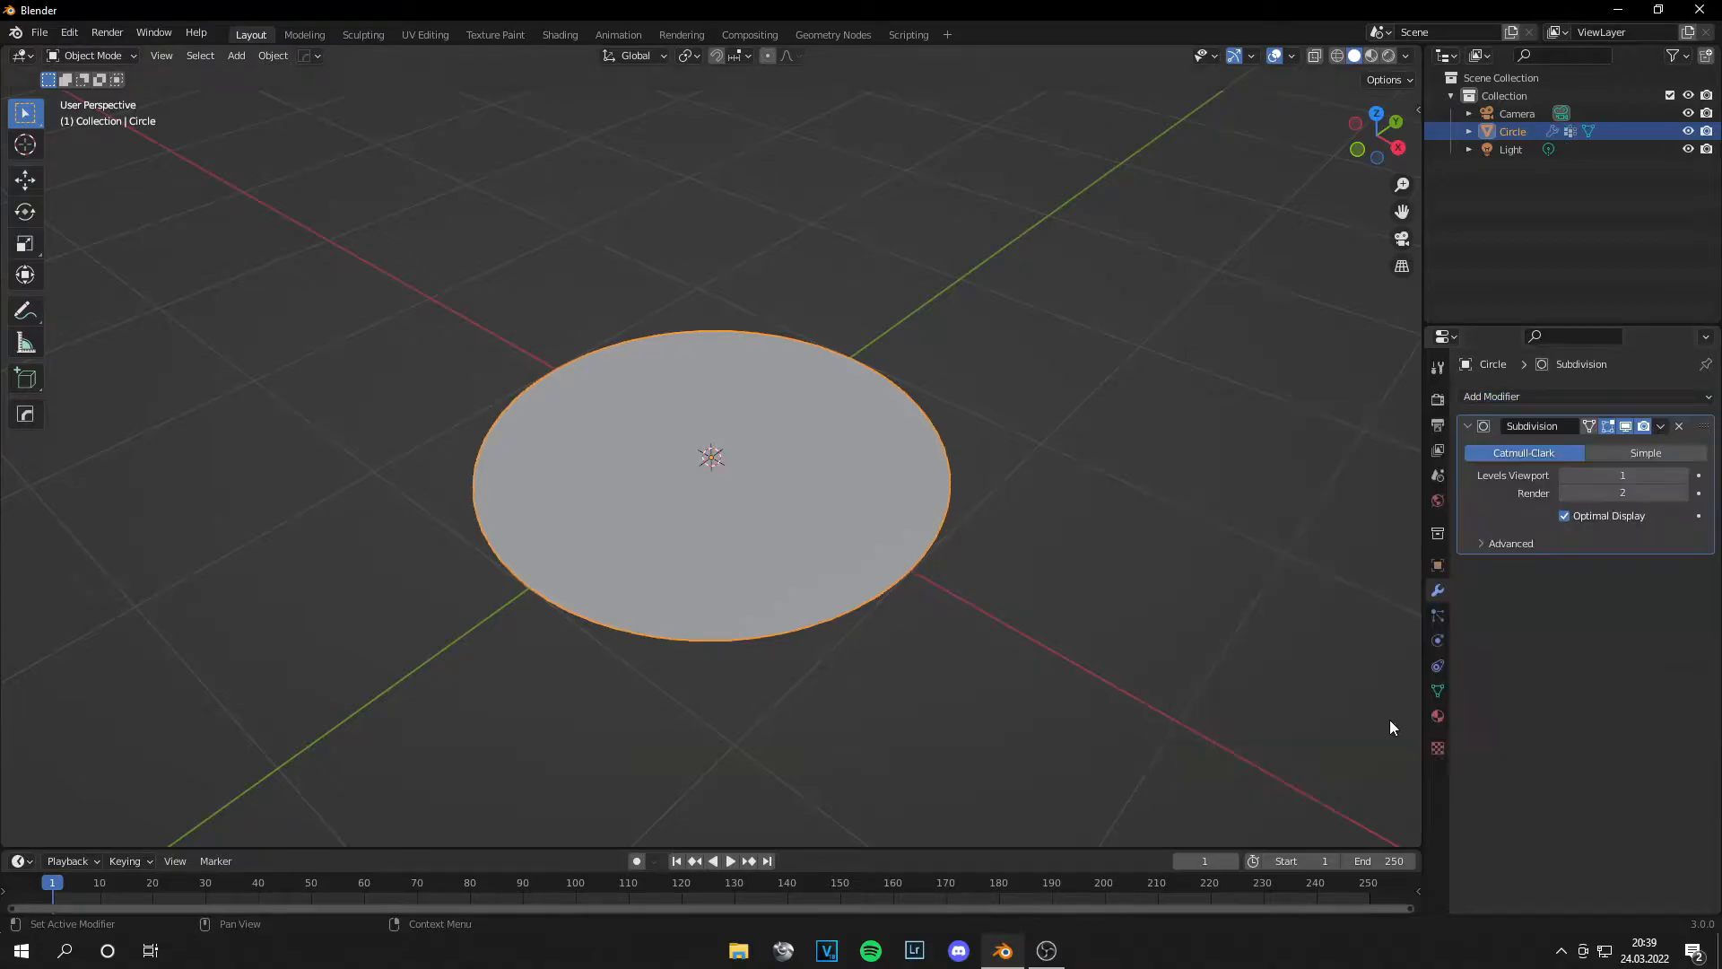
{"action": "left_click", "coordinate": [1438, 566]}
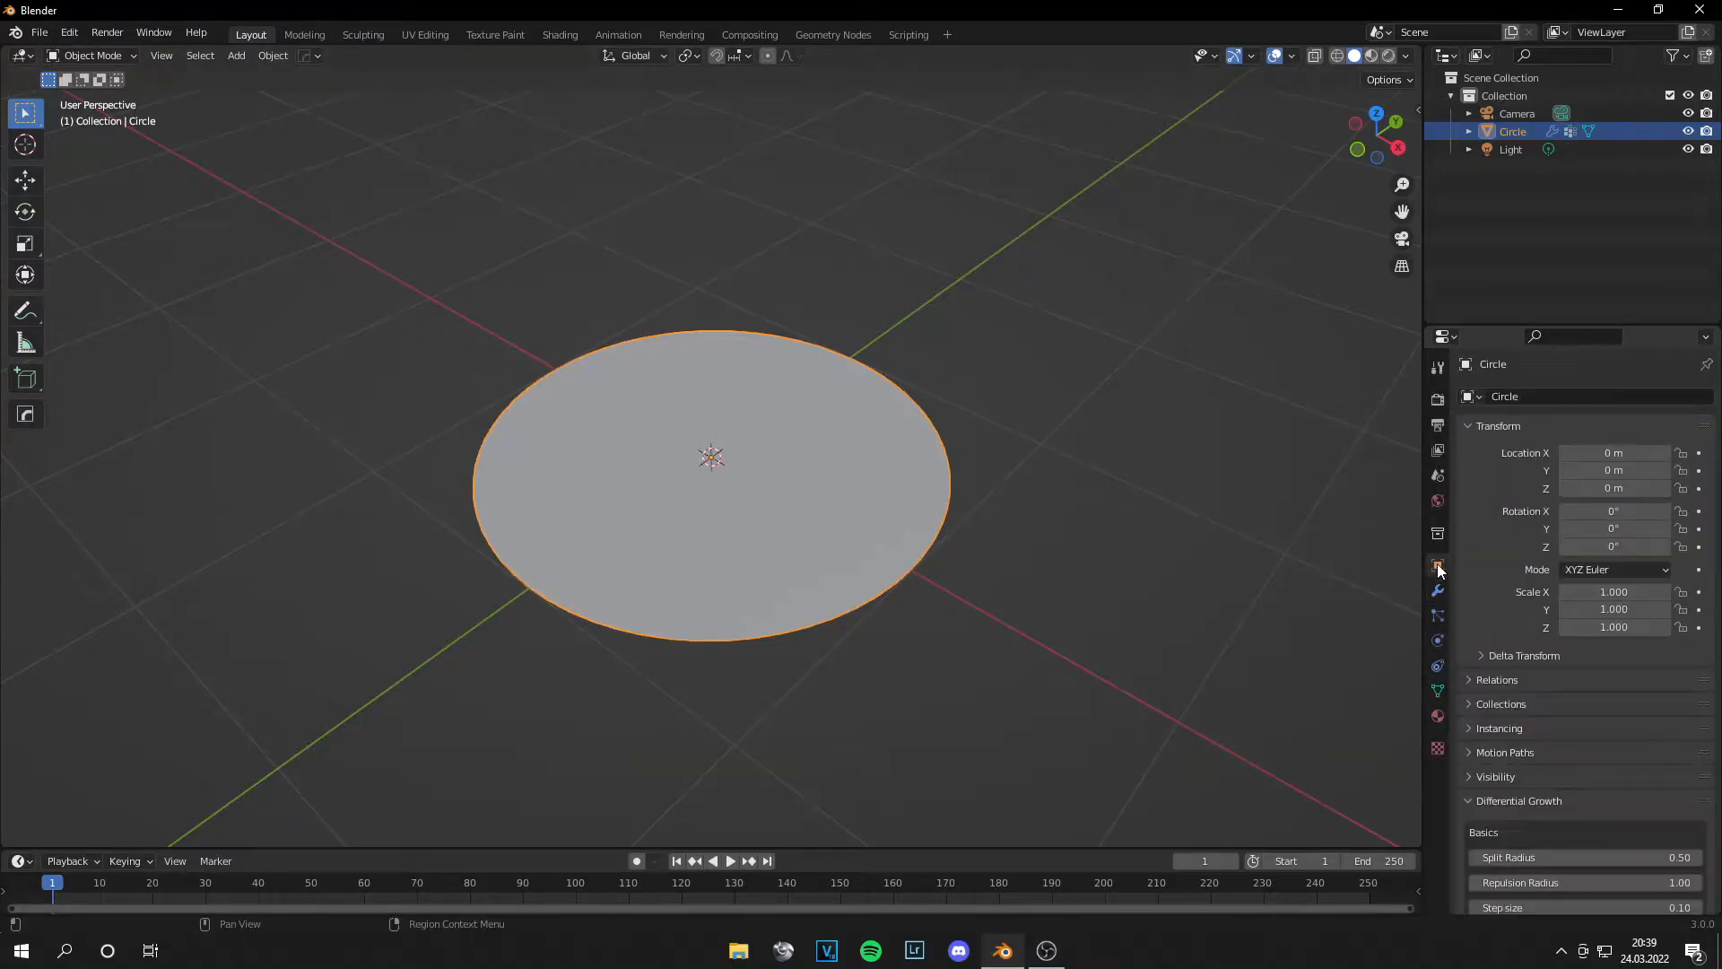
Step: Run four Differential Growth steps to ruffle the disc's edge
{"action": "scroll", "scroll_direction": "down", "scroll_amount": 3}
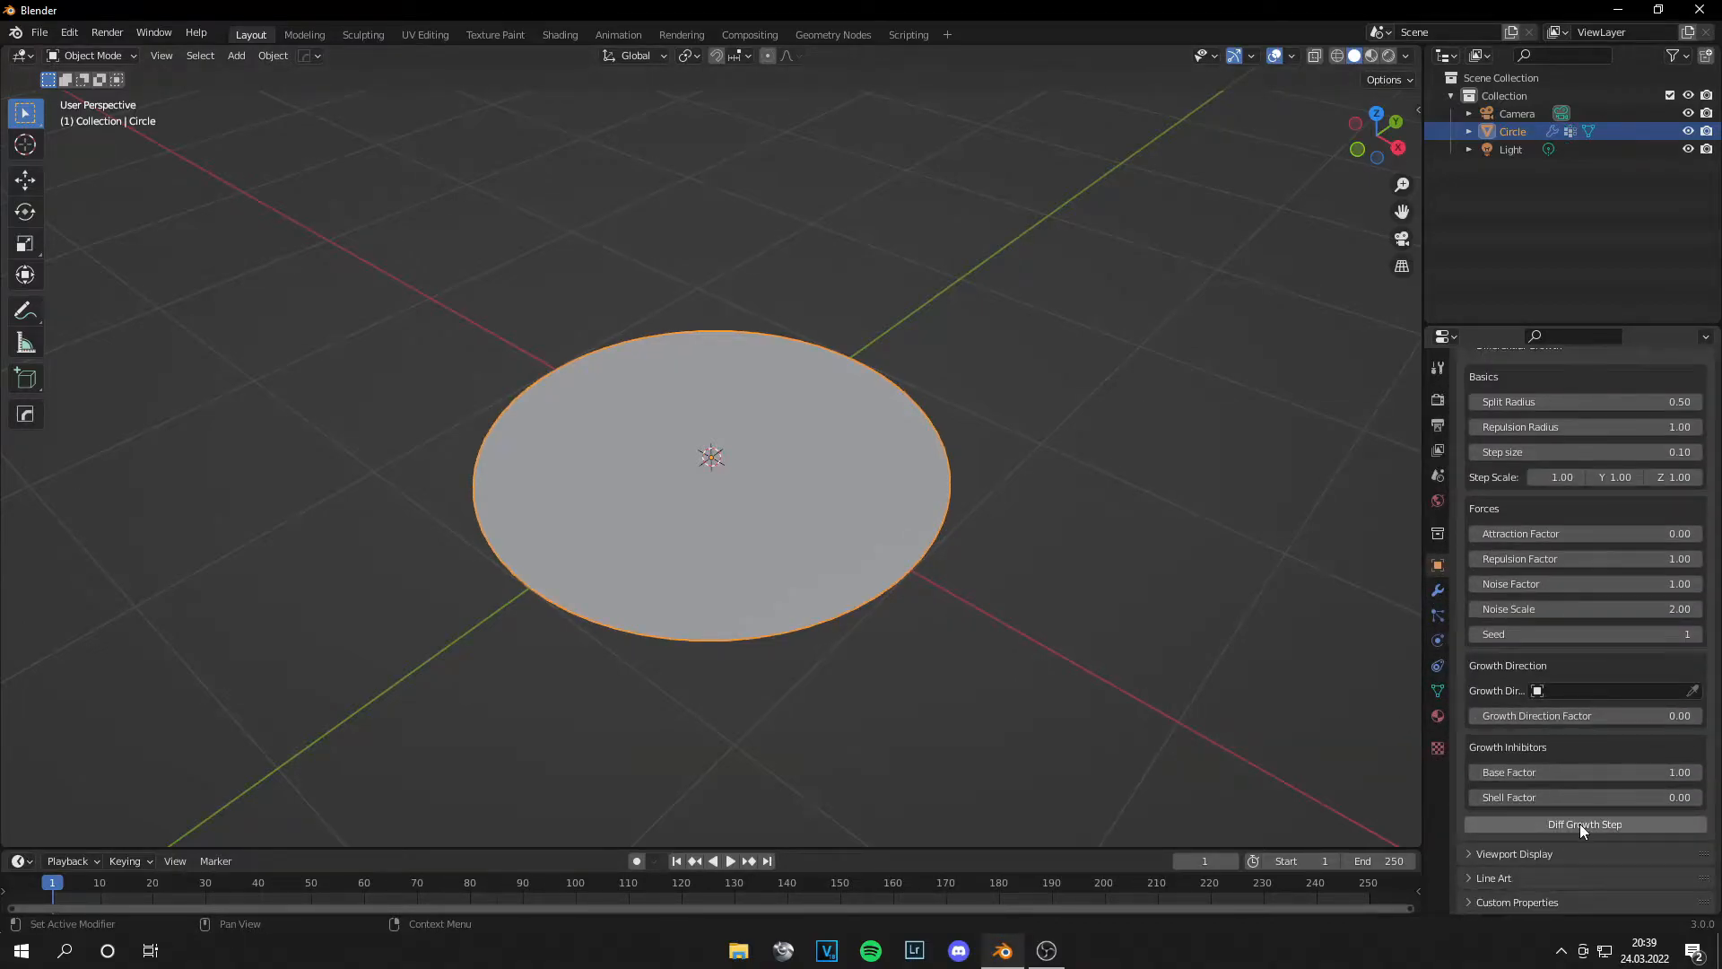
{"action": "left_click", "coordinate": [1584, 823]}
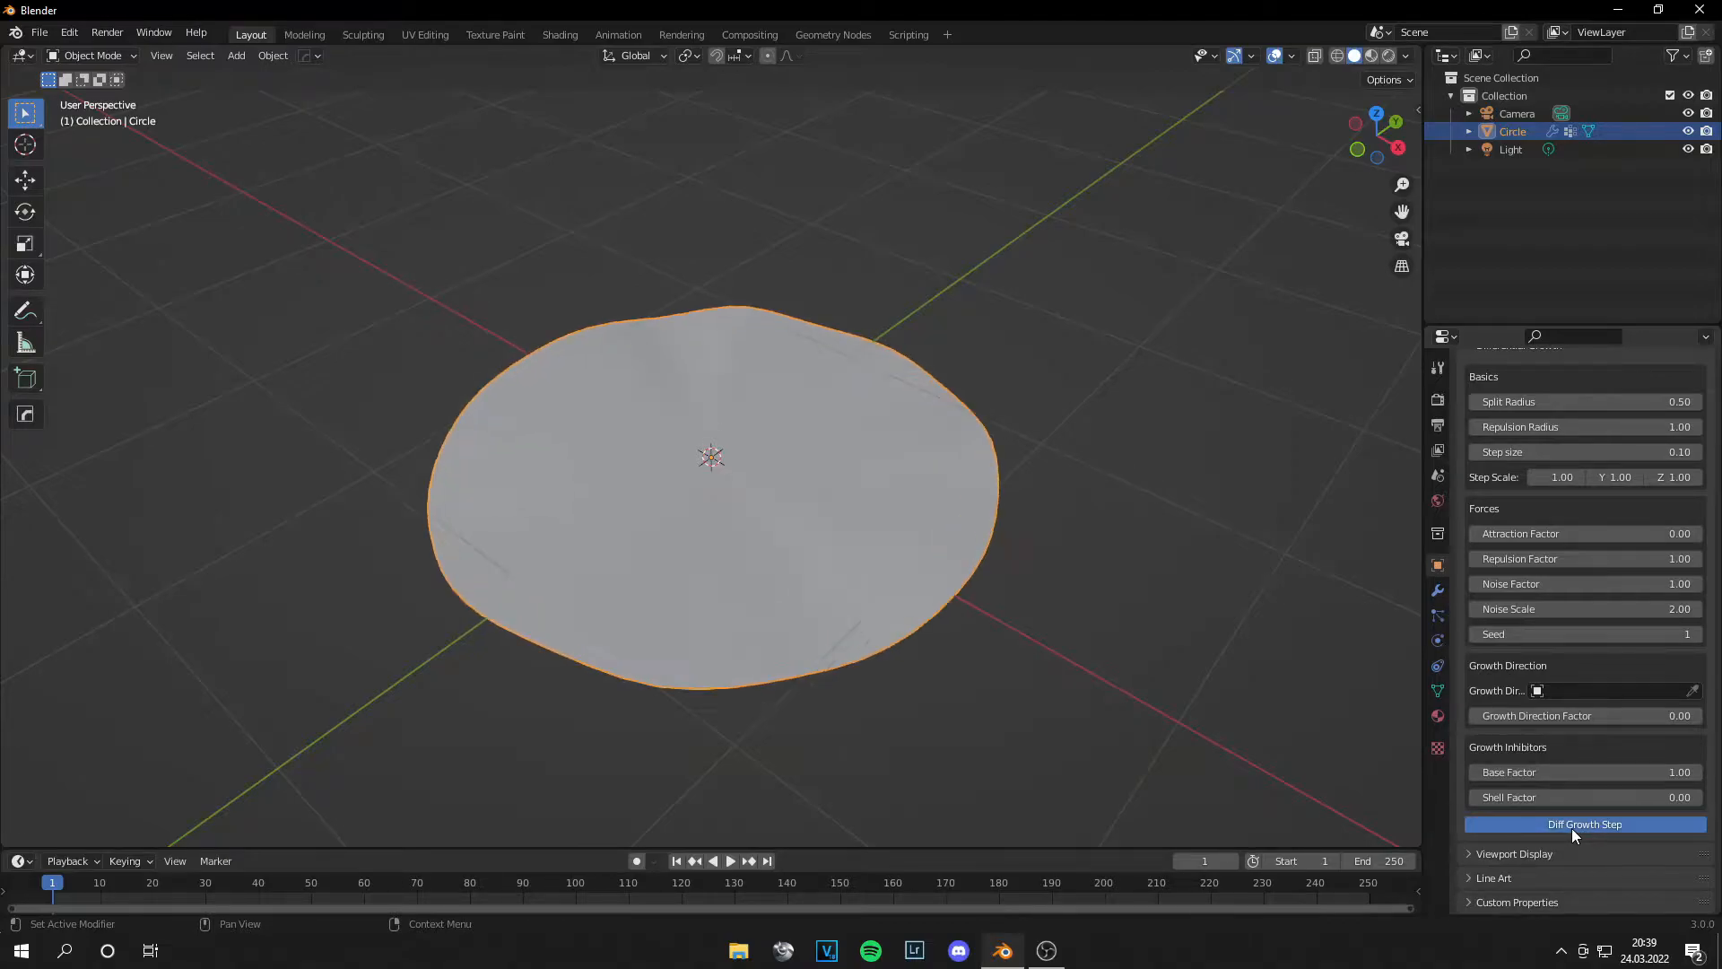
{"action": "left_click", "coordinate": [1585, 823]}
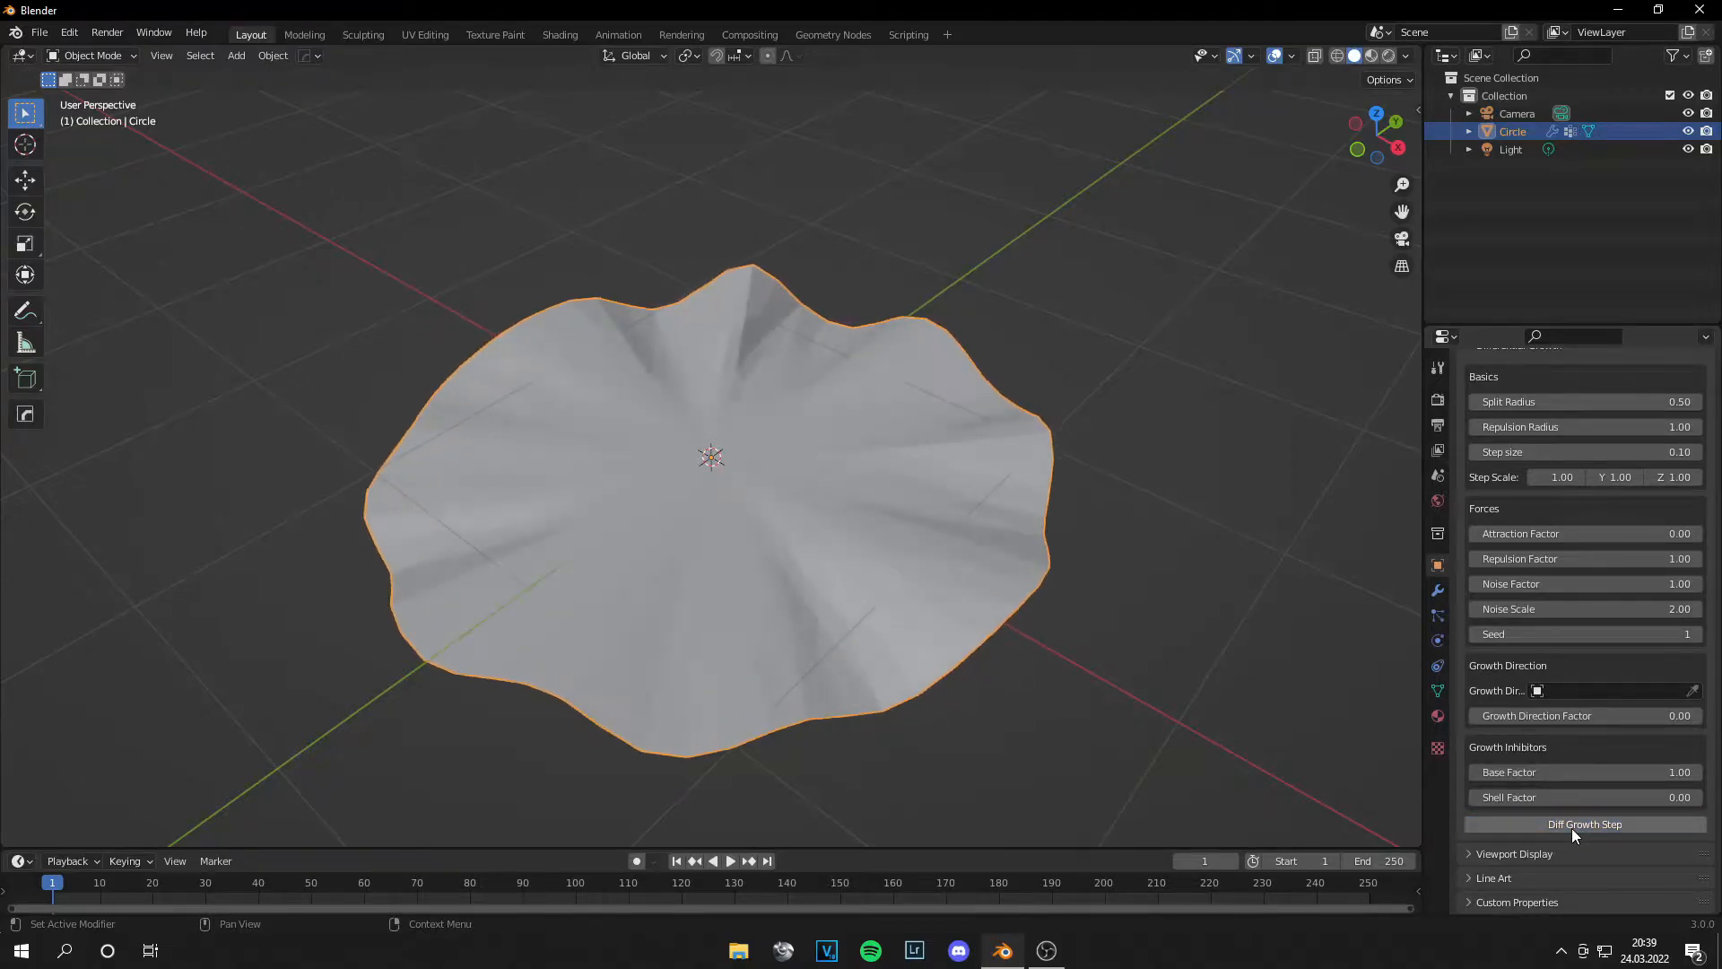
{"action": "left_click", "coordinate": [1584, 823]}
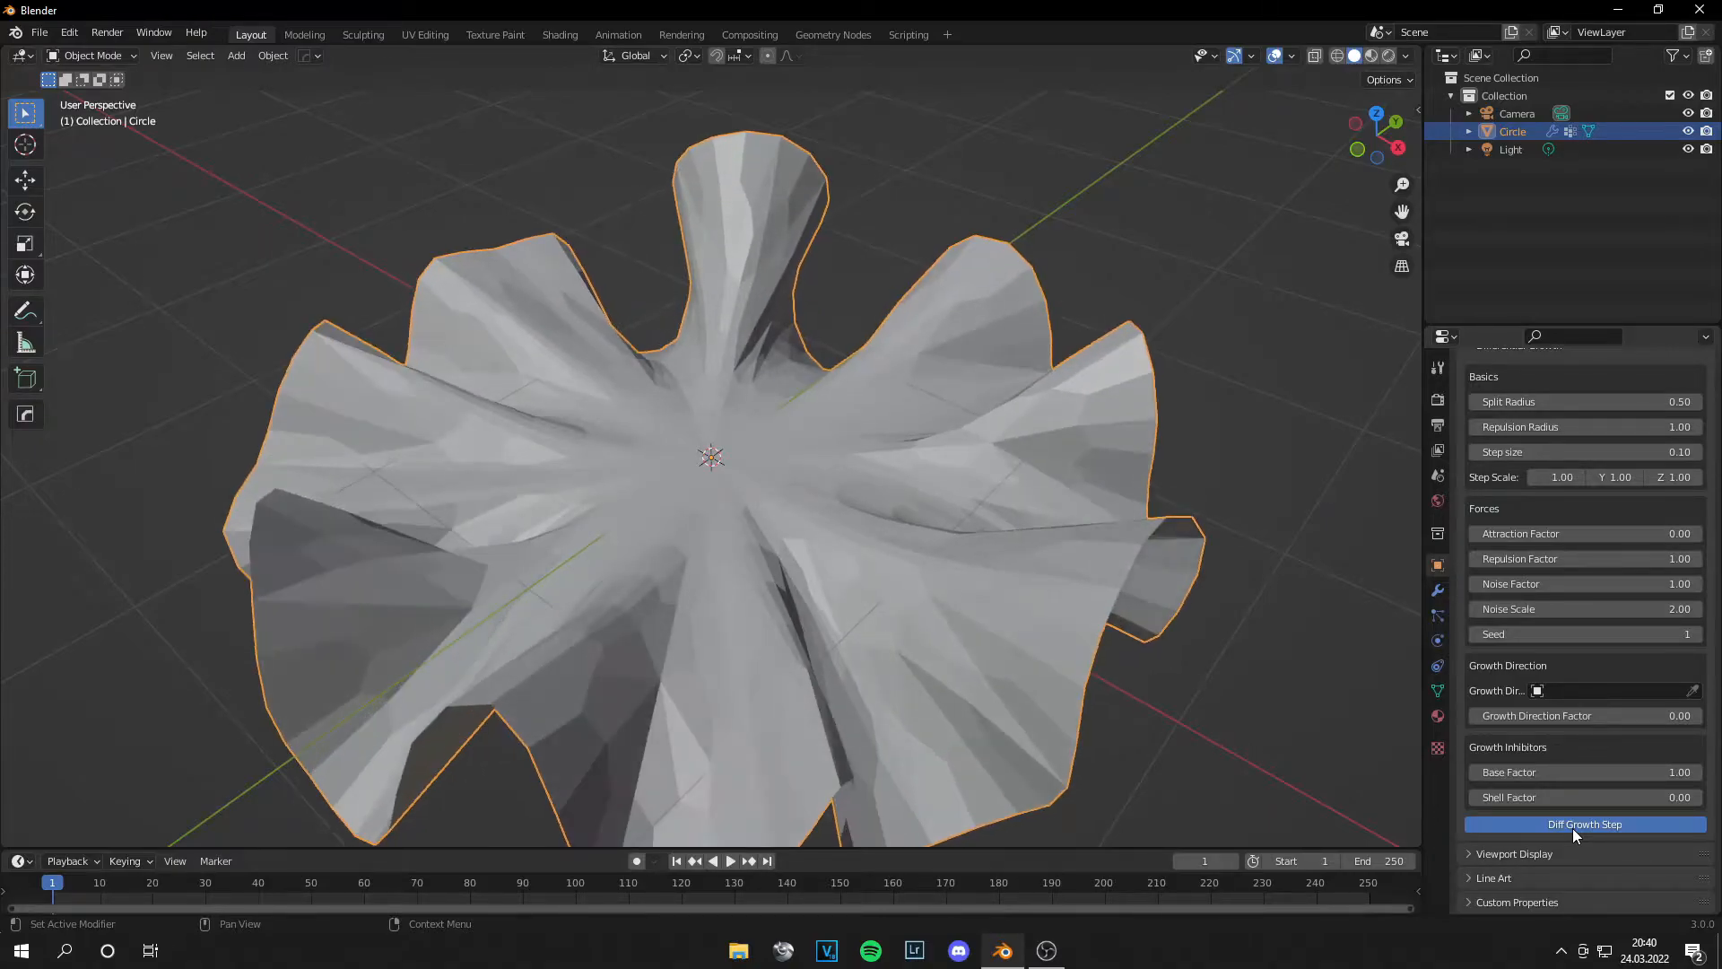
{"action": "left_click", "coordinate": [1585, 823]}
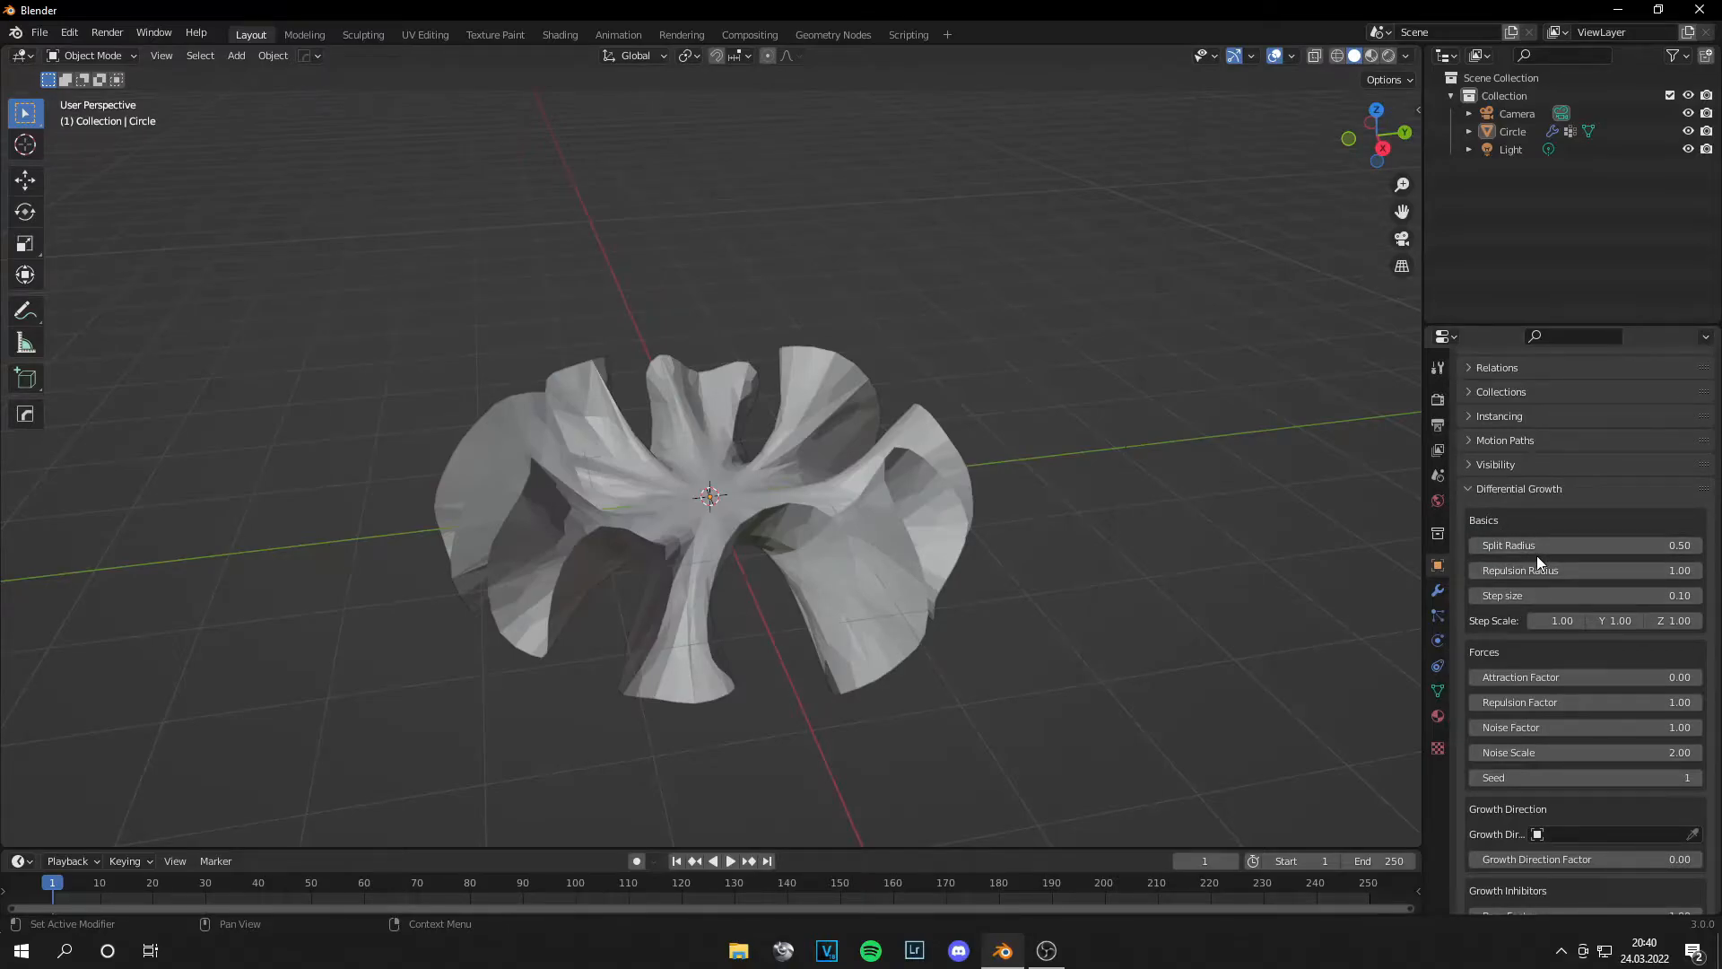
{"action": "mouse_move", "coordinate": [1546, 588]}
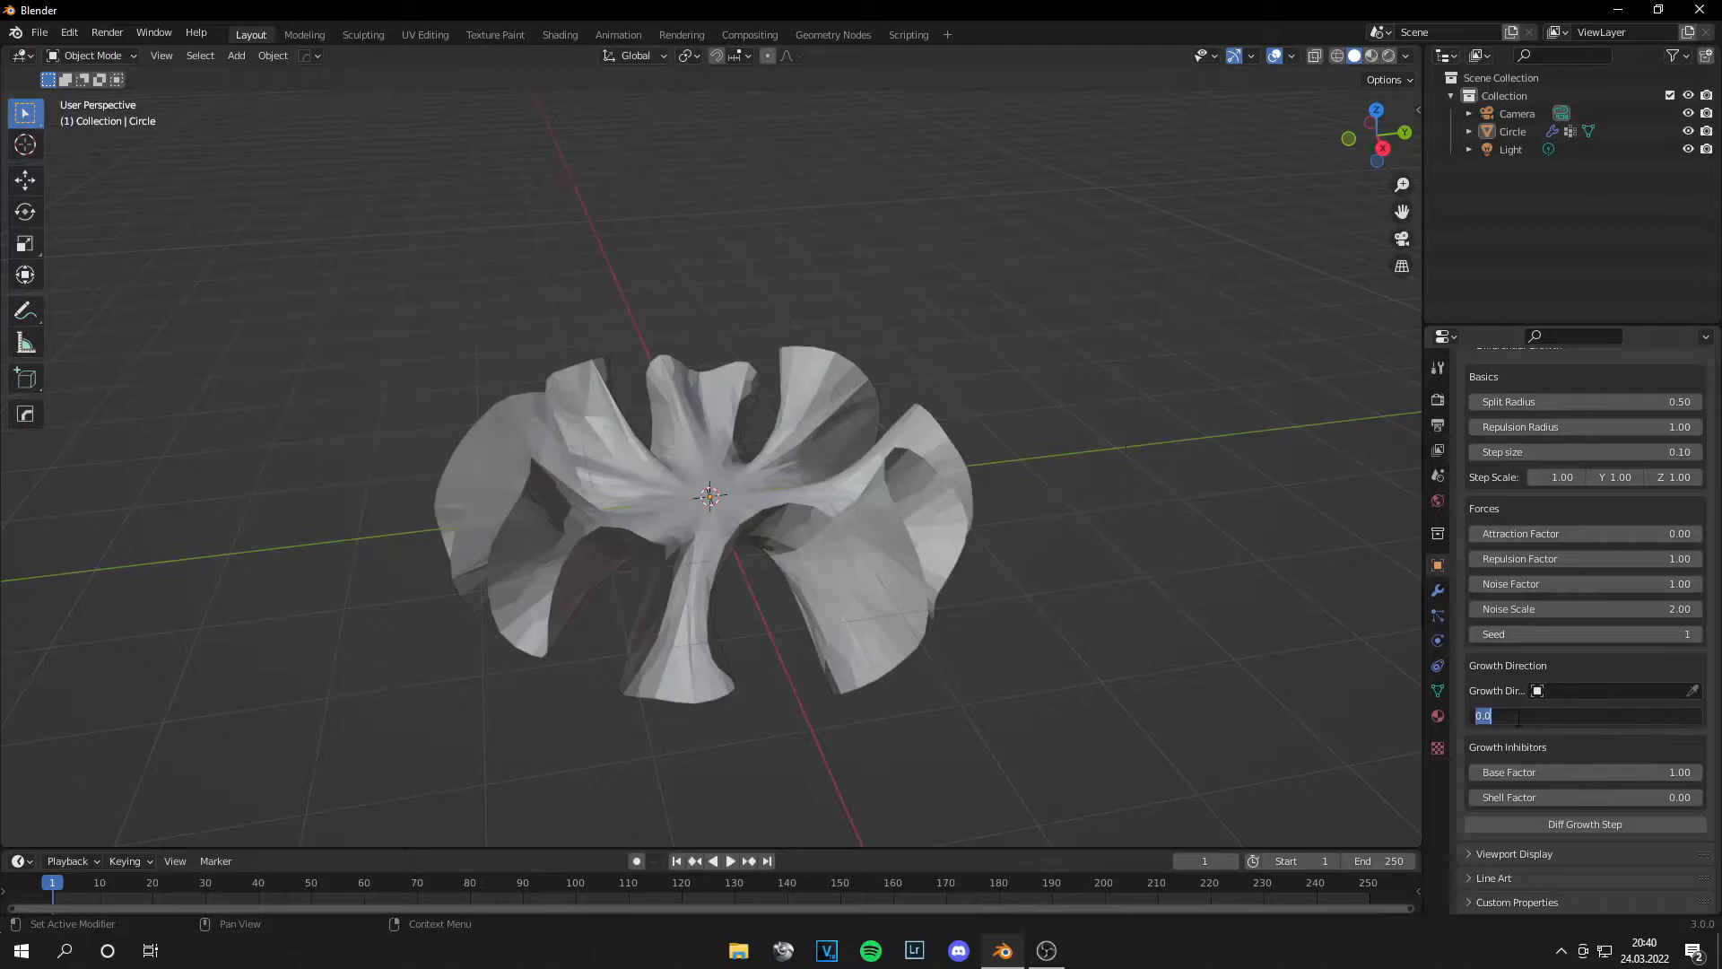
Step: Raise the growth direction factor to 5.00 and run three more growth steps
{"action": "type", "text": "1"}
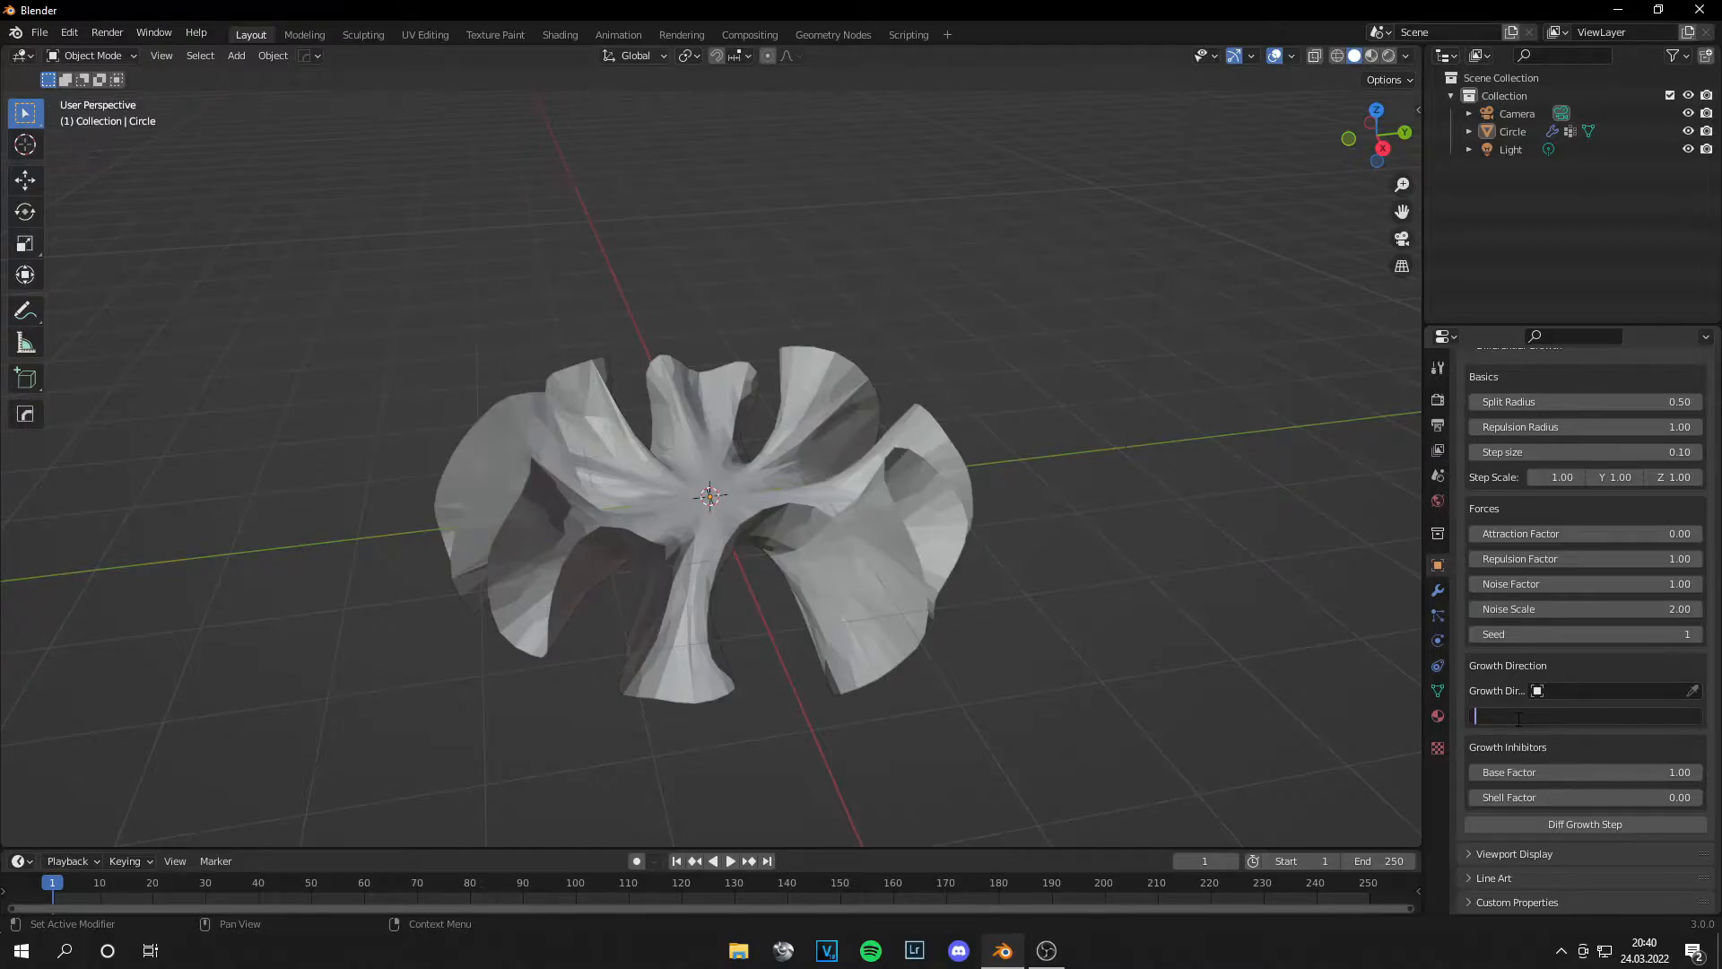
{"action": "type", "text": "5.00"}
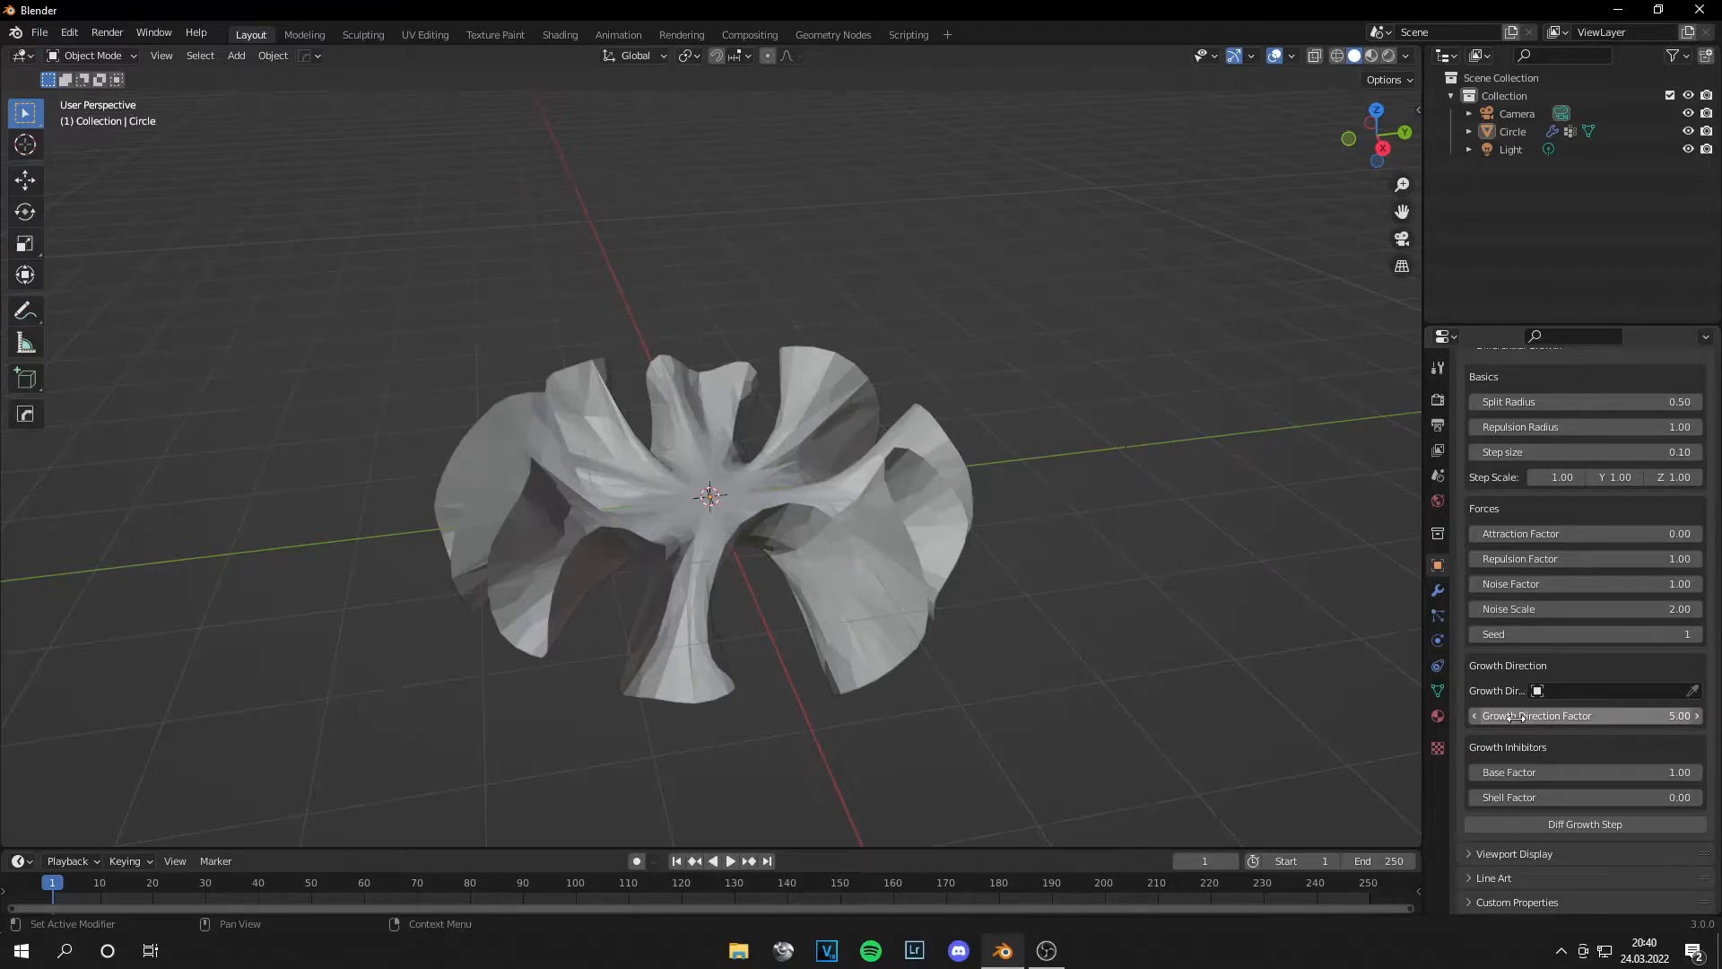
{"action": "left_click", "coordinate": [1585, 823]}
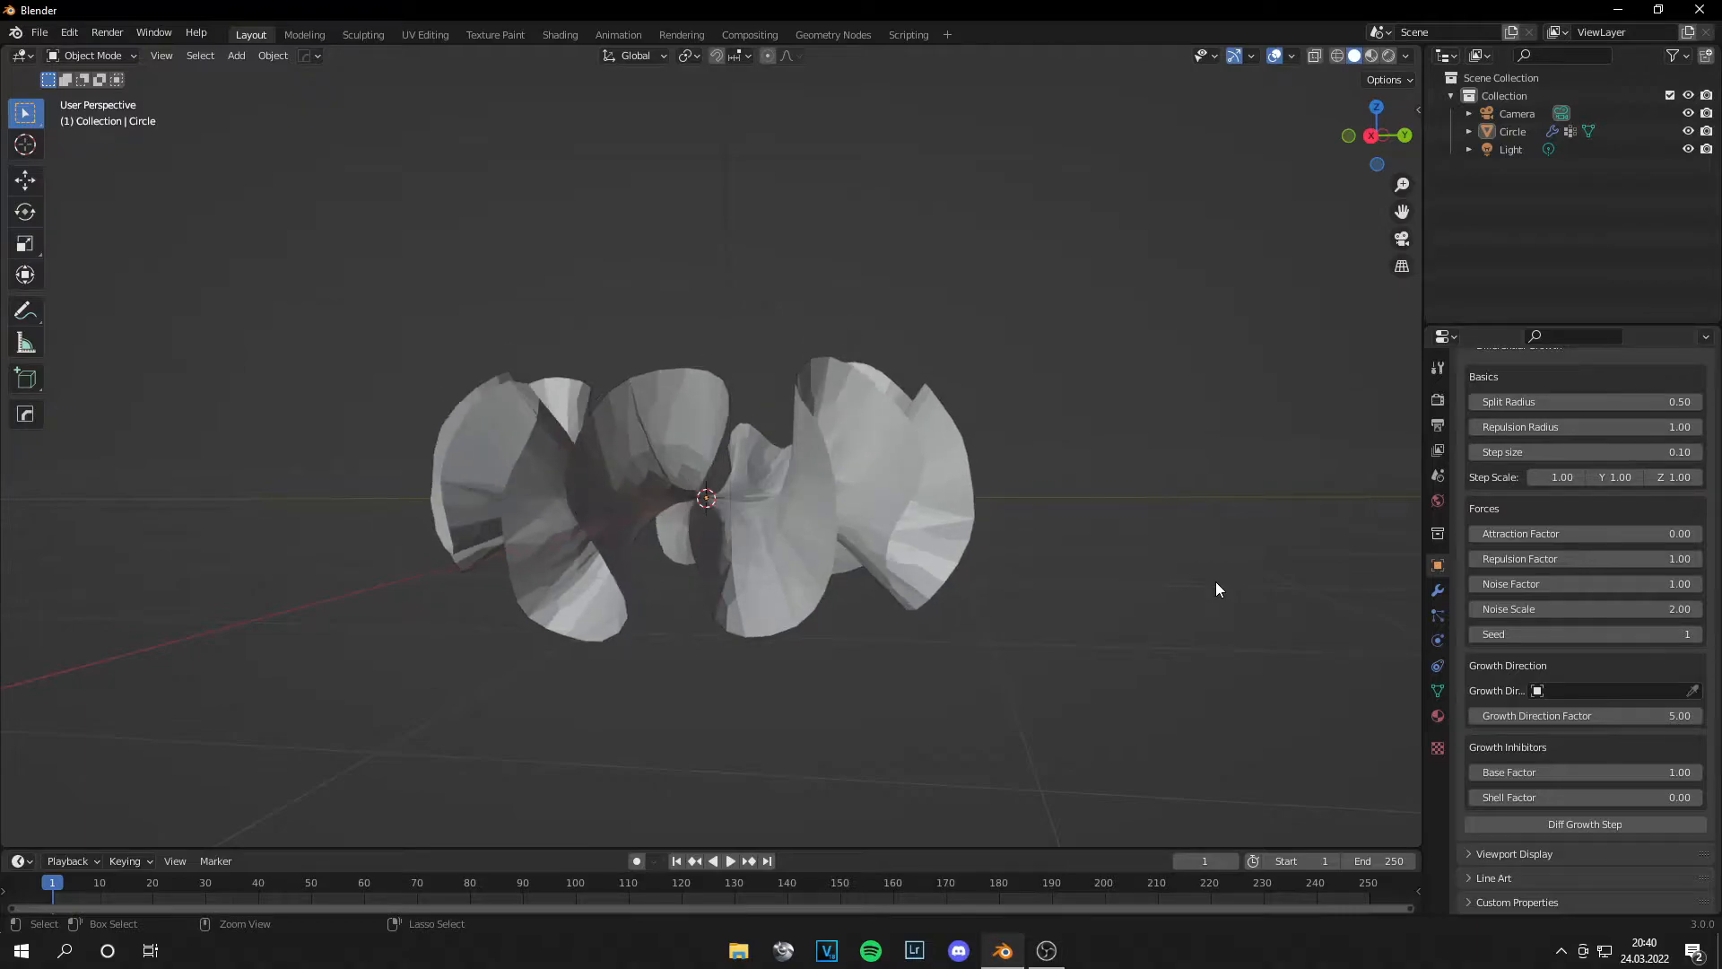
{"action": "left_click_drag", "start_coordinate": [1217, 590], "coordinate": [673, 426]}
{"action": "type", "text": "1"}
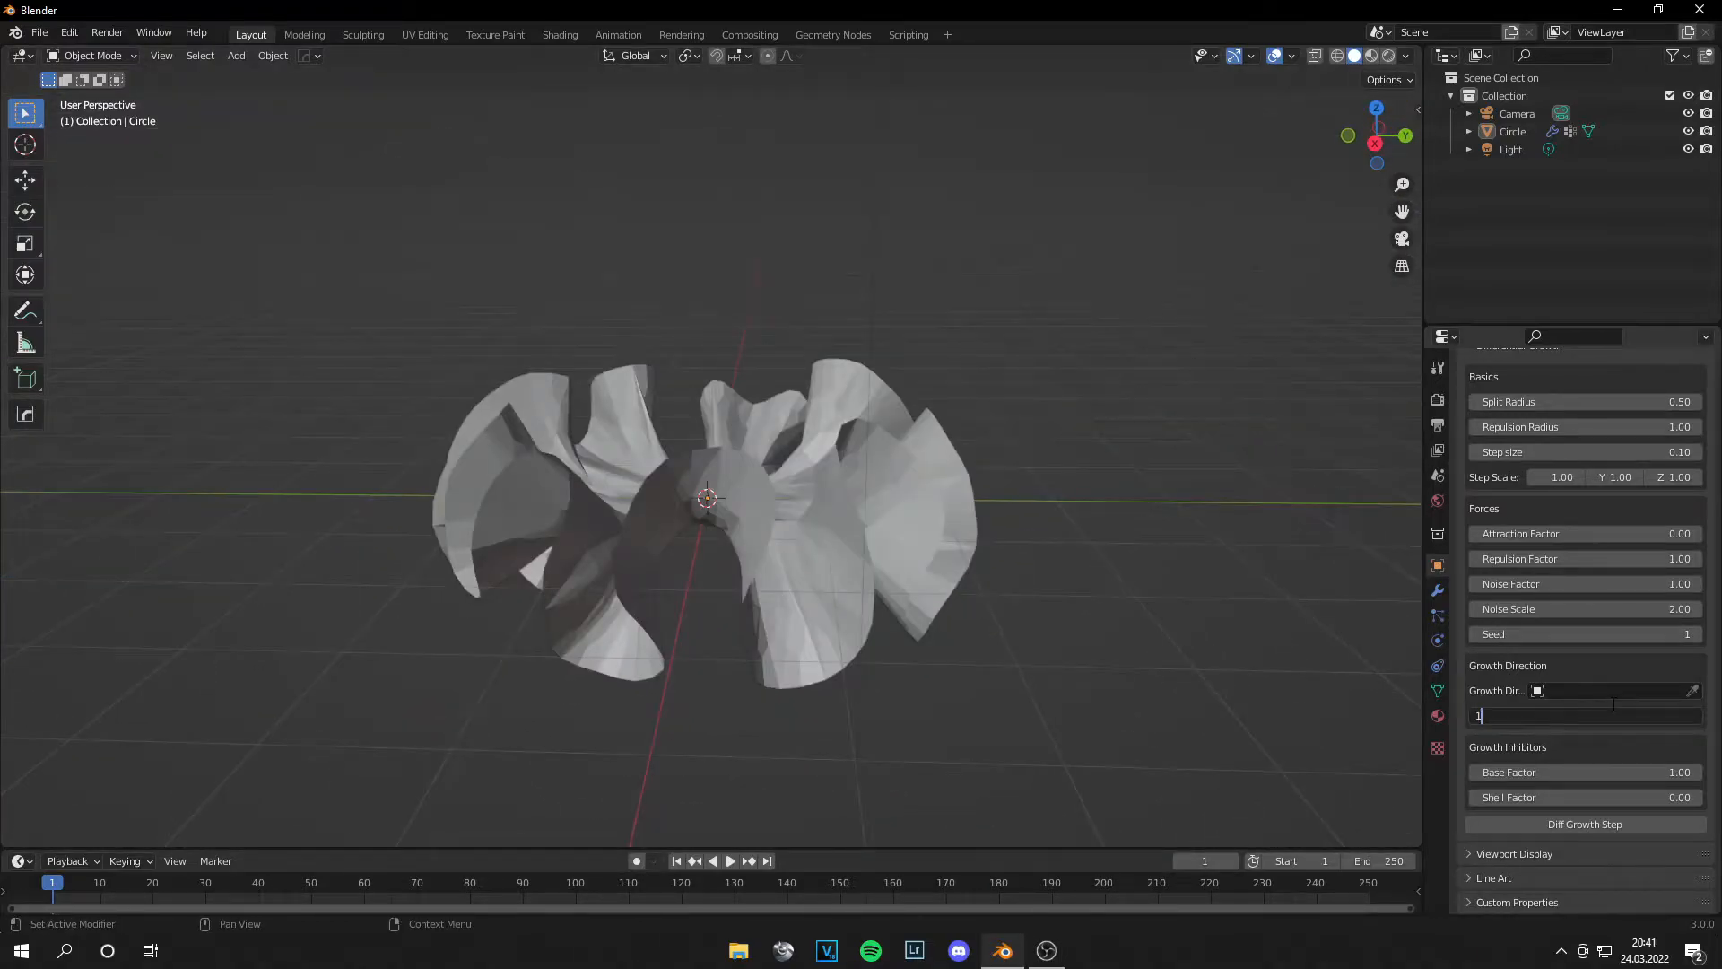
{"action": "key", "text": "Return"}
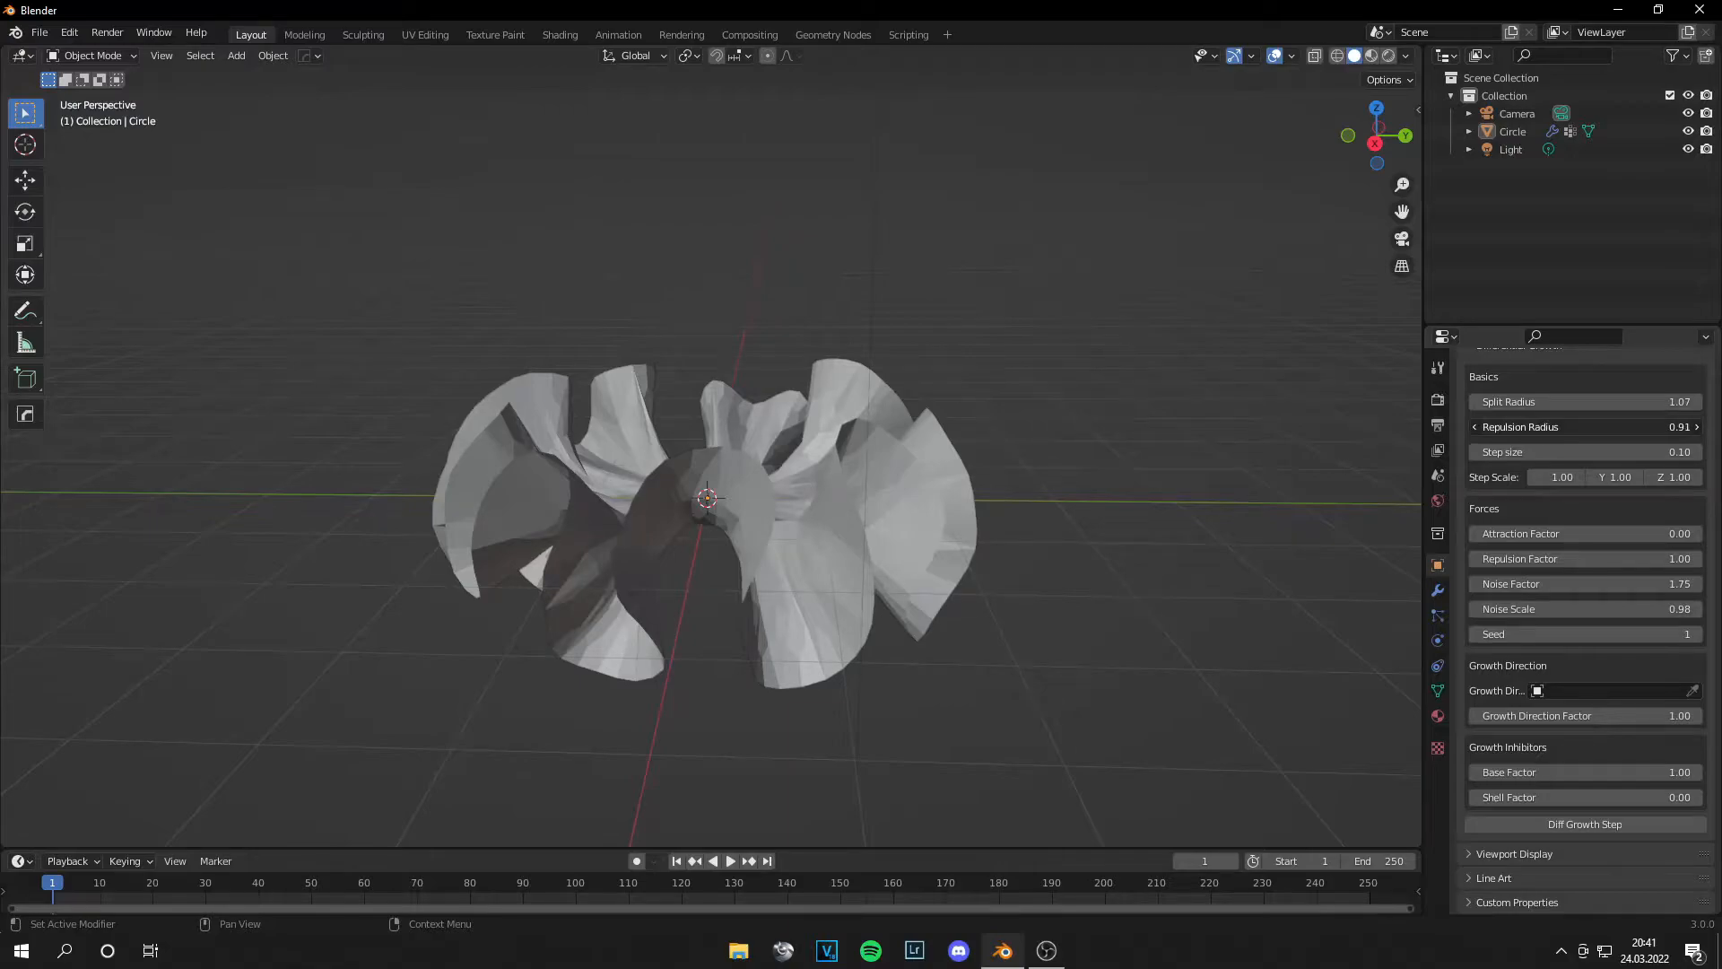
{"action": "left_click", "coordinate": [1585, 824]}
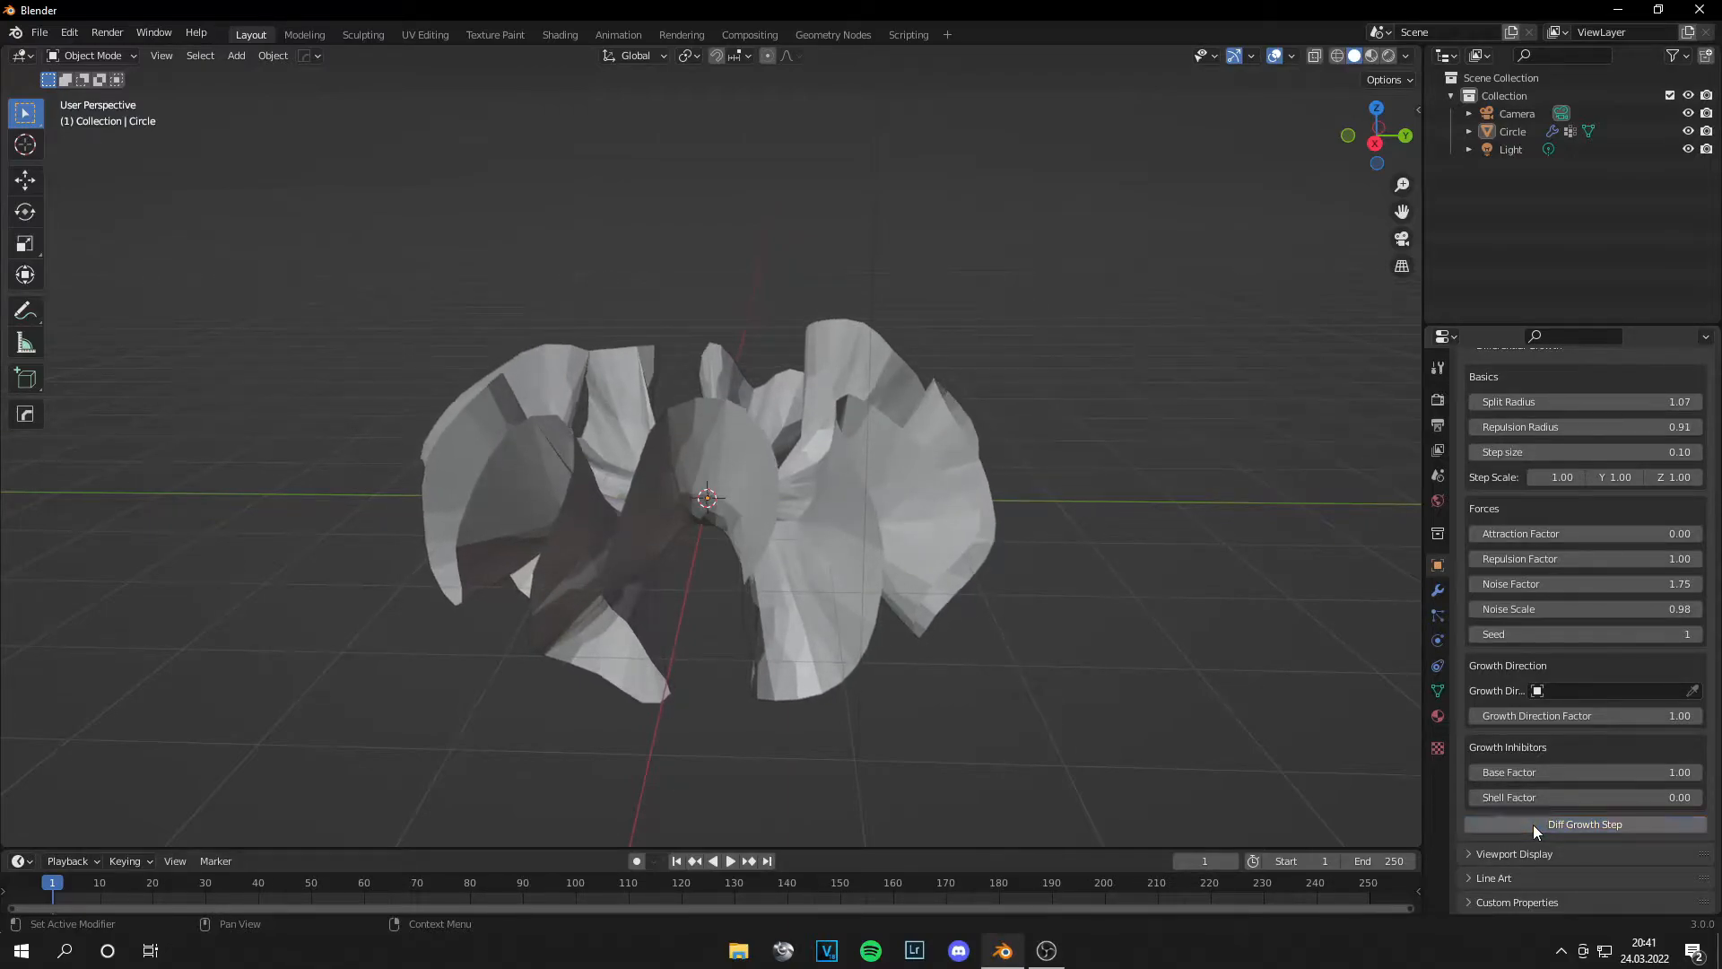
{"action": "left_click", "coordinate": [1584, 823]}
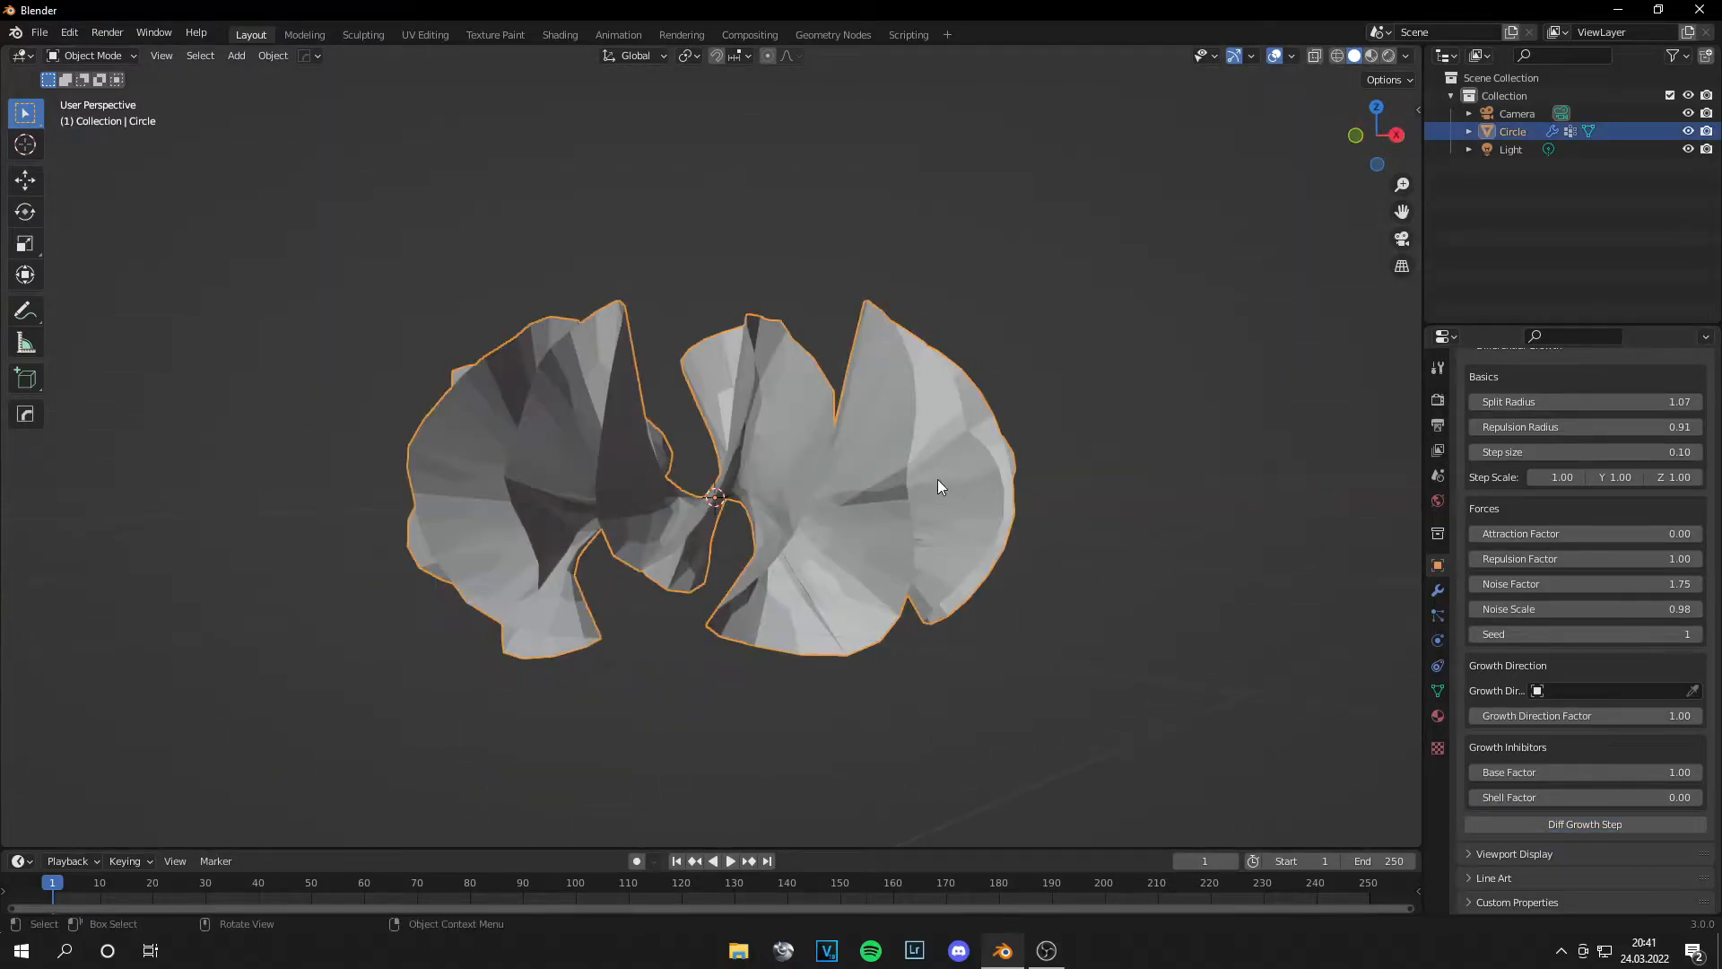
Step: Set the Subdivision viewport level to 3 and apply Shade Smooth to the shape
{"action": "left_click", "coordinate": [25, 243]}
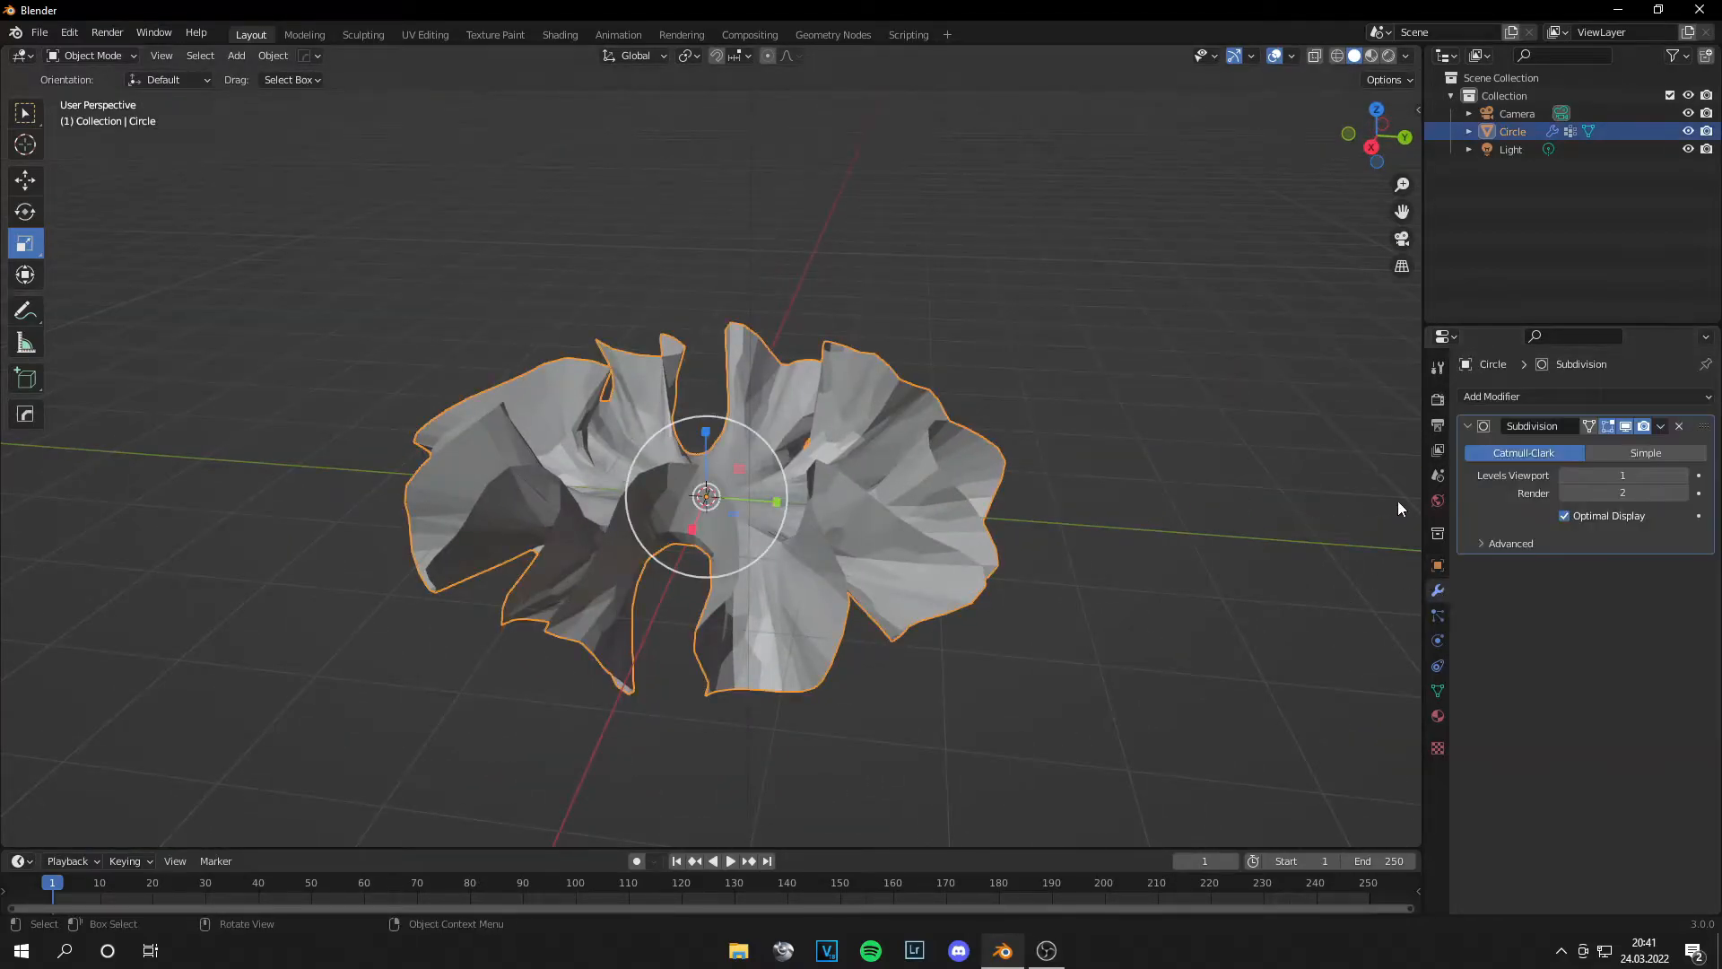
{"action": "left_click", "coordinate": [1694, 474]}
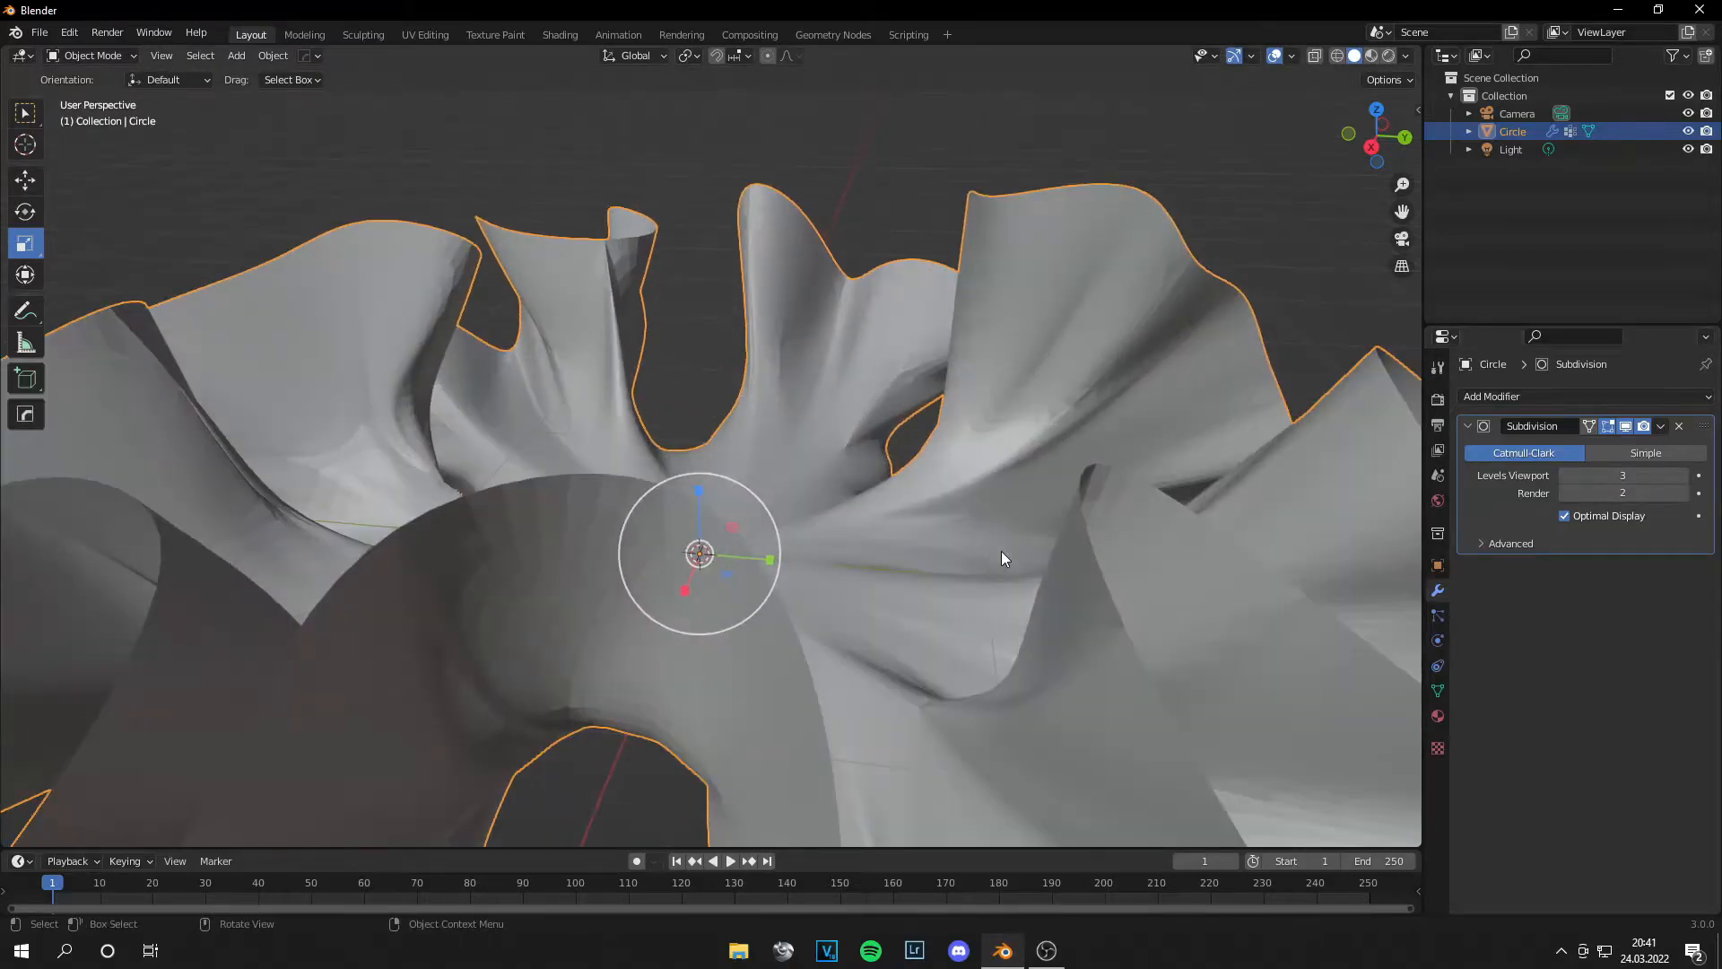
{"action": "right_click", "coordinate": [1001, 558]}
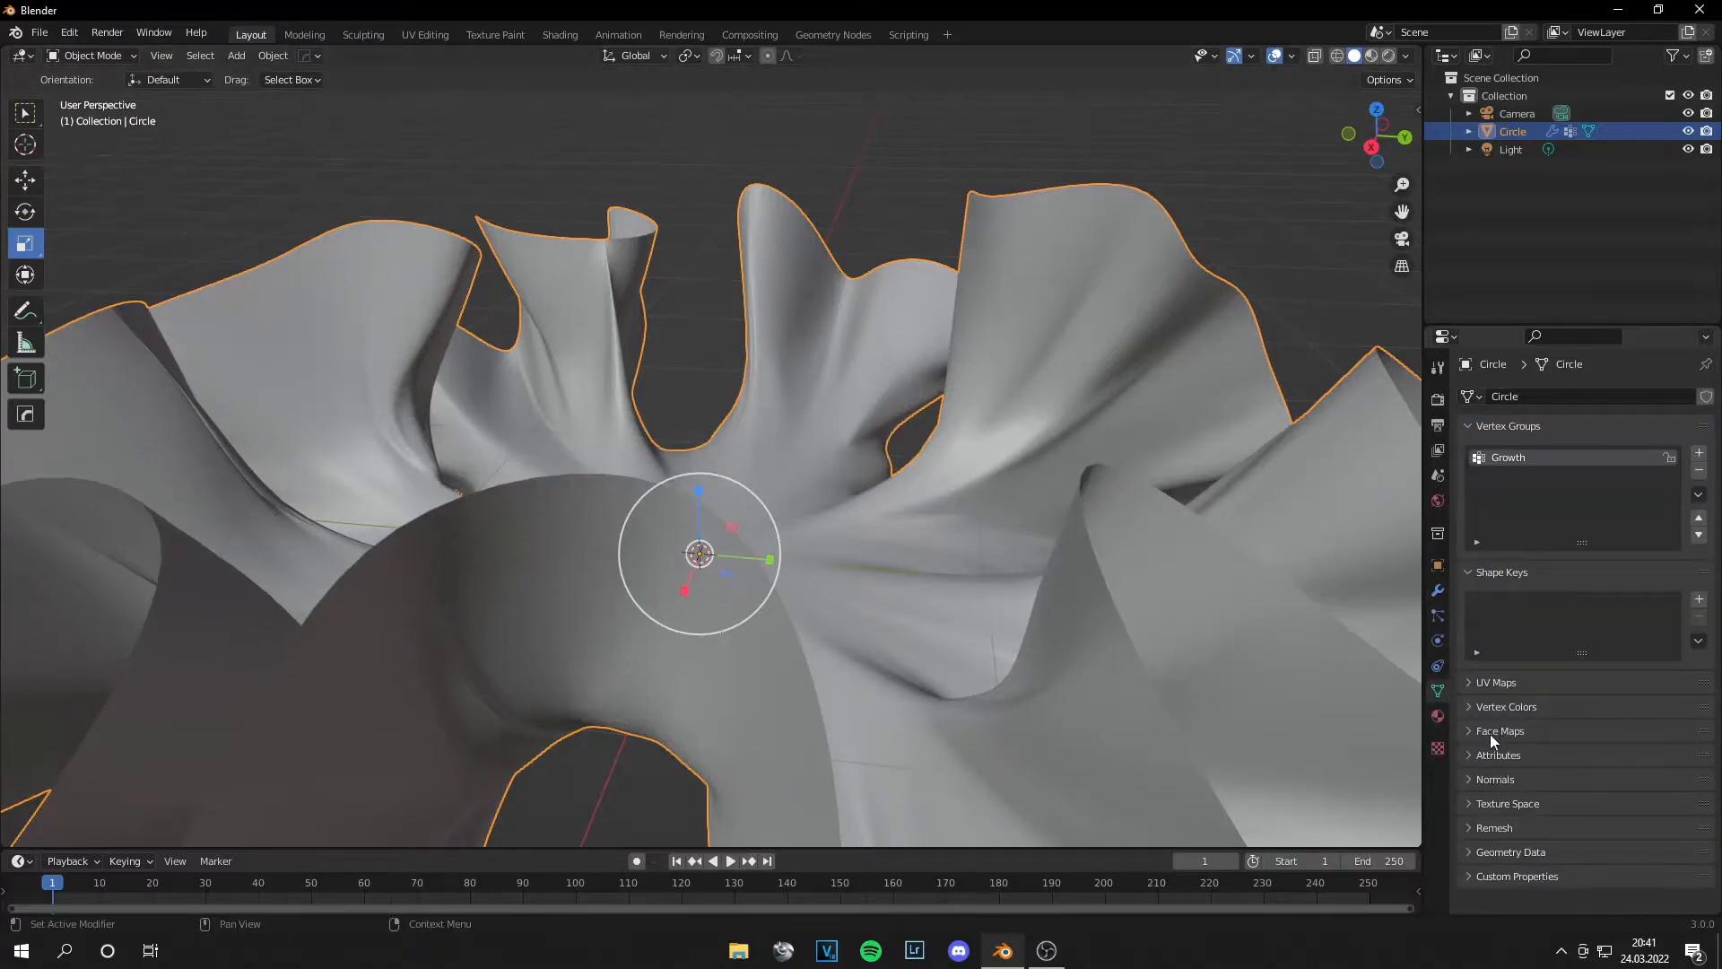
{"action": "left_click", "coordinate": [1496, 778]}
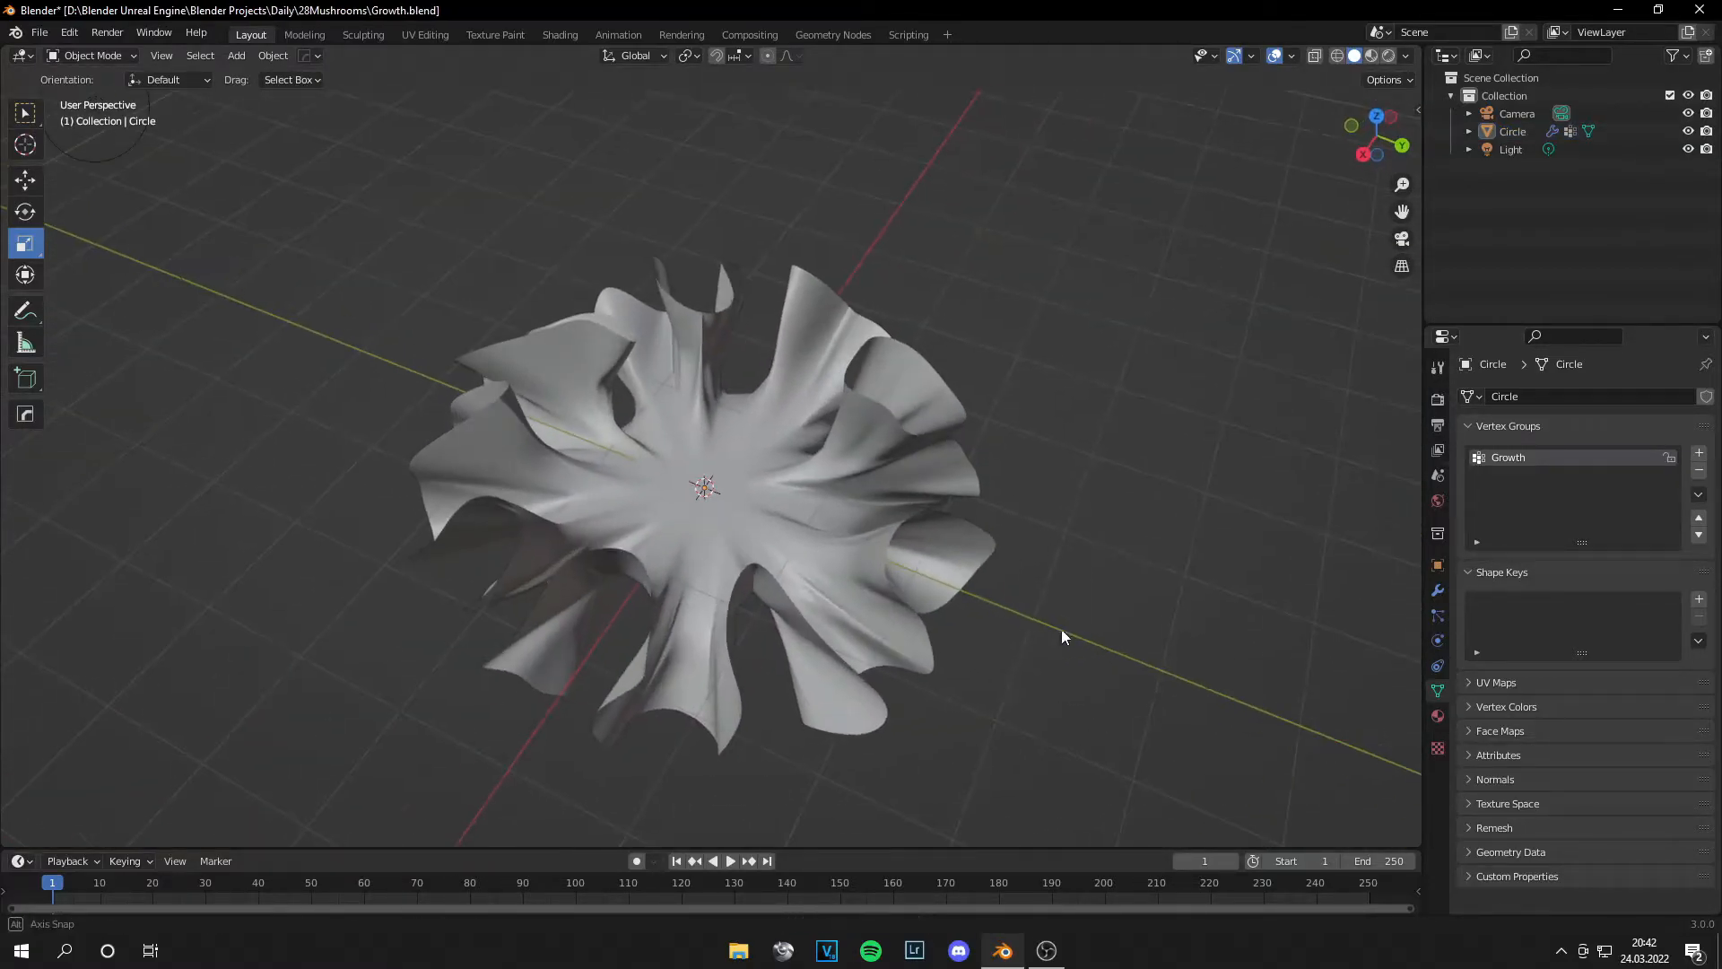
Step: Rename the material Mushroom, connect the leather image to Base Color, and unwrap UVs
{"action": "left_click", "coordinate": [559, 34]}
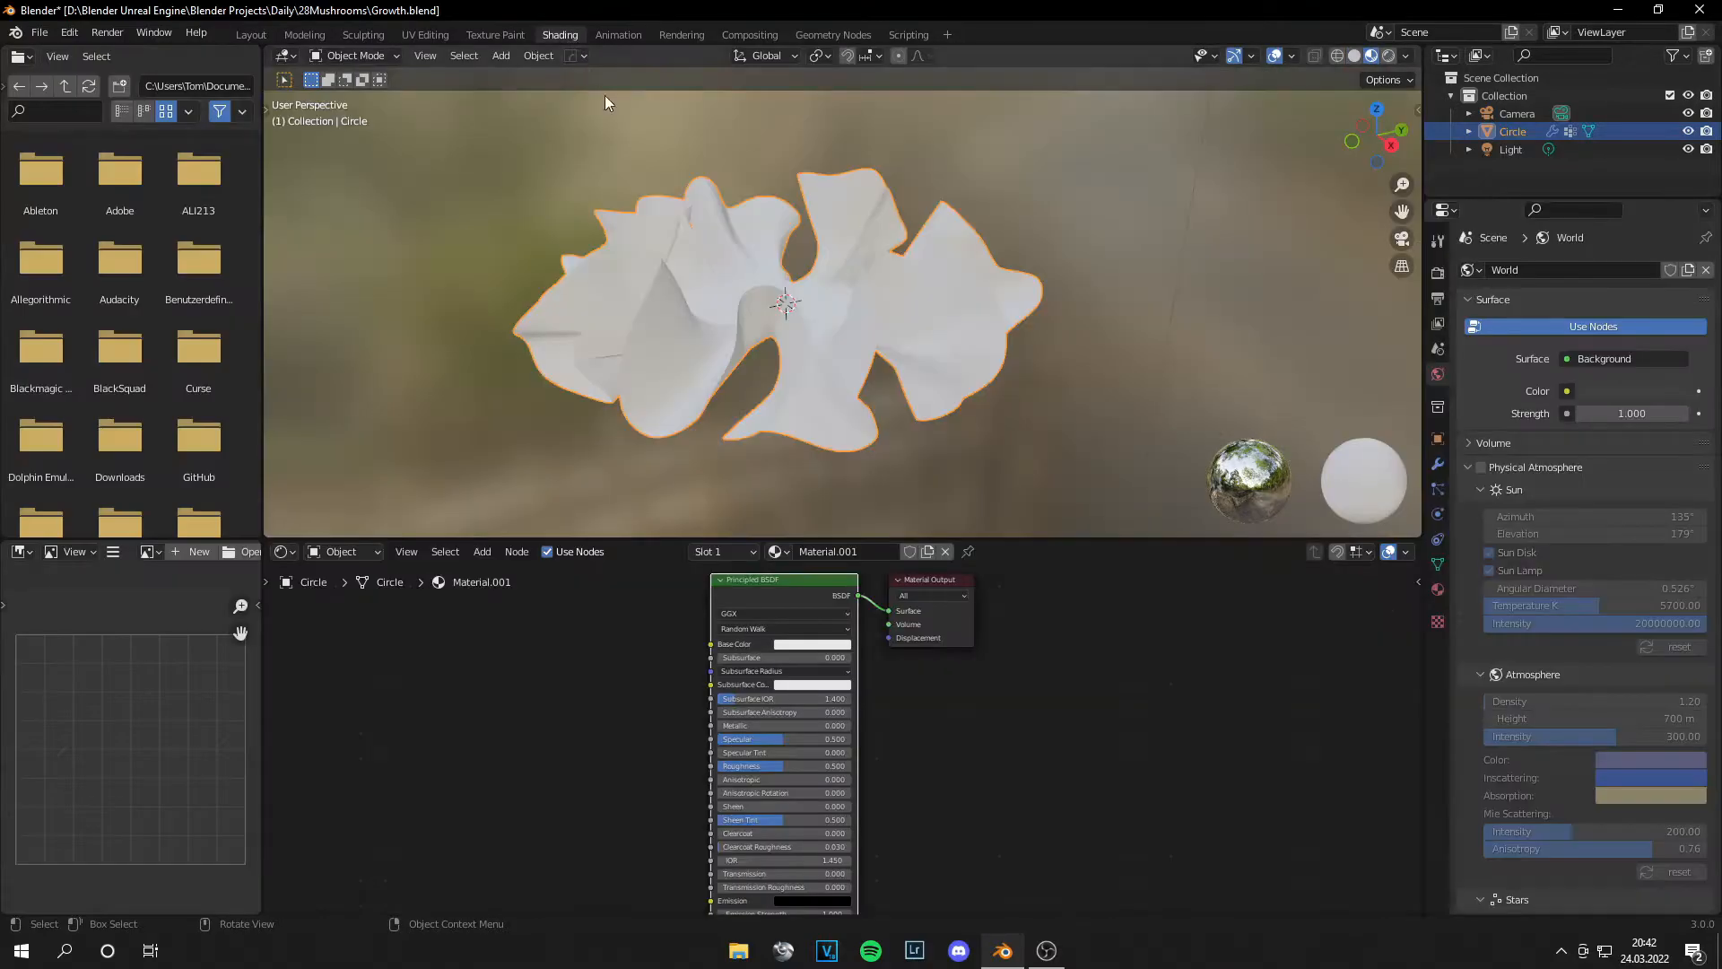
{"action": "double_click", "coordinate": [846, 552]}
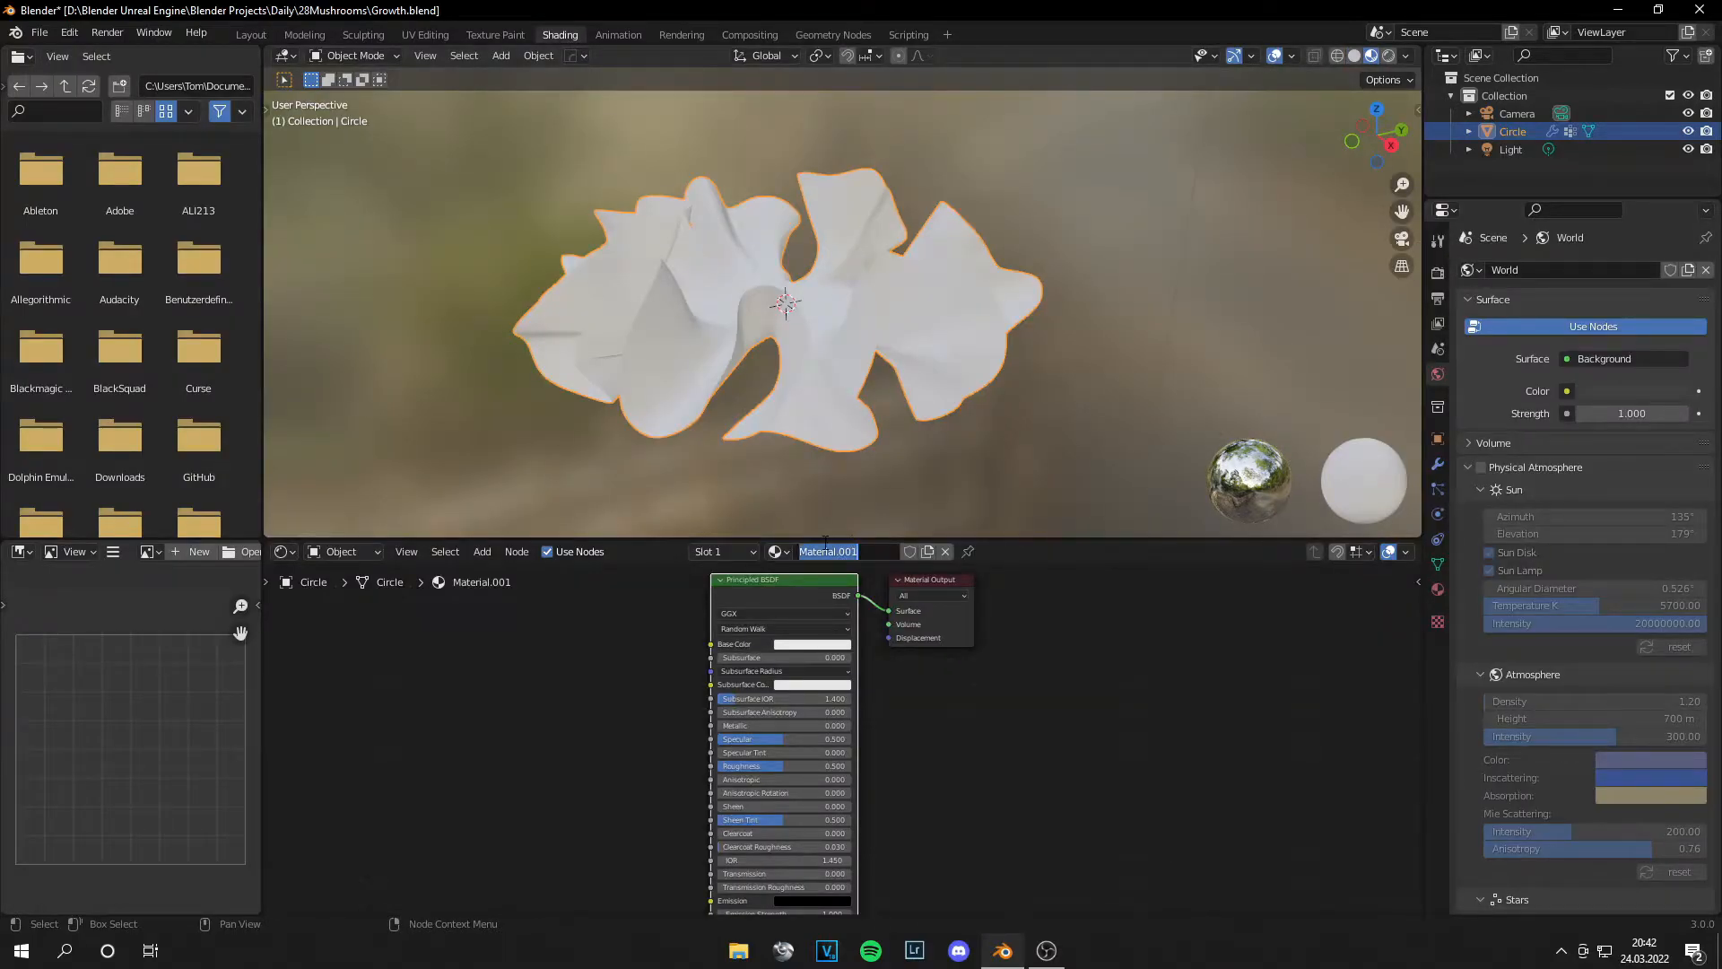
{"action": "type", "text": "Mushroom"}
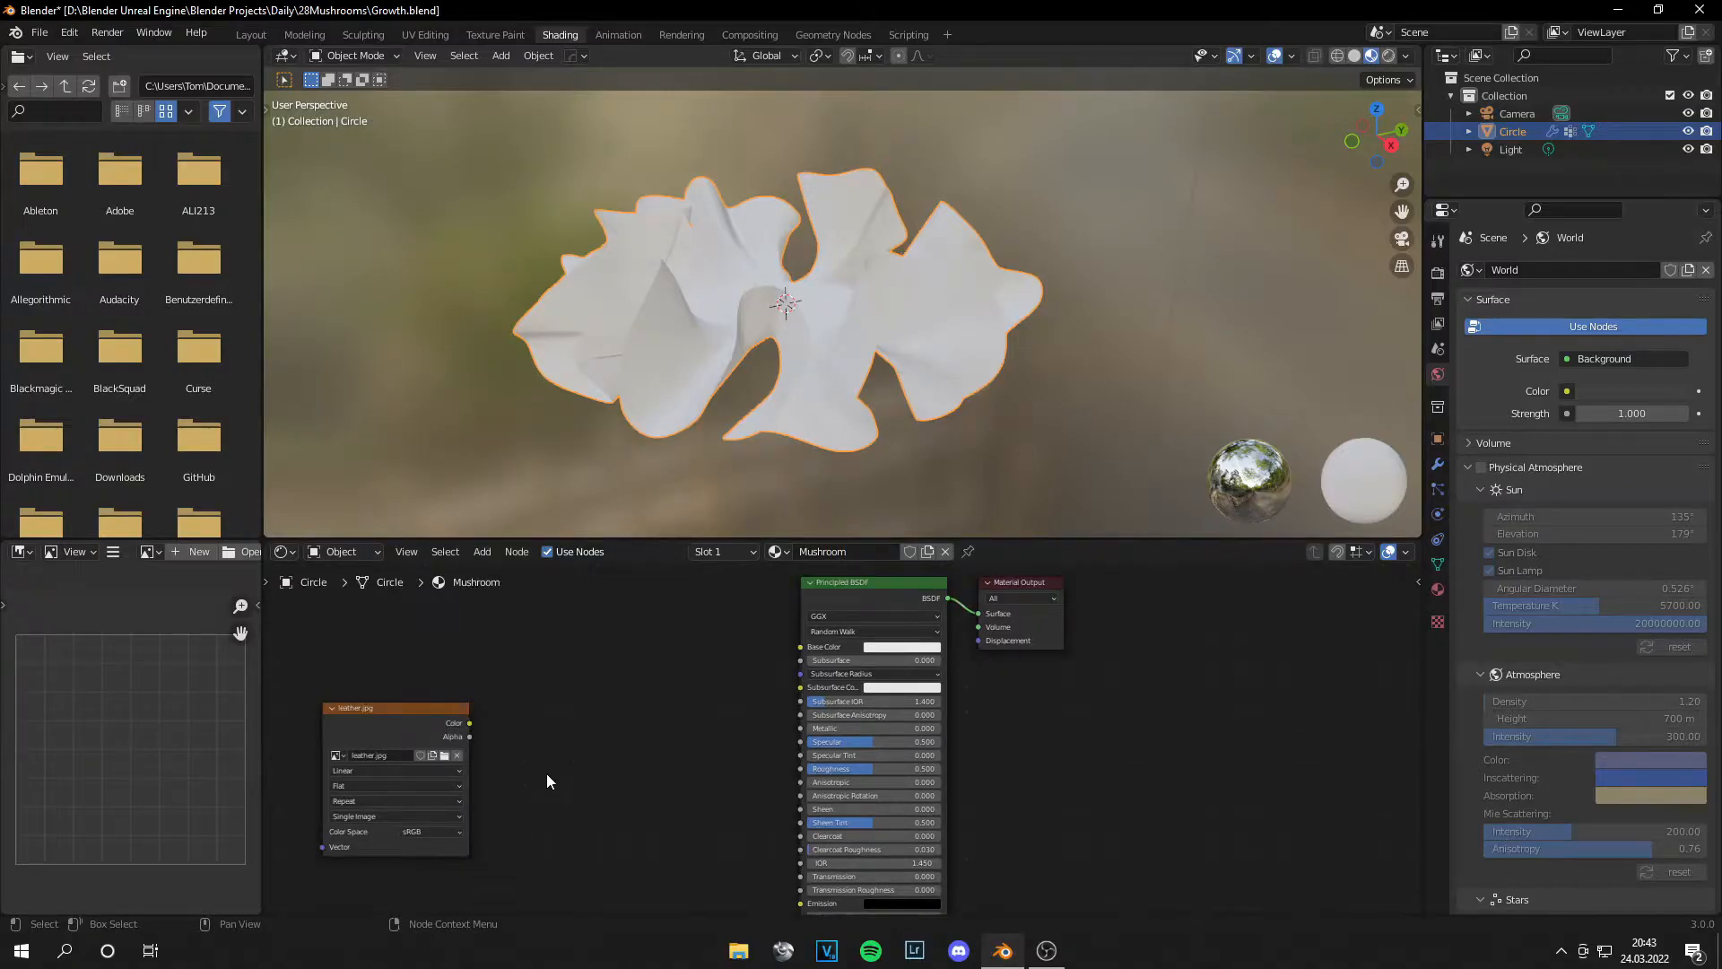
{"action": "mouse_move", "coordinate": [547, 776]}
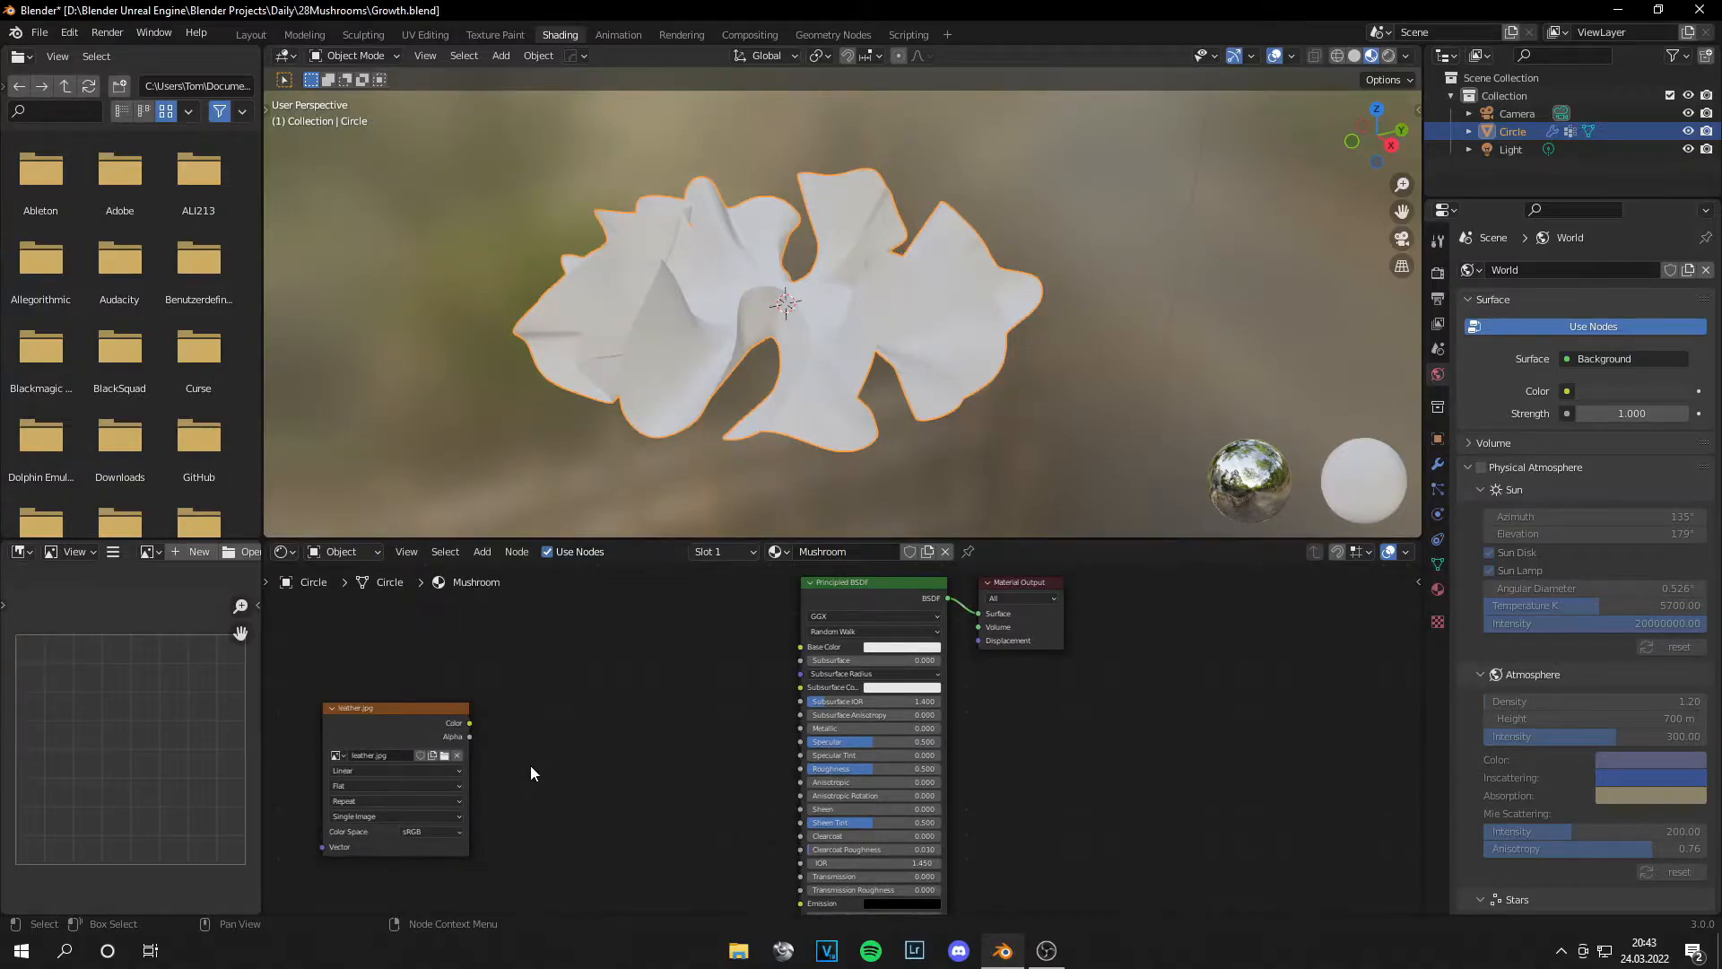
{"action": "left_click_drag", "start_coordinate": [392, 708], "coordinate": [466, 656]}
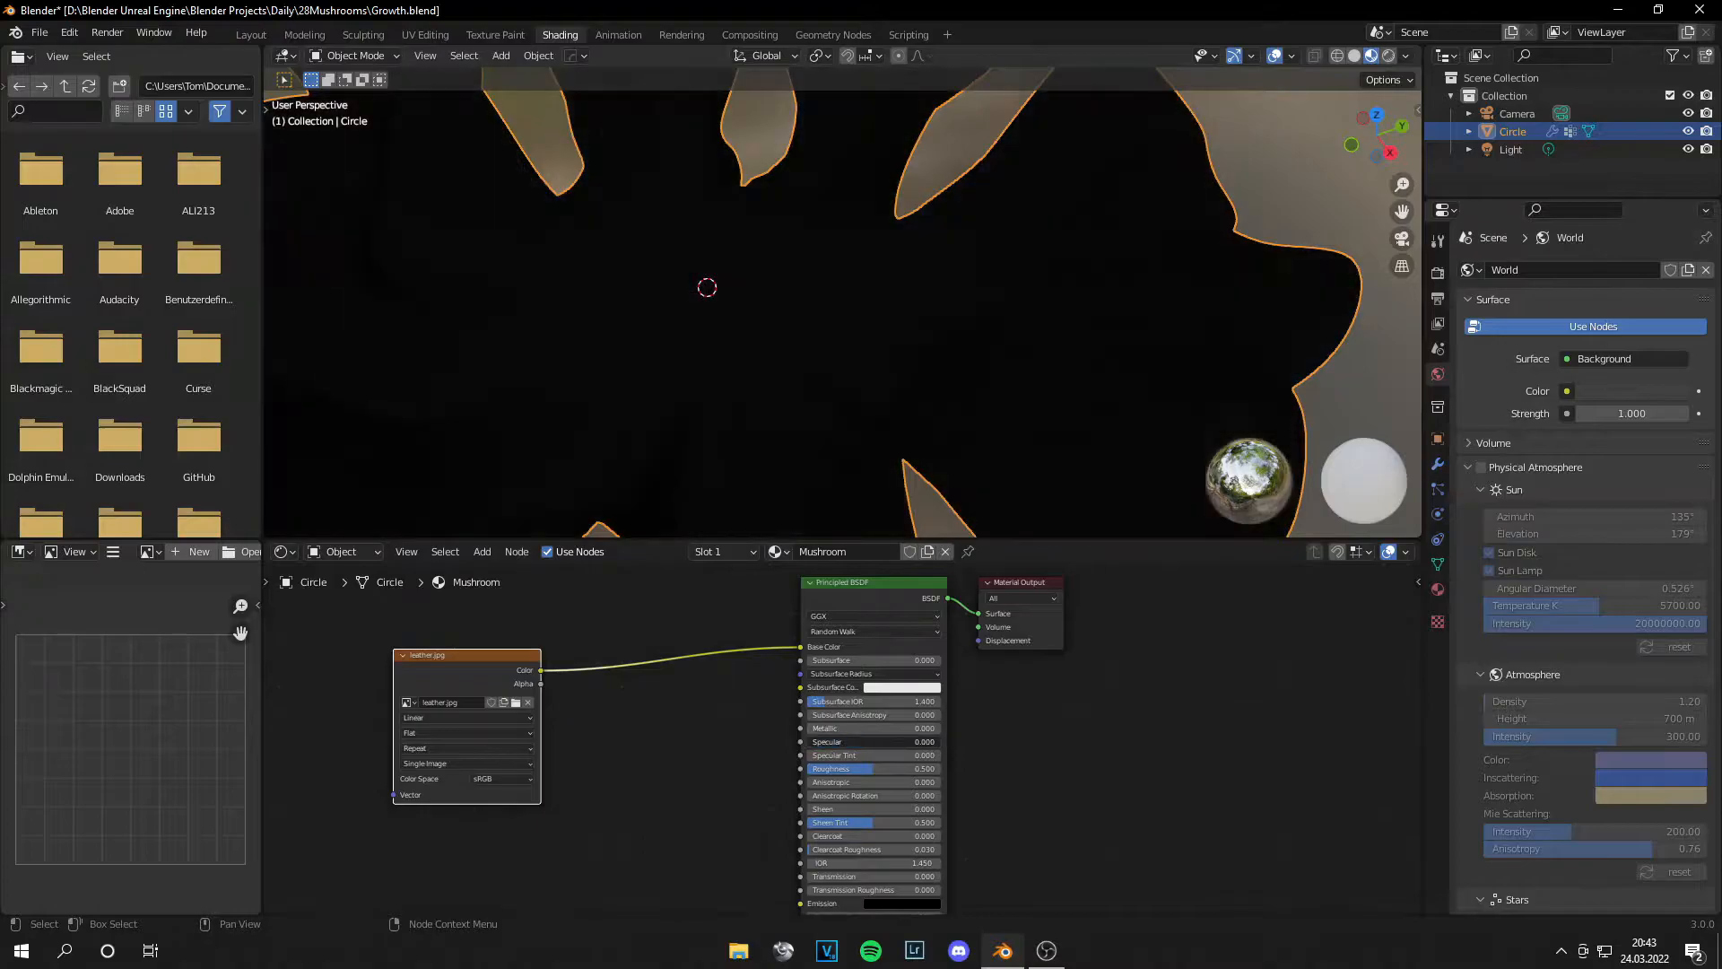
{"action": "left_click", "coordinate": [424, 34]}
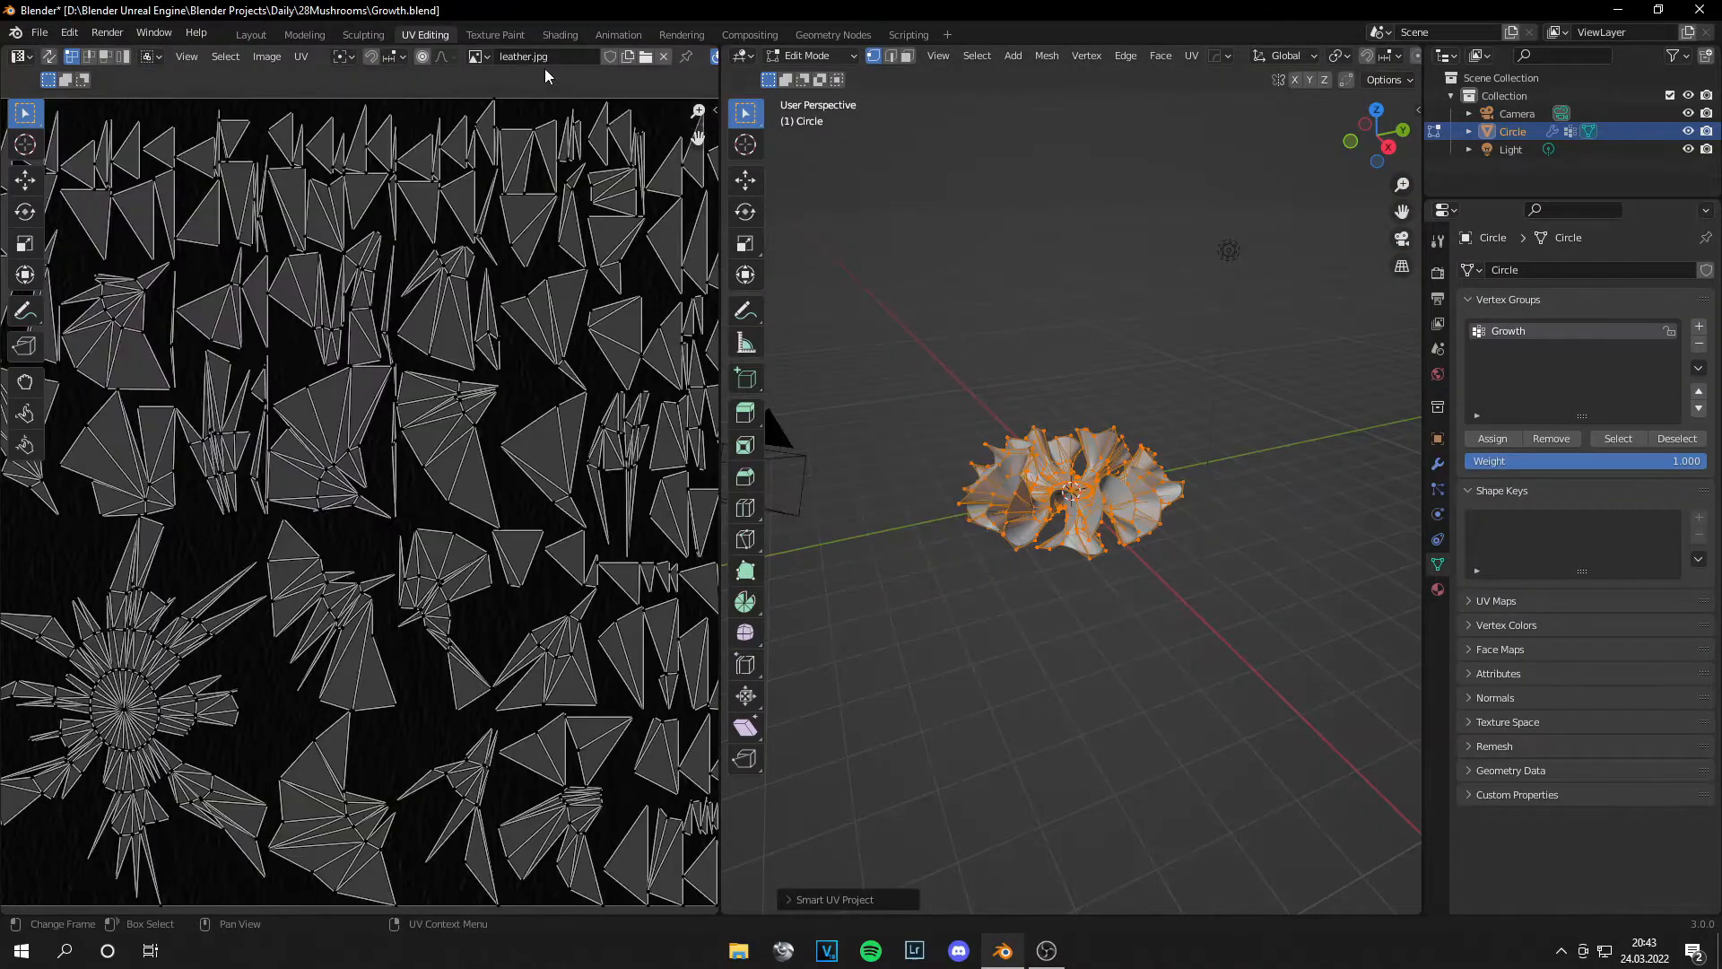
{"action": "left_click", "coordinate": [559, 34]}
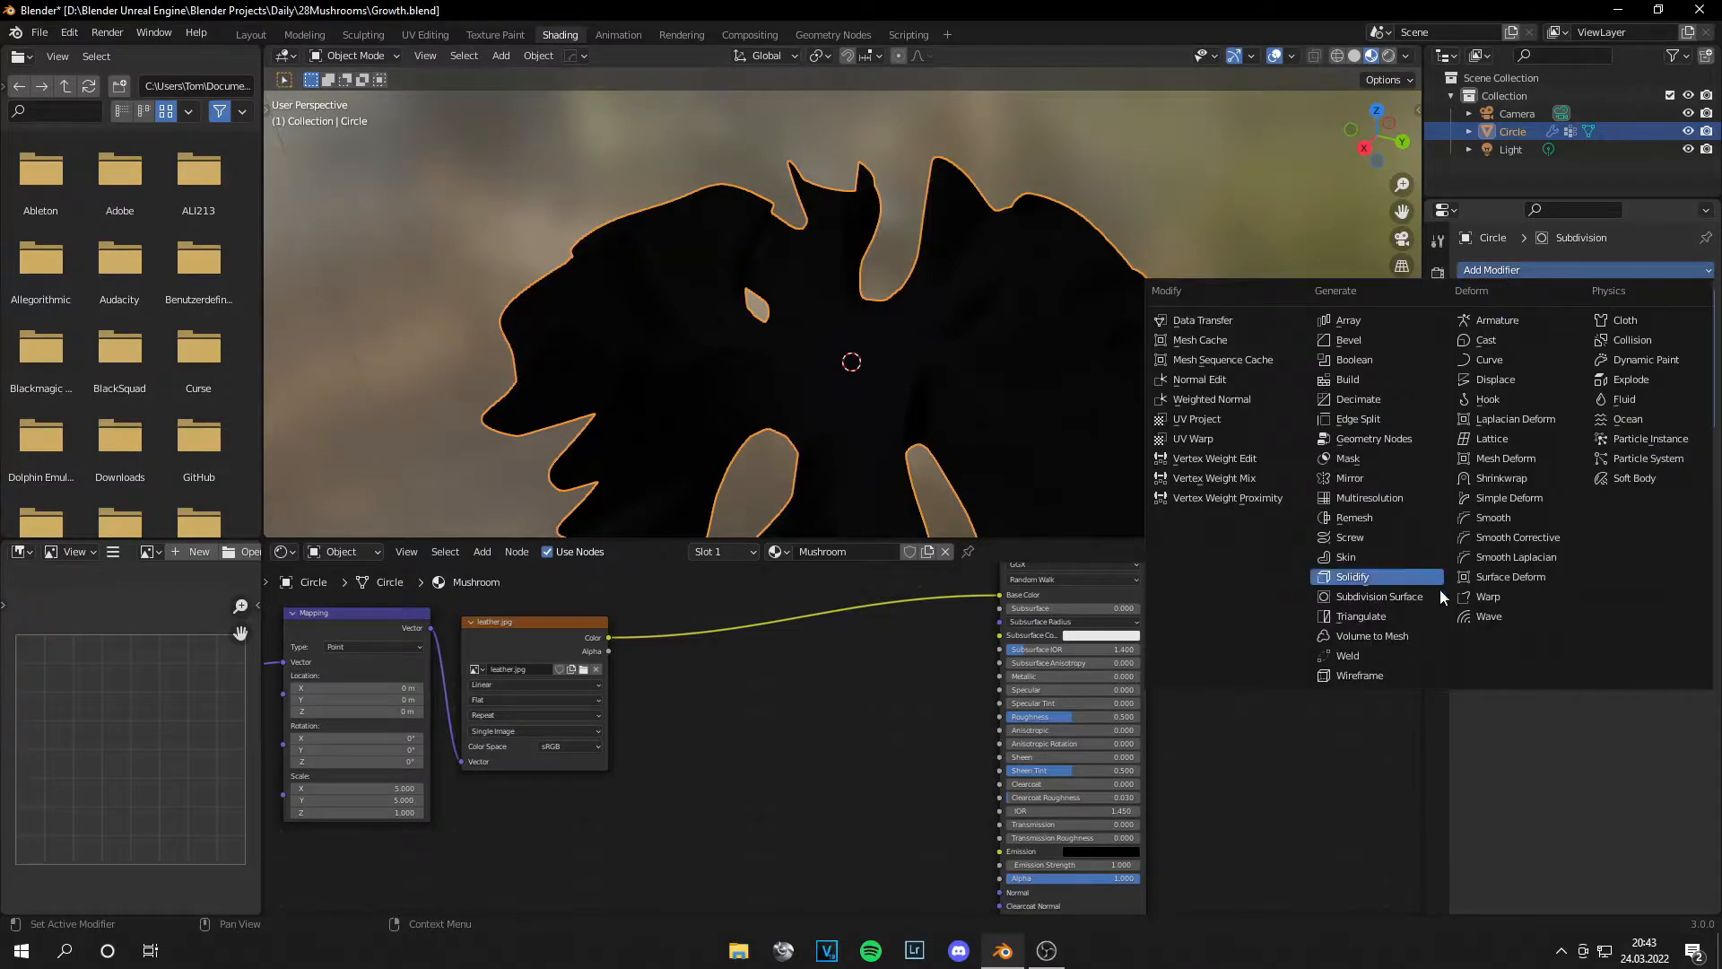
Step: Add a Solidify modifier and a noise texture, lowering noise roughness to 0.175
{"action": "left_click", "coordinate": [1352, 576]}
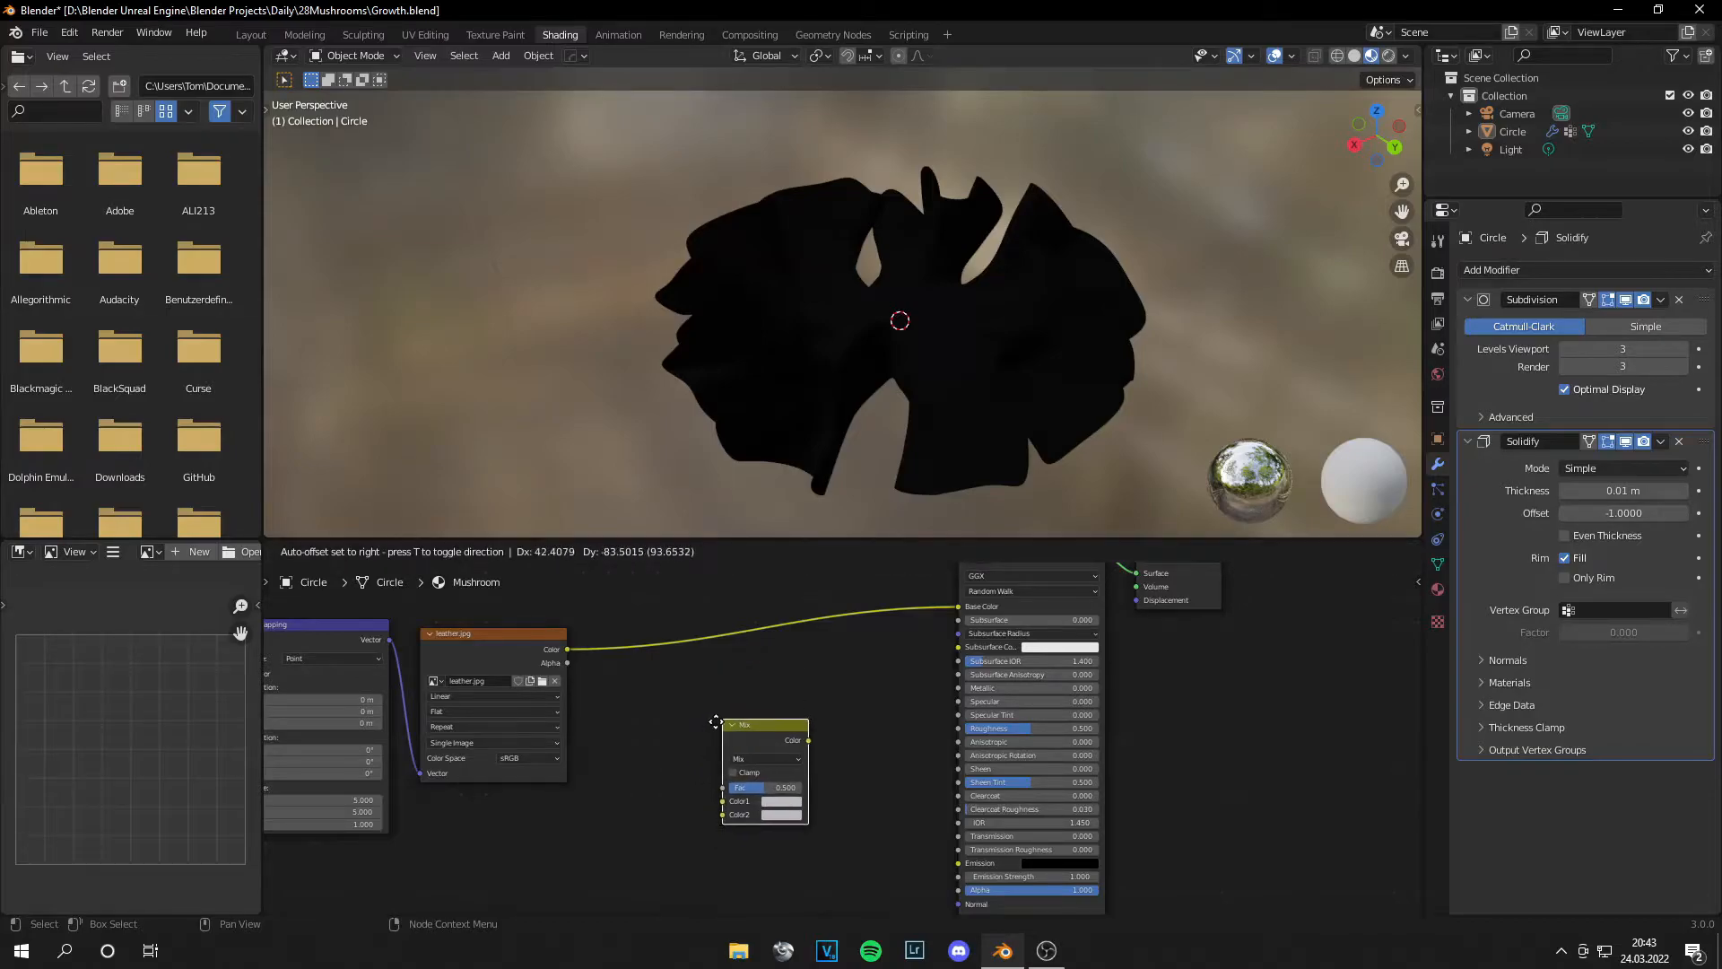
{"action": "type", "text": "no"}
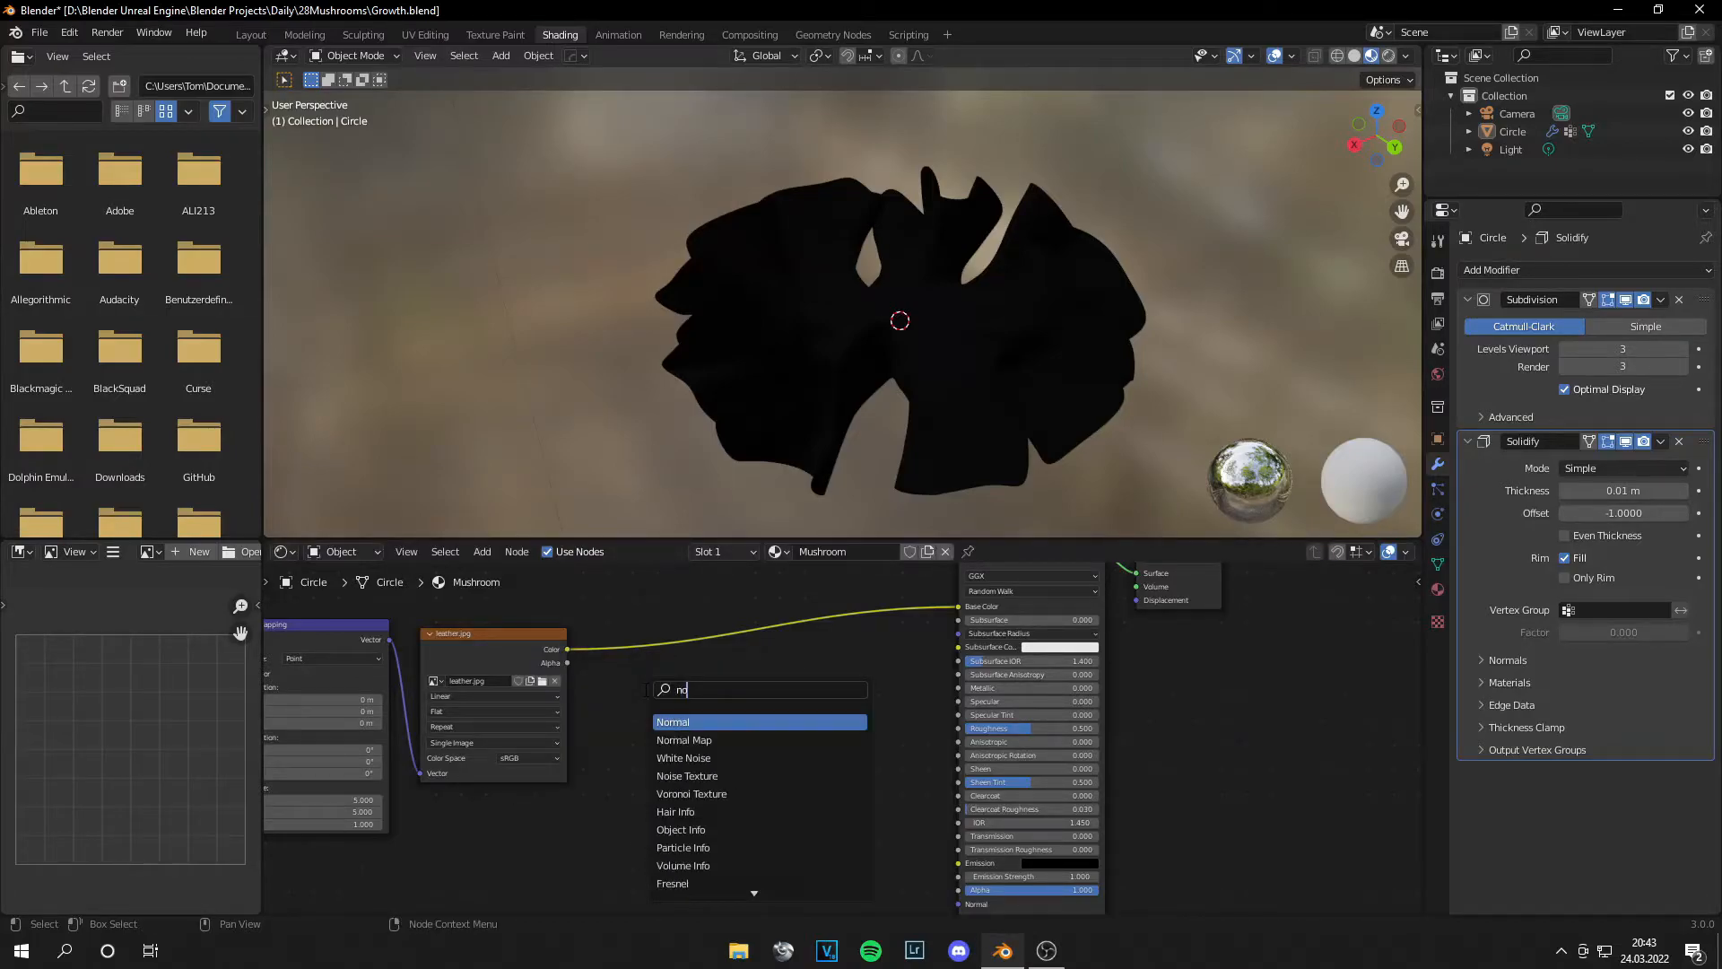
{"action": "left_click", "coordinate": [688, 775]}
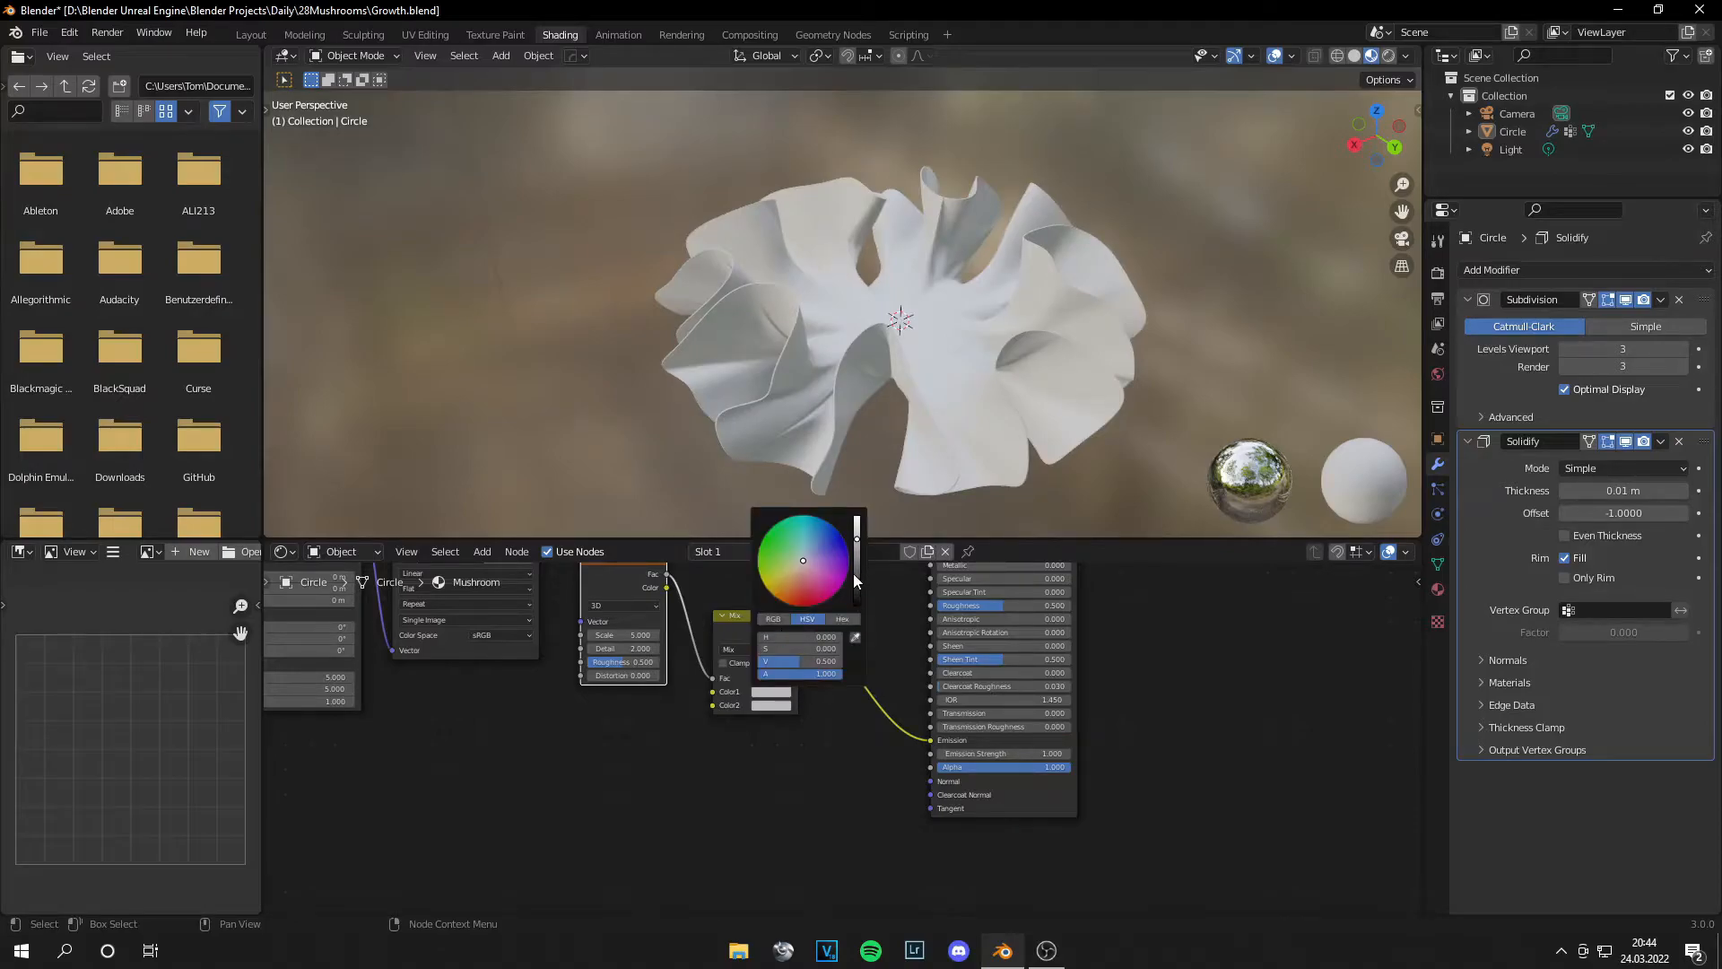
{"action": "left_click_drag", "start_coordinate": [856, 549], "coordinate": [856, 603]}
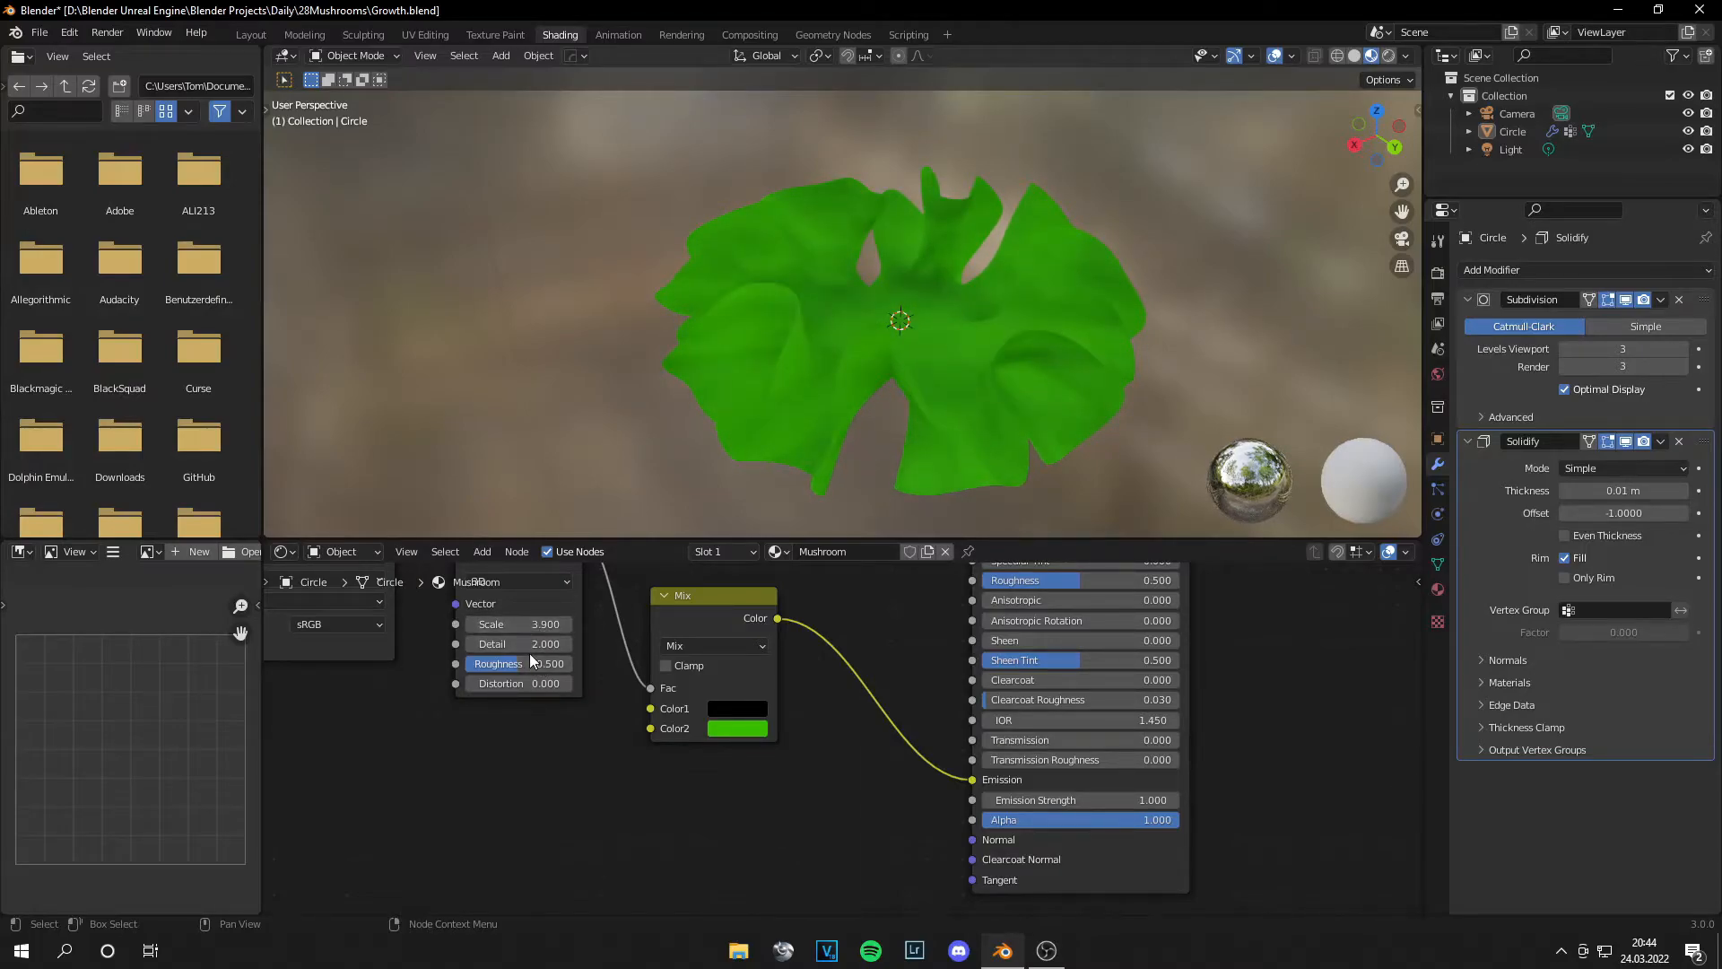
{"action": "left_click_drag", "start_coordinate": [538, 644], "coordinate": [514, 644]}
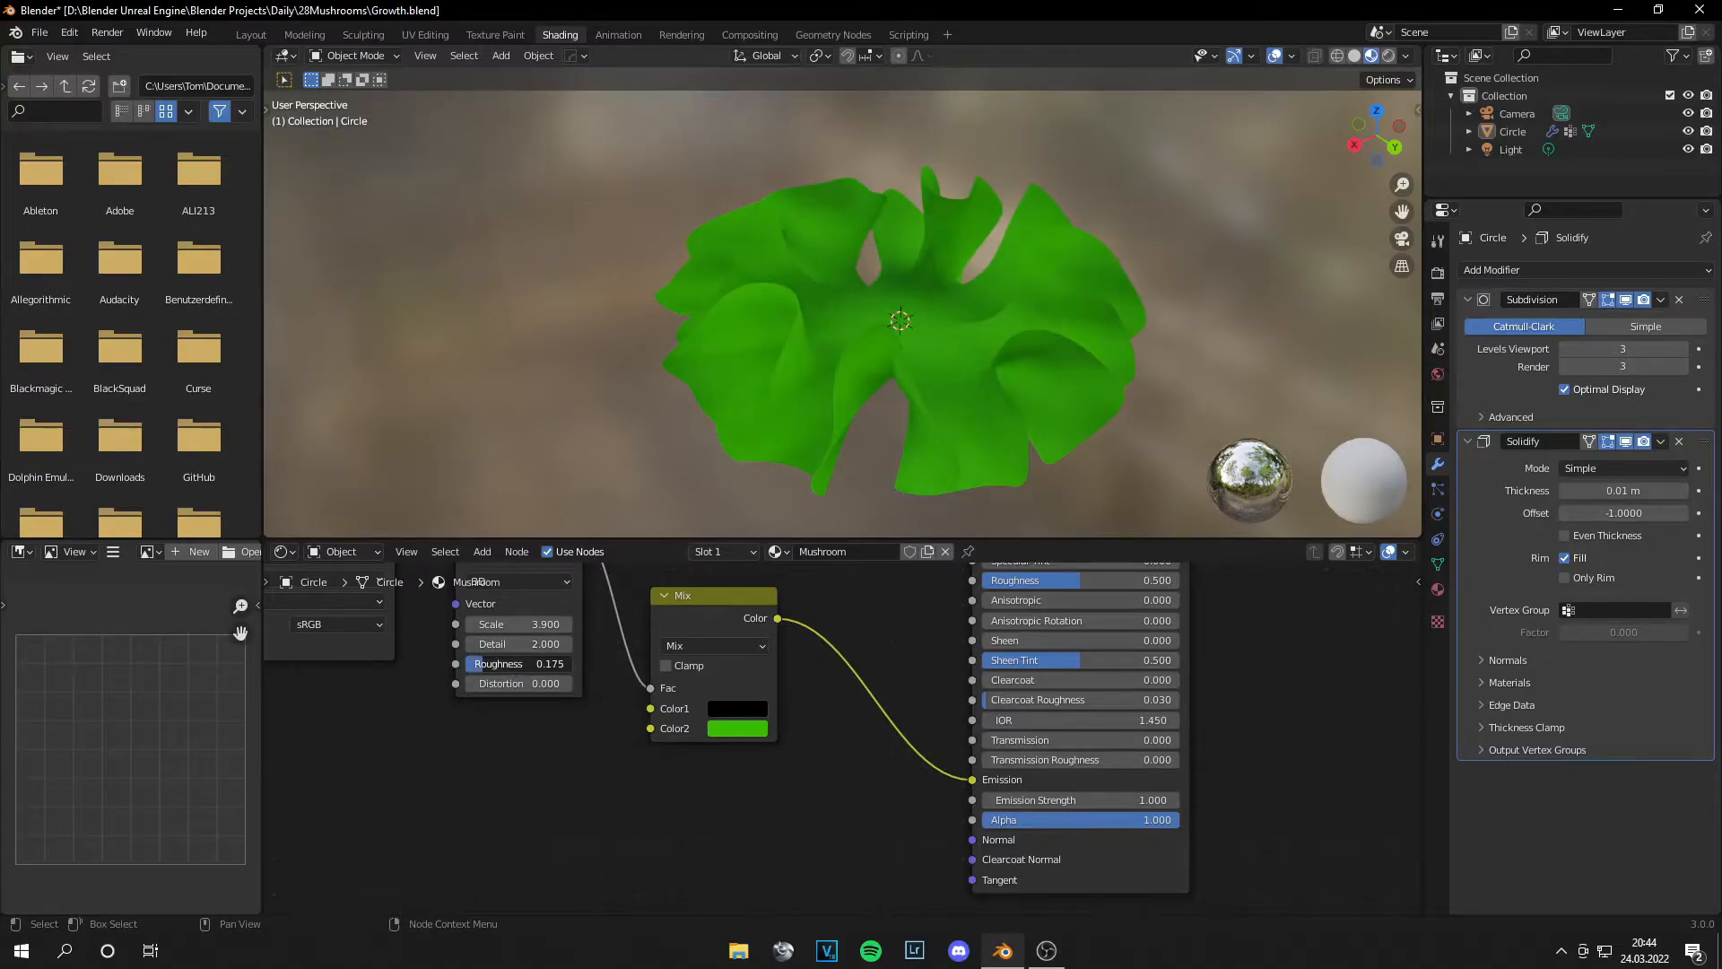
{"action": "left_click_drag", "start_coordinate": [538, 663], "coordinate": [488, 664]}
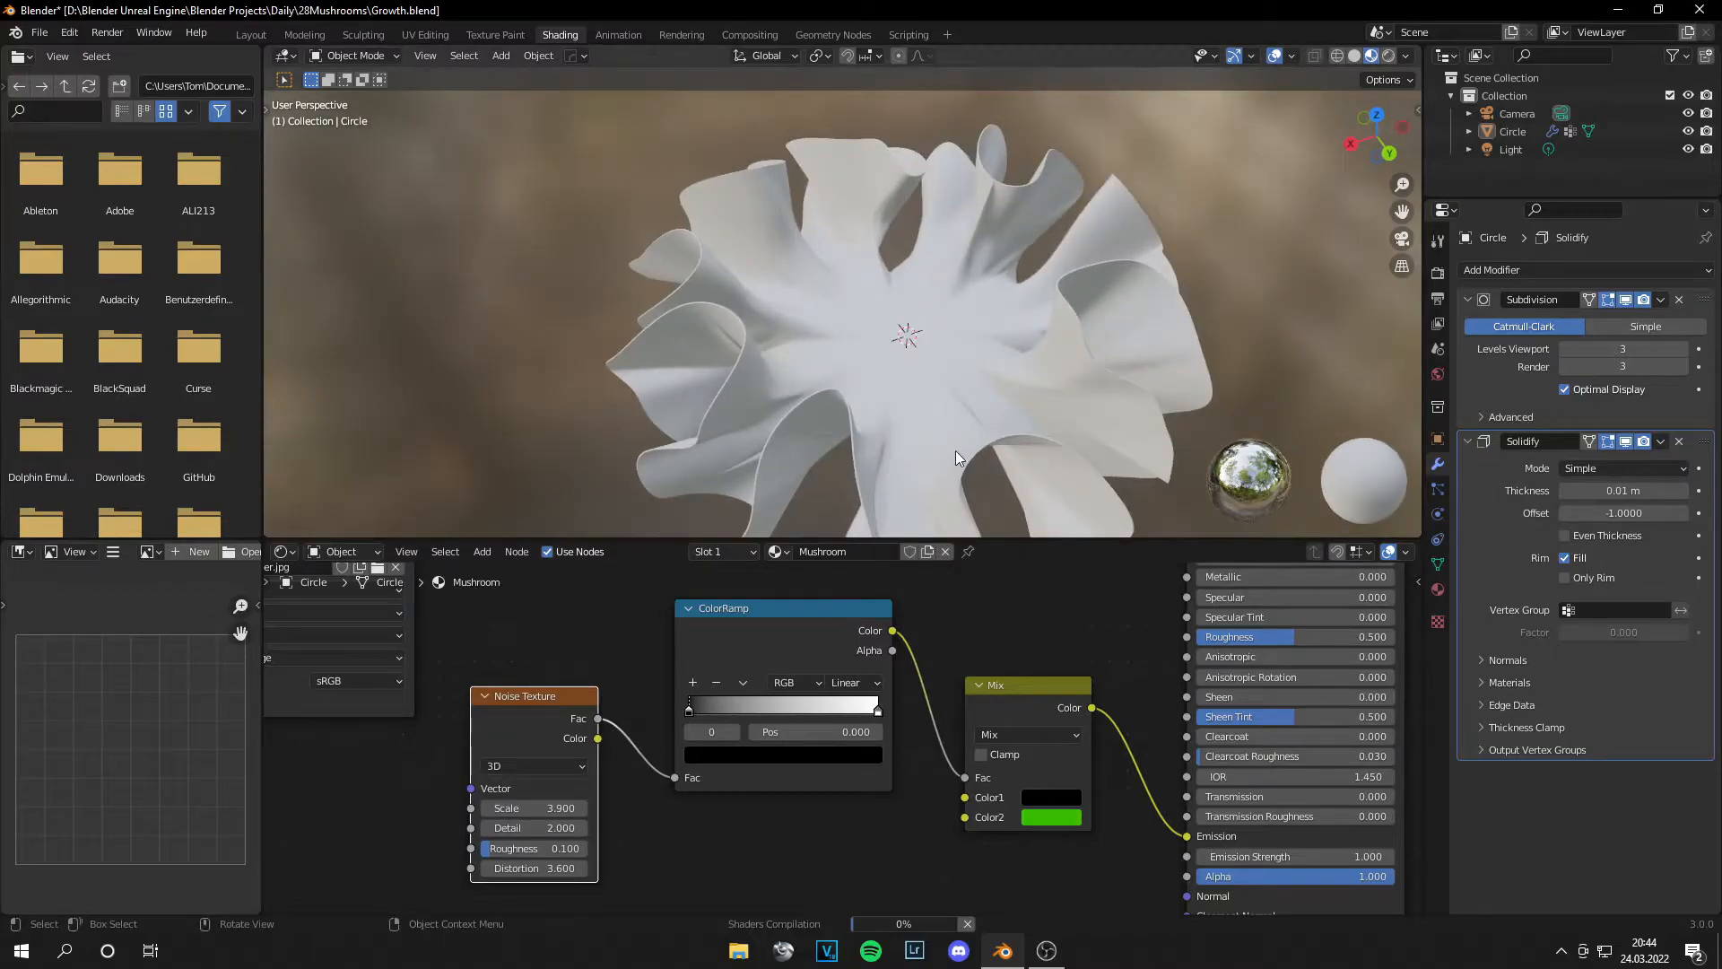
Step: Drag the ColorRamp dark and bright stops together for sharper green patches
{"action": "left_click_drag", "start_coordinate": [689, 708], "coordinate": [744, 708]}
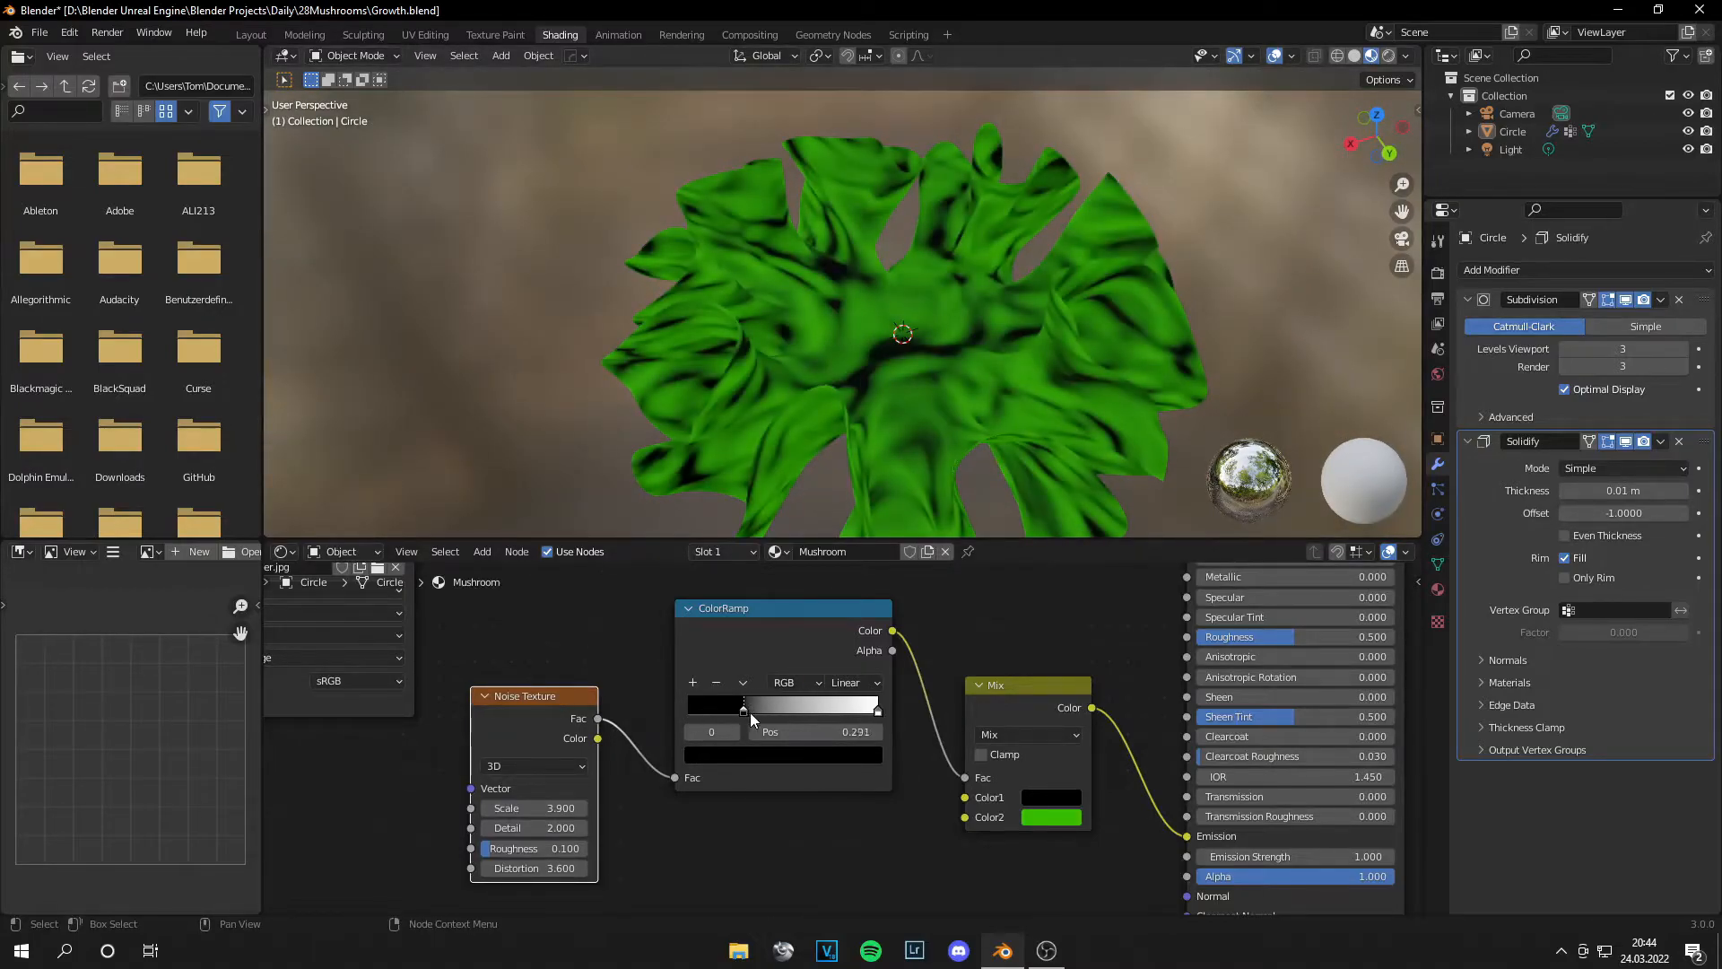
{"action": "left_click_drag", "start_coordinate": [742, 709], "coordinate": [802, 709]}
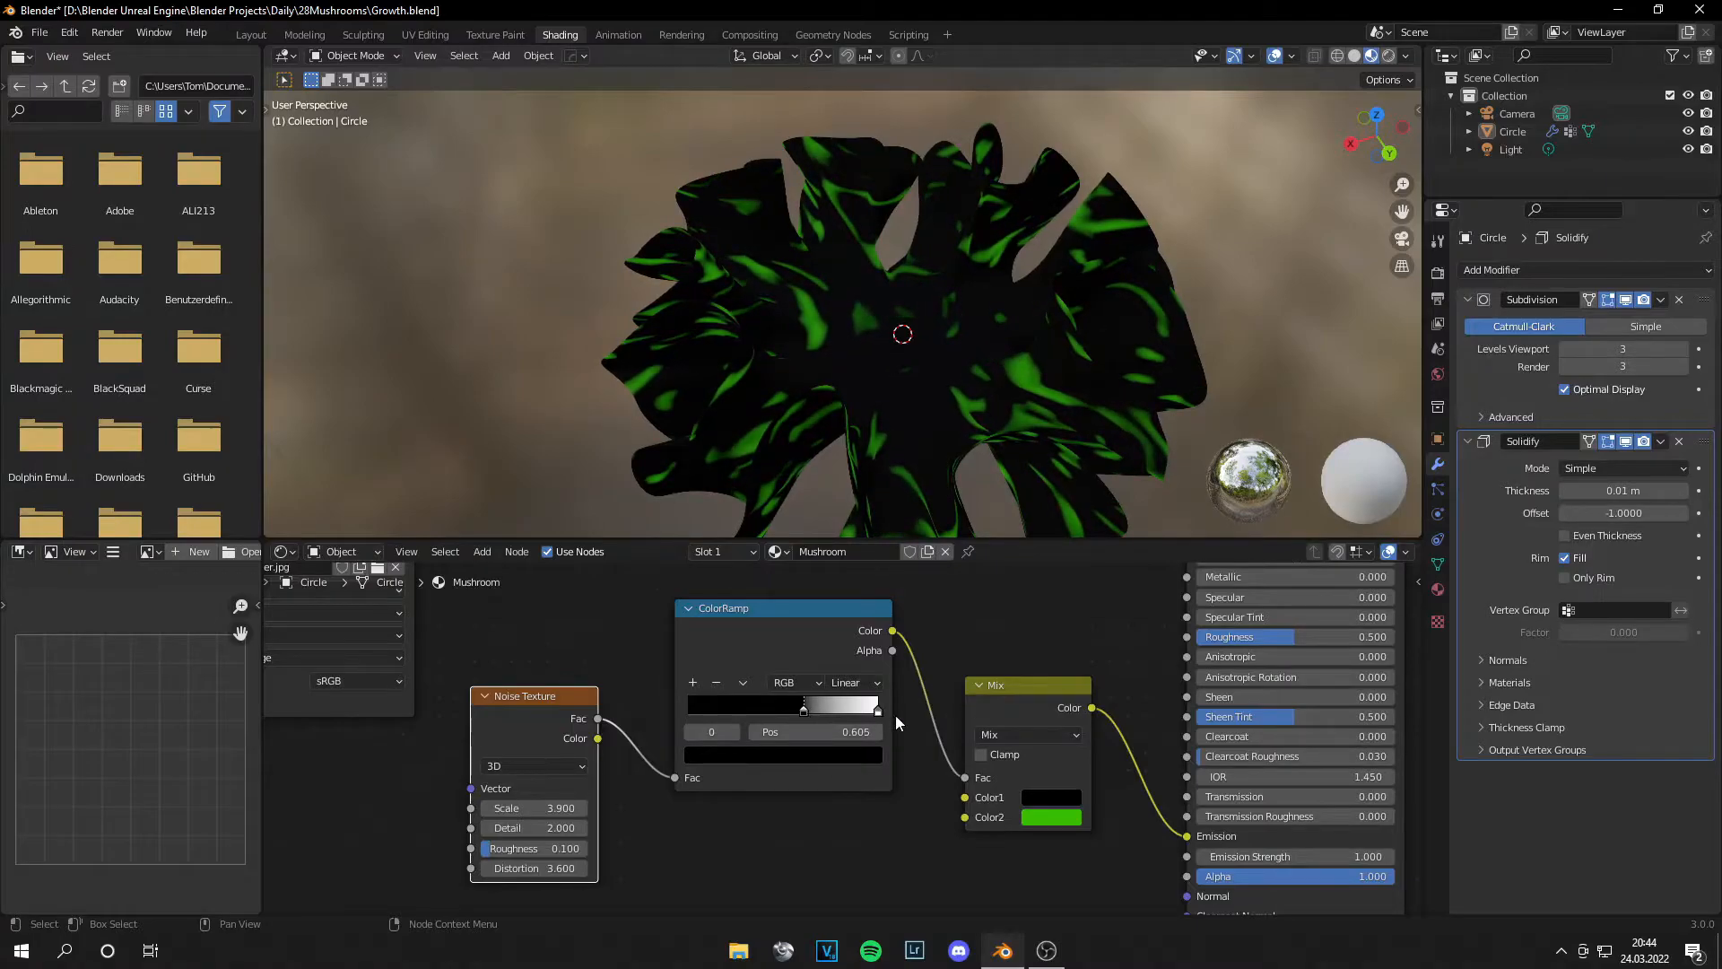
{"action": "left_click_drag", "start_coordinate": [802, 704], "coordinate": [826, 704]}
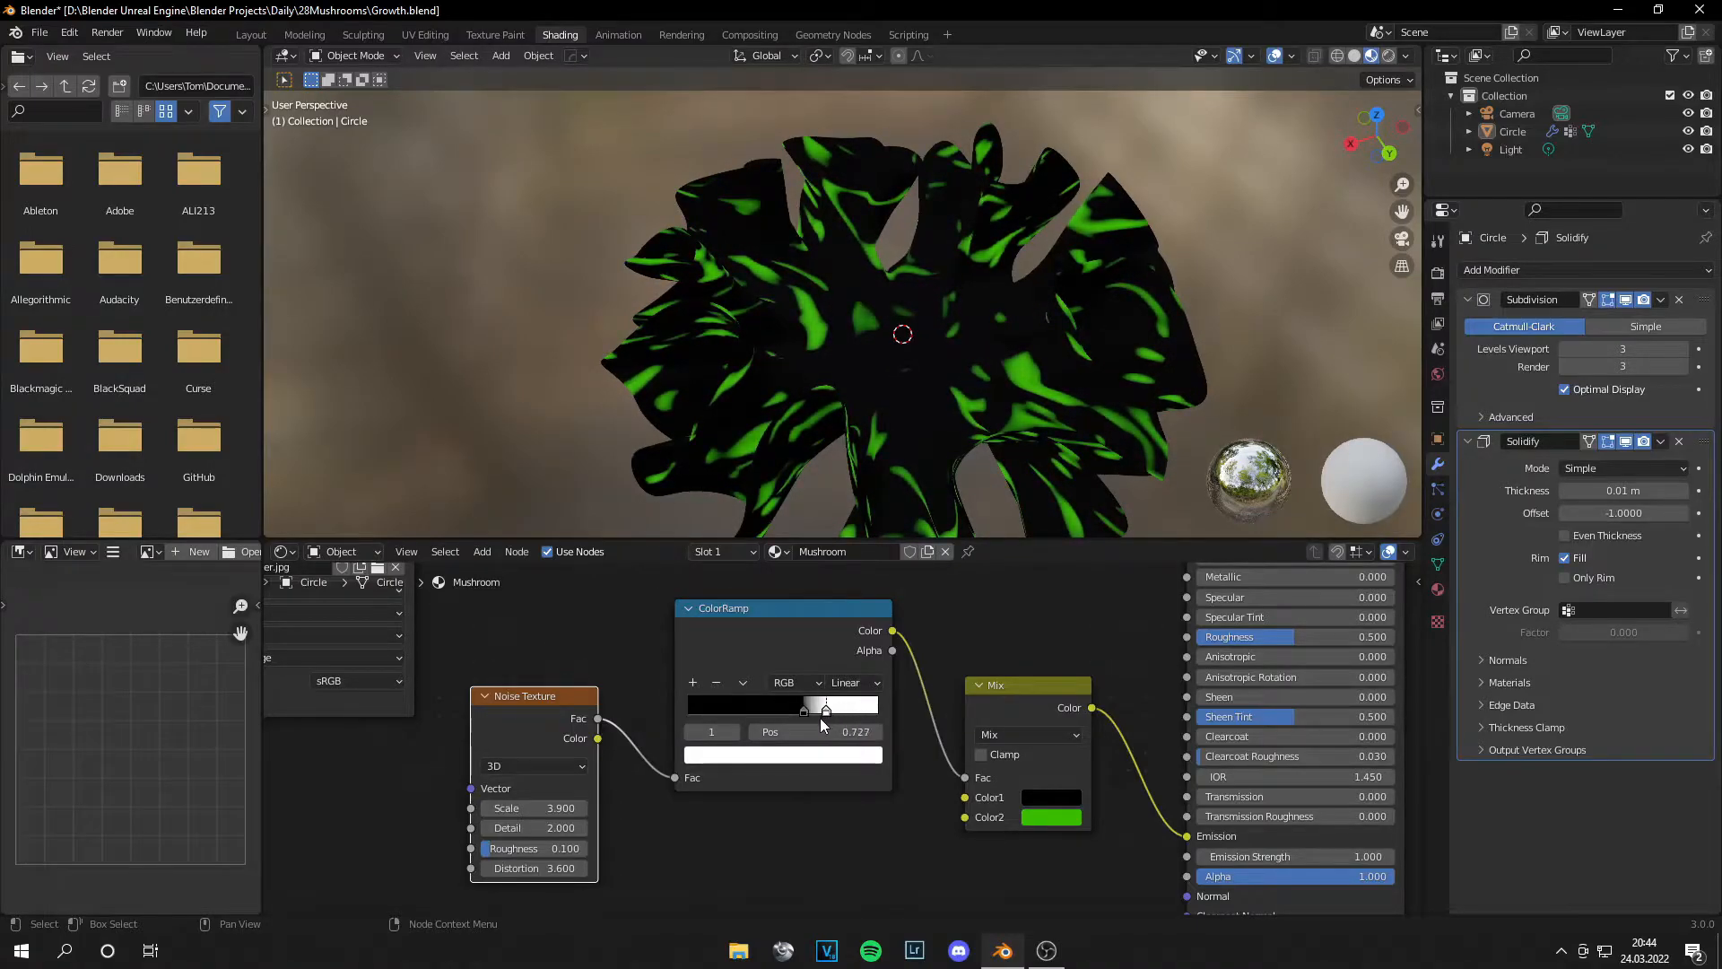
{"action": "left_click_drag", "start_coordinate": [823, 710], "coordinate": [846, 709]}
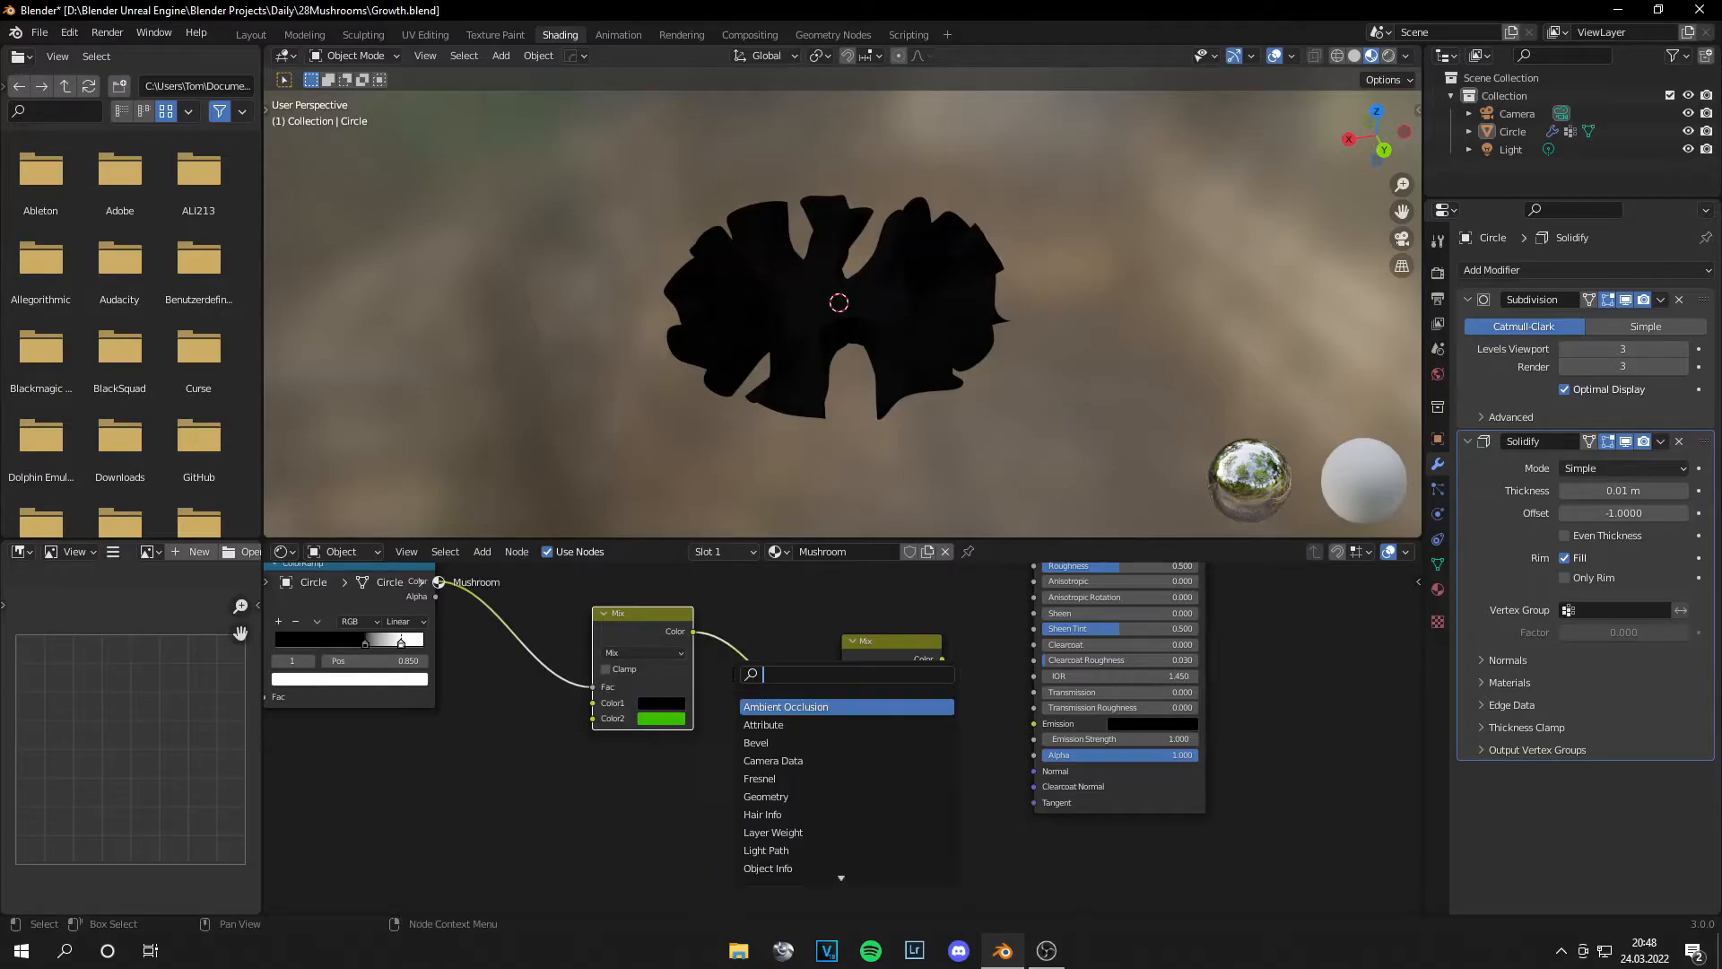
Step: Add a Magic Texture node, set its scale to 12.6, and save
{"action": "type", "text": "magi"}
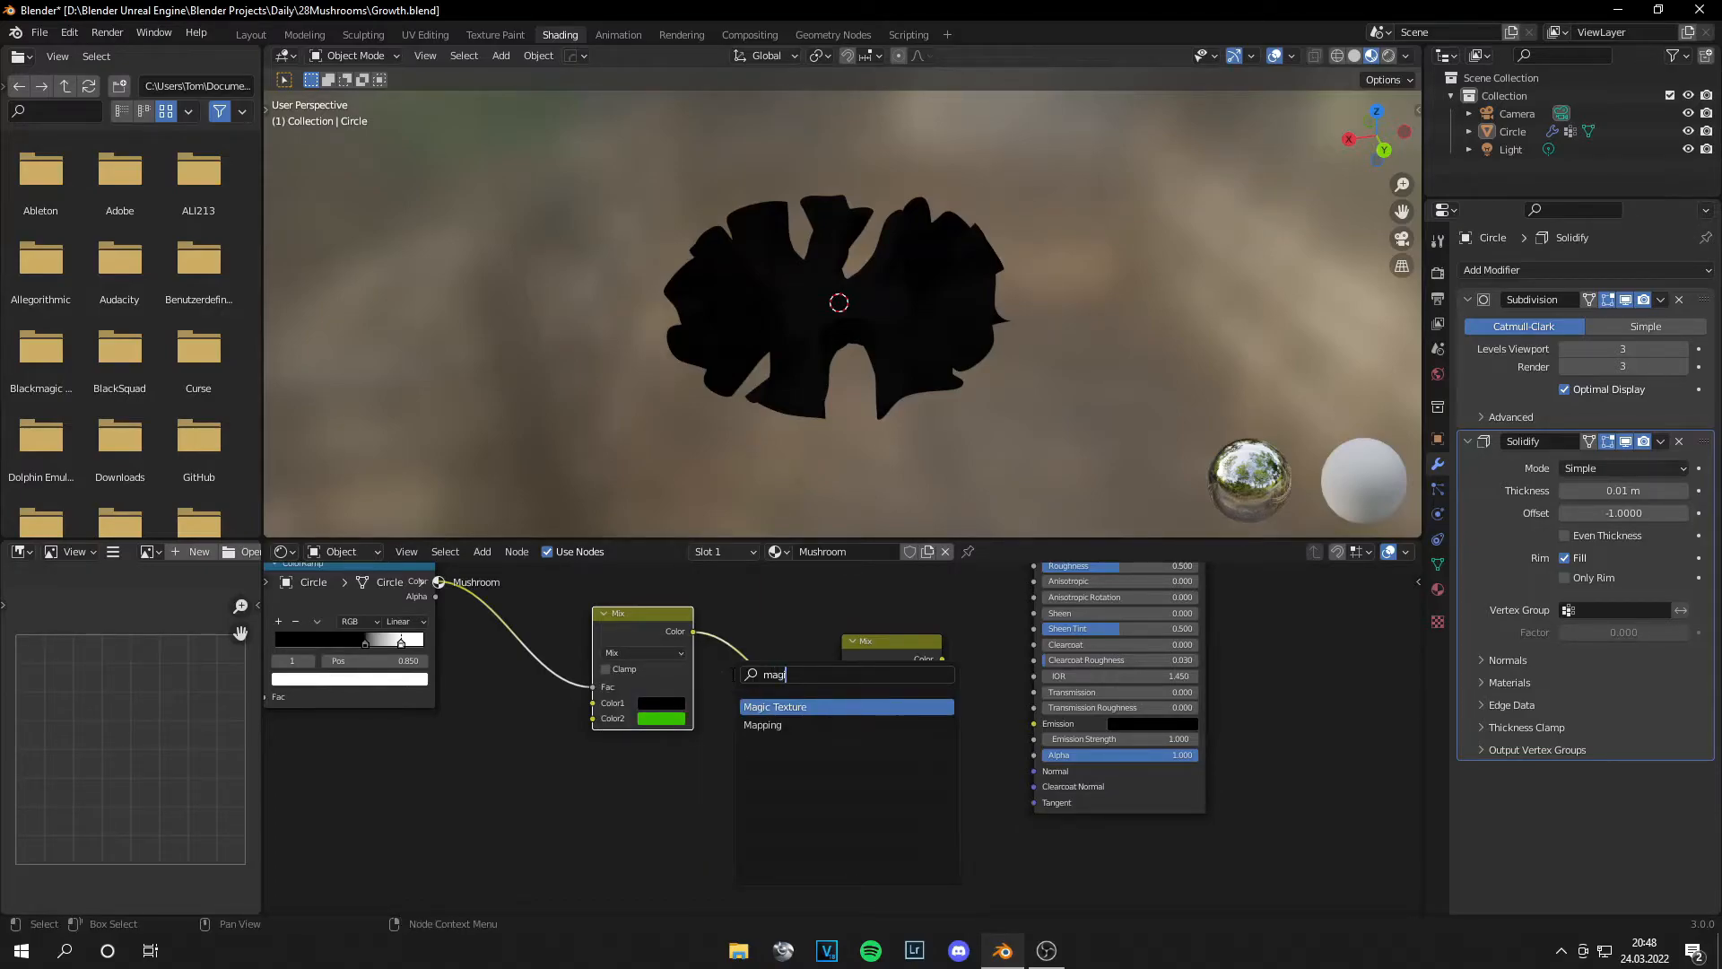
{"action": "left_click", "coordinate": [774, 706]}
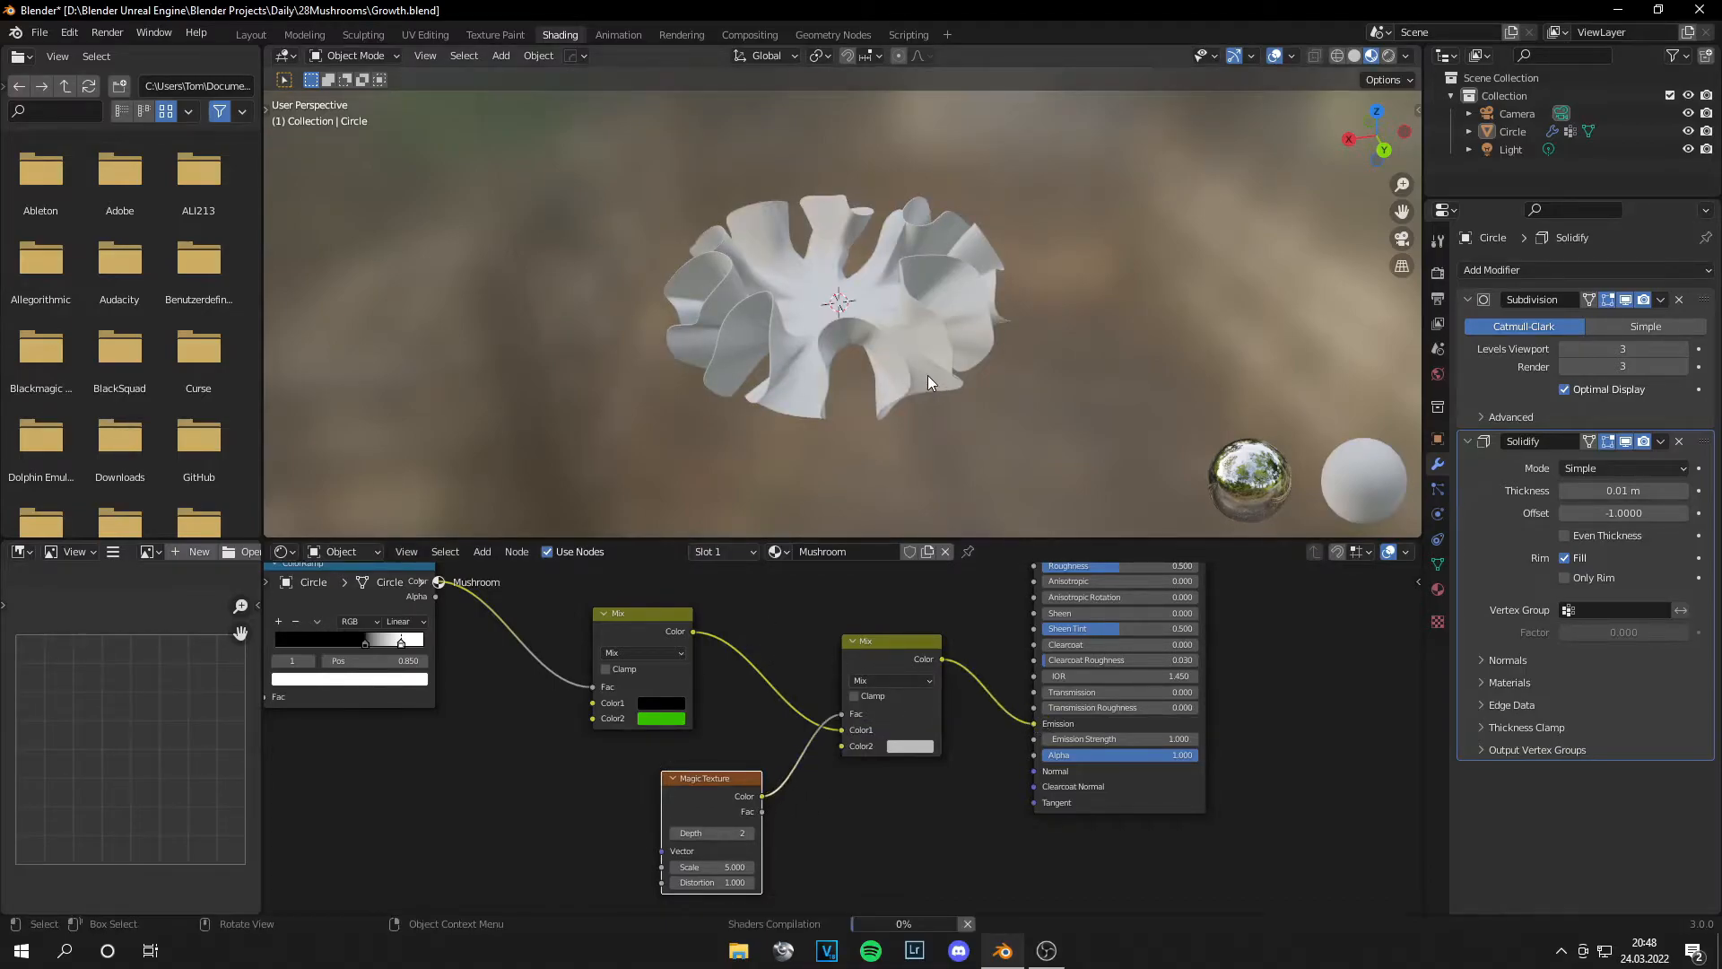
{"action": "left_click", "coordinate": [909, 745]}
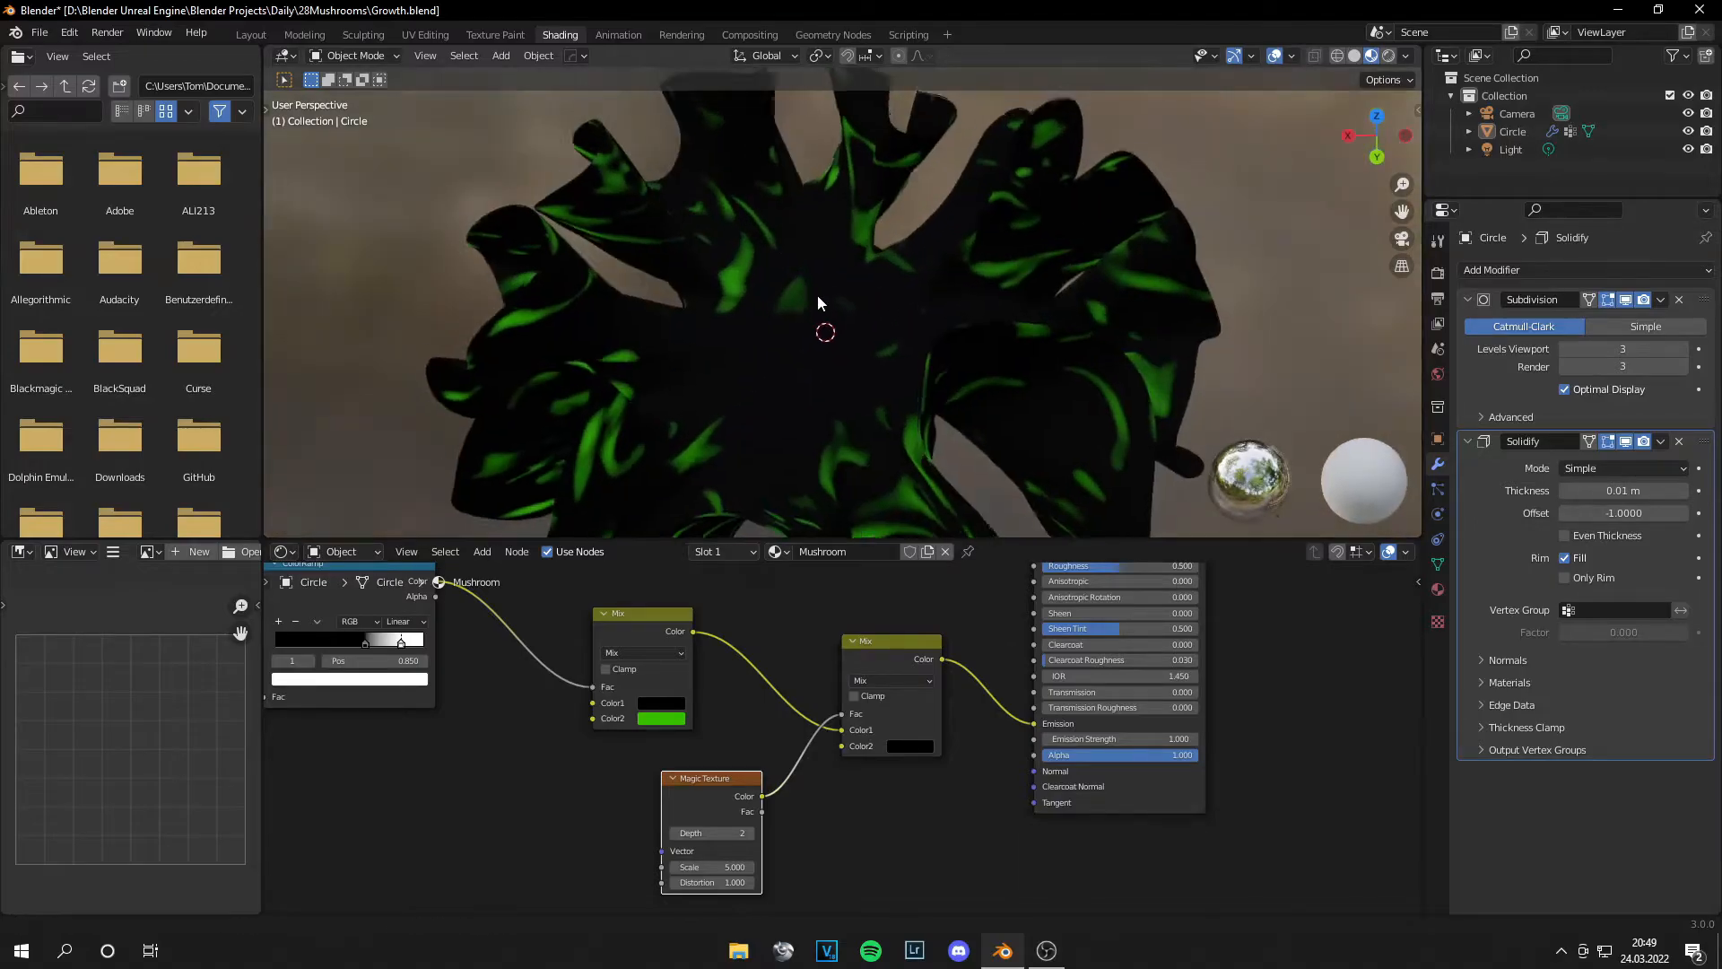
{"action": "left_click_drag", "start_coordinate": [711, 866], "coordinate": [741, 867]}
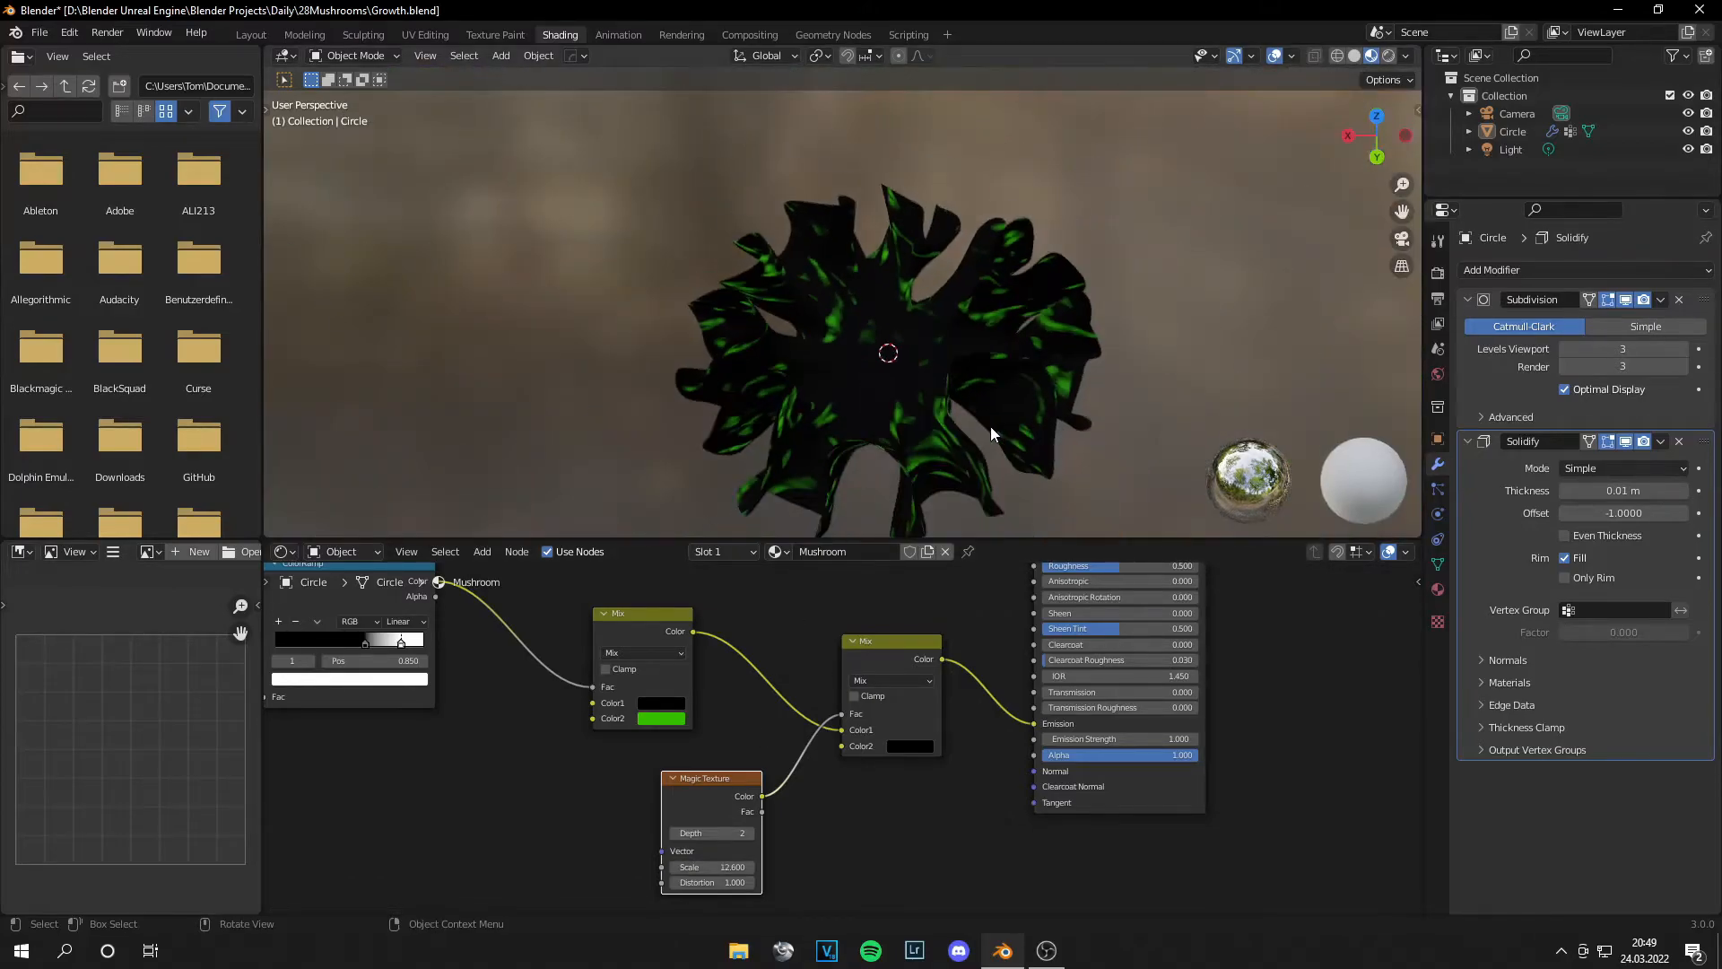
{"action": "key", "text": "Ctrl+S"}
{"action": "type", "text": "m"}
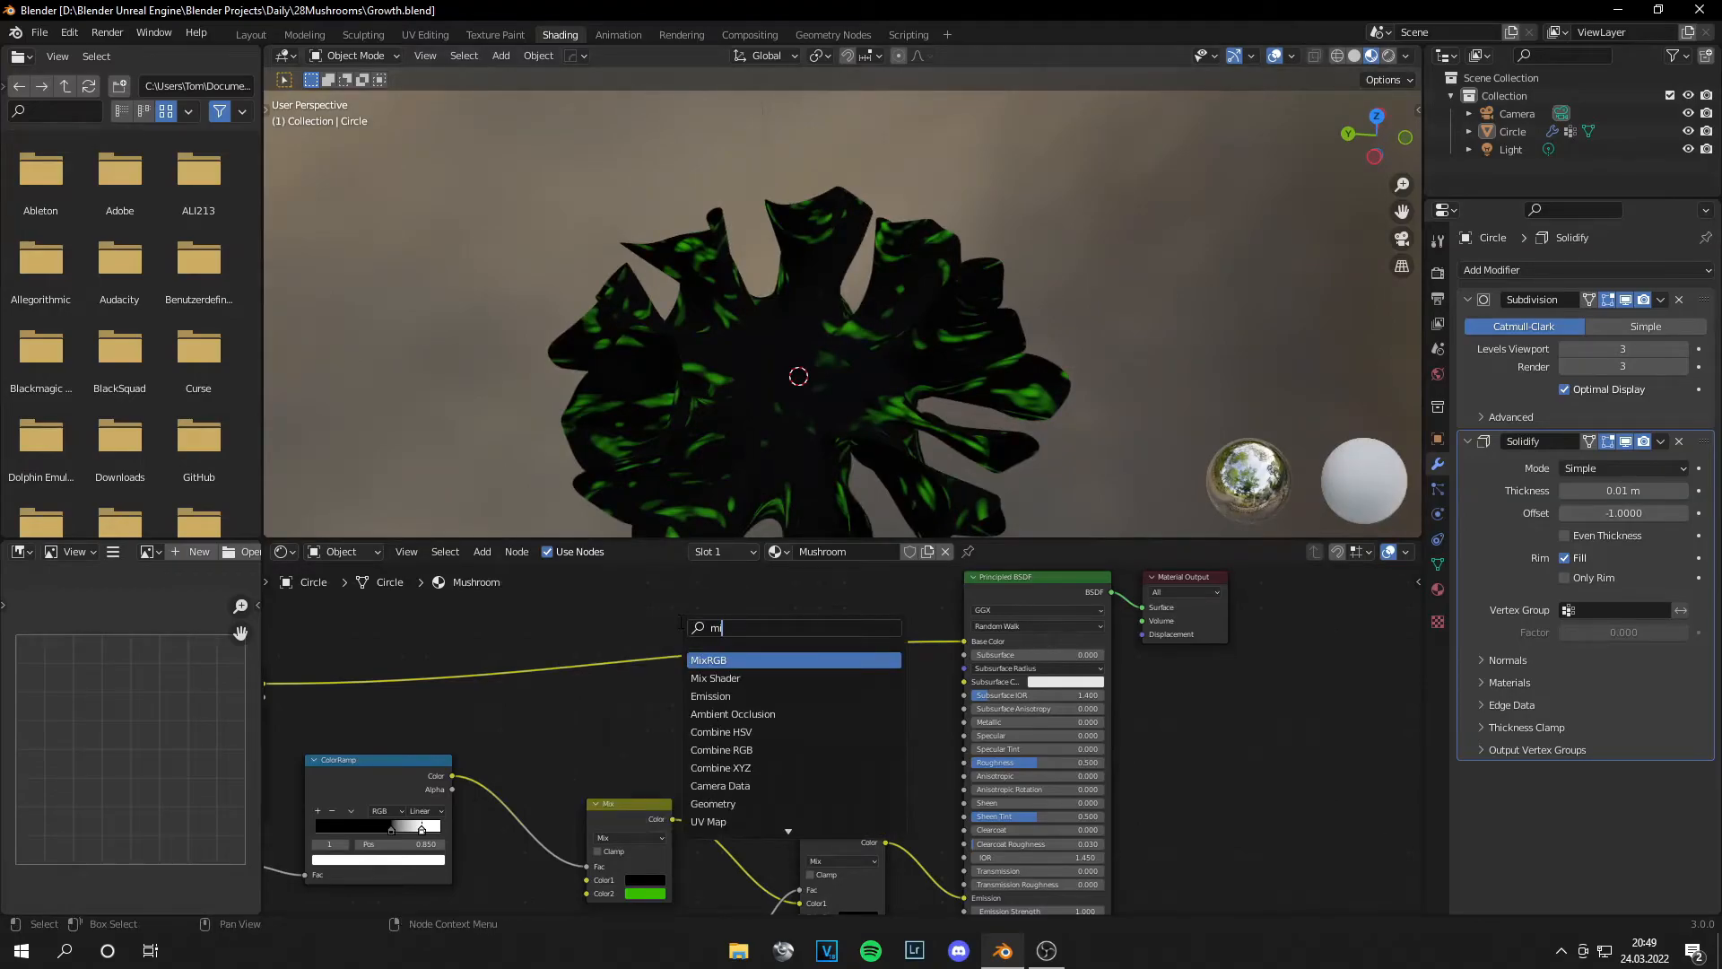
Step: Add a colour Mix node and an Ambient Occlusion node for the base colour
{"action": "left_click", "coordinate": [709, 660]}
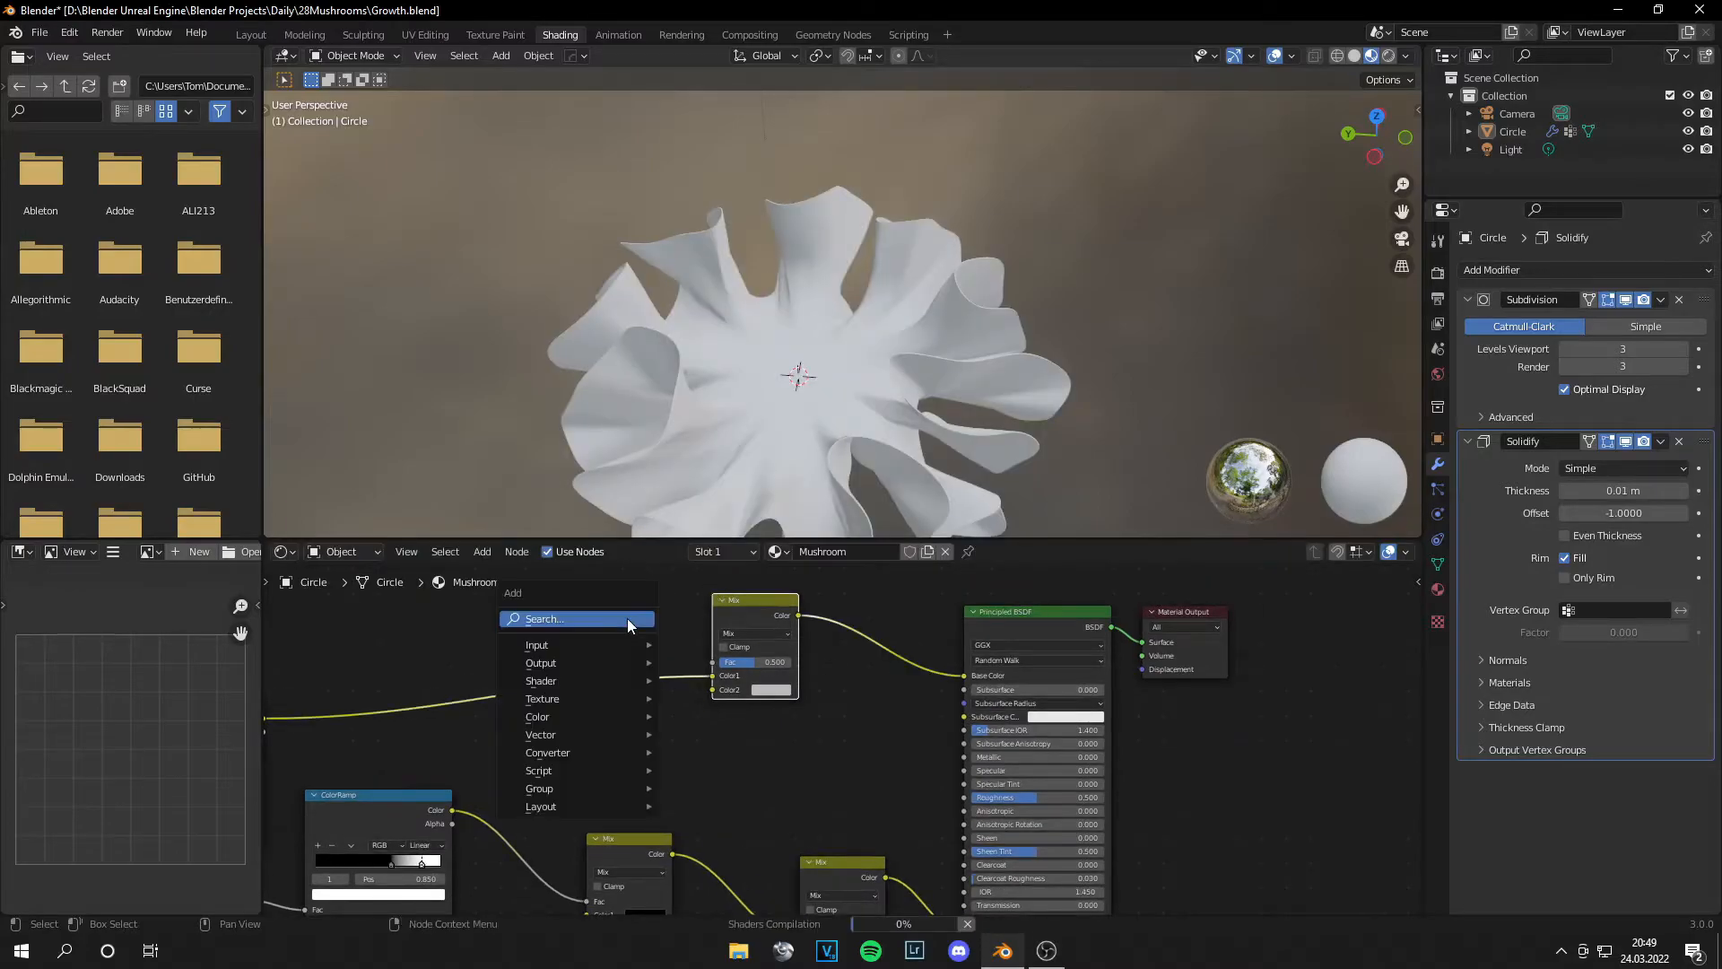
{"action": "type", "text": "ambie"}
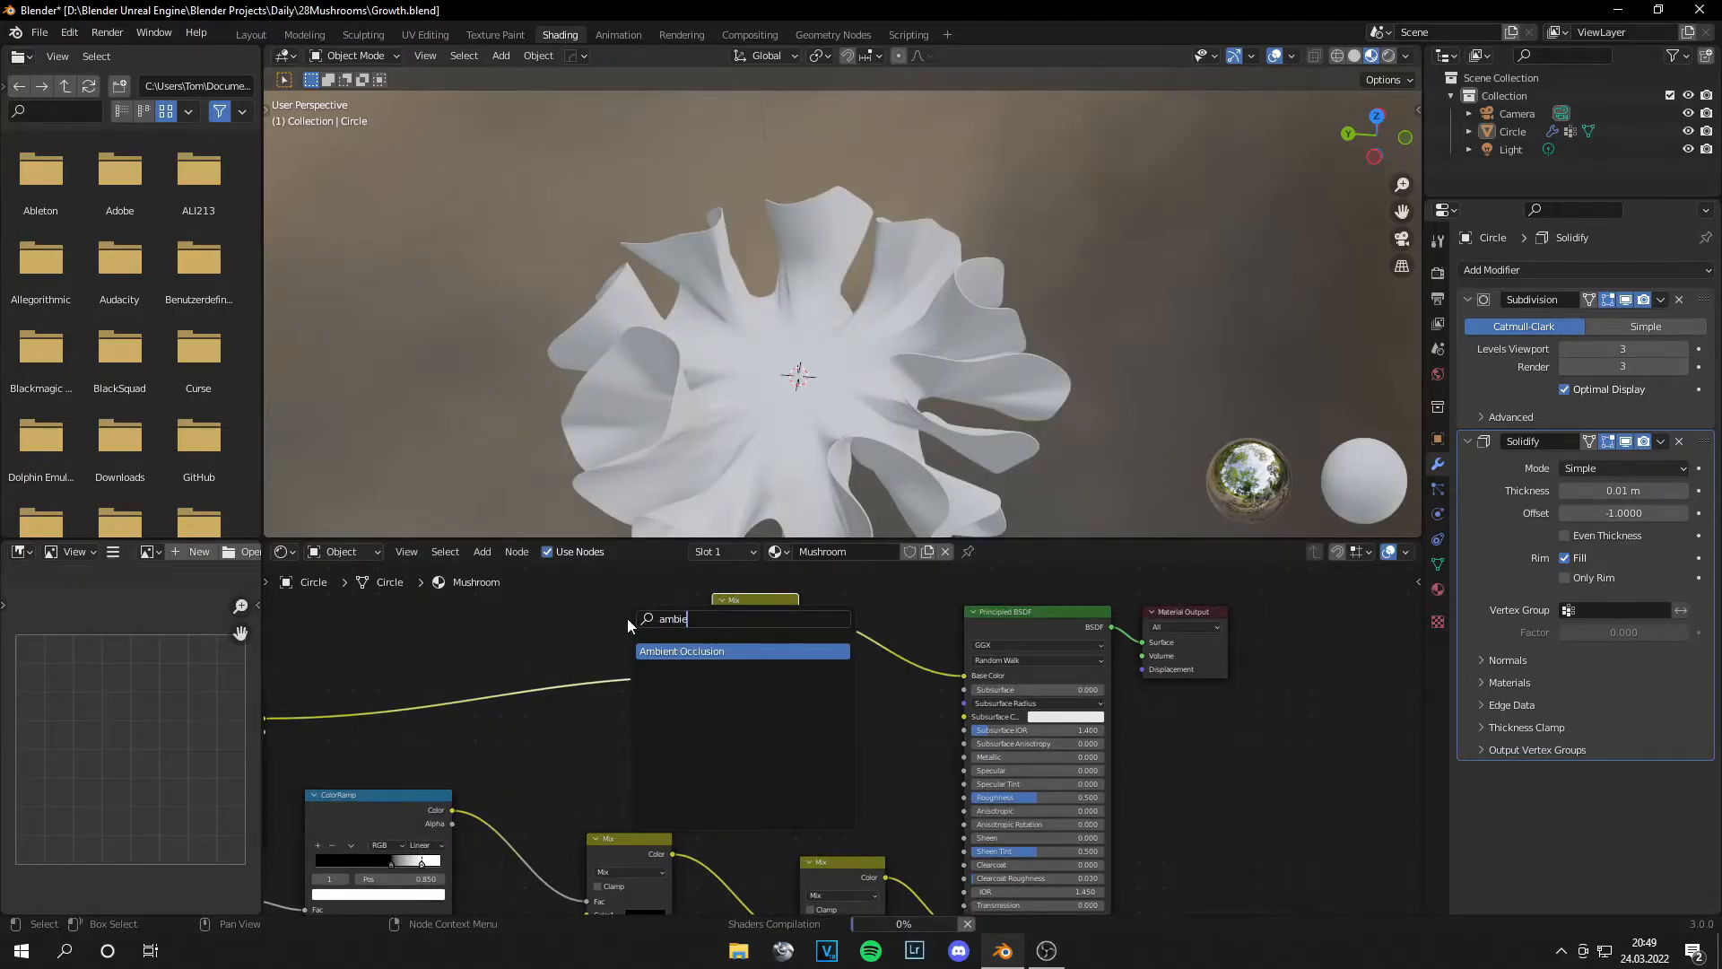
{"action": "left_click", "coordinate": [681, 650]}
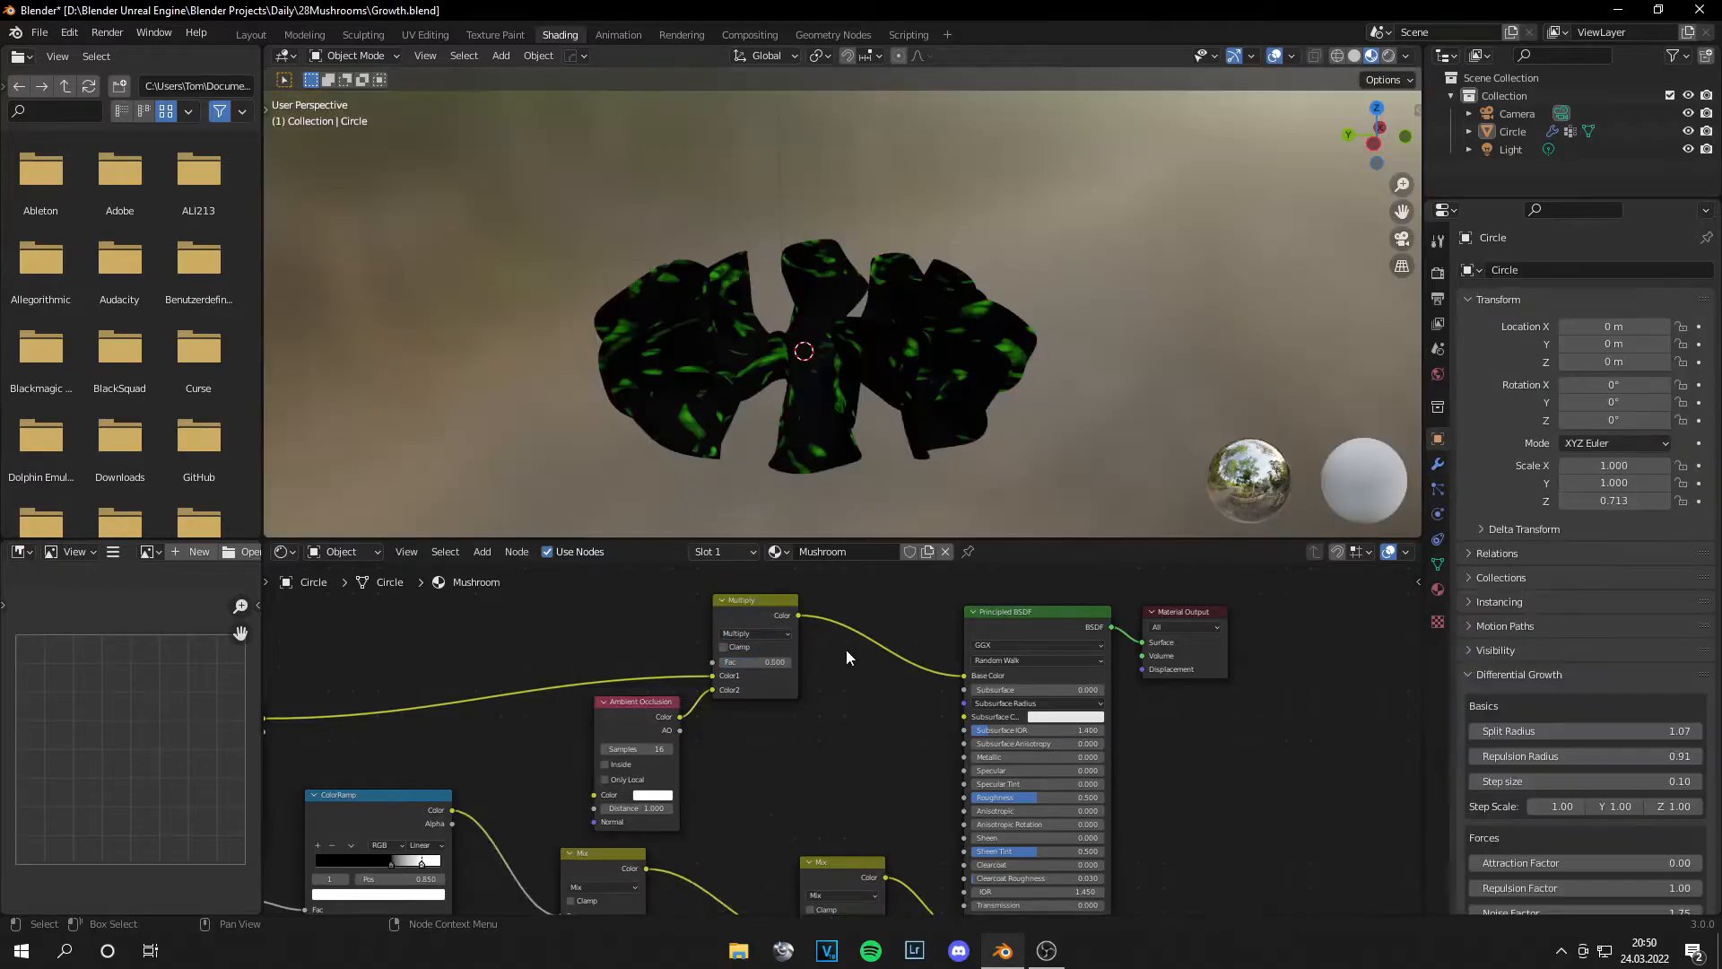
{"action": "mouse_move", "coordinate": [780, 662]}
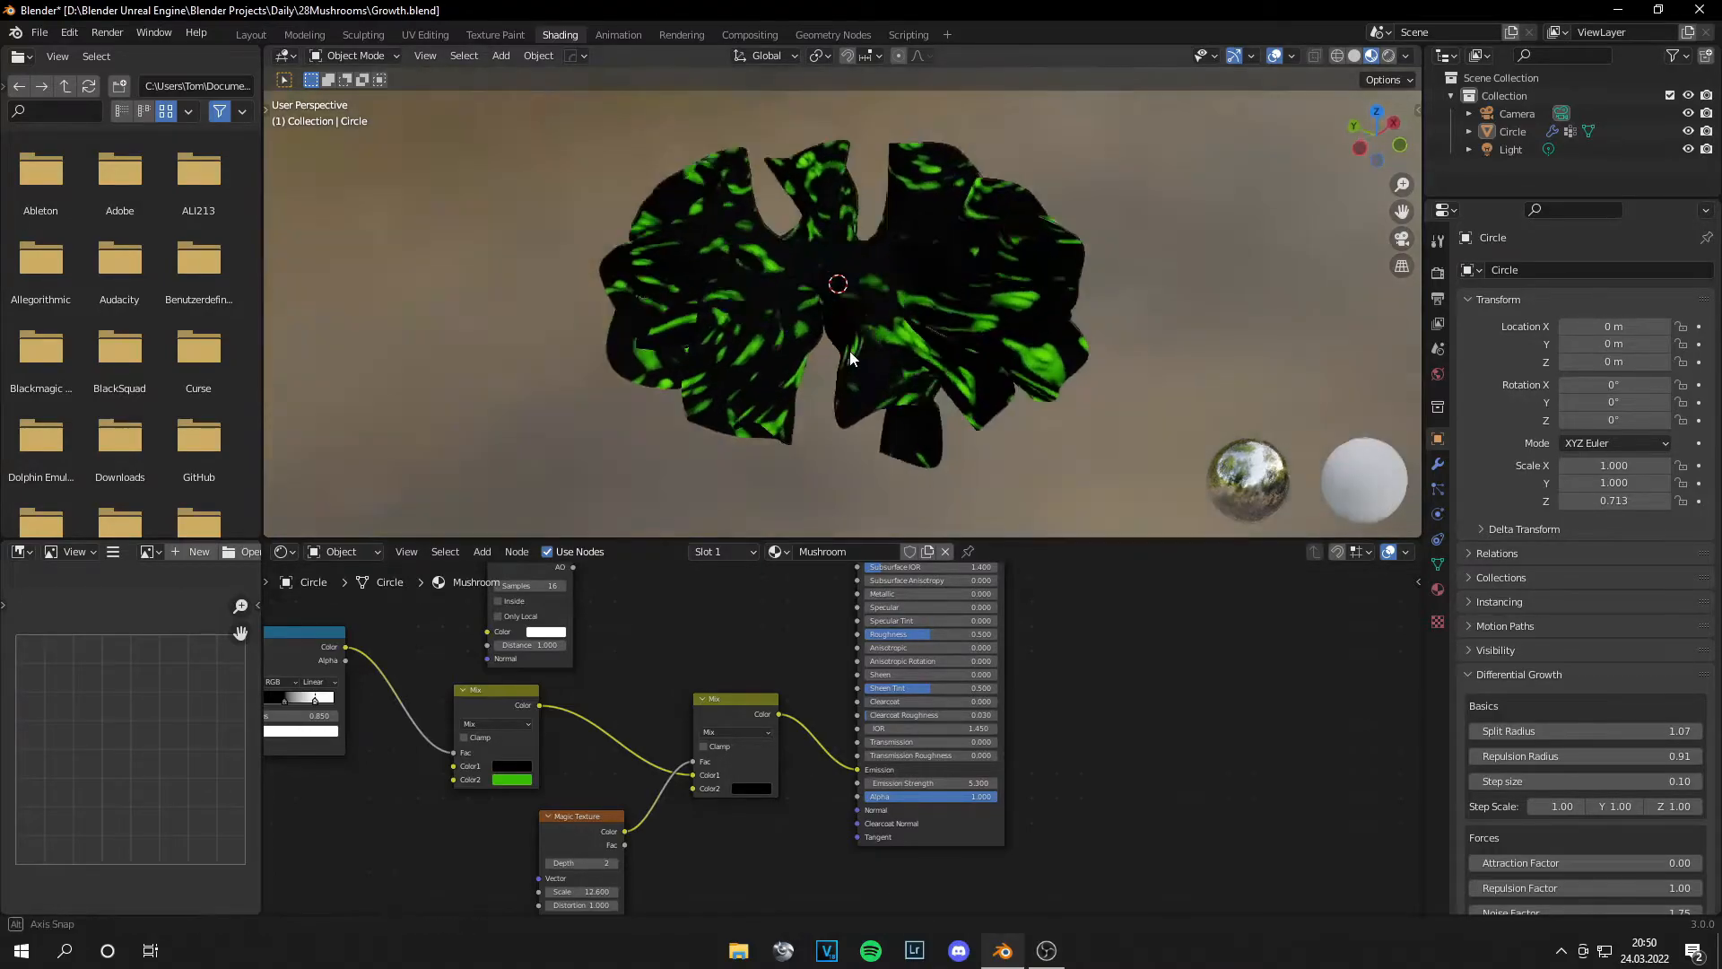
{"action": "left_click_drag", "start_coordinate": [851, 359], "coordinate": [1043, 241]}
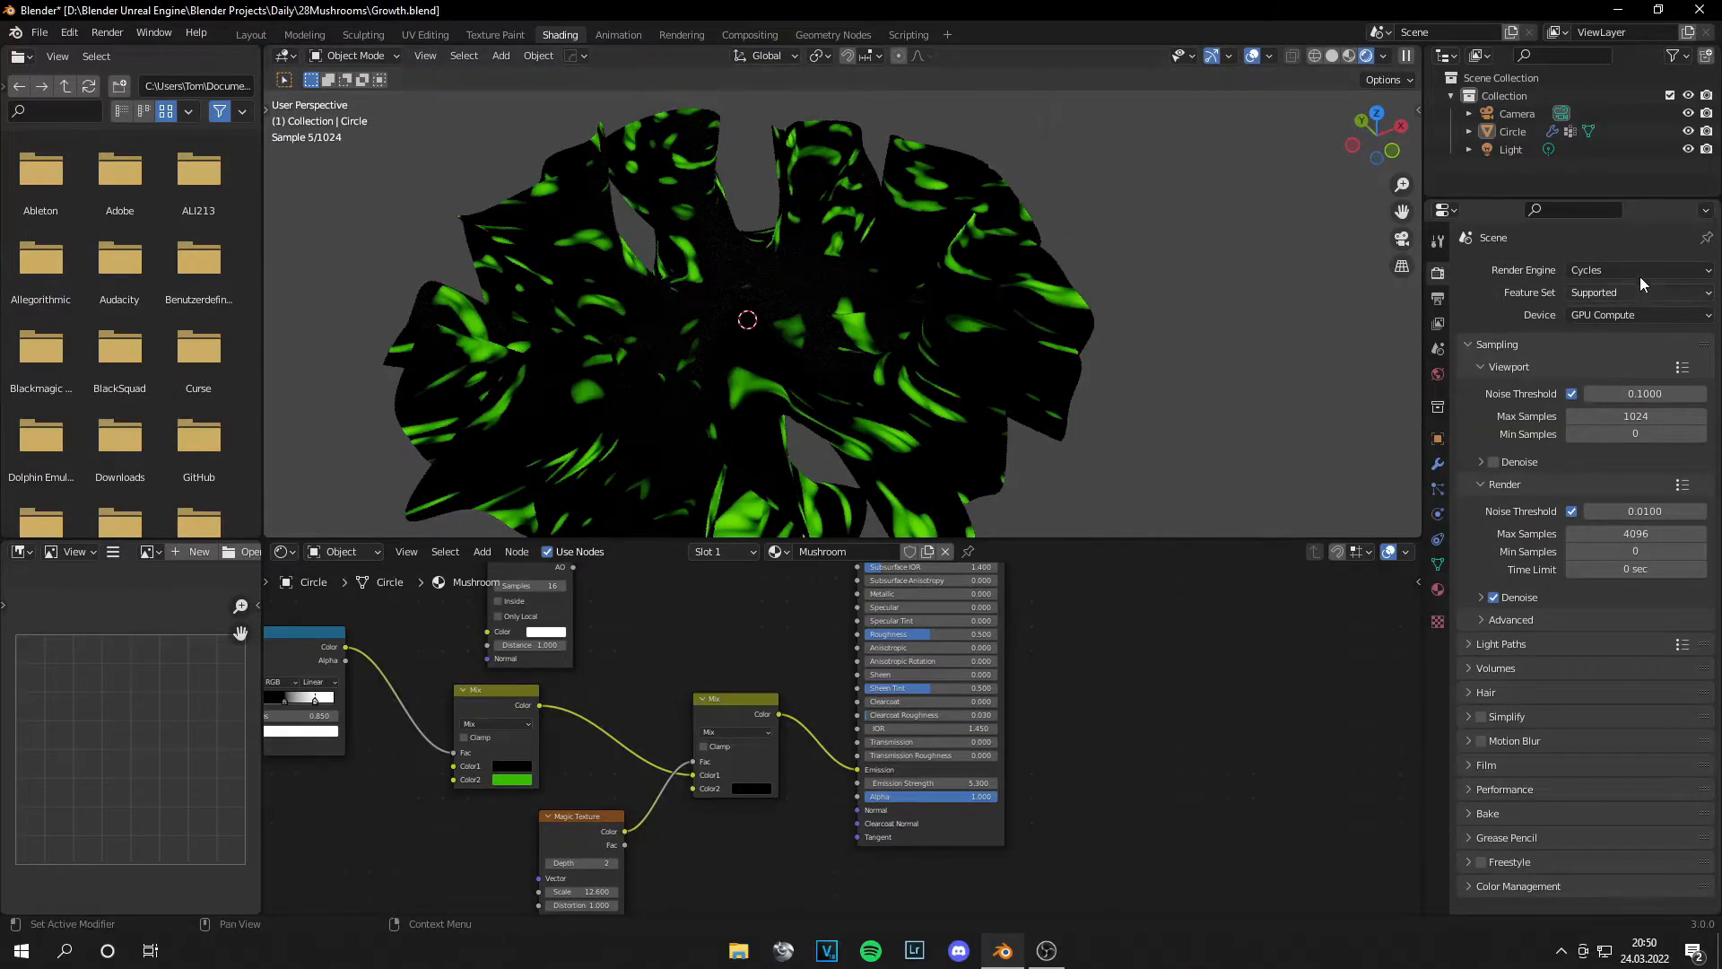
Step: Use Eevee as the render engine, set mushroom emission strength to 20, and save
{"action": "left_click", "coordinate": [1636, 269]}
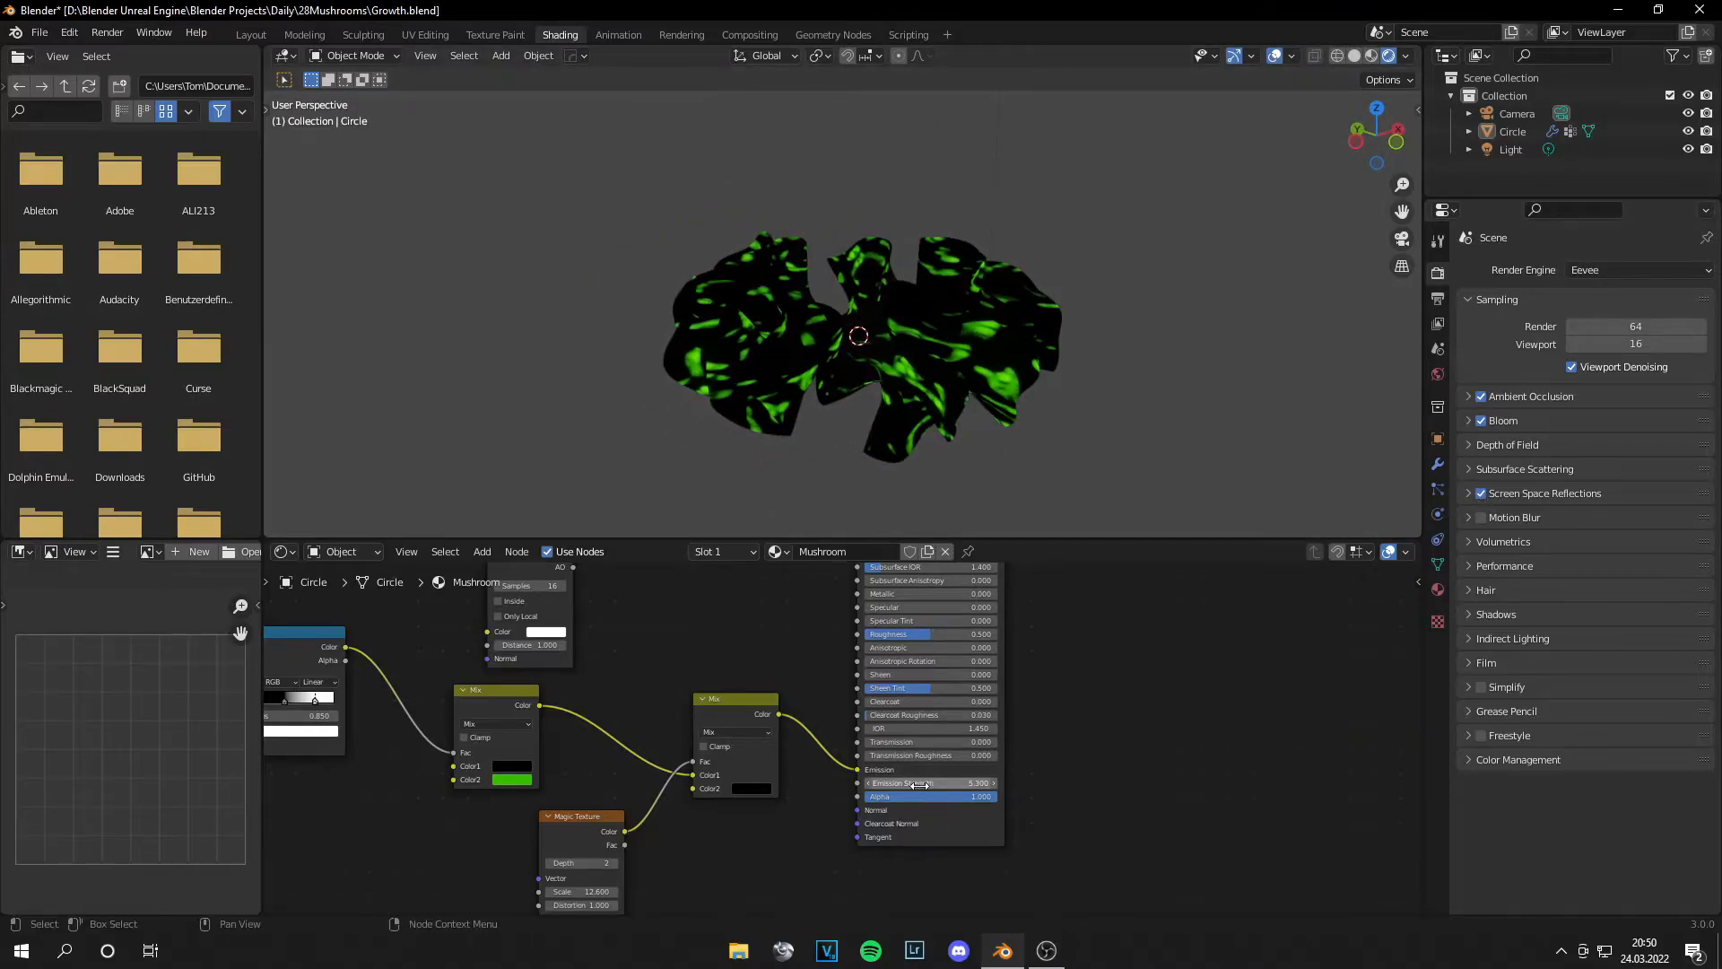
{"action": "left_click_drag", "start_coordinate": [928, 782], "coordinate": [1011, 782]}
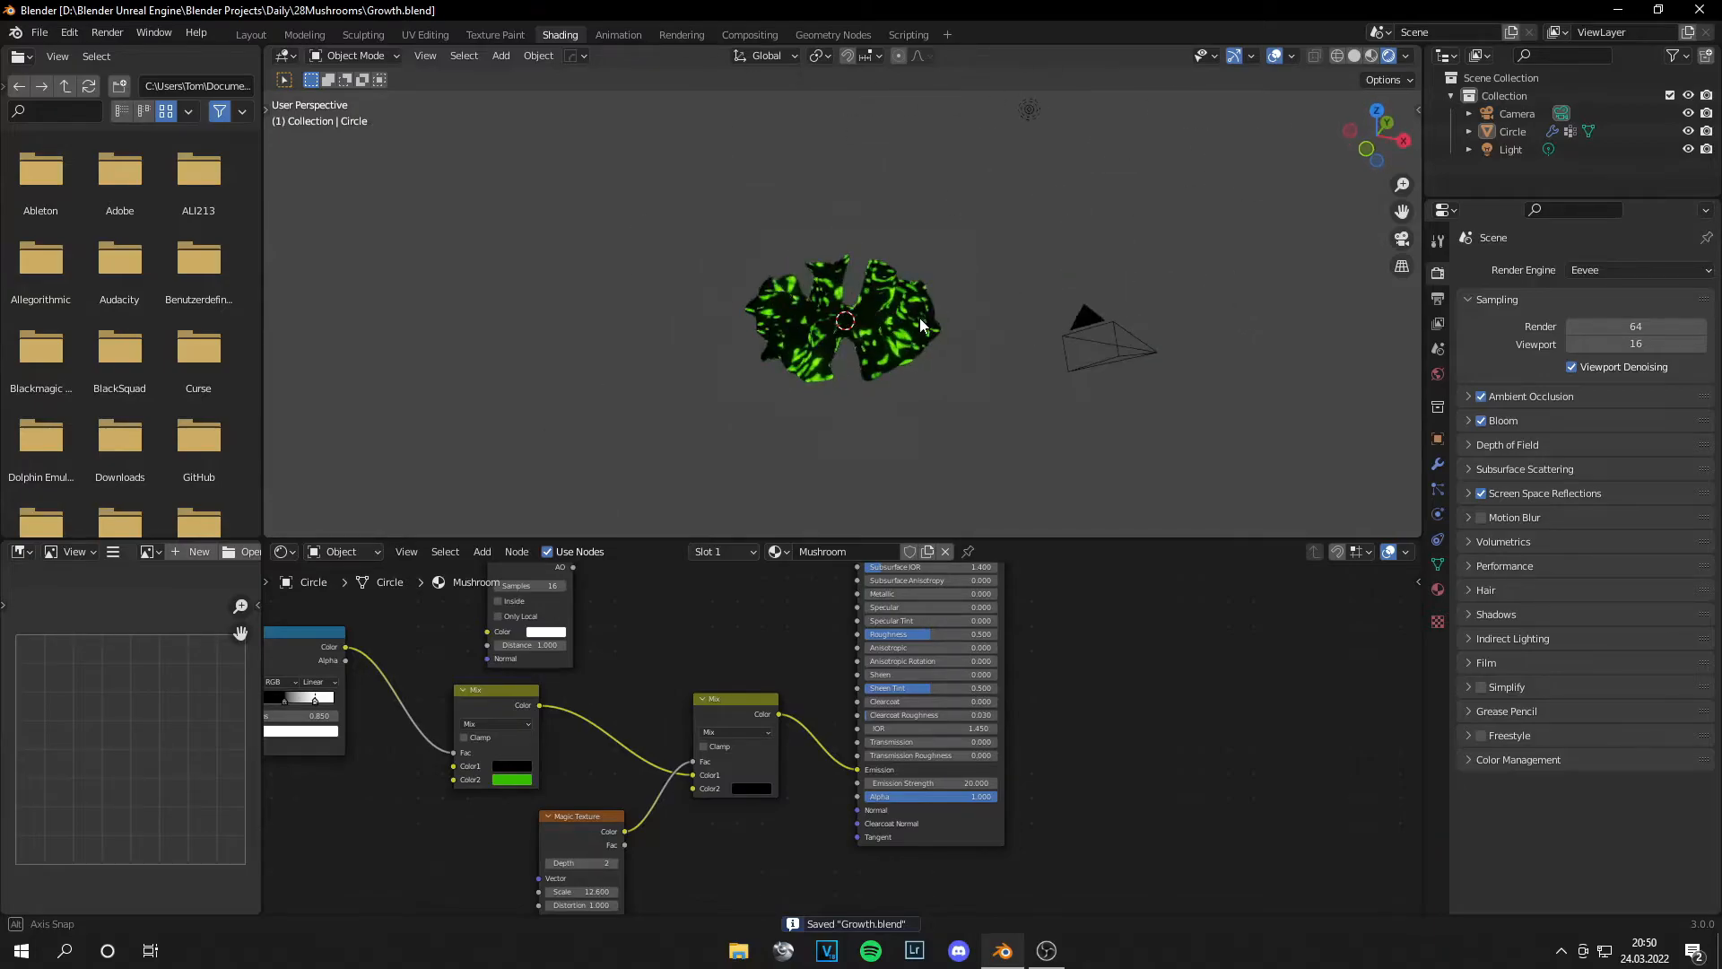
{"action": "left_click", "coordinate": [251, 34]}
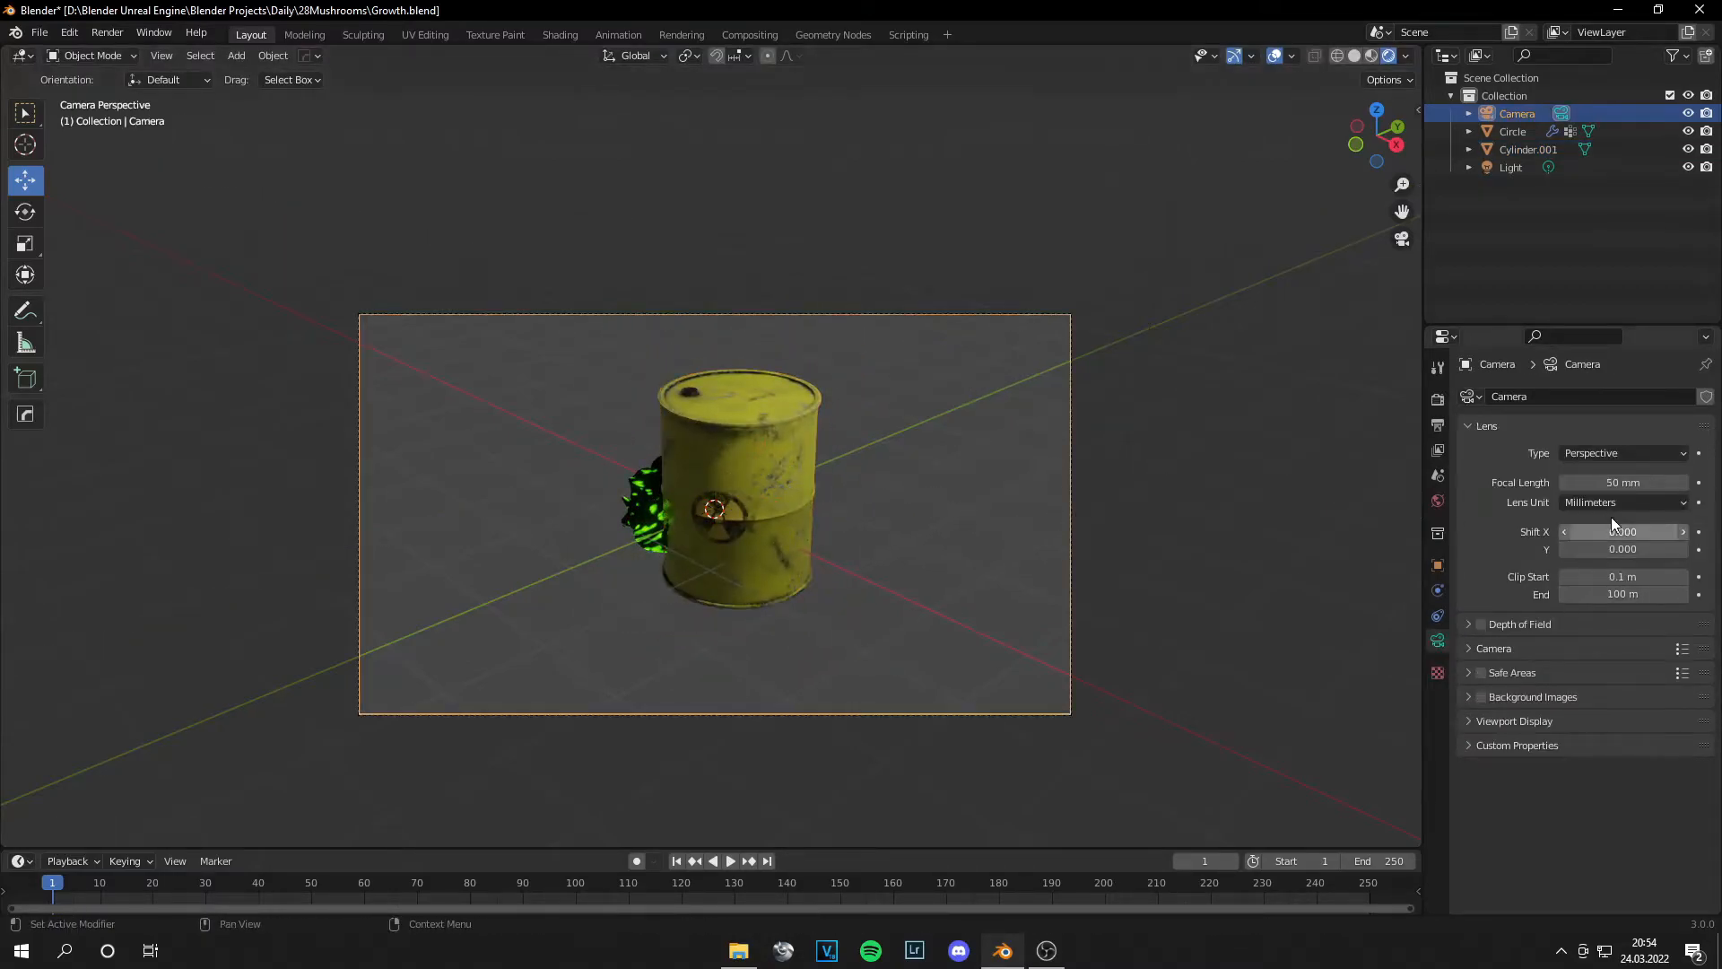
Step: Set render Resolution X to 2000 and camera focal length to 148 mm, then save
{"action": "left_click", "coordinate": [1438, 426]}
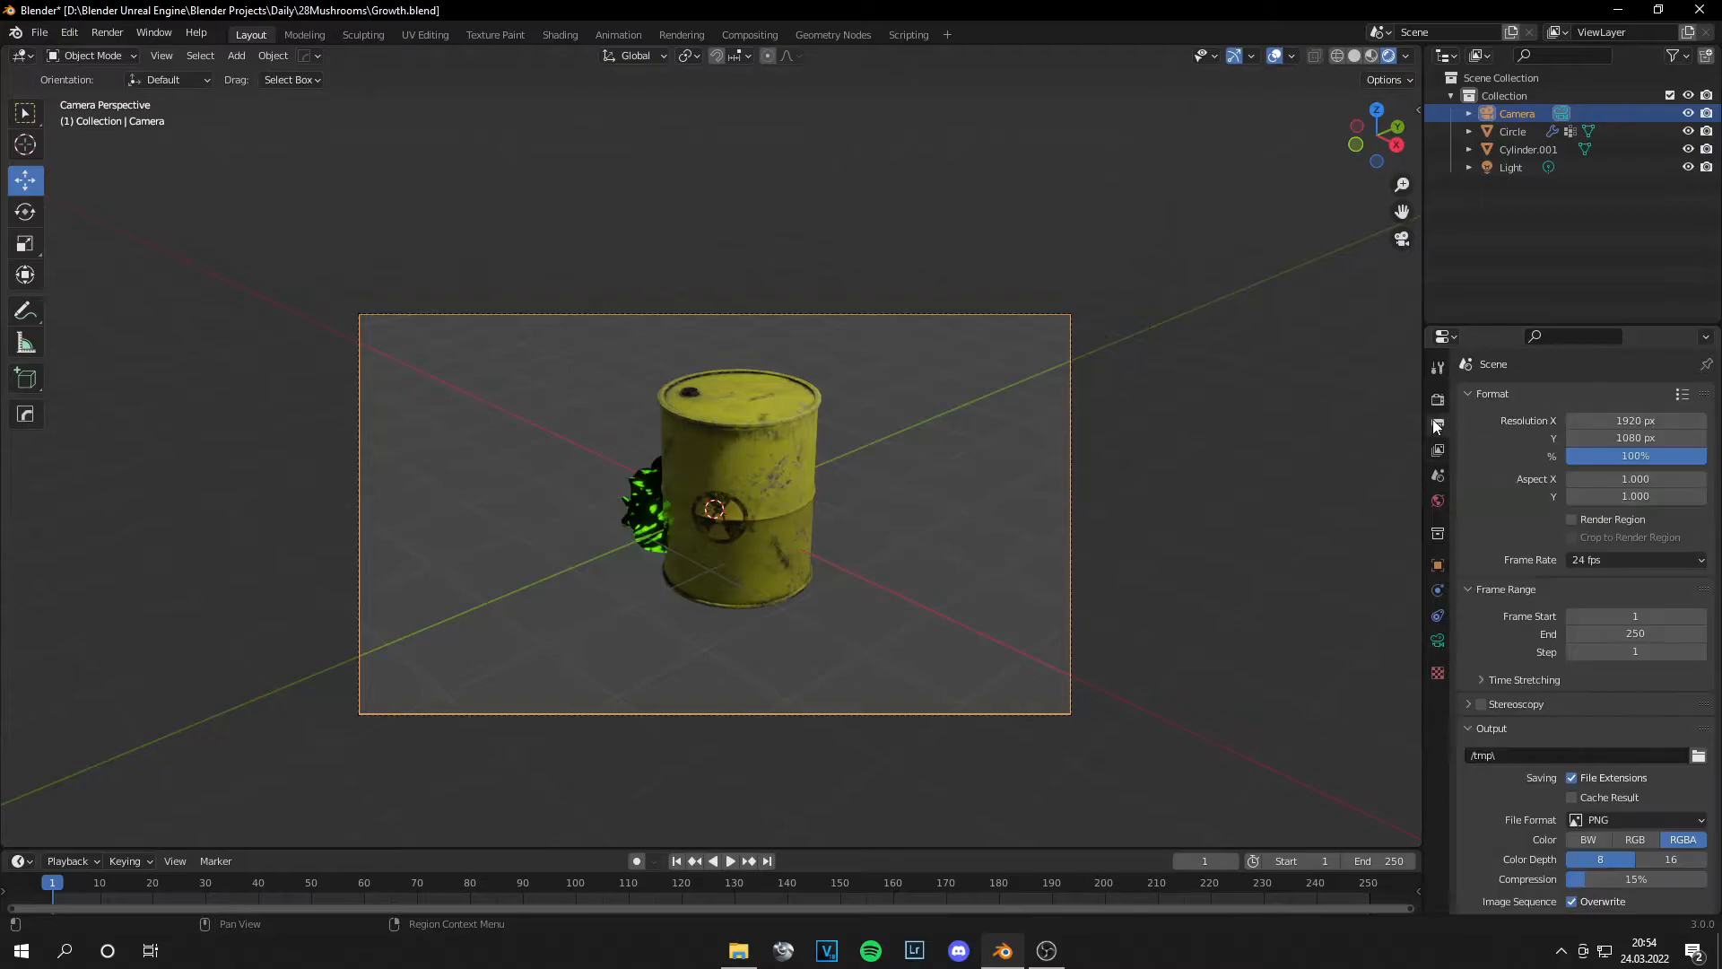
{"action": "left_click", "coordinate": [1635, 419]}
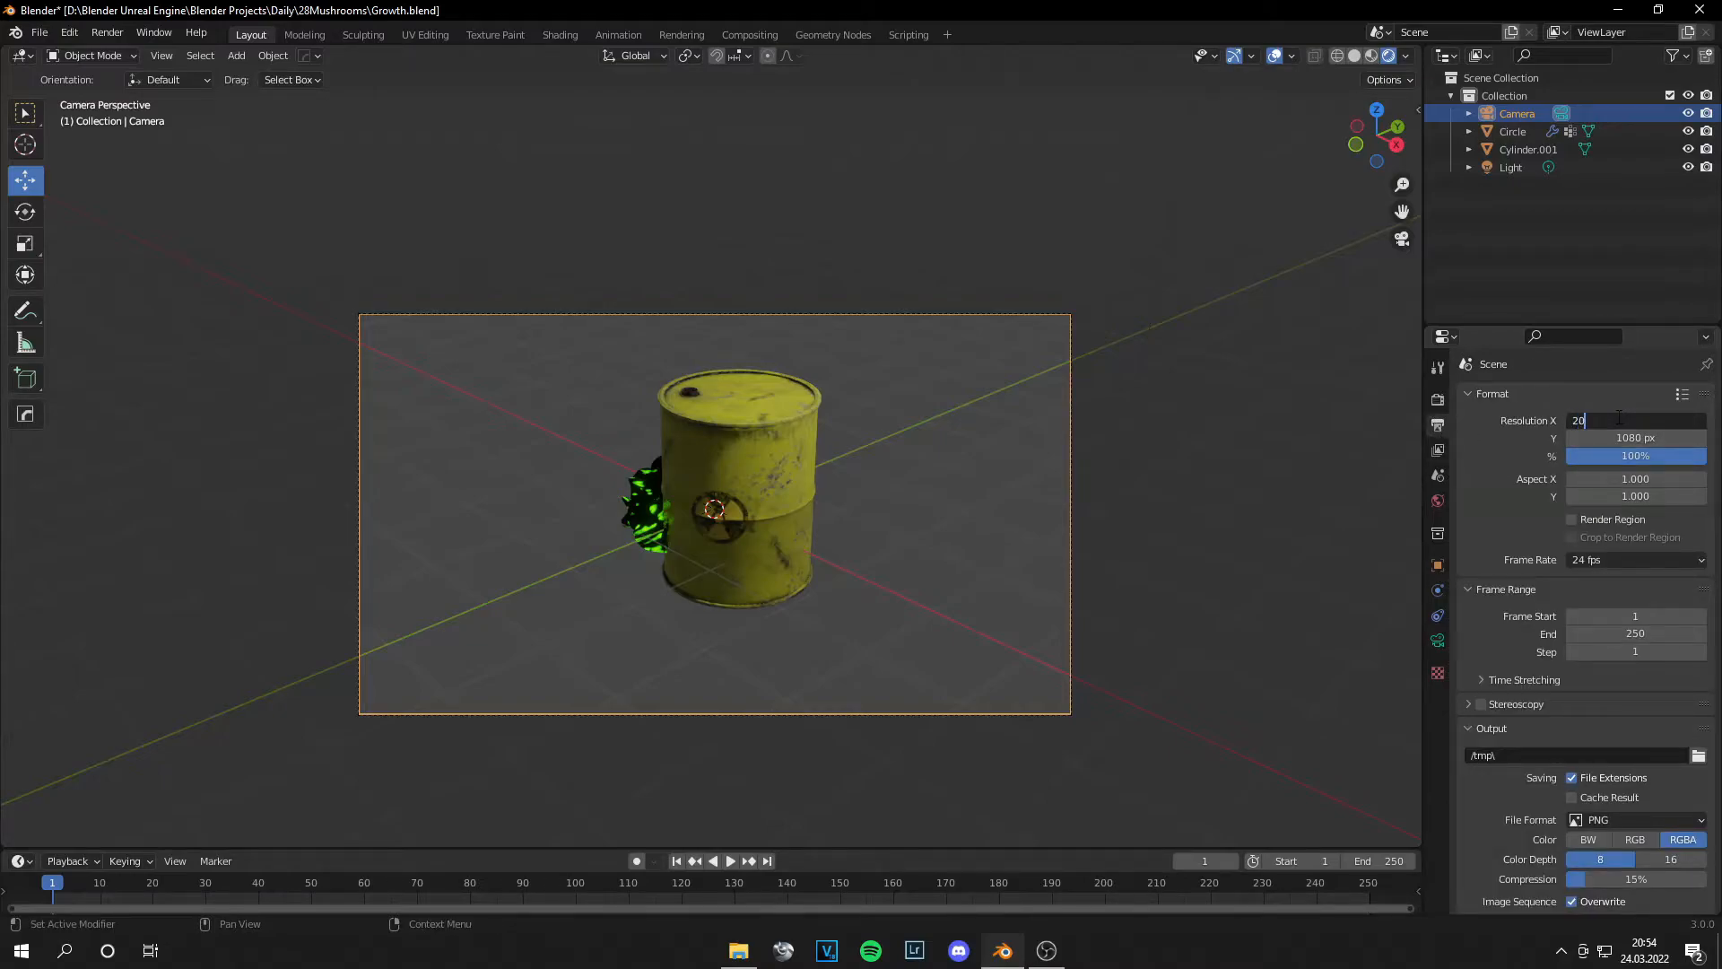
{"action": "type", "text": "2000"}
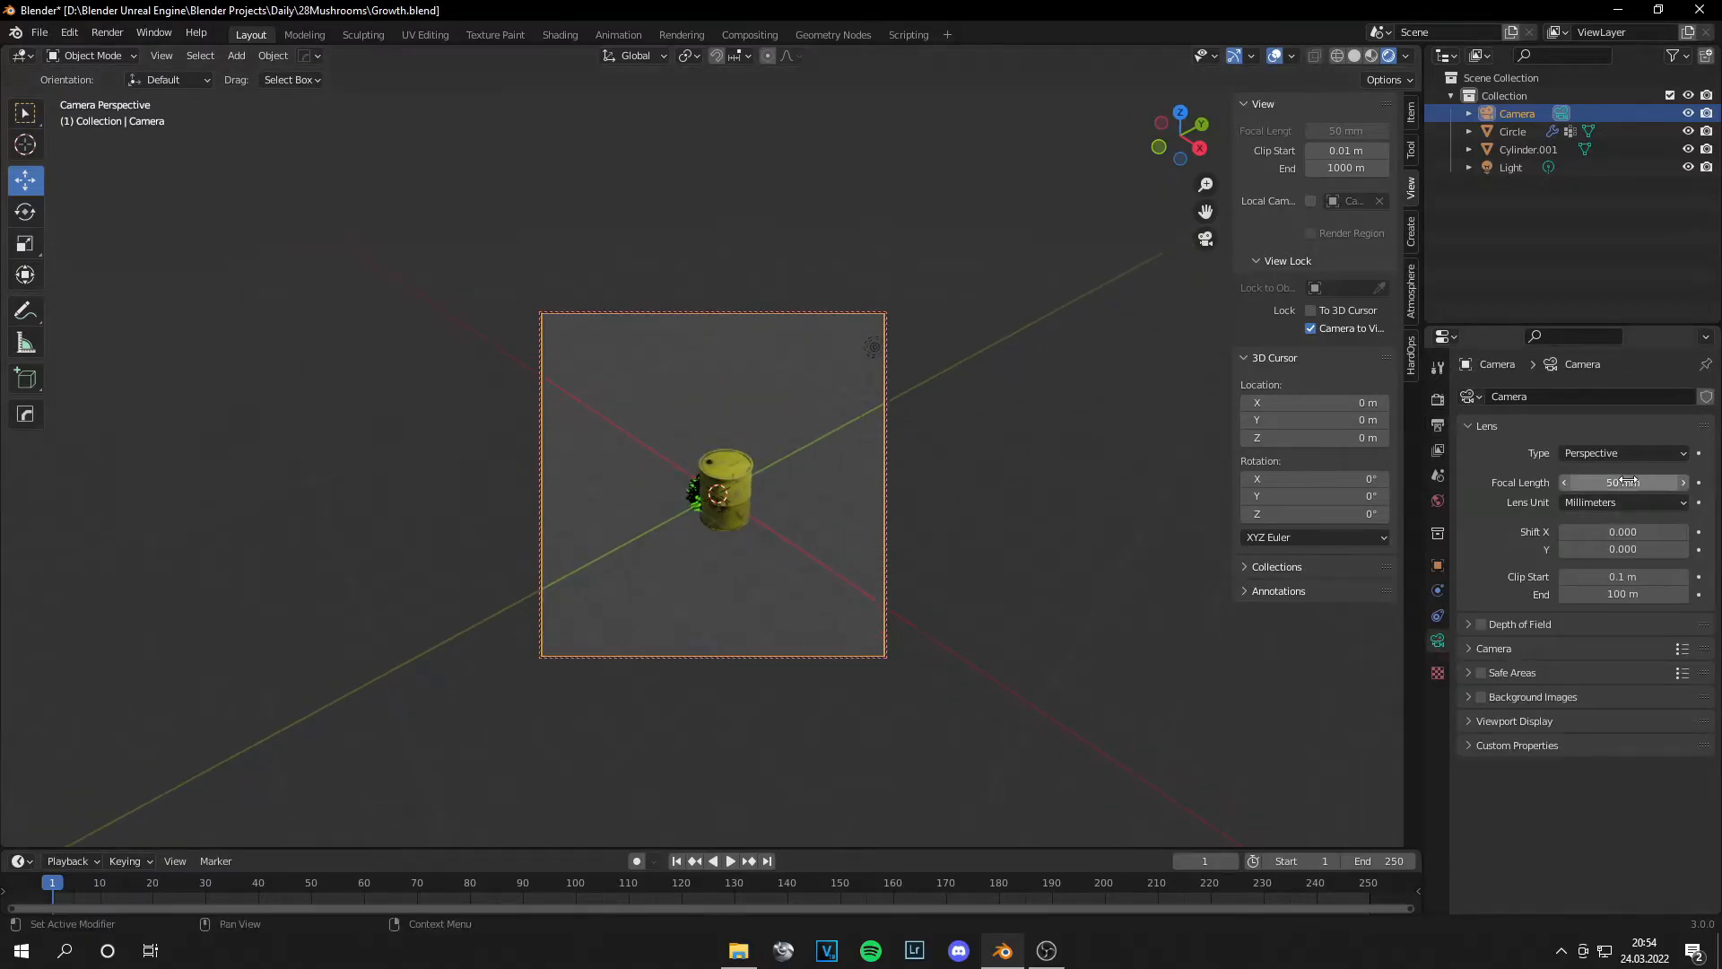
{"action": "left_click_drag", "start_coordinate": [1581, 483], "coordinate": [1658, 483]}
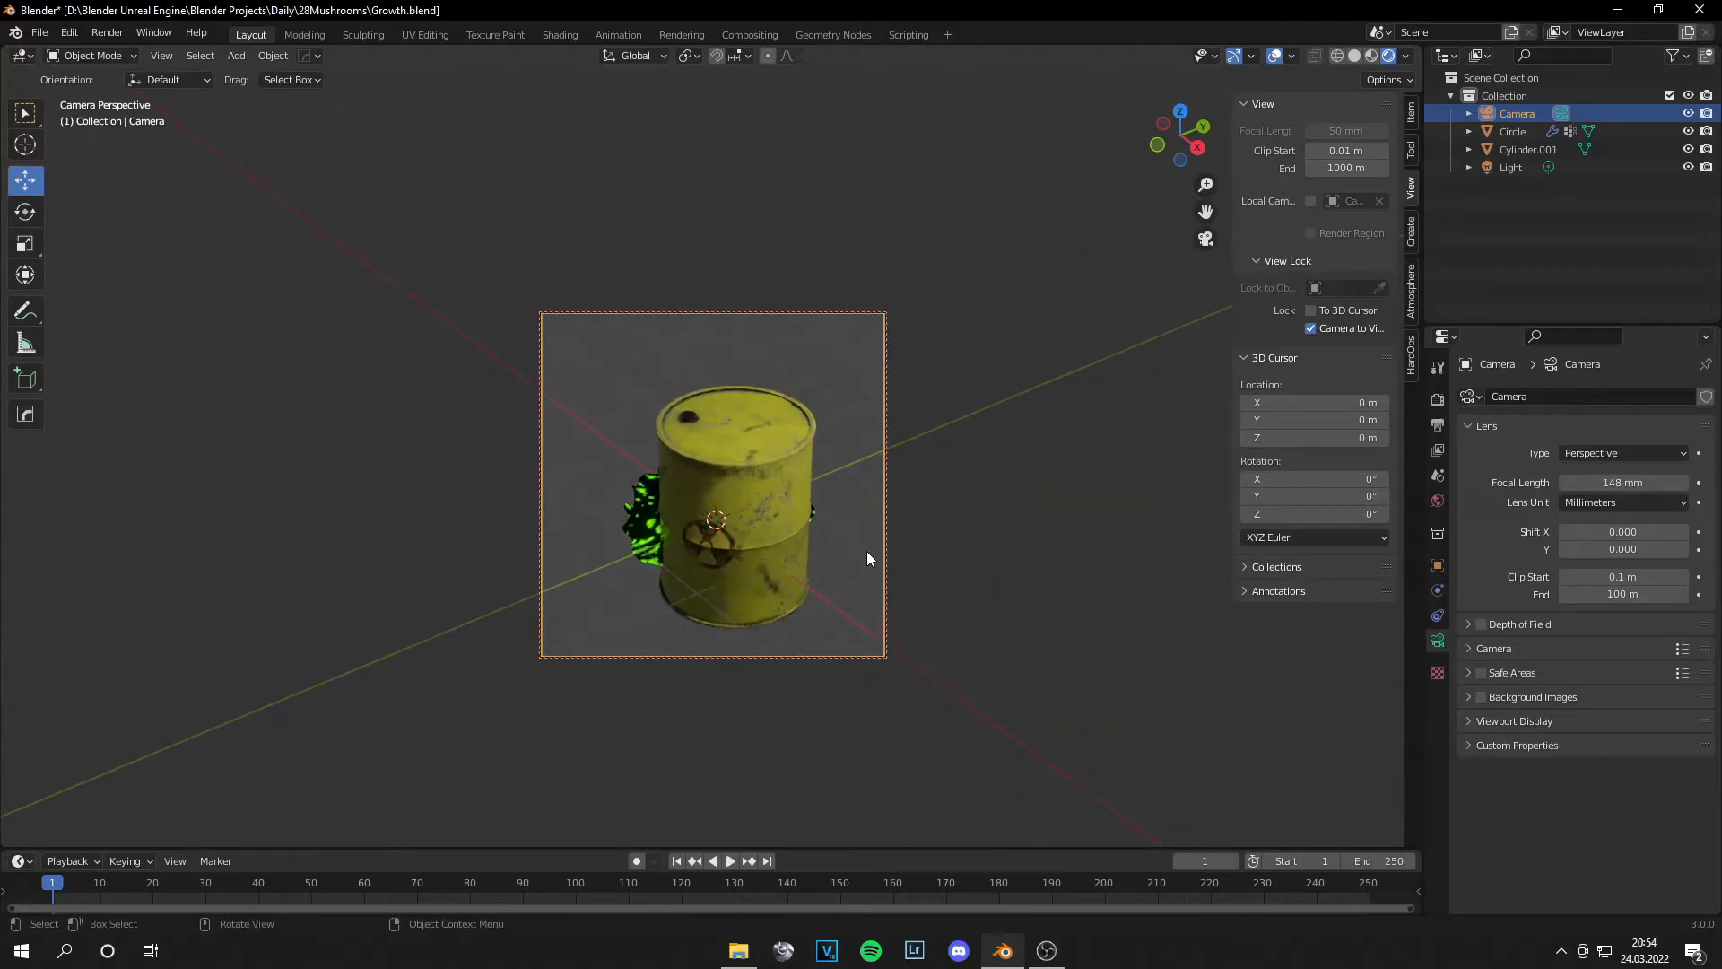
{"action": "key", "text": "ctrl+s"}
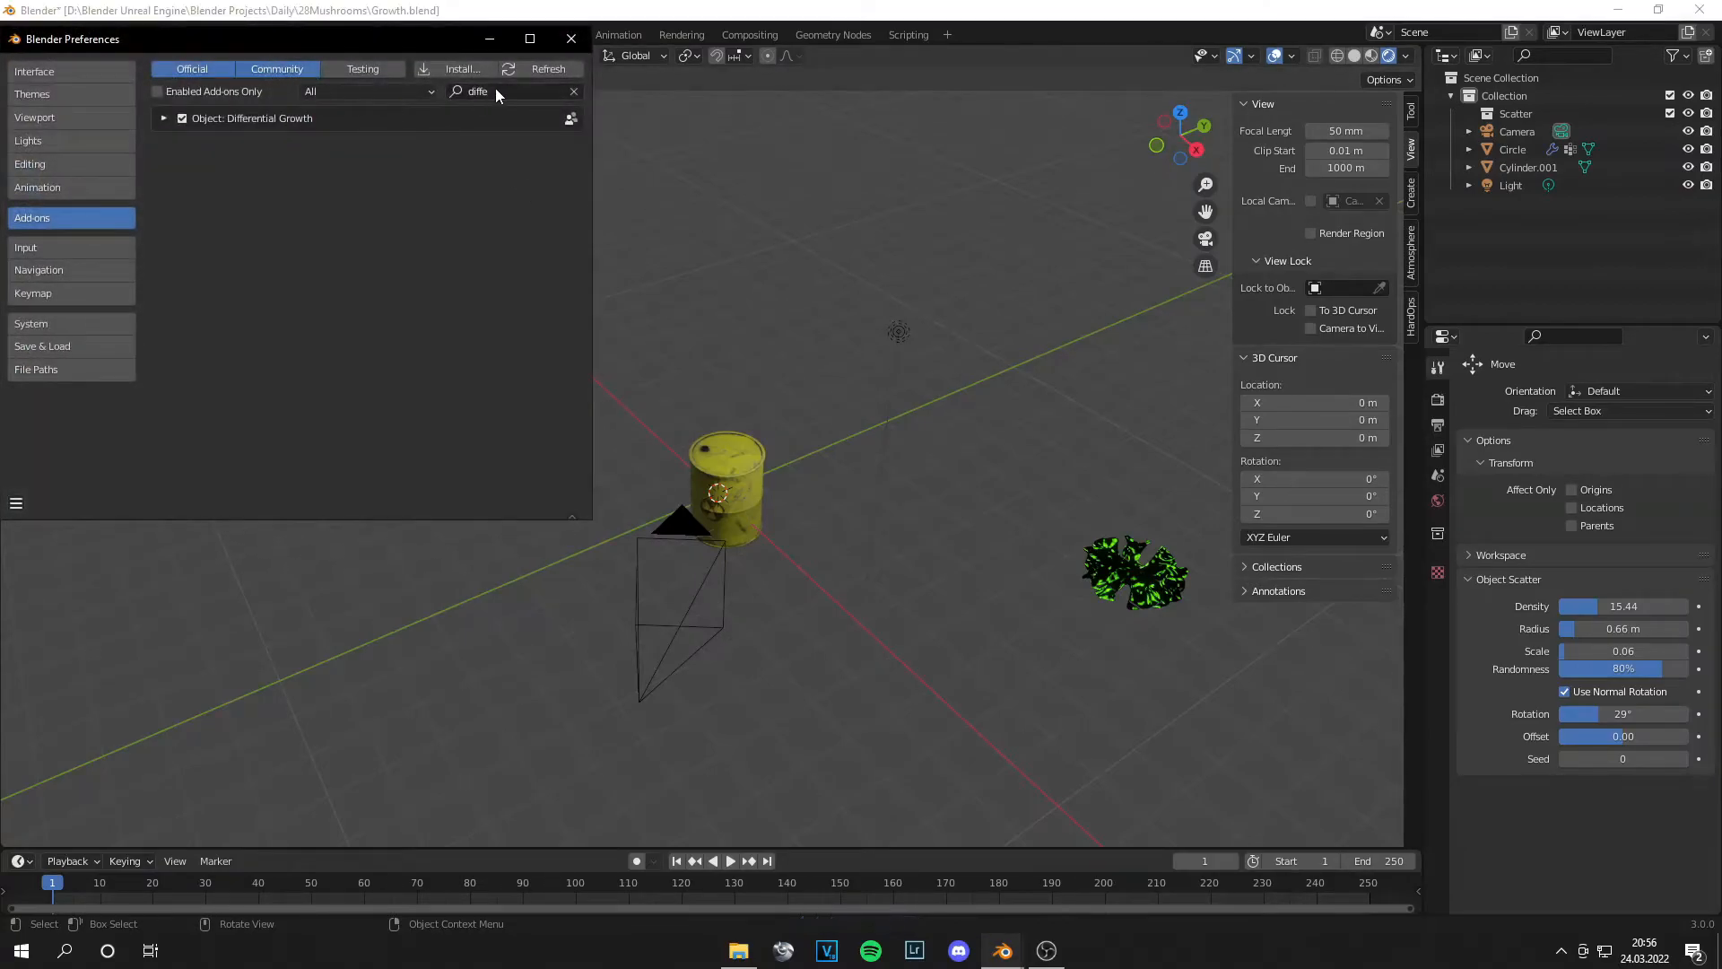
Step: Search add-ons for 'scat' to confirm Scatter Objects is enabled, then close Preferences
{"action": "type", "text": "scatt"}
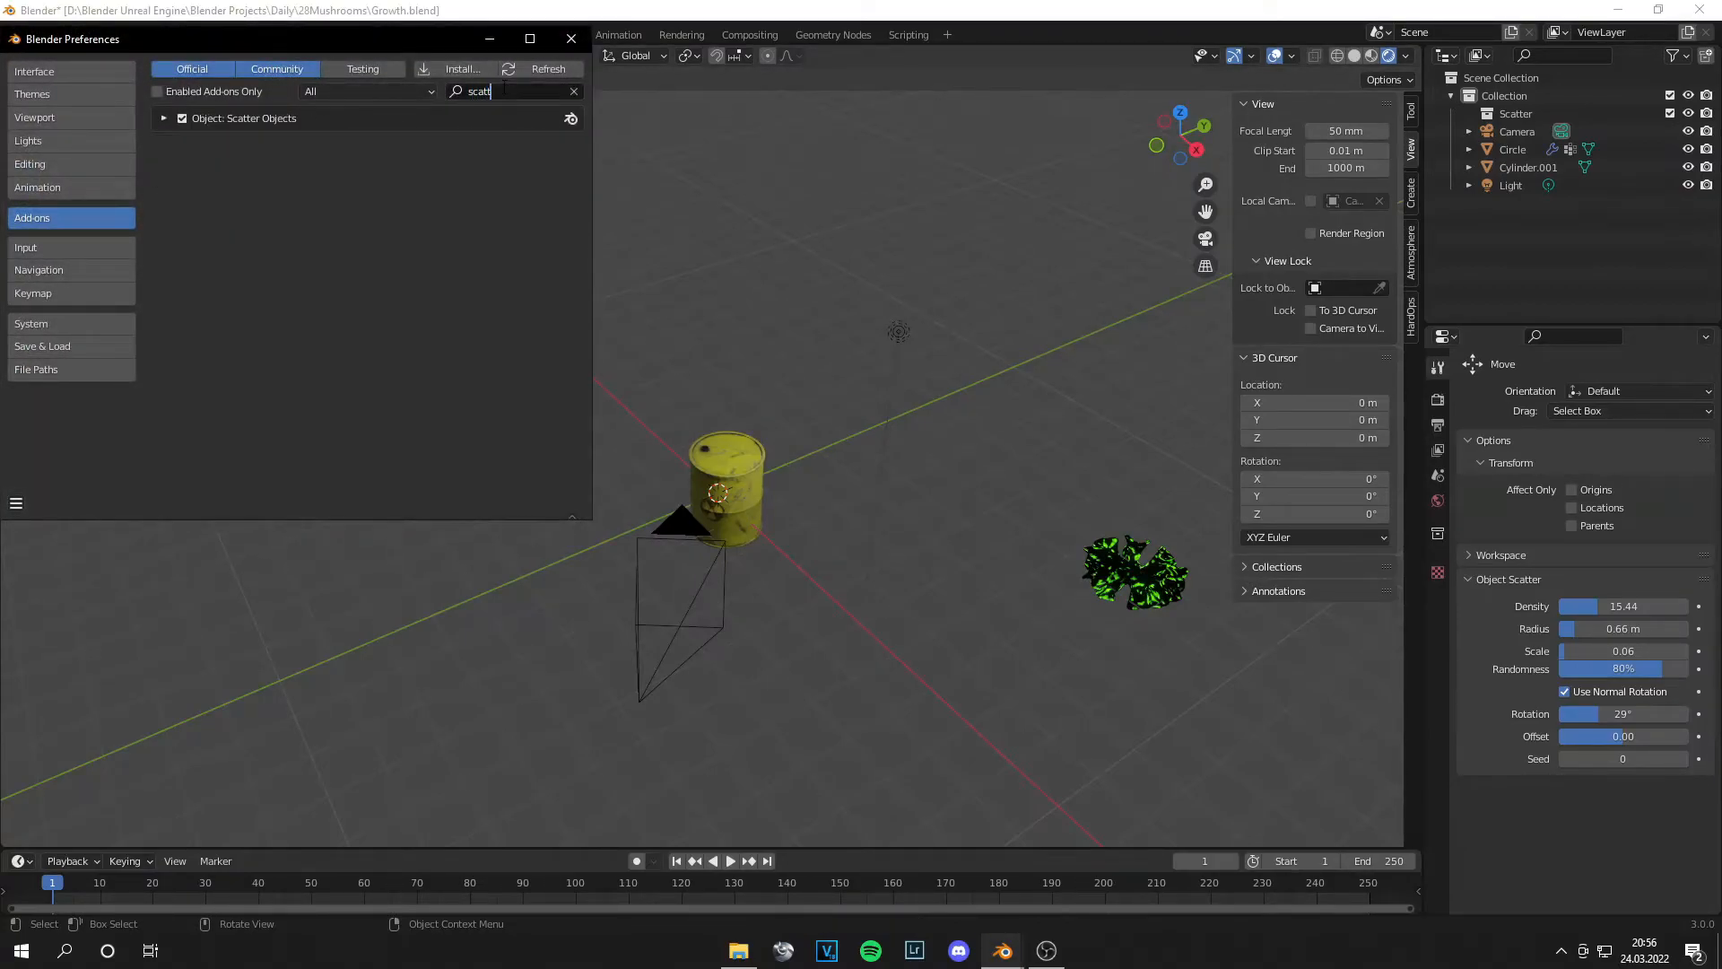
{"action": "left_click", "coordinate": [571, 38]}
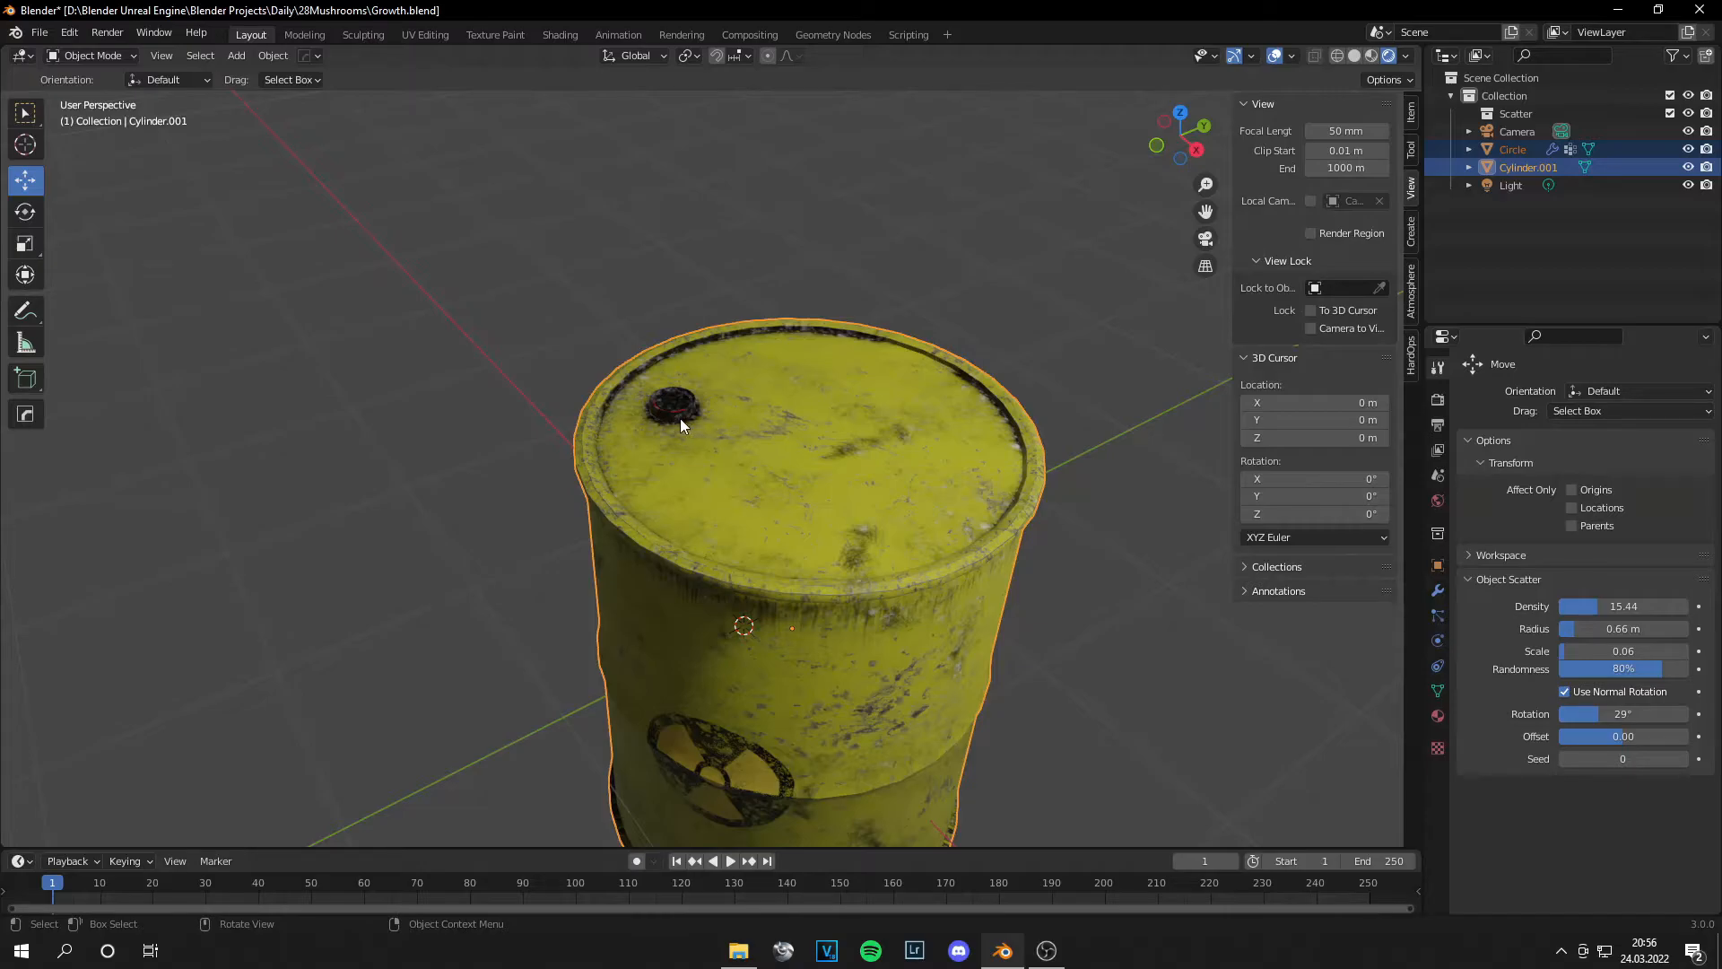
Step: Run Scatter Objects, enlarge instance scale and radius, and paint mushrooms across the barrel side
{"action": "key", "text": "f3"}
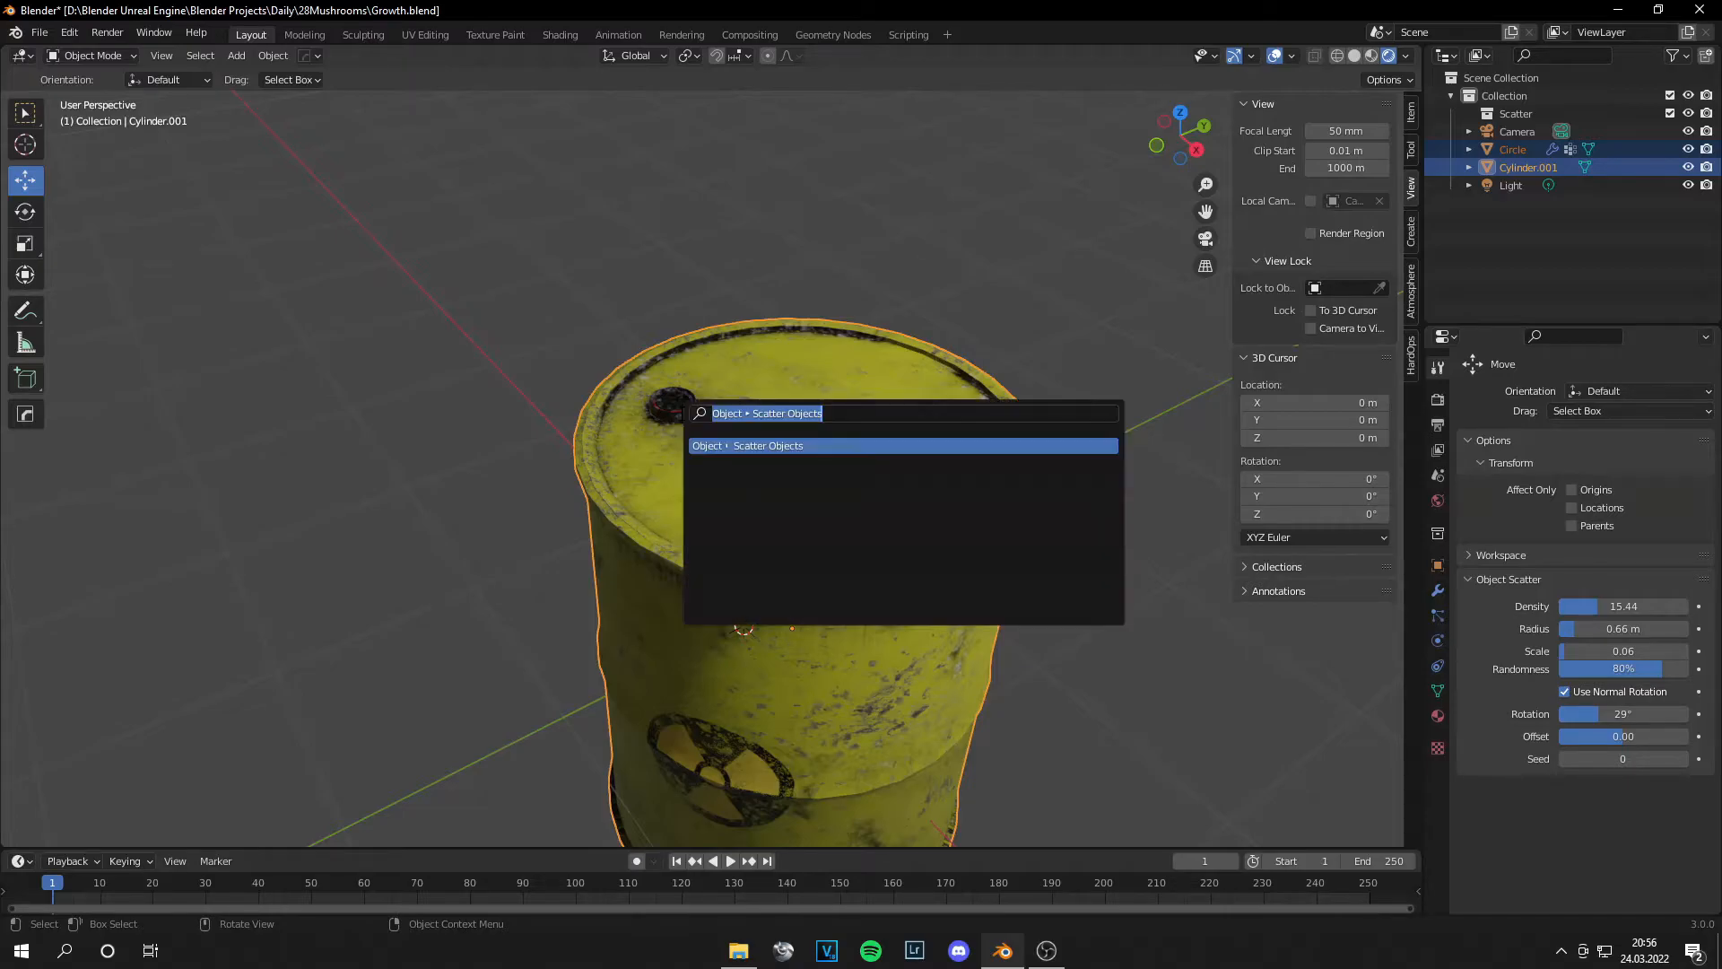
{"action": "type", "text": "sca"}
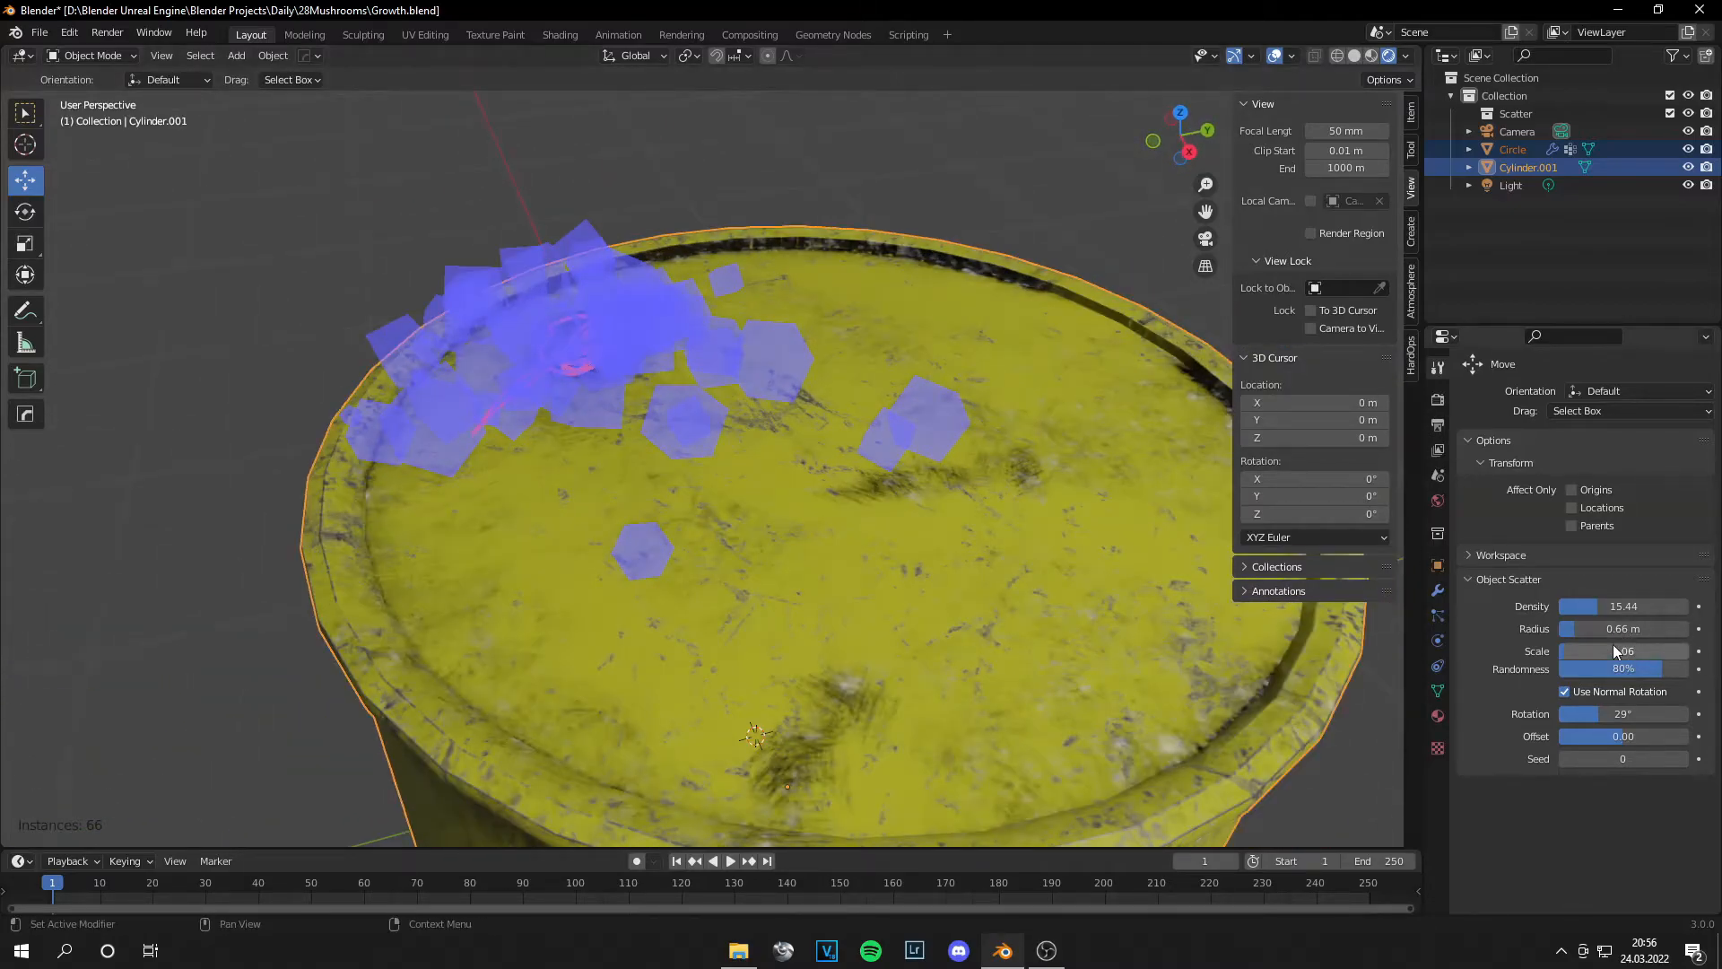
{"action": "left_click_drag", "start_coordinate": [1593, 651], "coordinate": [1636, 650]}
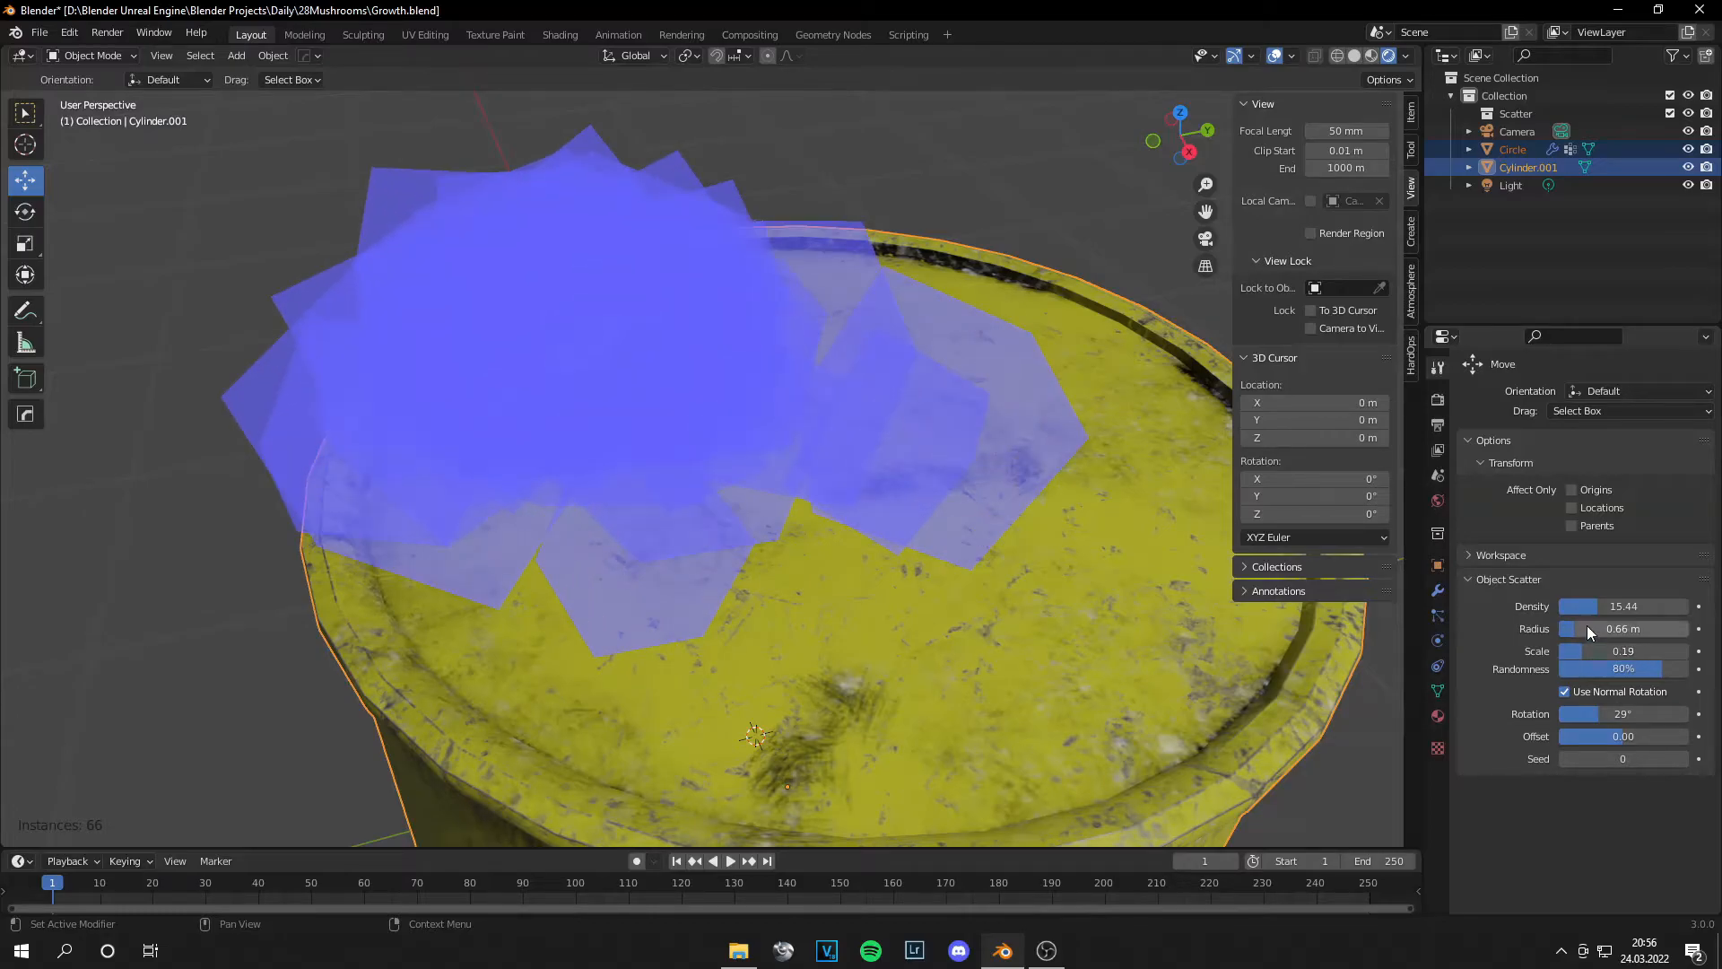
{"action": "left_click_drag", "start_coordinate": [1593, 628], "coordinate": [1636, 628]}
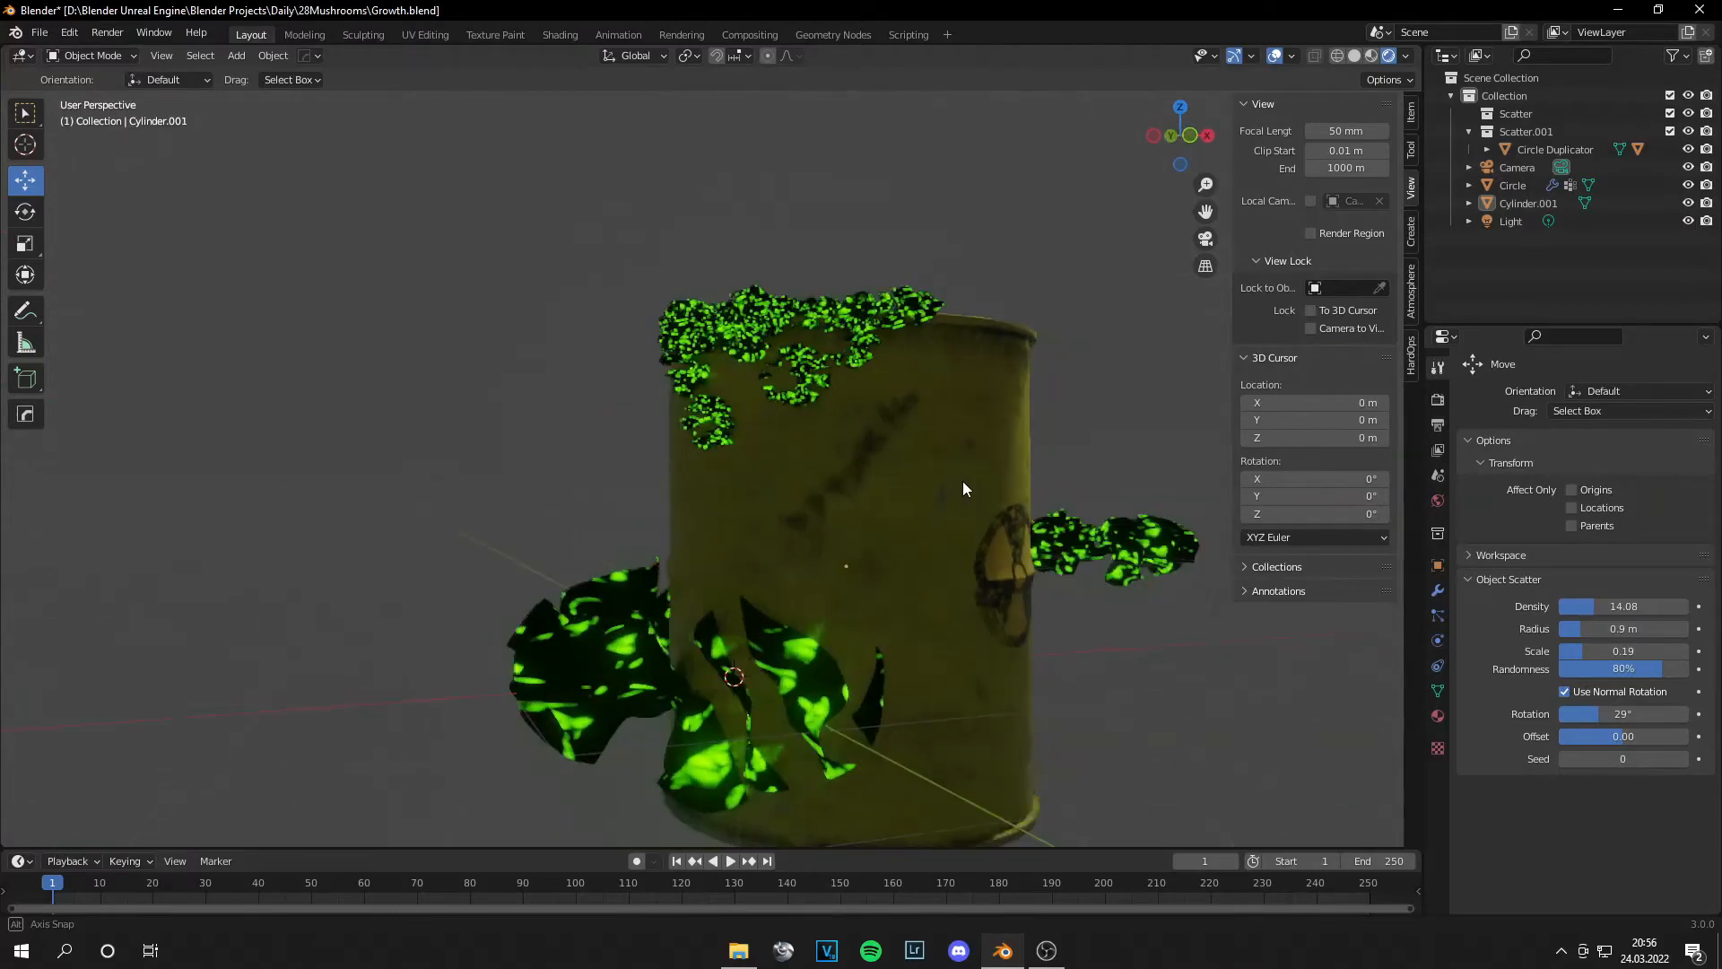
{"action": "left_click_drag", "start_coordinate": [964, 489], "coordinate": [769, 548]}
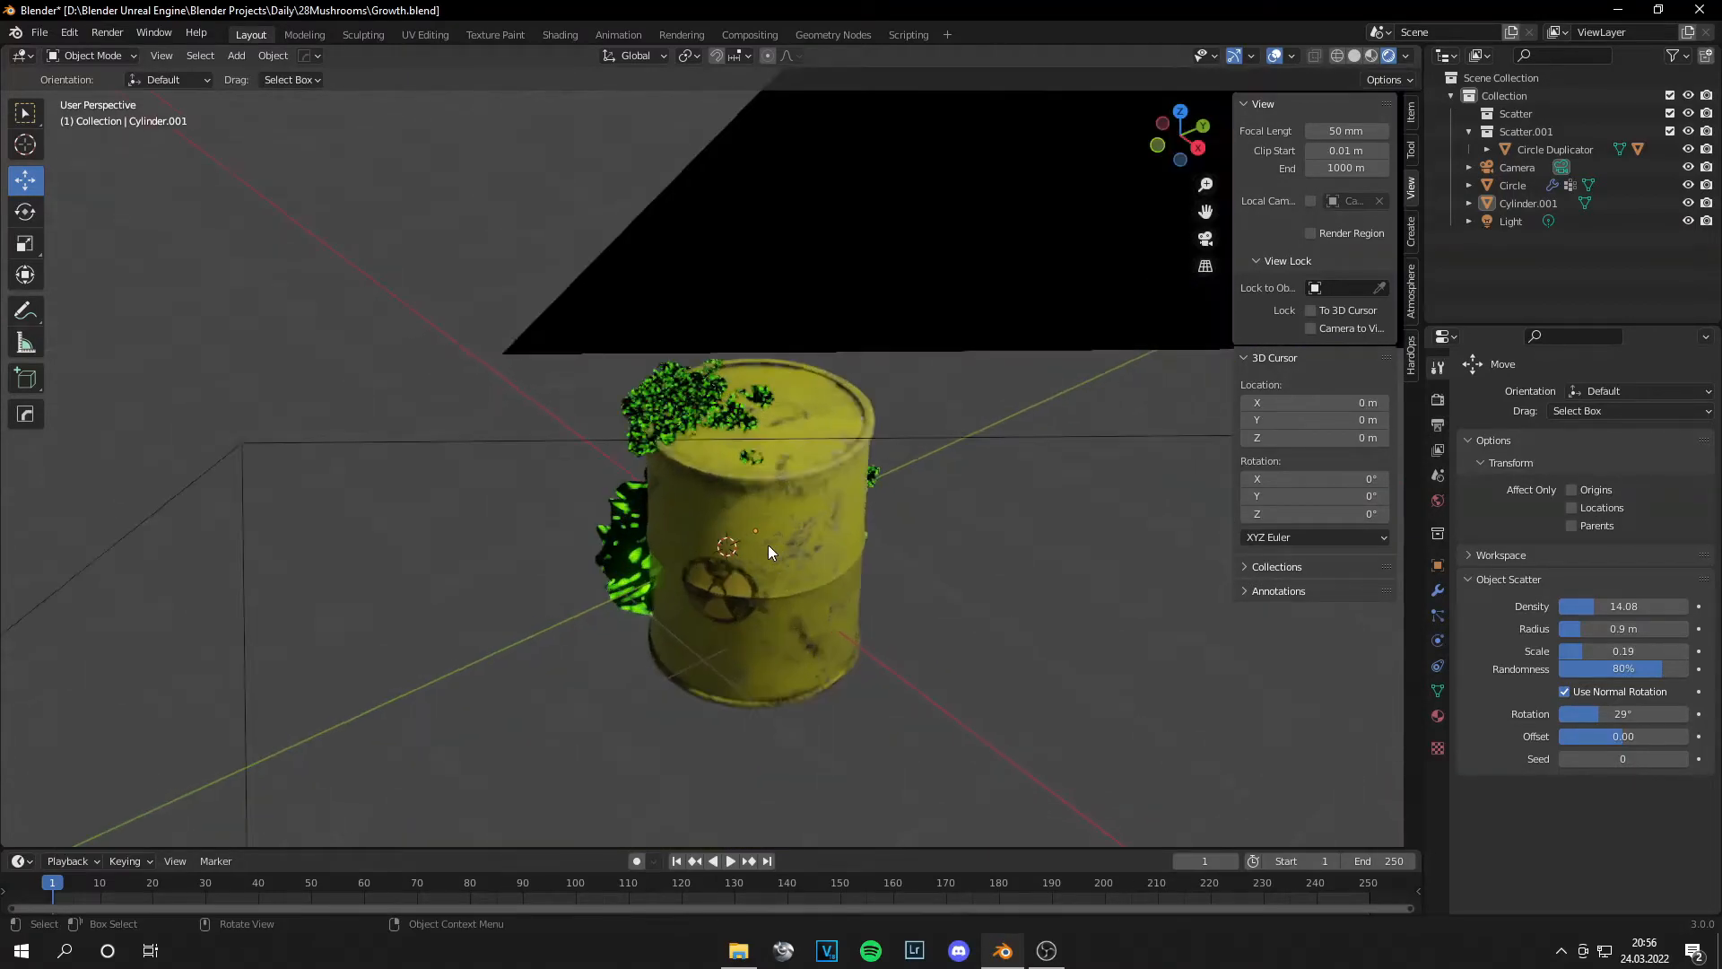
{"action": "left_click", "coordinate": [235, 54]}
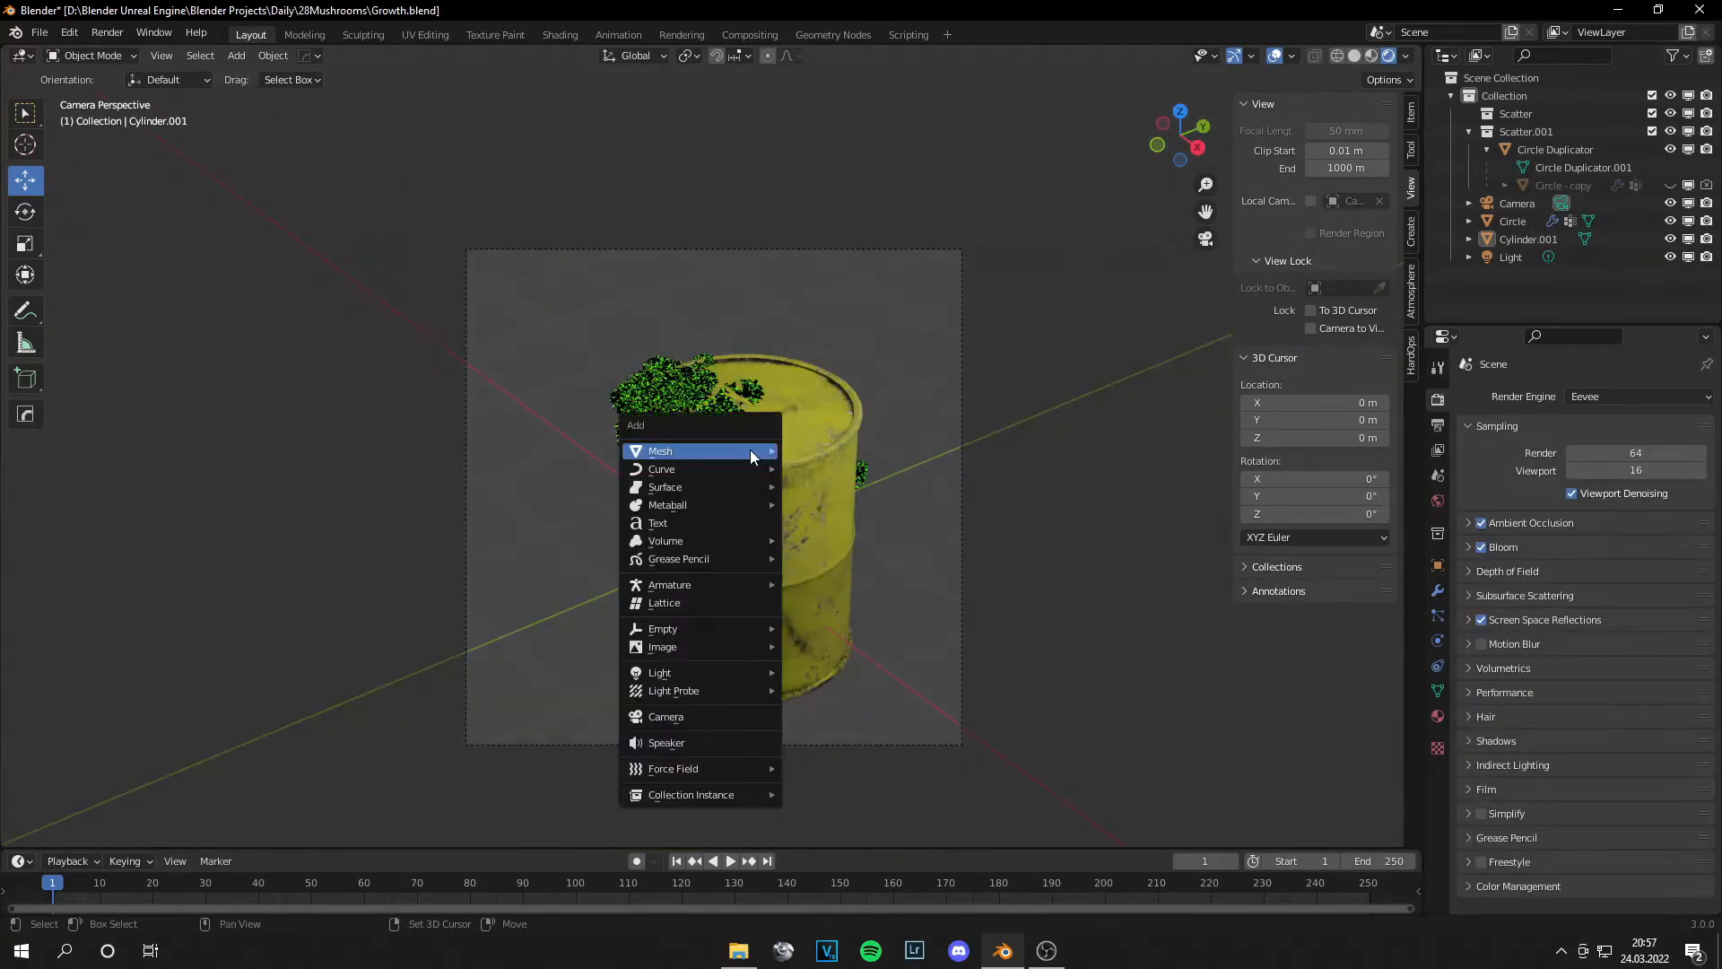
Step: Add a large ground plane beneath the barrel and start a new material for it
{"action": "left_click", "coordinate": [660, 450]}
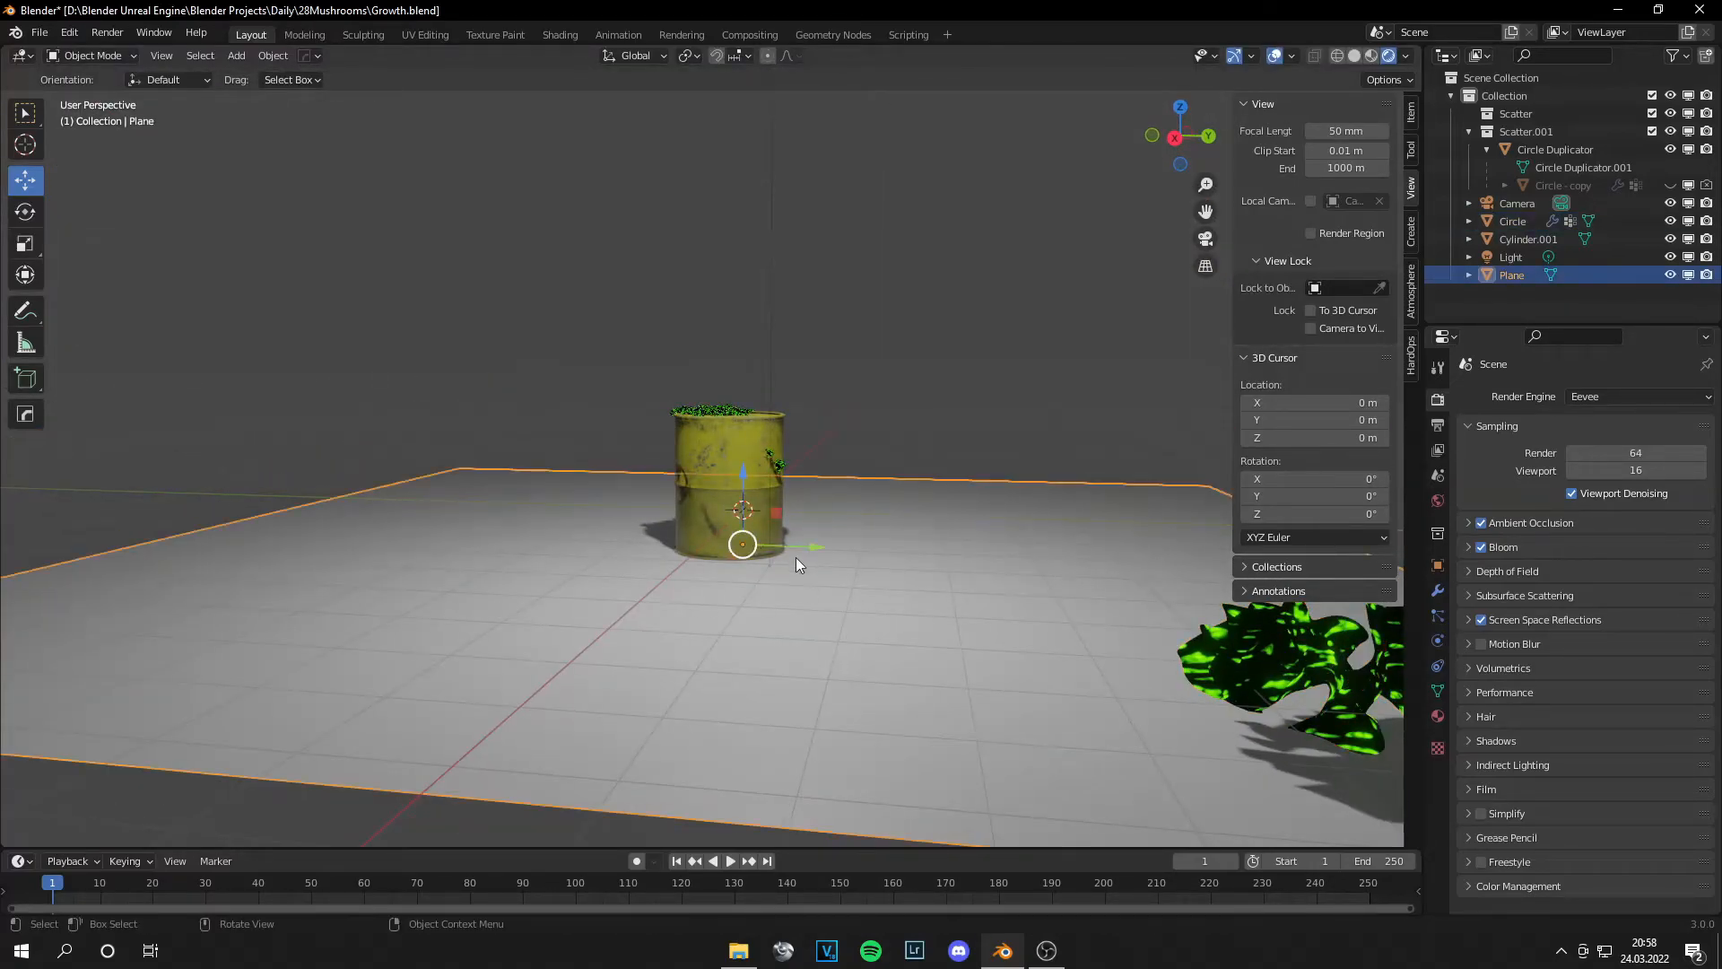
{"action": "left_click", "coordinate": [558, 34]}
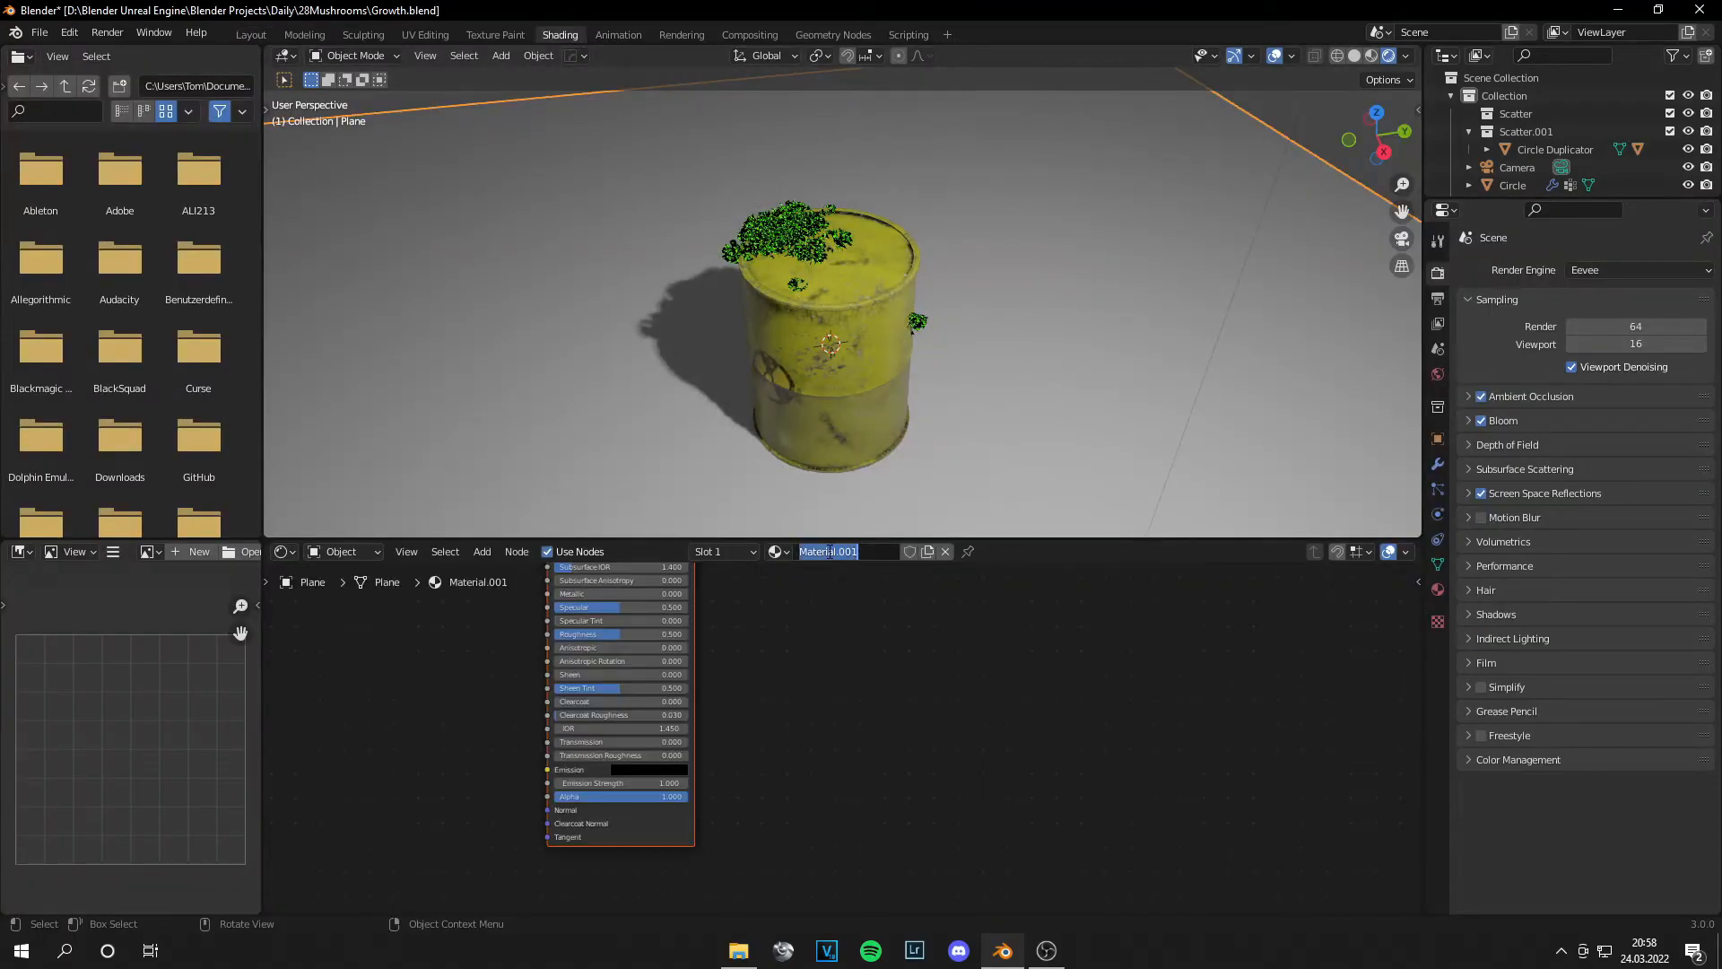
Step: Name the plane's material 'Grass' and wire grass colour and normal-map textures into it
{"action": "type", "text": "Grass"}
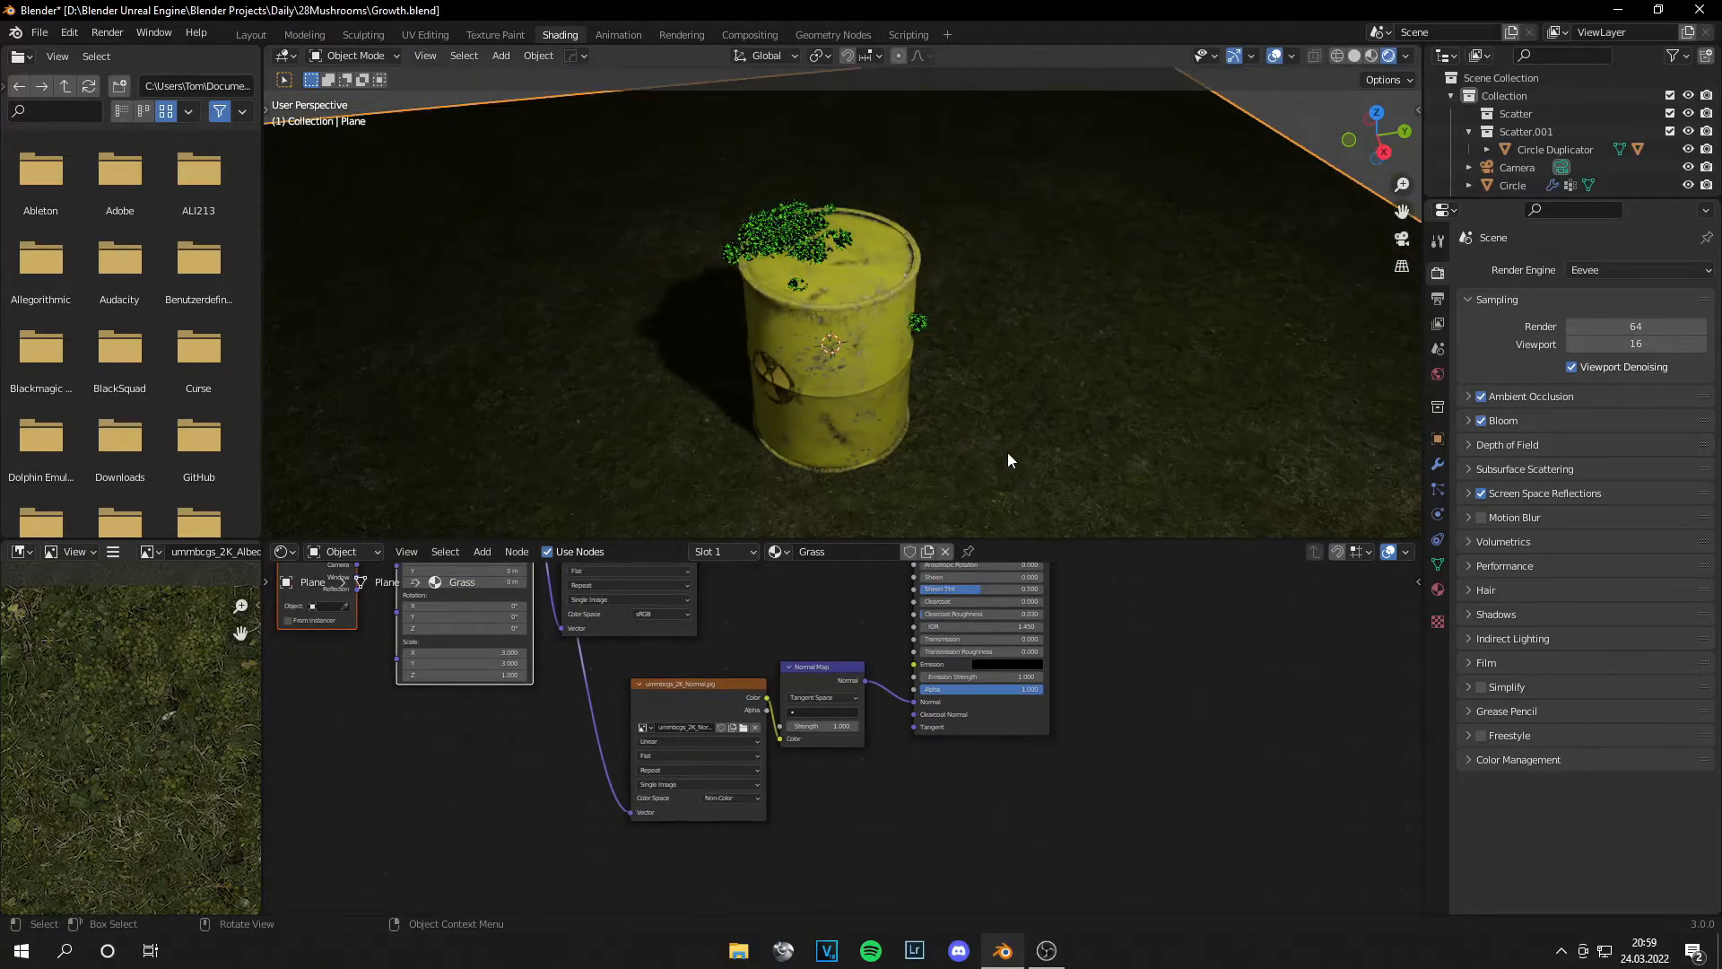
{"action": "left_click", "coordinate": [1492, 269]}
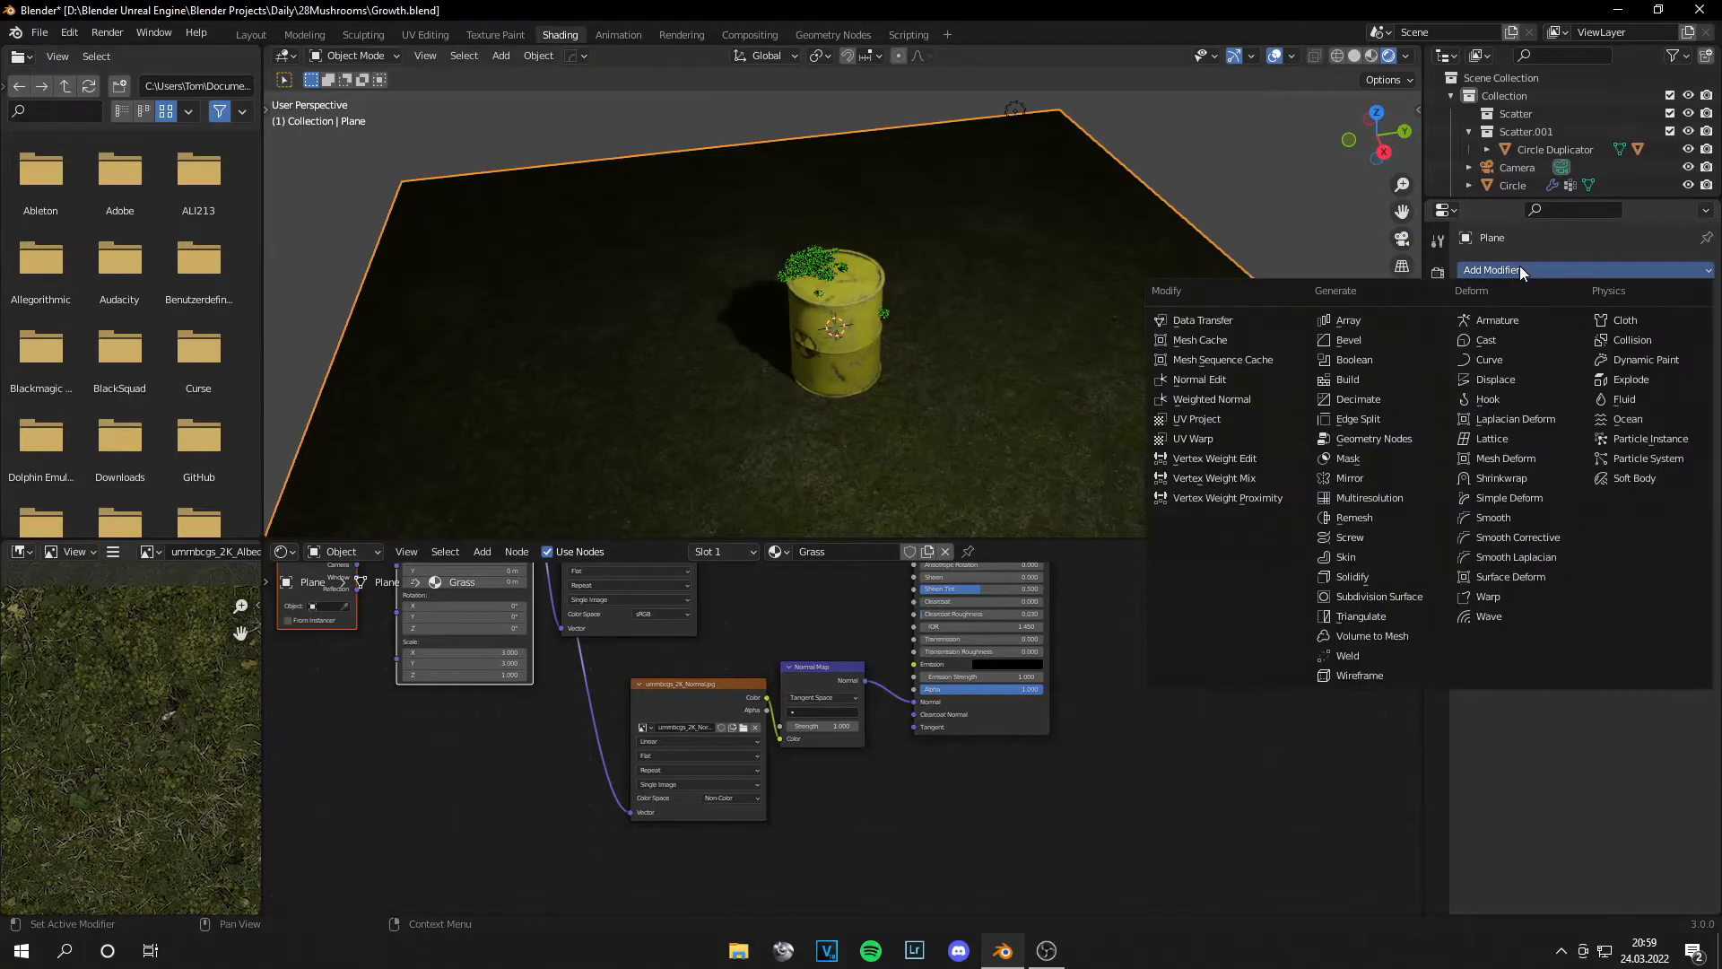
{"action": "mouse_move", "coordinate": [1565, 374]}
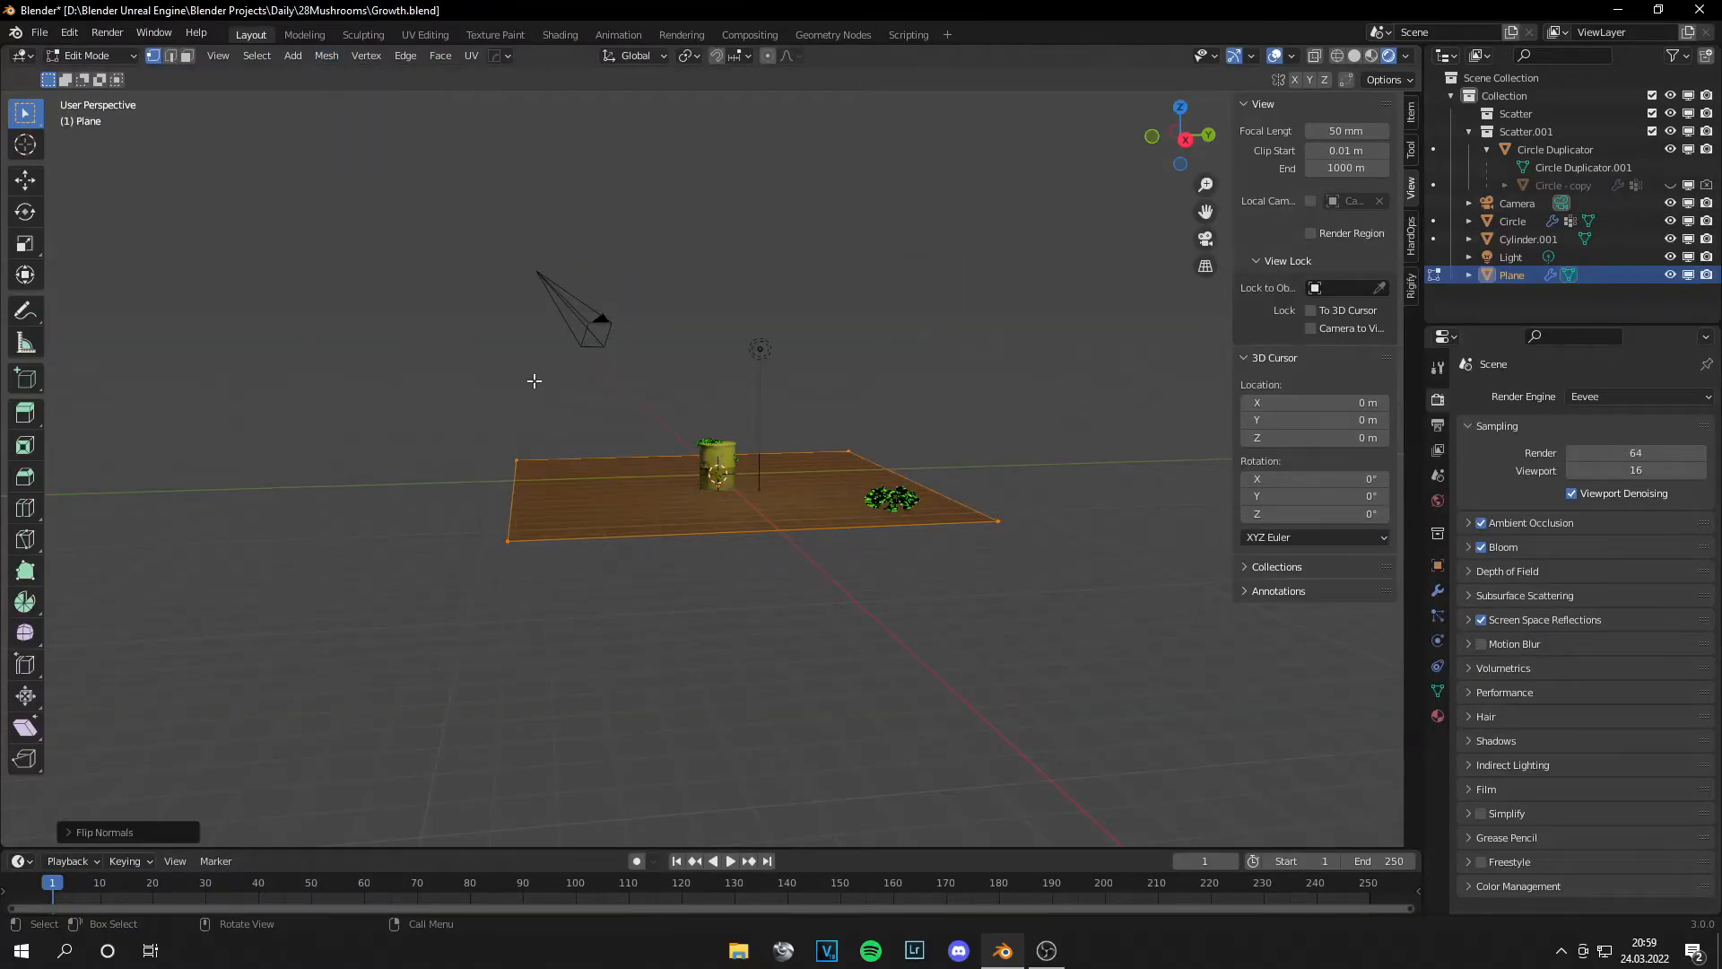
Step: Add hair particles, subdivide the plane with 100 cuts, add a Grass group, enter Weight Paint
{"action": "key", "text": "Tab"}
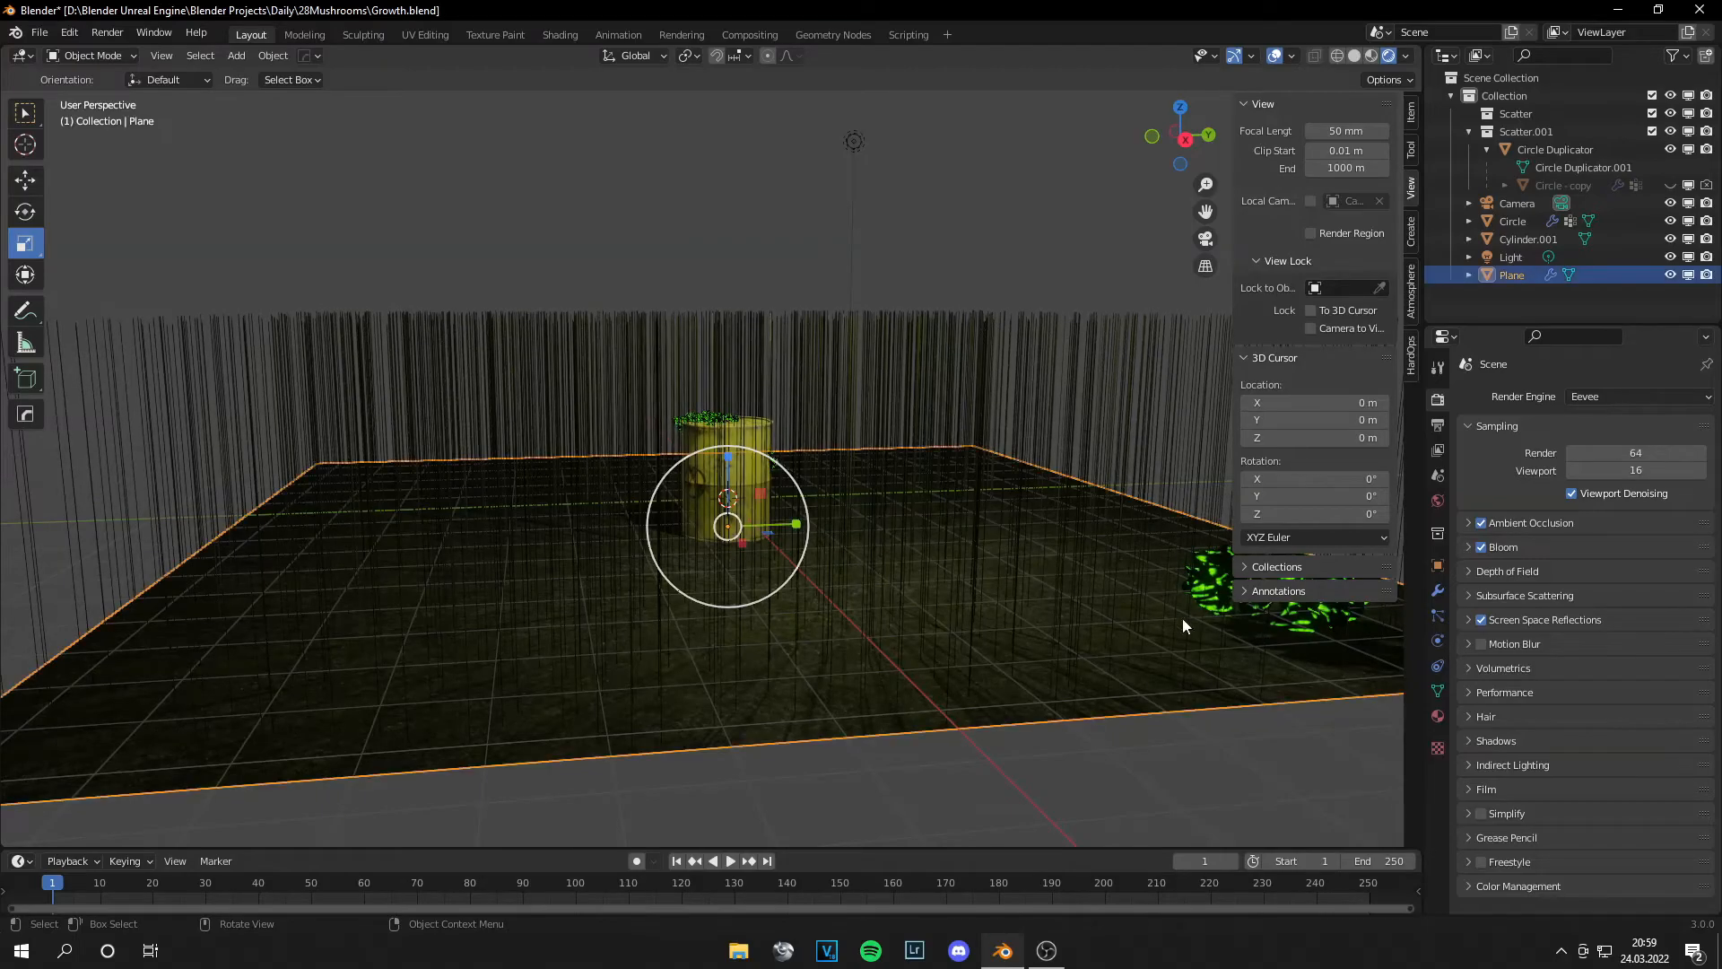
{"action": "left_click", "coordinate": [1437, 689]}
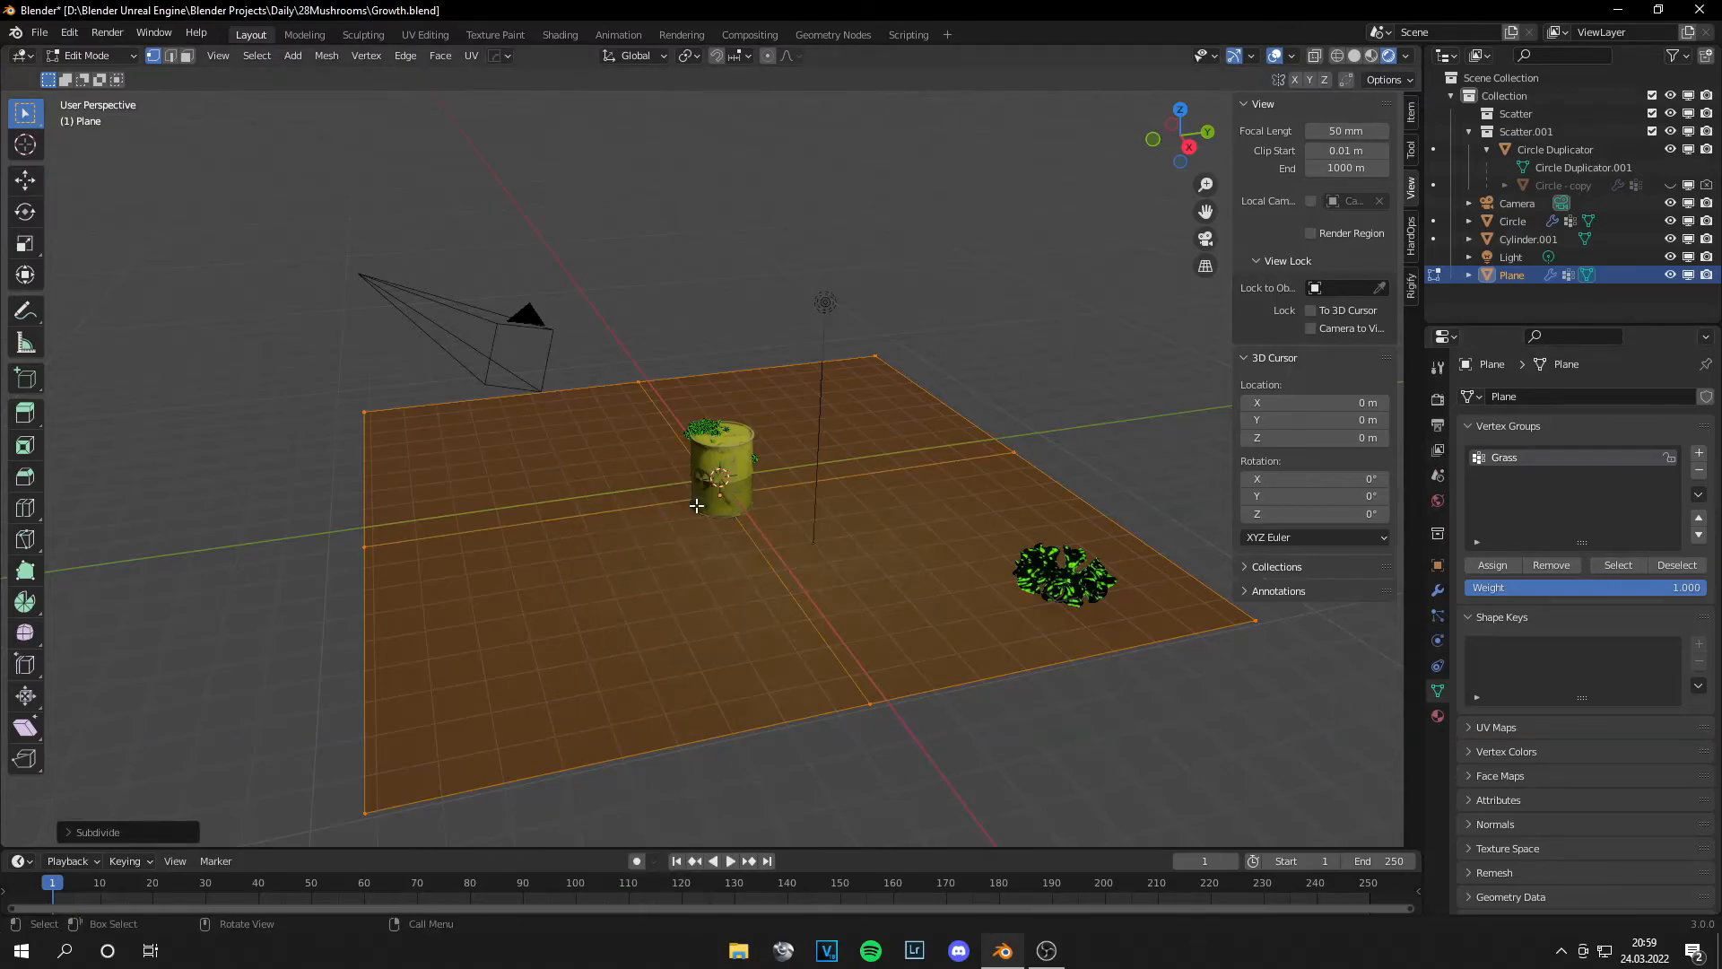
{"action": "left_click", "coordinate": [98, 832]}
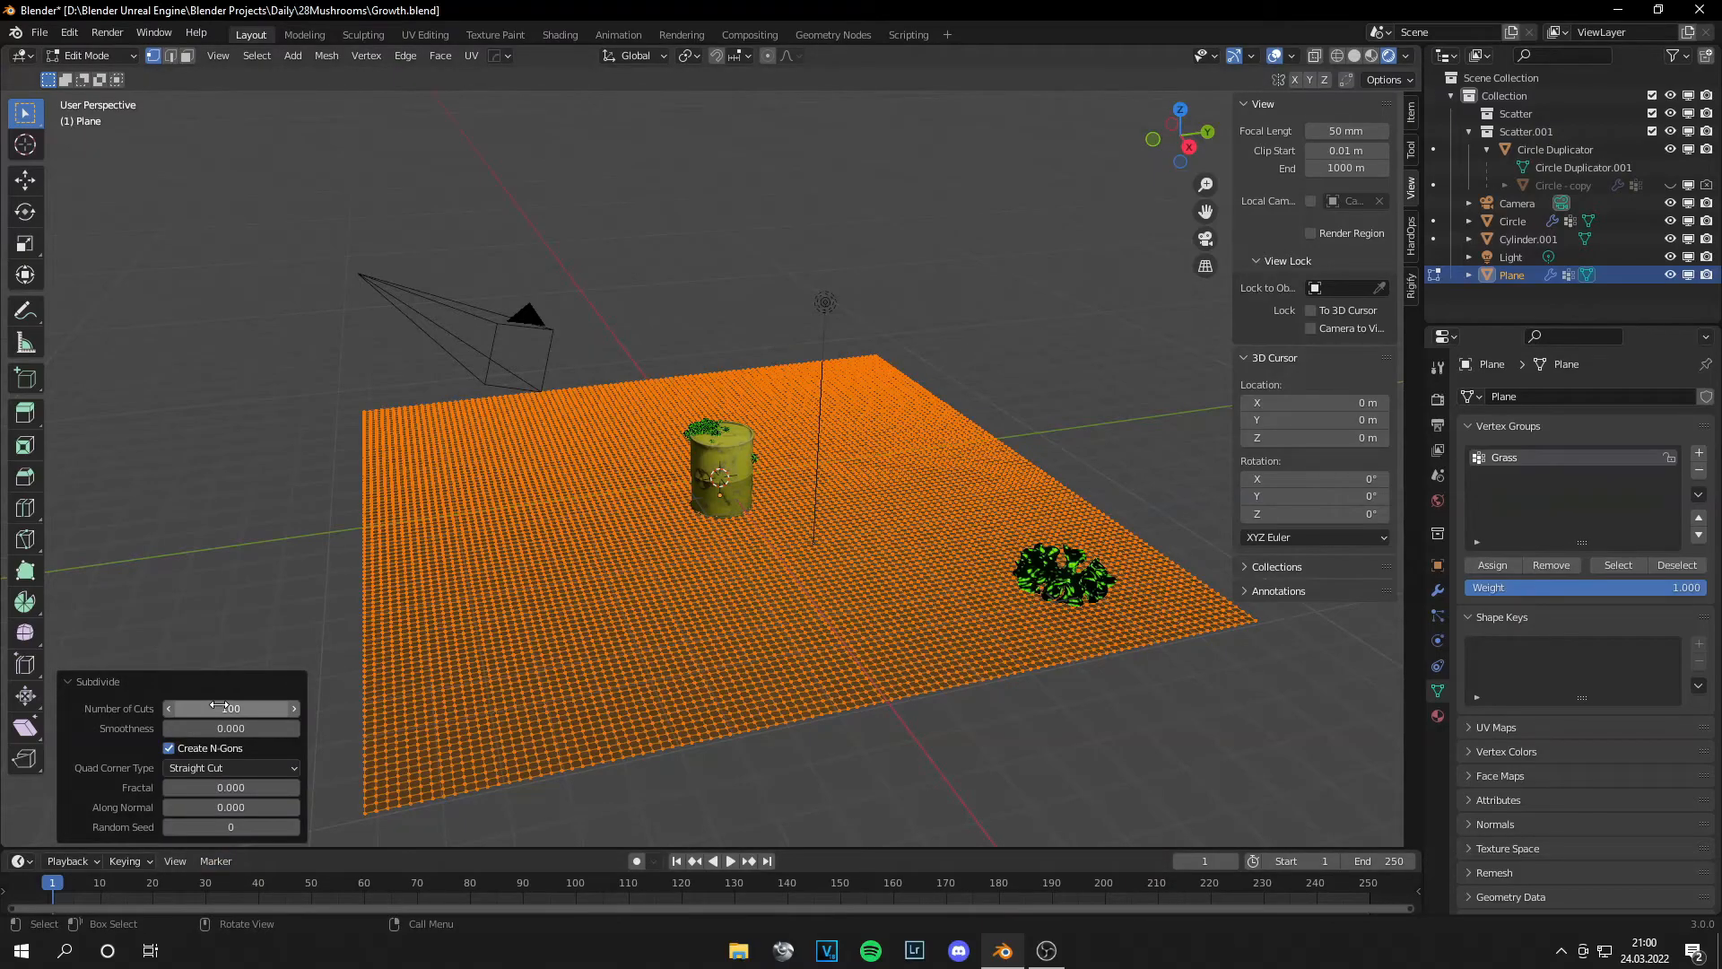
{"action": "left_click", "coordinate": [88, 54]}
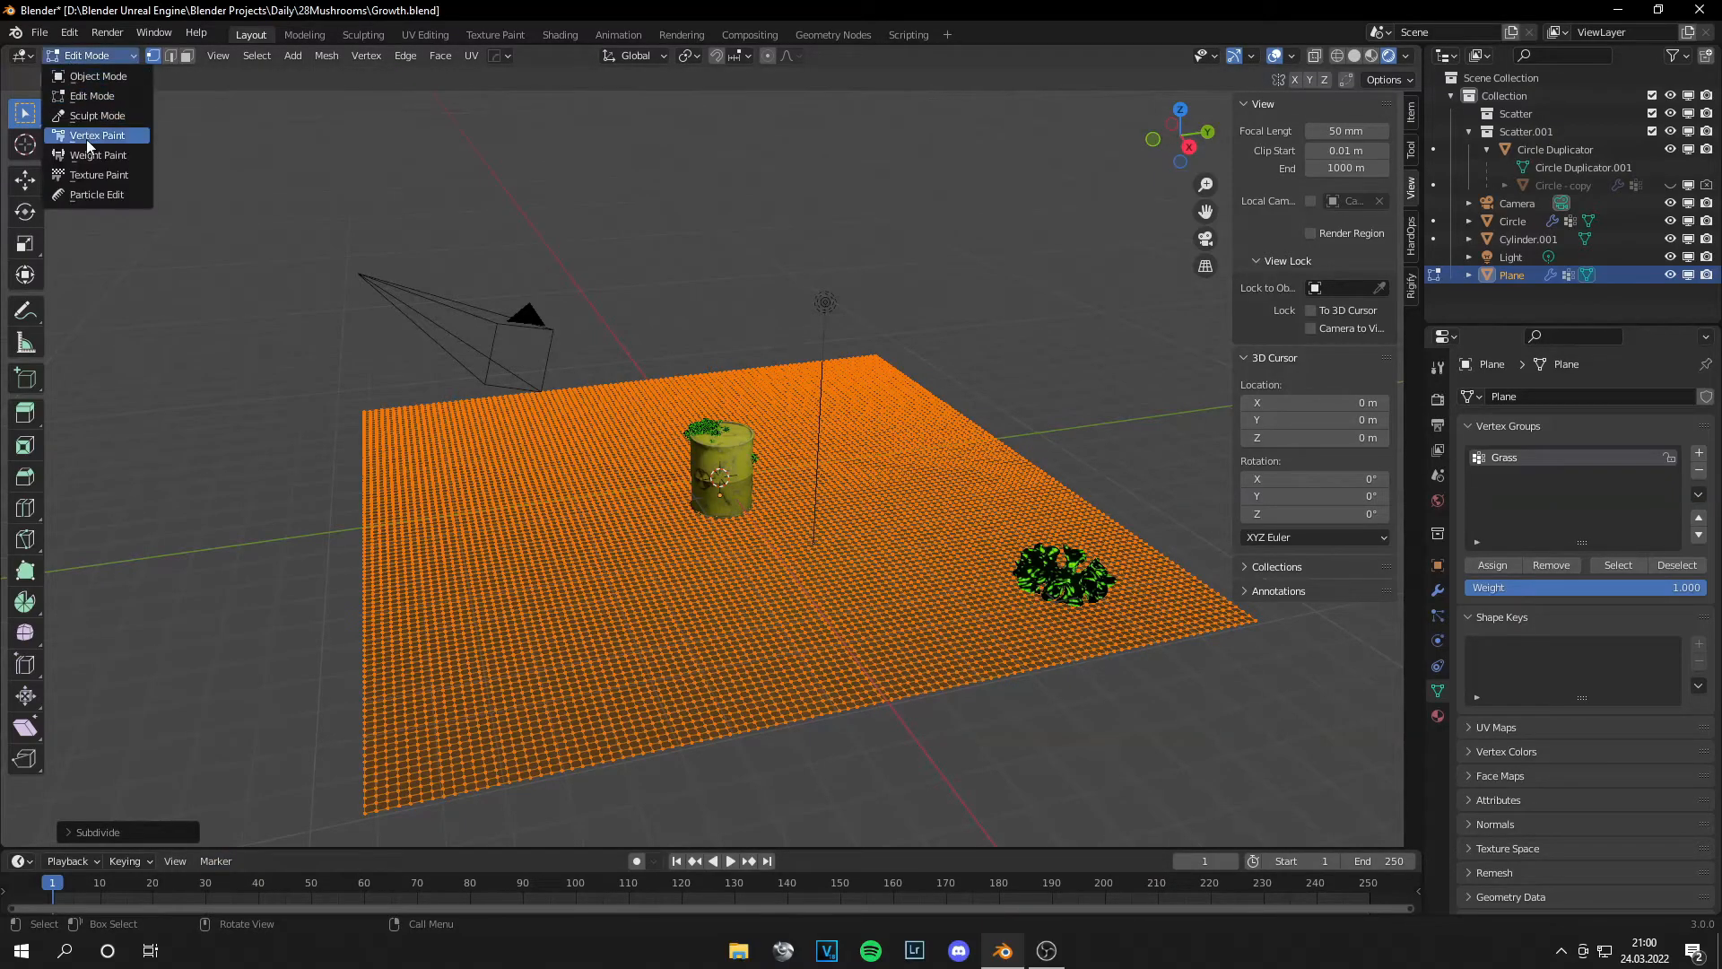
{"action": "left_click", "coordinate": [97, 153]}
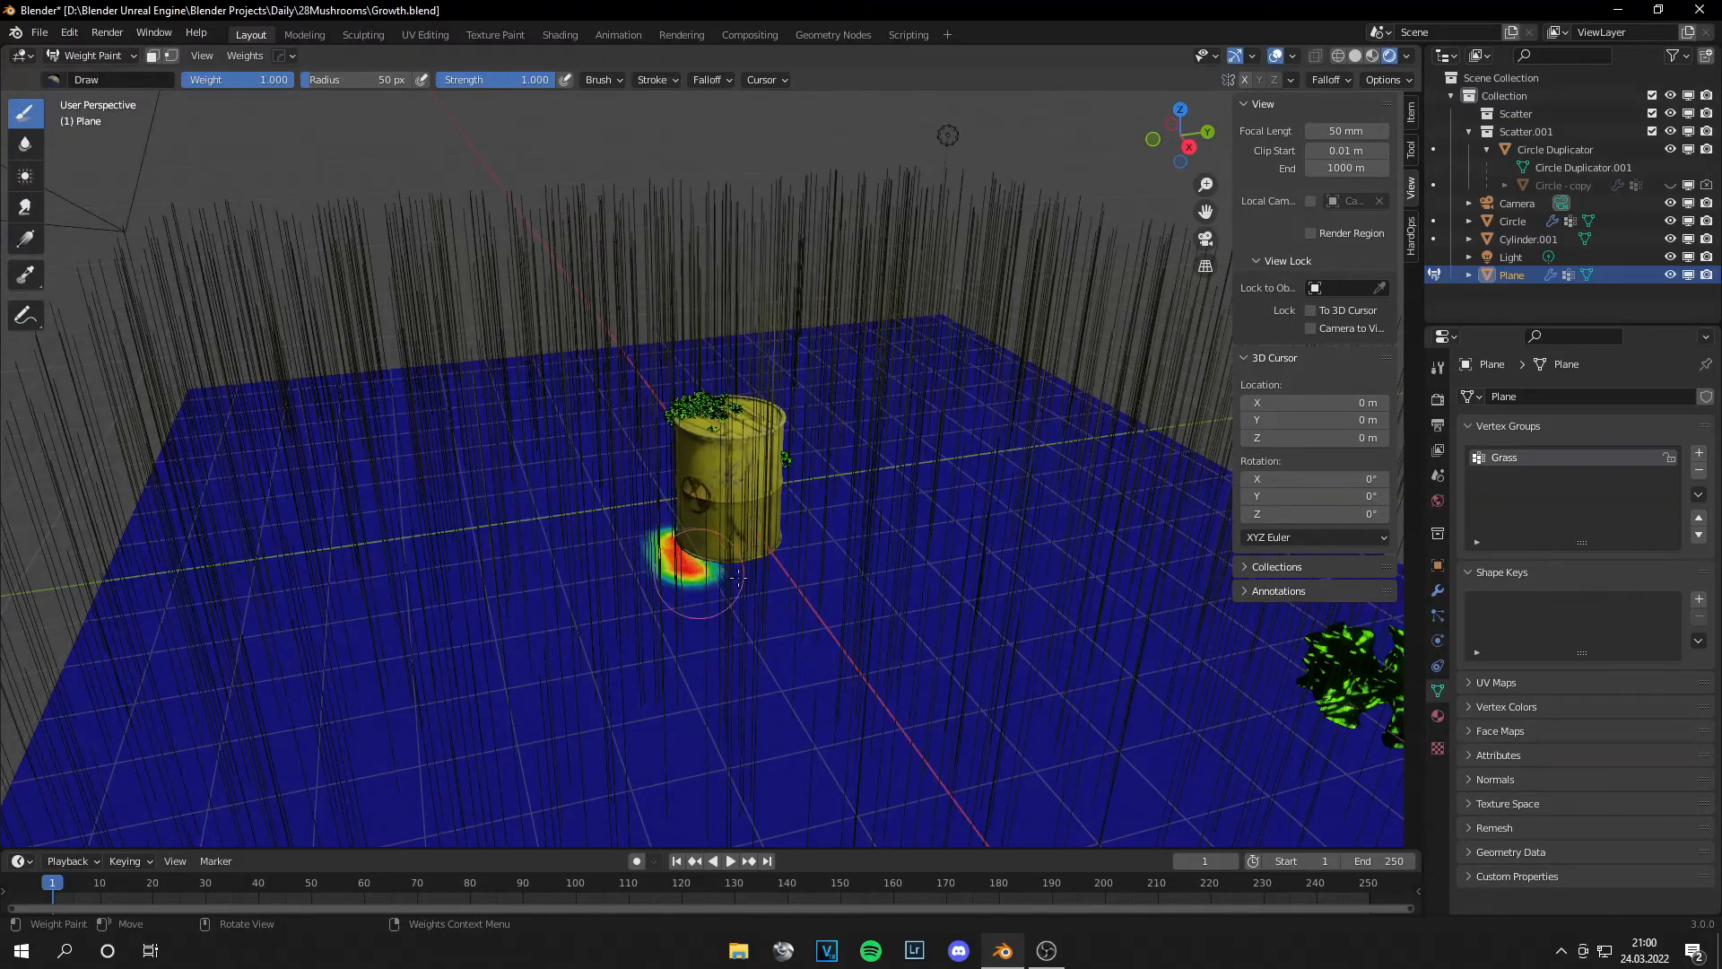
Step: Paint Grass vertex weights onto the ground surrounding the barrel
{"action": "left_click_drag", "start_coordinate": [735, 577], "coordinate": [615, 560]}
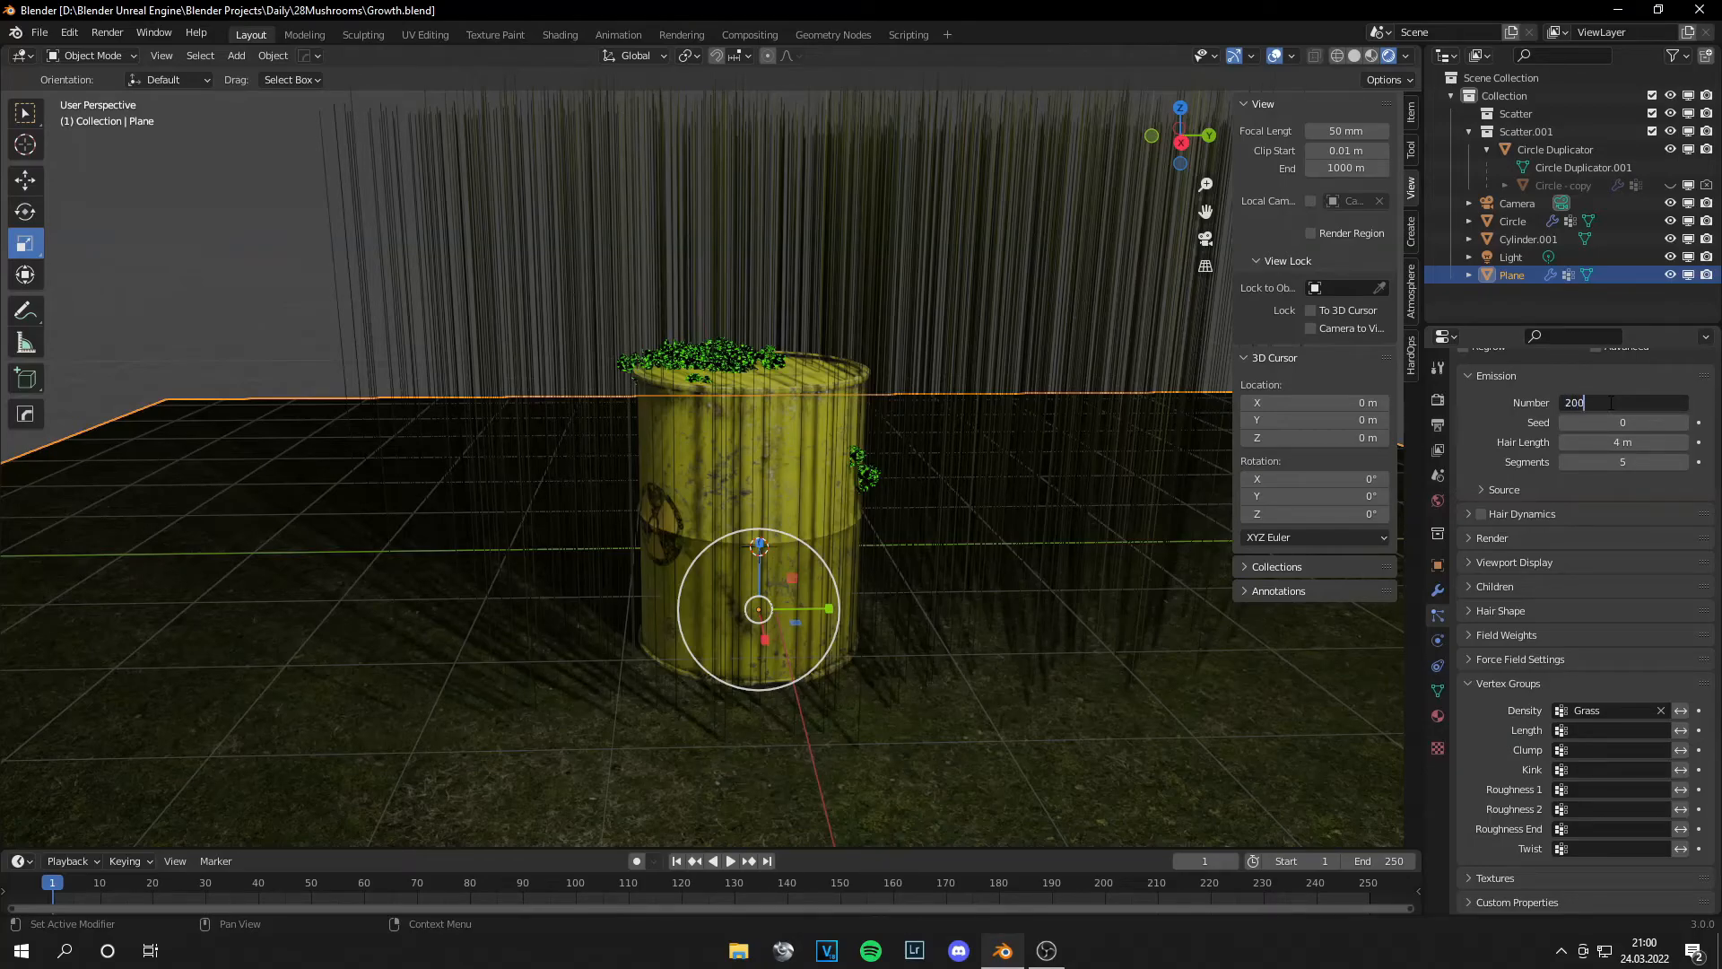
Step: Set 20000 hair strands, 0.22 m length, Advanced options, Brownian physics, then save
{"action": "type", "text": "20000"}
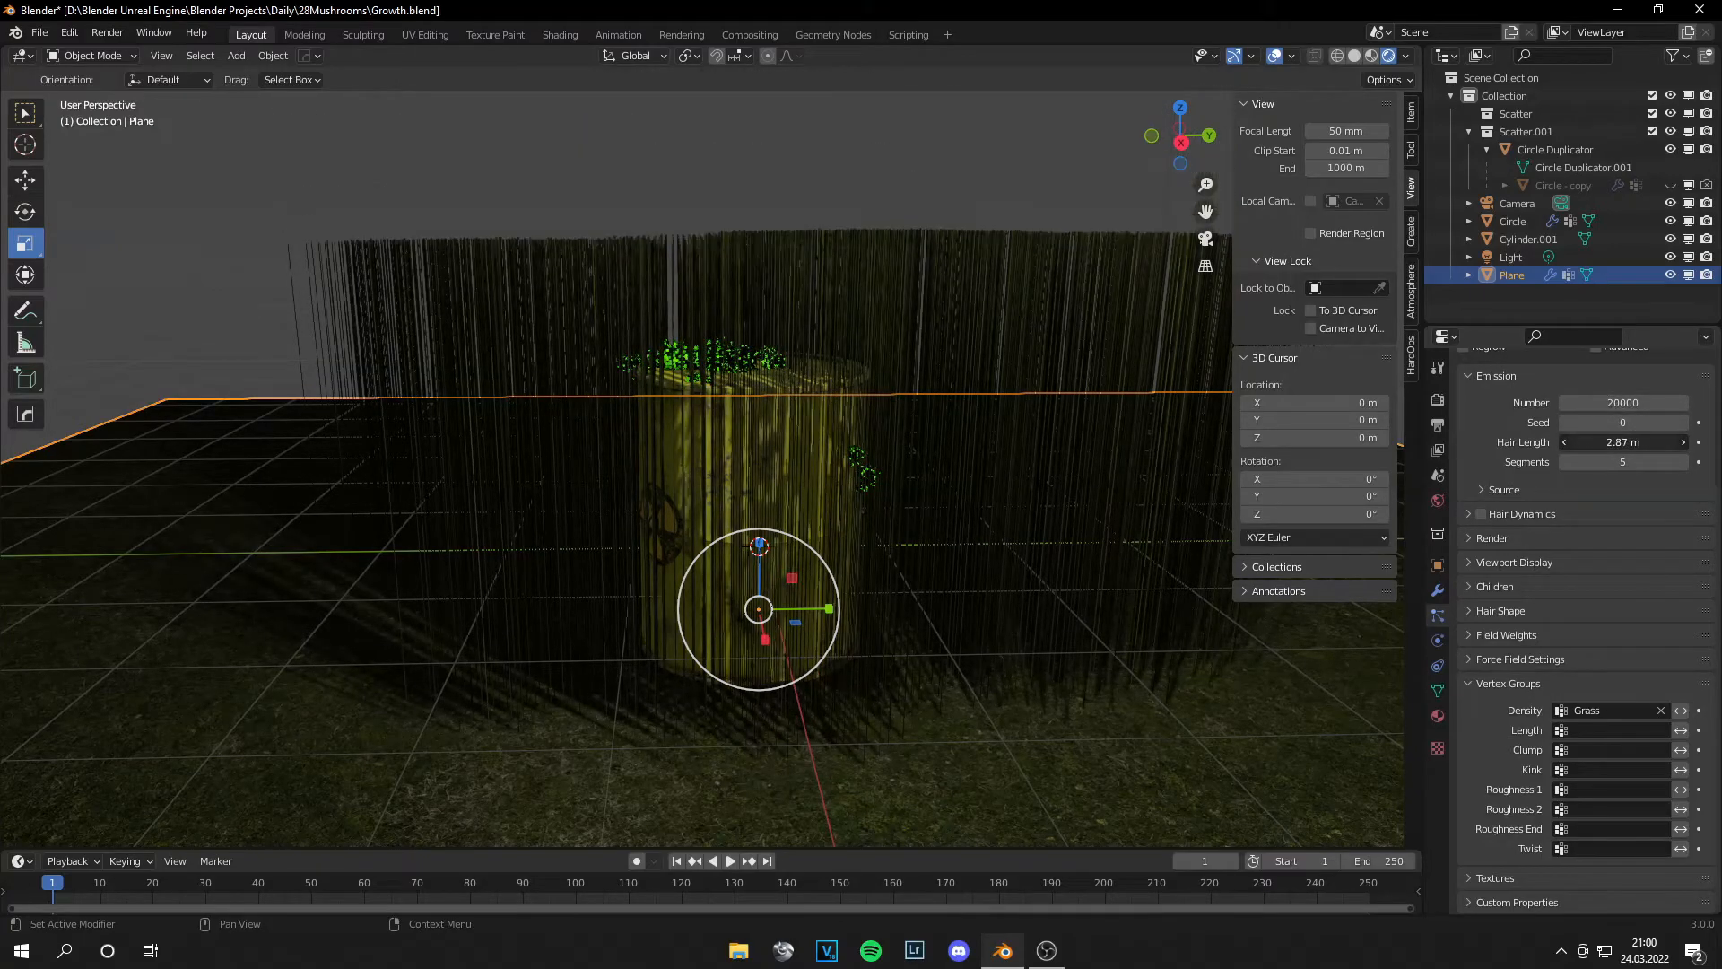
{"action": "left_click", "coordinate": [1622, 441]}
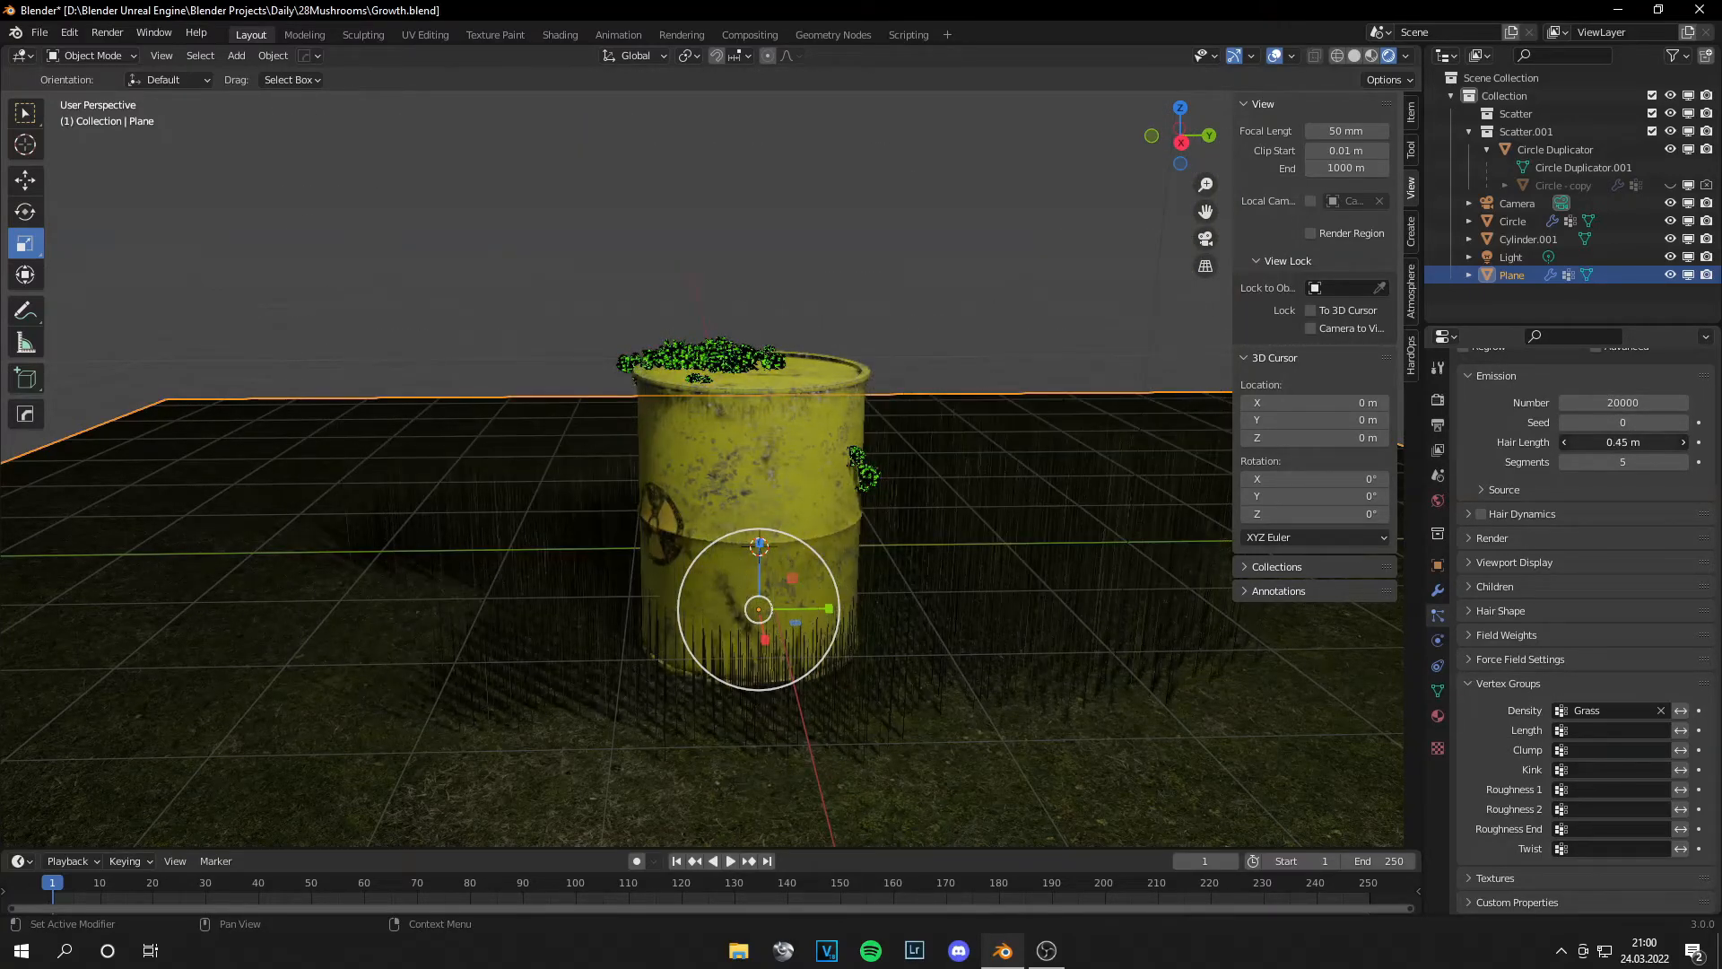
{"action": "left_click_drag", "start_coordinate": [1624, 441], "coordinate": [1604, 441]}
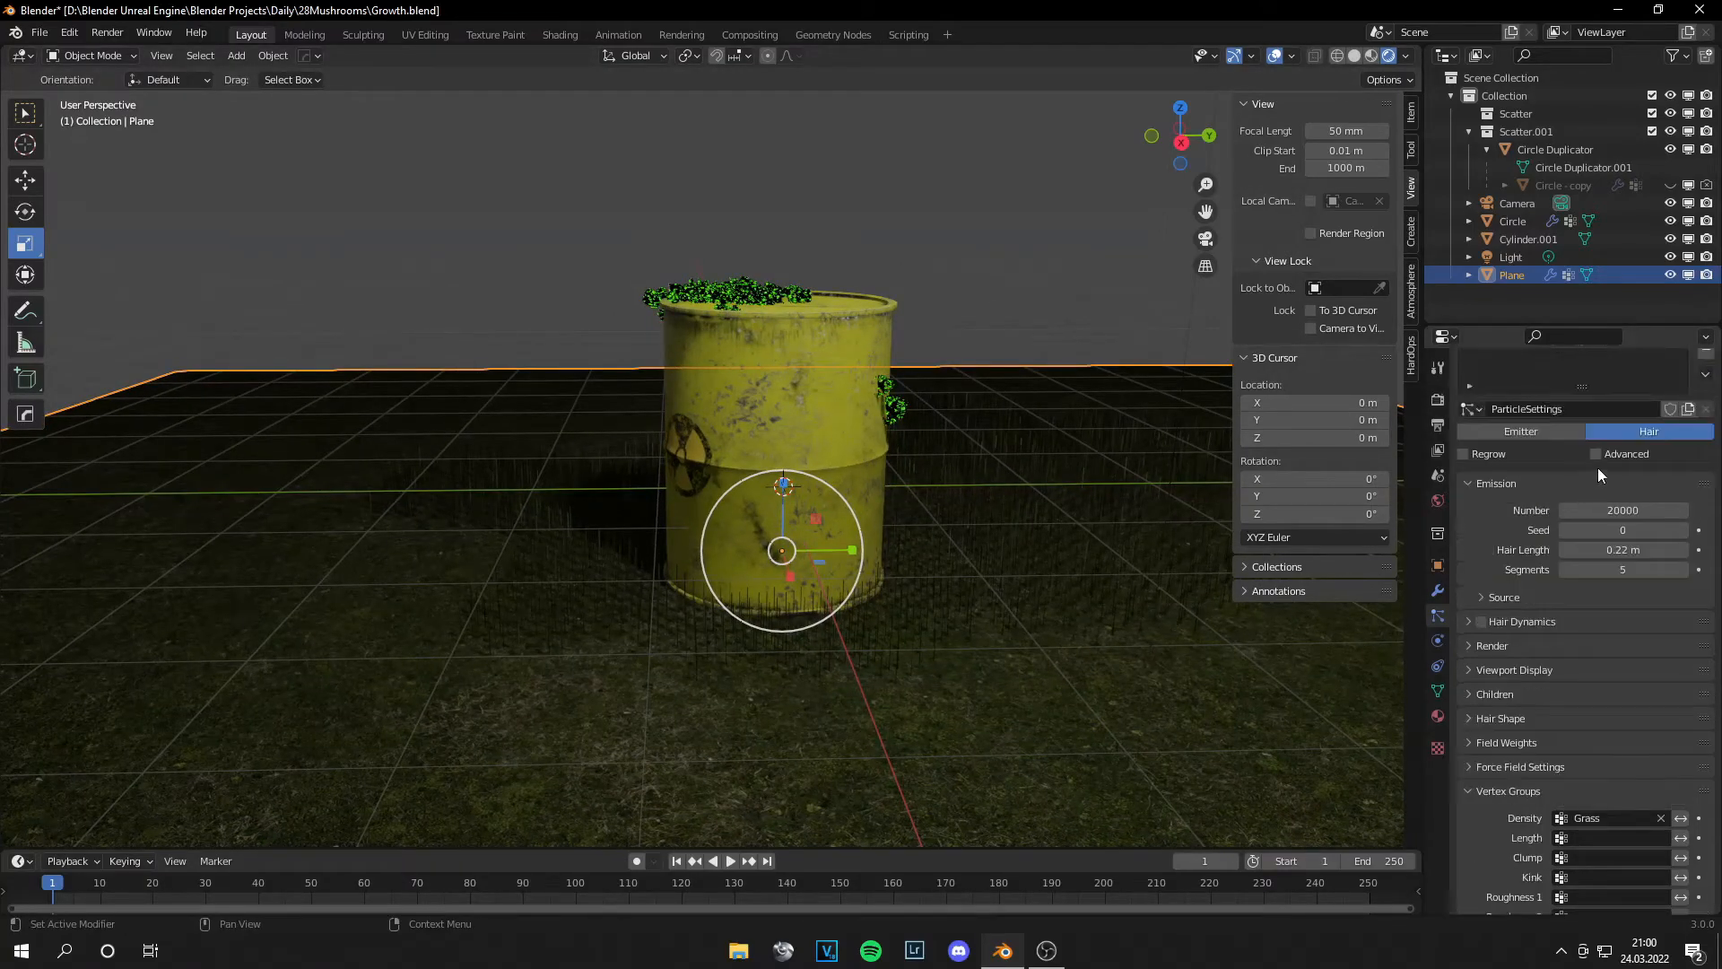
{"action": "left_click", "coordinate": [1594, 454]}
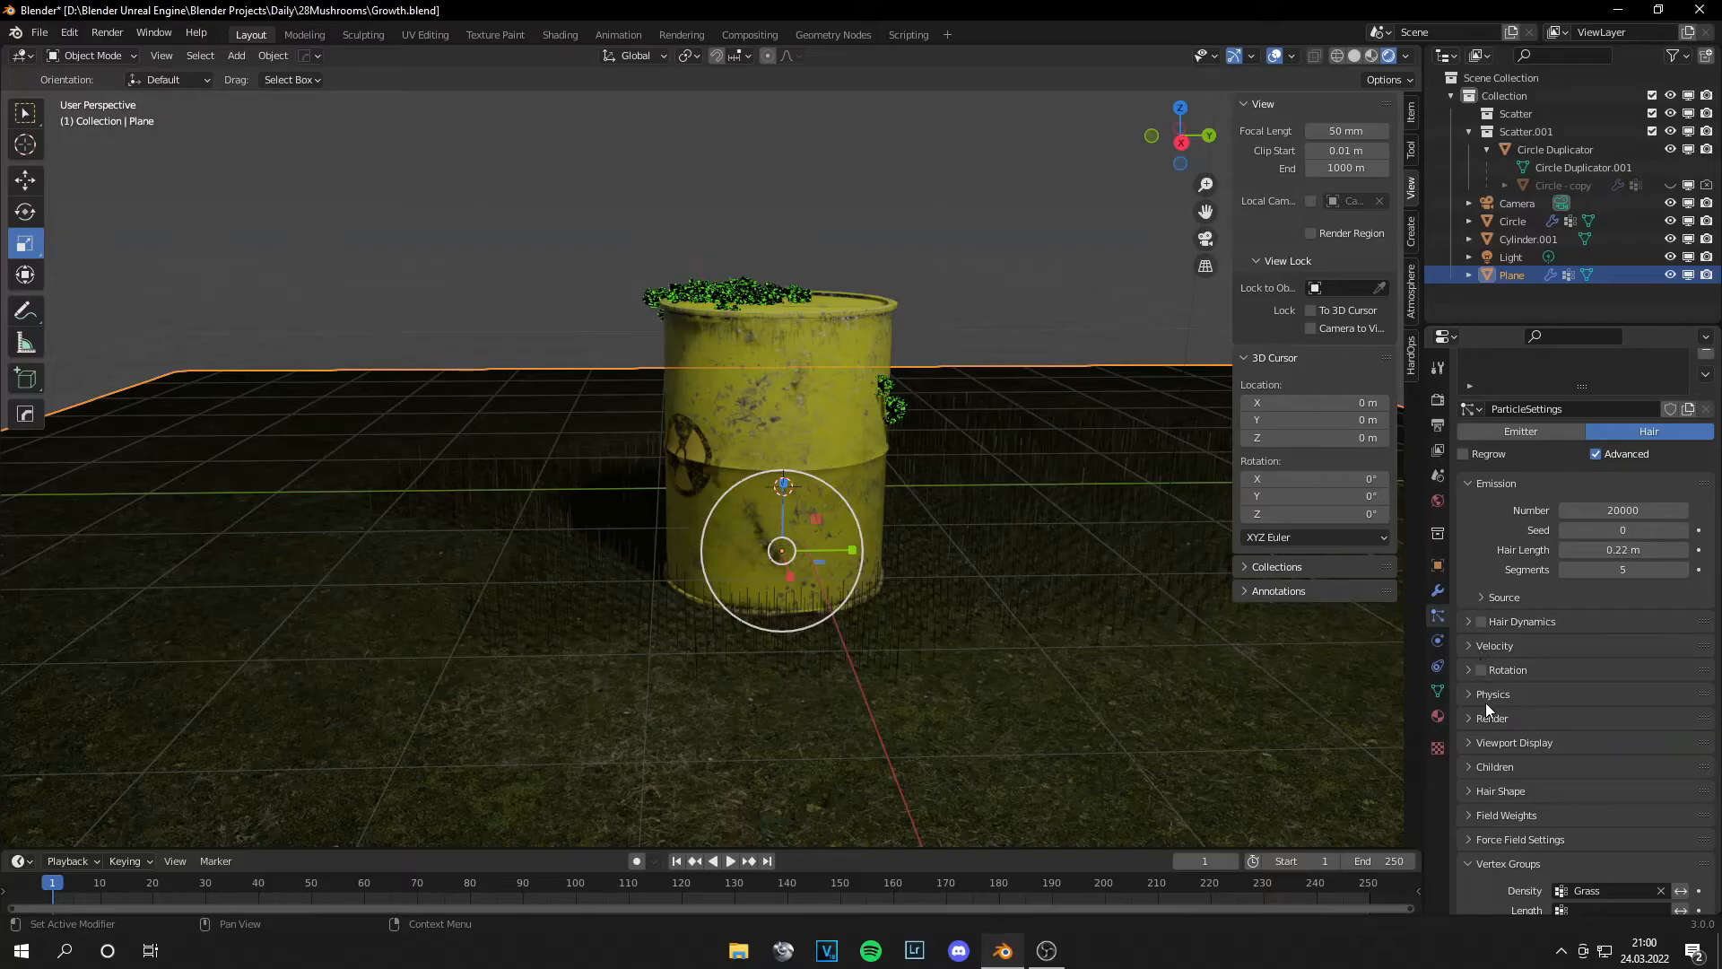
{"action": "left_click", "coordinate": [1492, 693]}
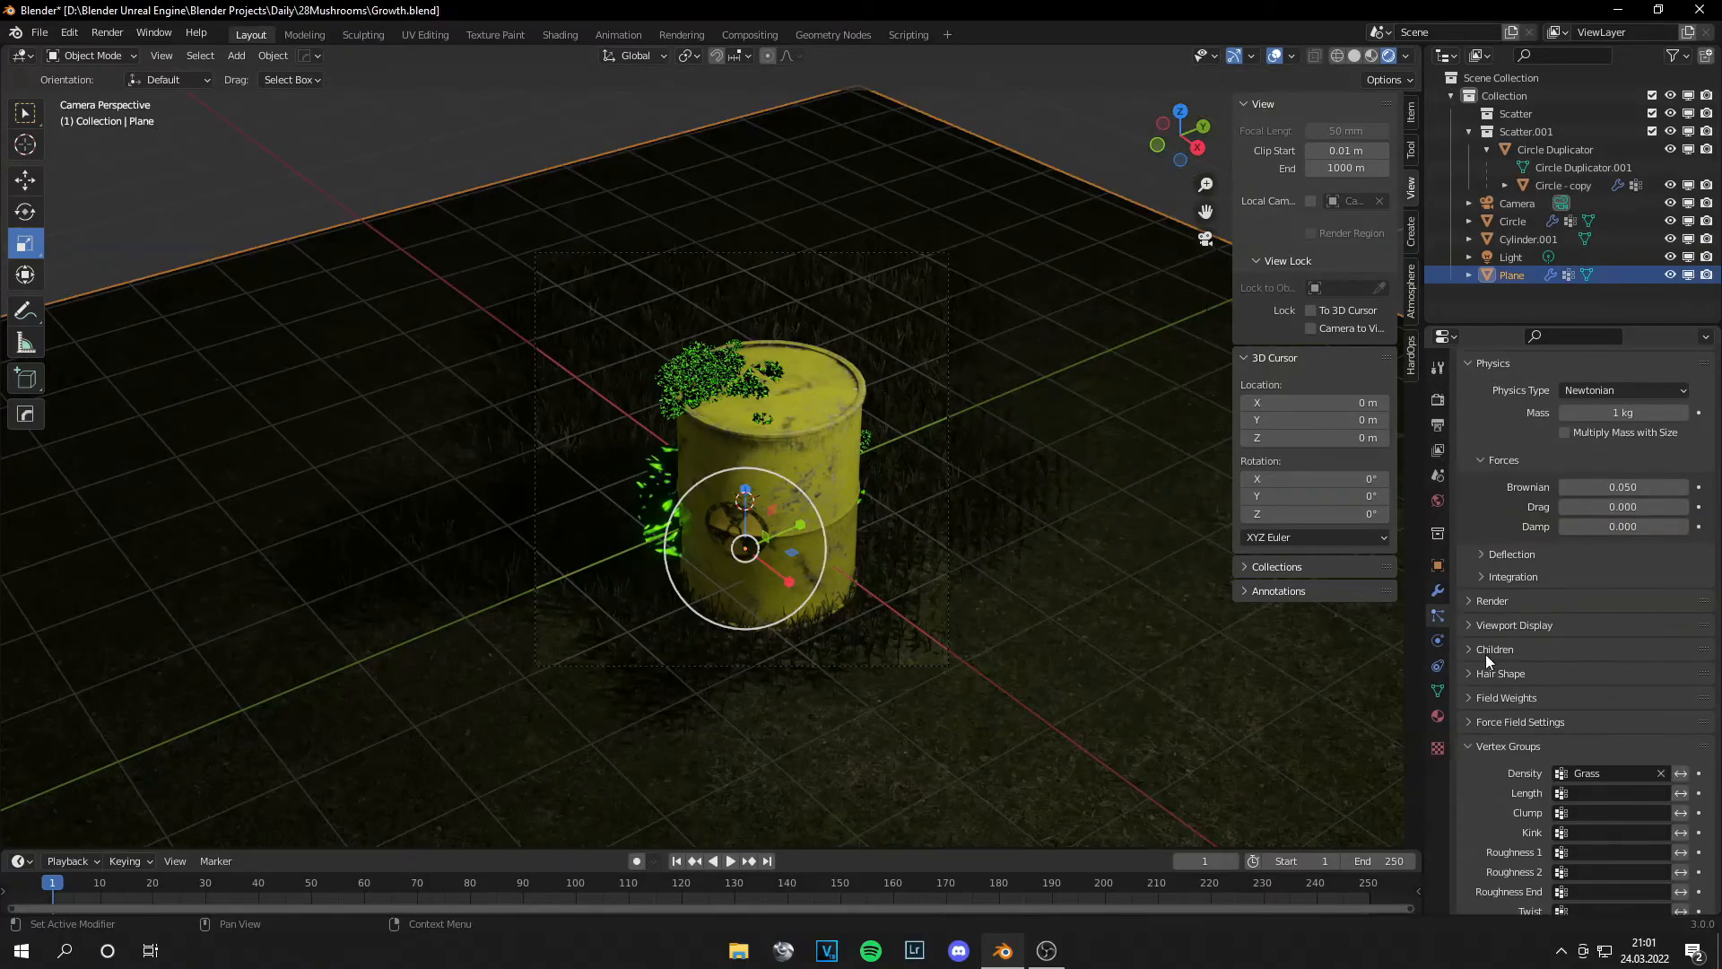
{"action": "mouse_move", "coordinate": [1520, 654]}
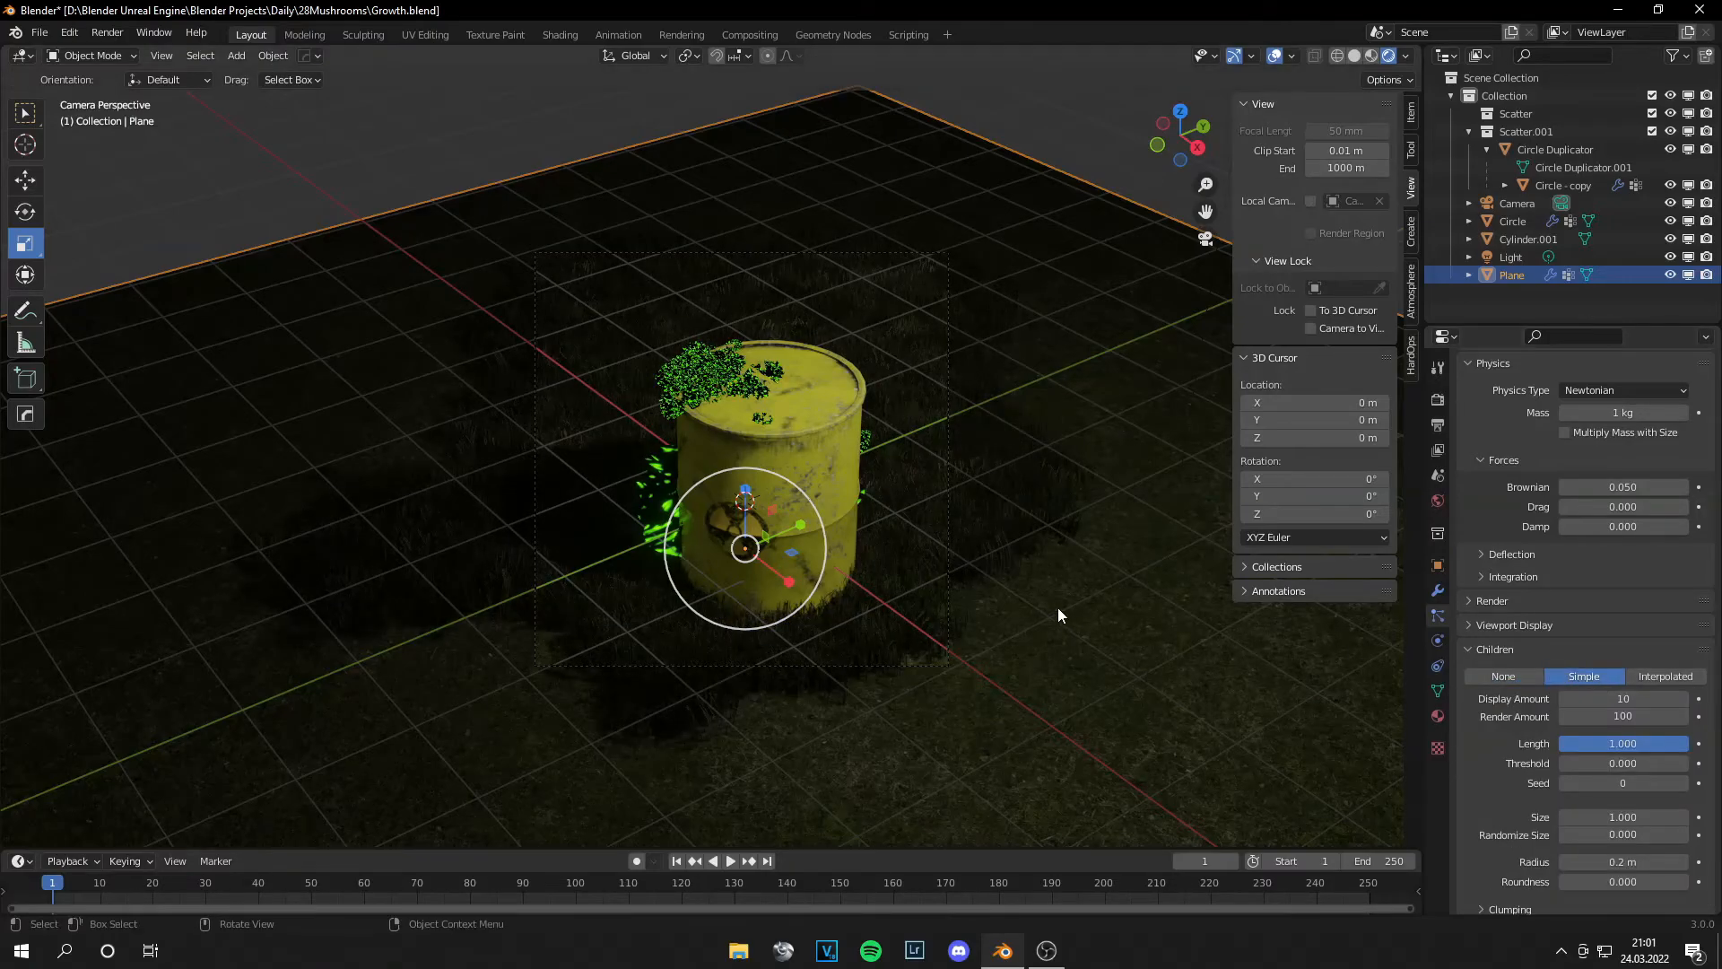
{"action": "key", "text": "ctrl+s"}
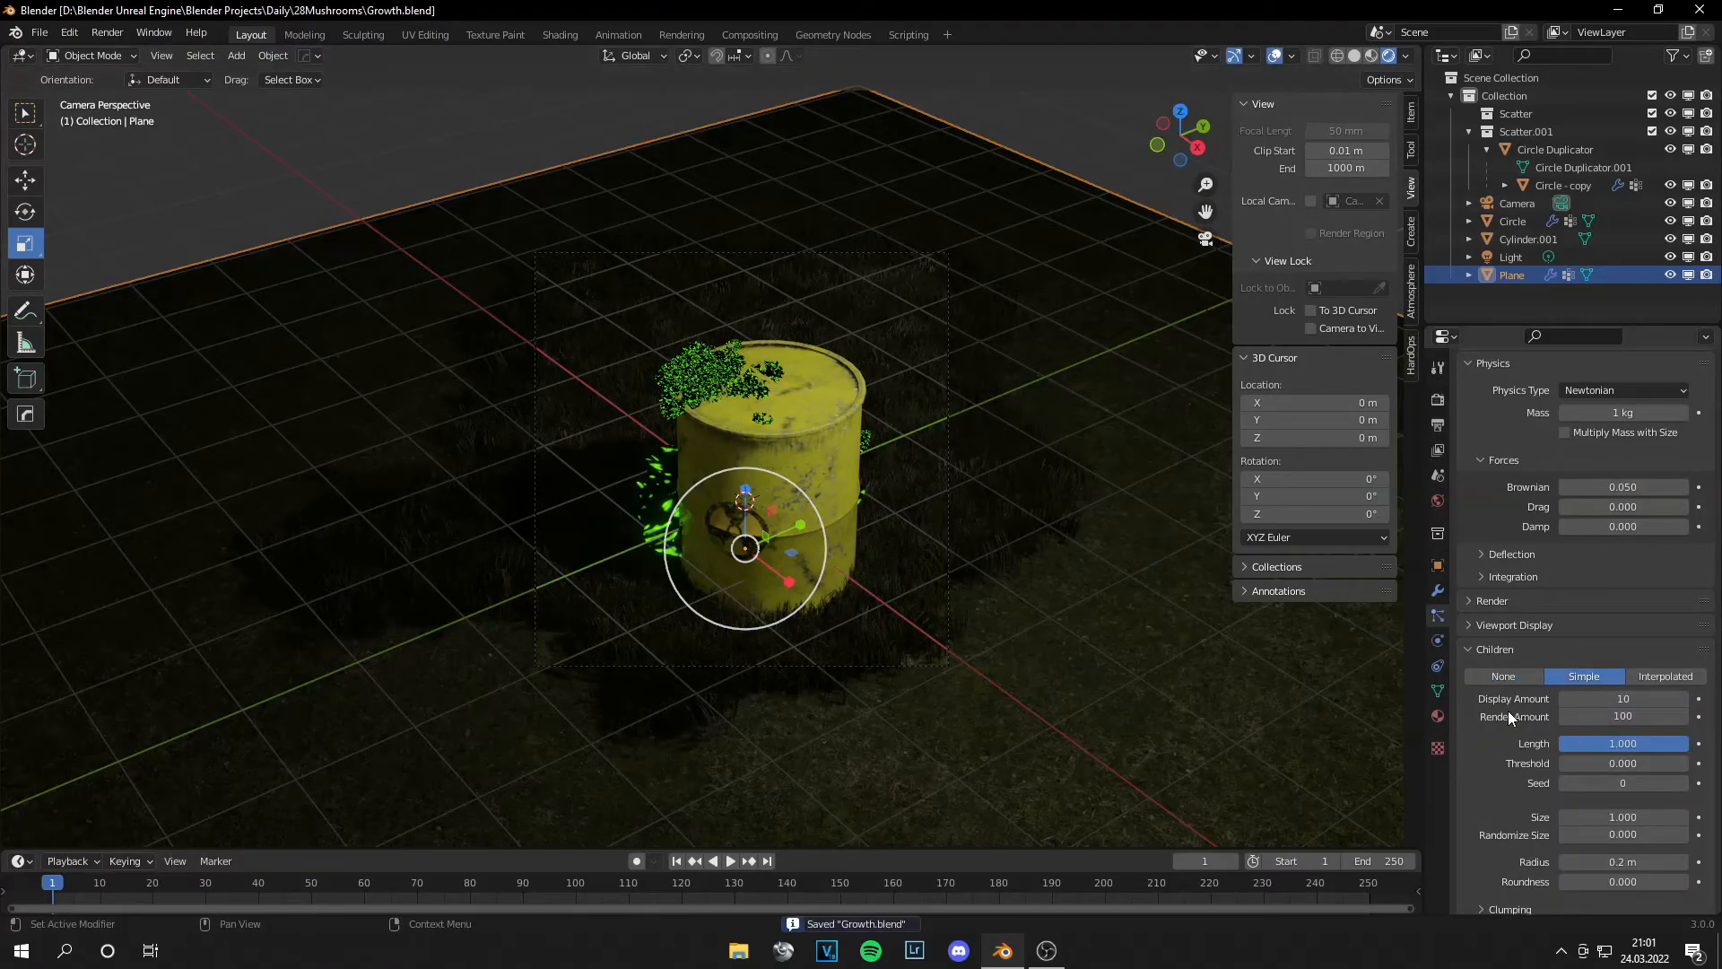
{"action": "left_click", "coordinate": [1491, 362]}
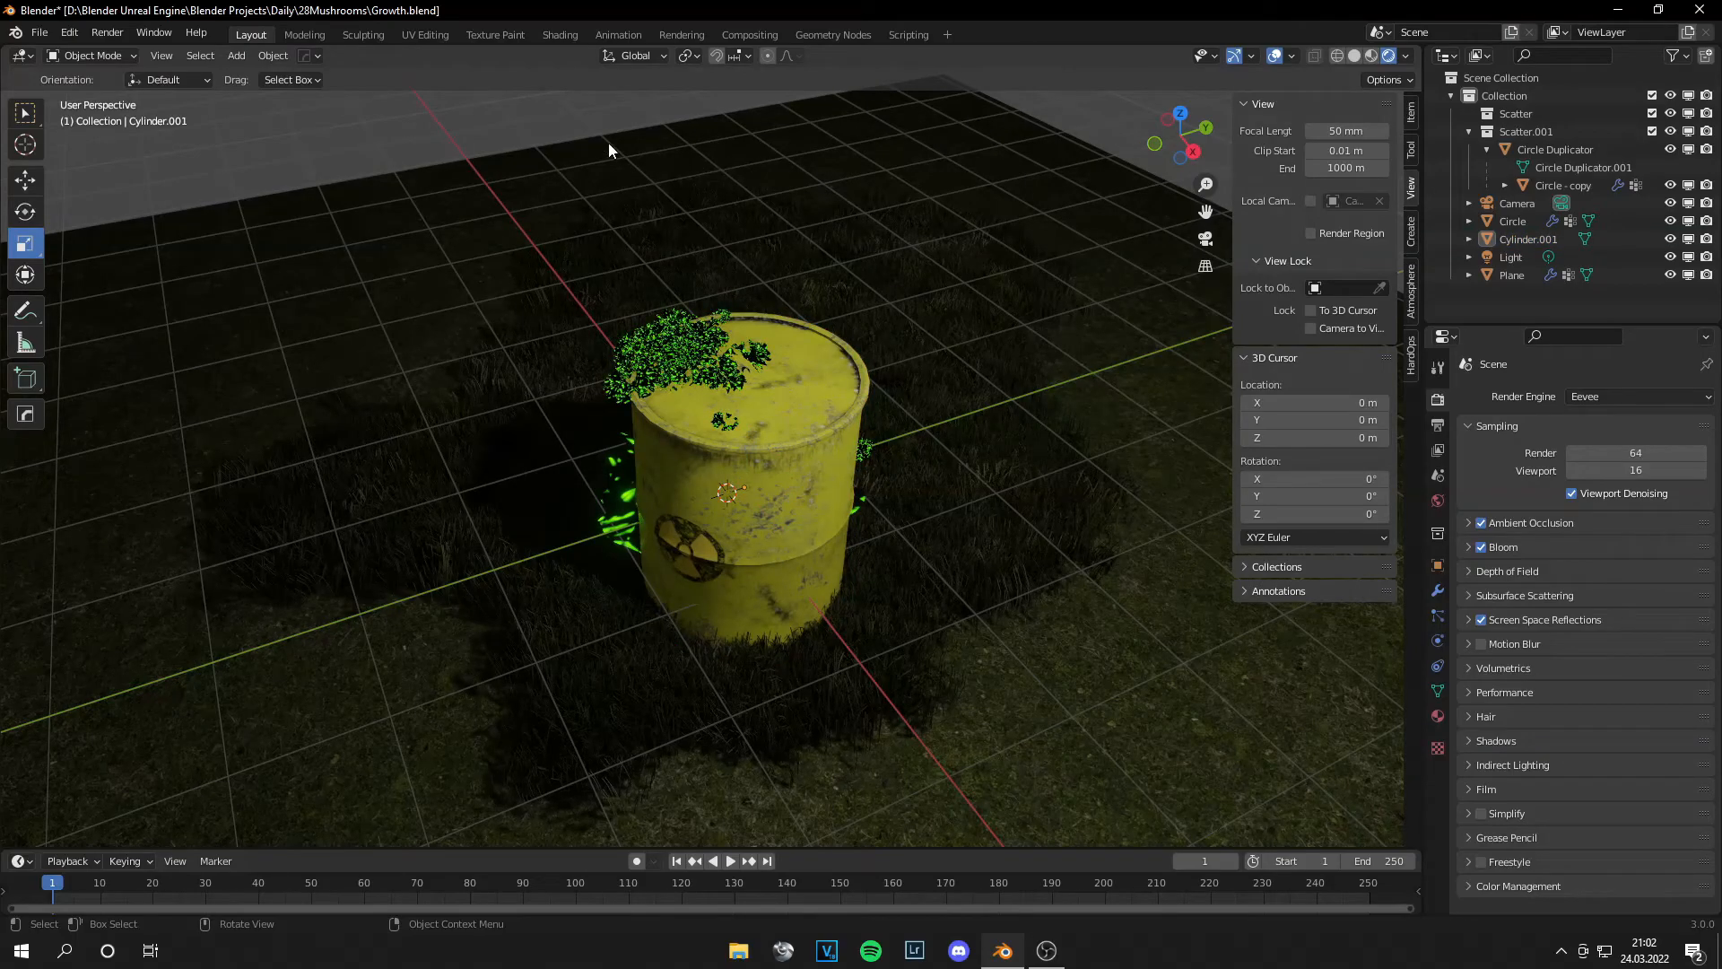
Step: Boost mushroom emission strength to 200 and darken the world for a night look
{"action": "left_click", "coordinate": [559, 34]}
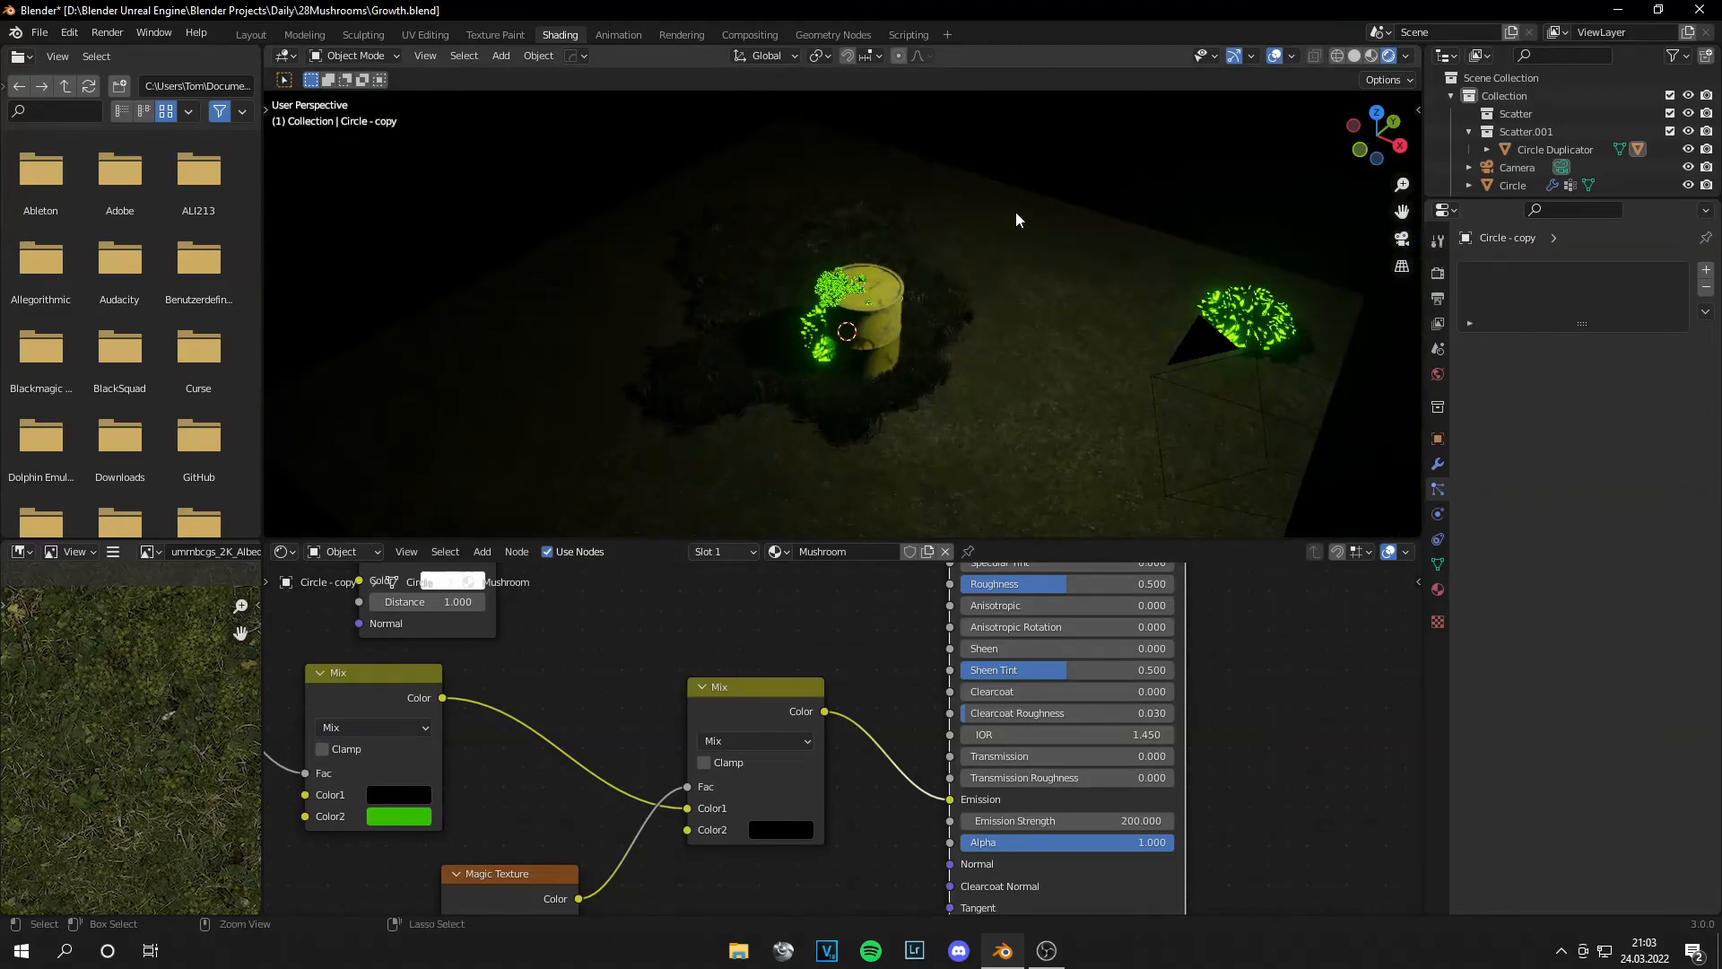
{"action": "left_click", "coordinate": [250, 34]}
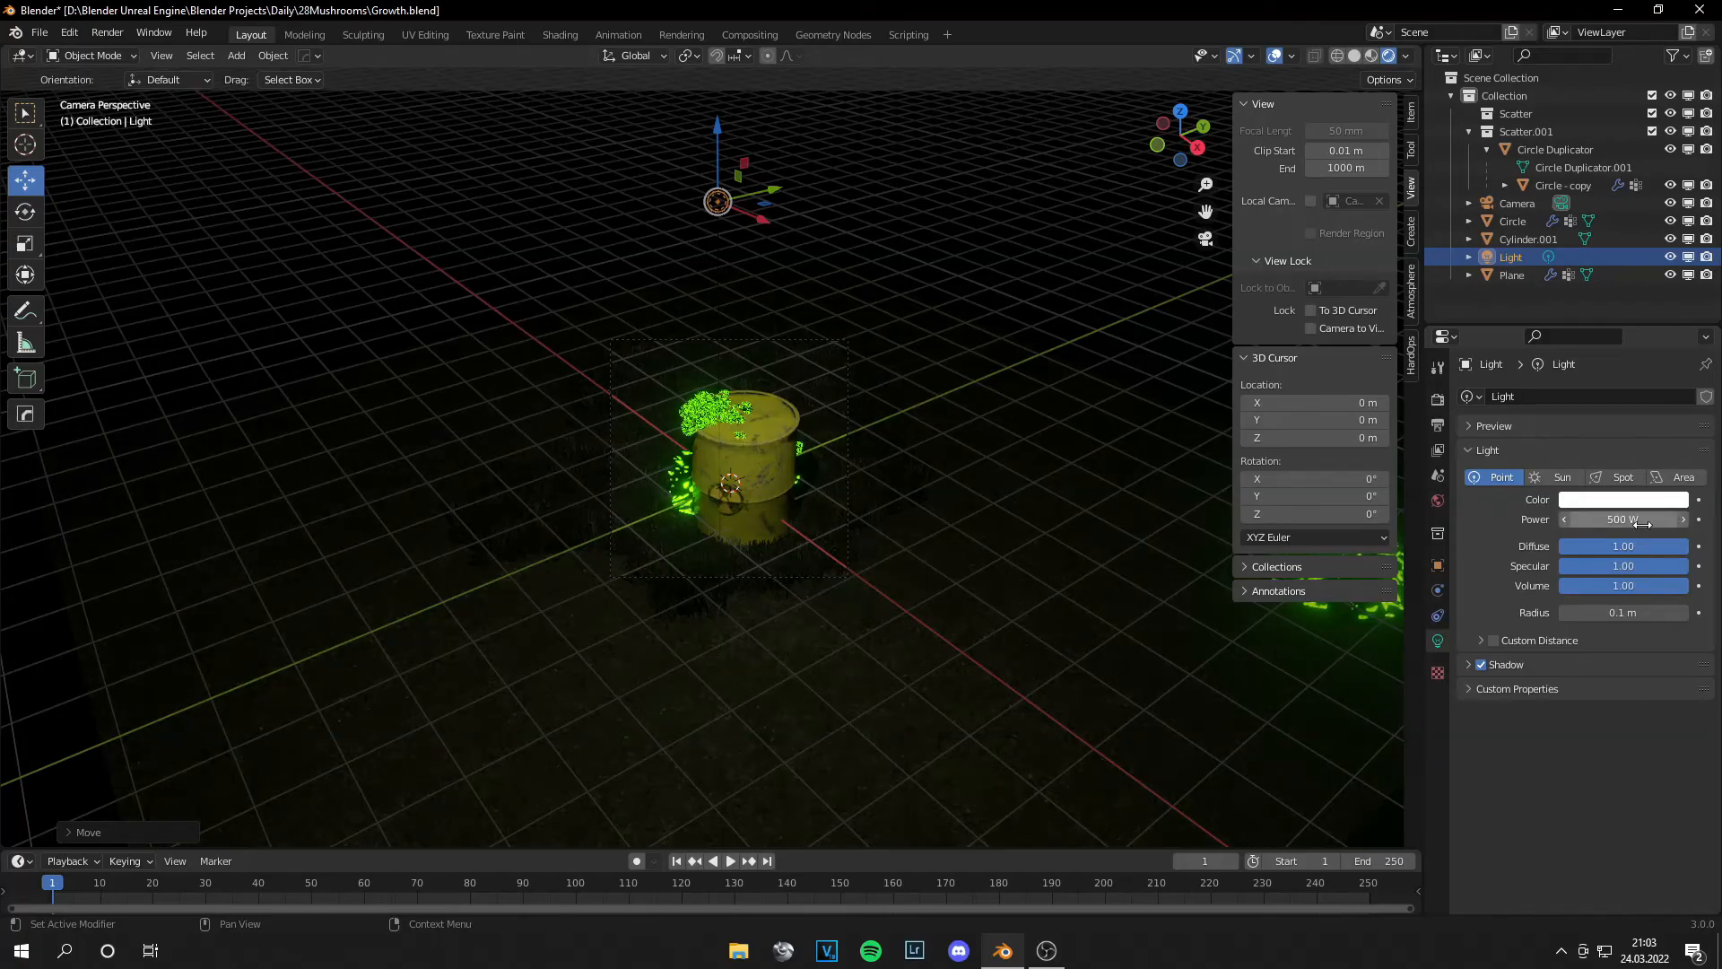
Step: Lower the point light power to 300 W, save the file, and select the Camera
{"action": "double_click", "coordinate": [1622, 519]}
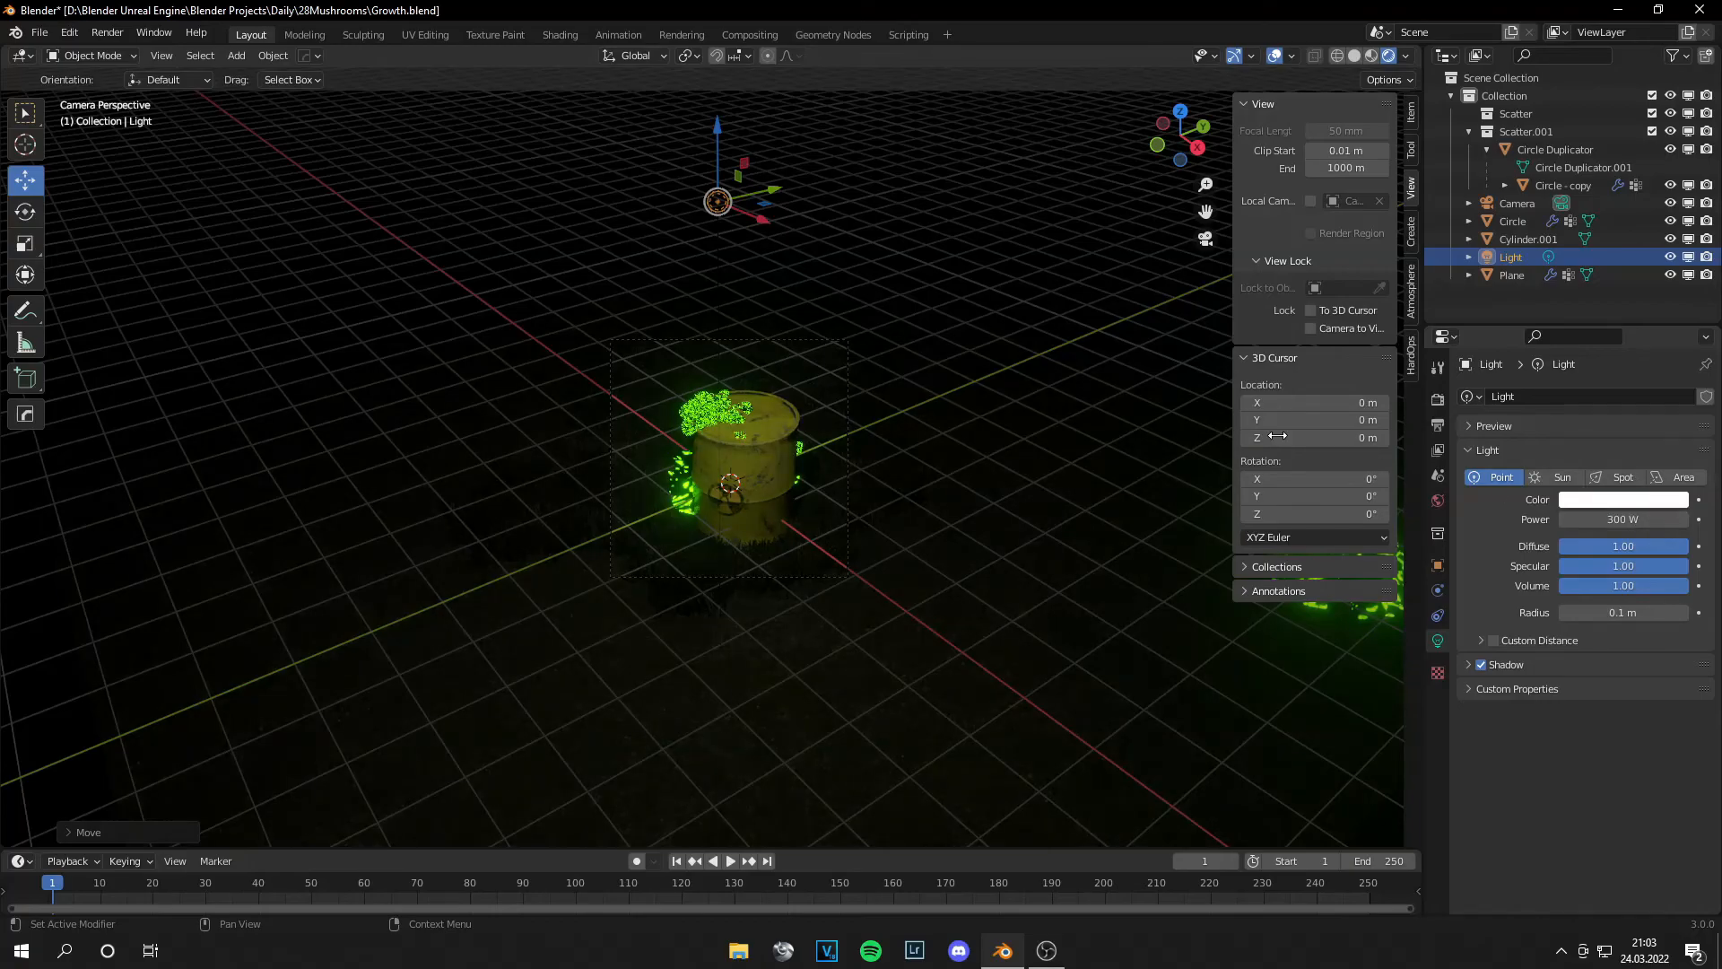
{"action": "key", "text": "ctrl+s"}
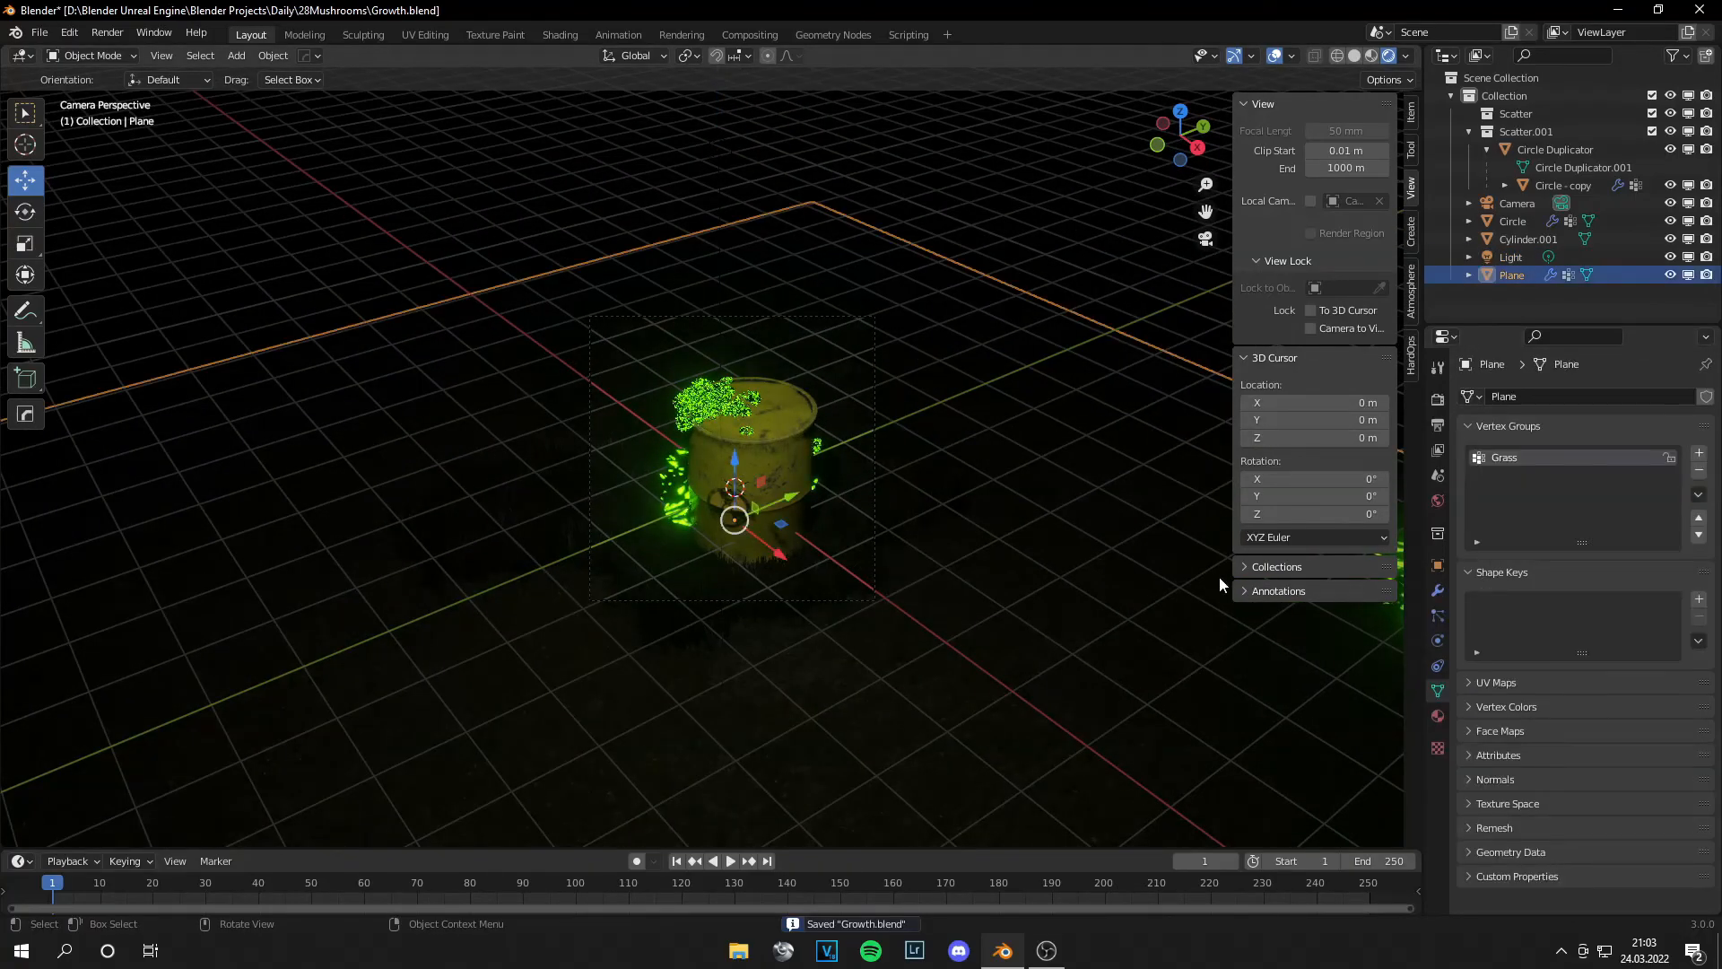
{"action": "left_click", "coordinate": [1517, 204]}
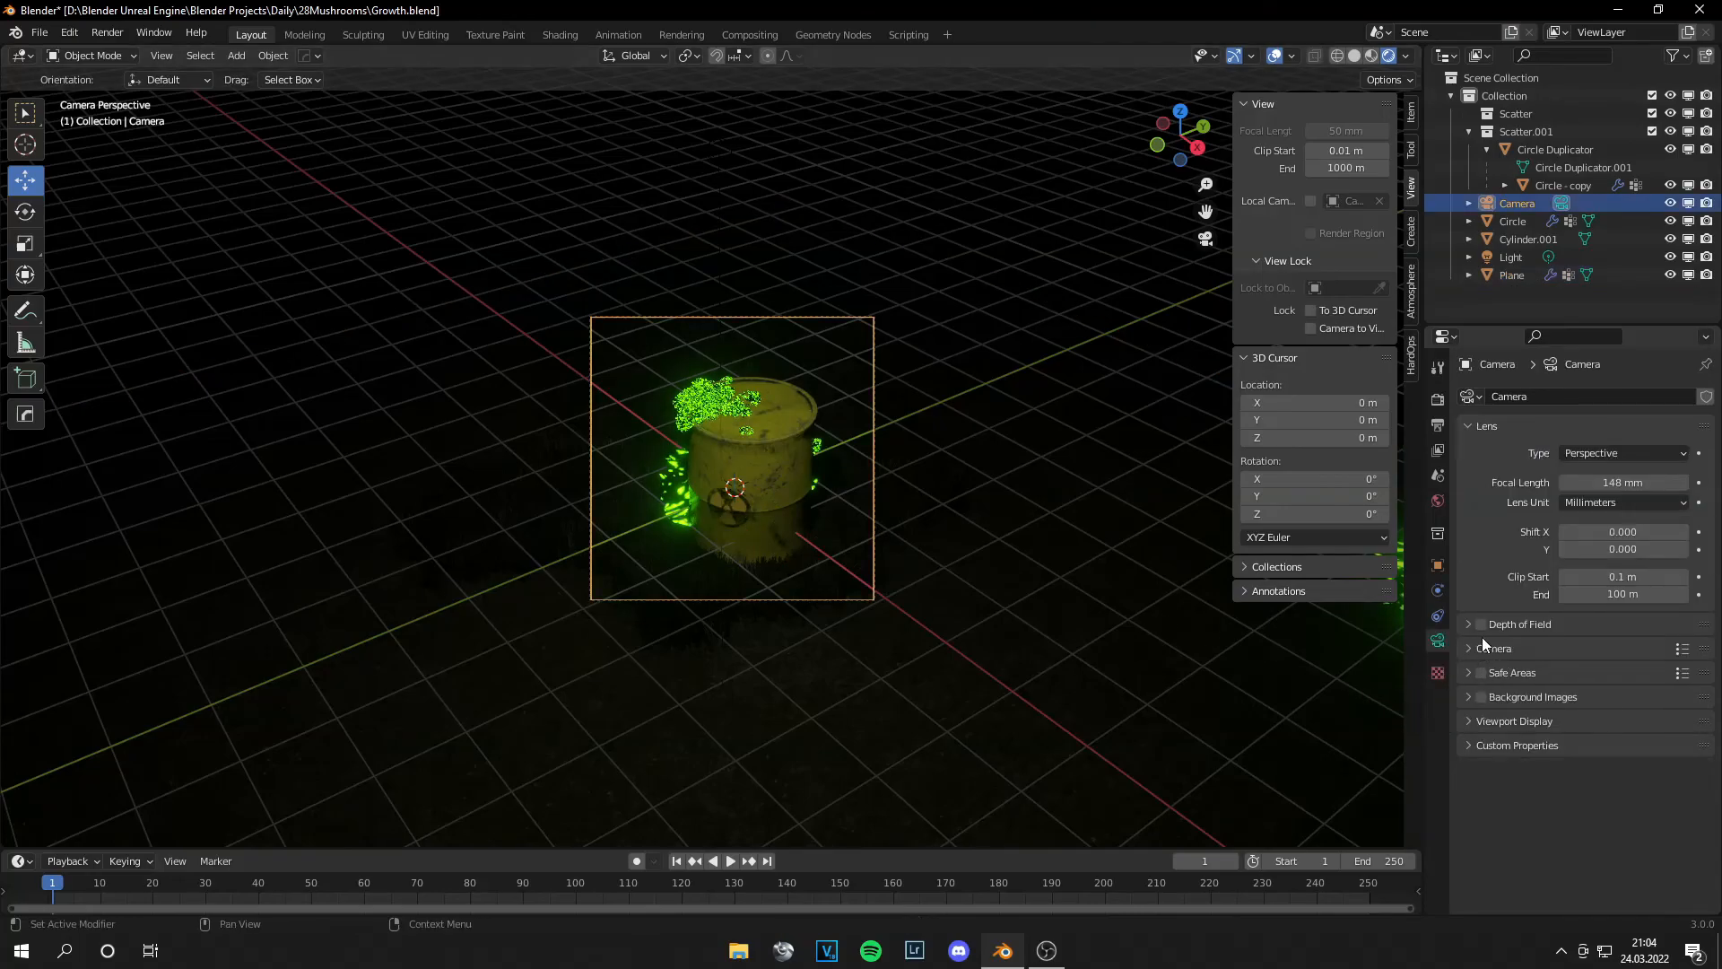
Step: Enable camera depth of field at f/1.2 and 15 m focus, then edit render samples
{"action": "left_click", "coordinate": [1519, 622]}
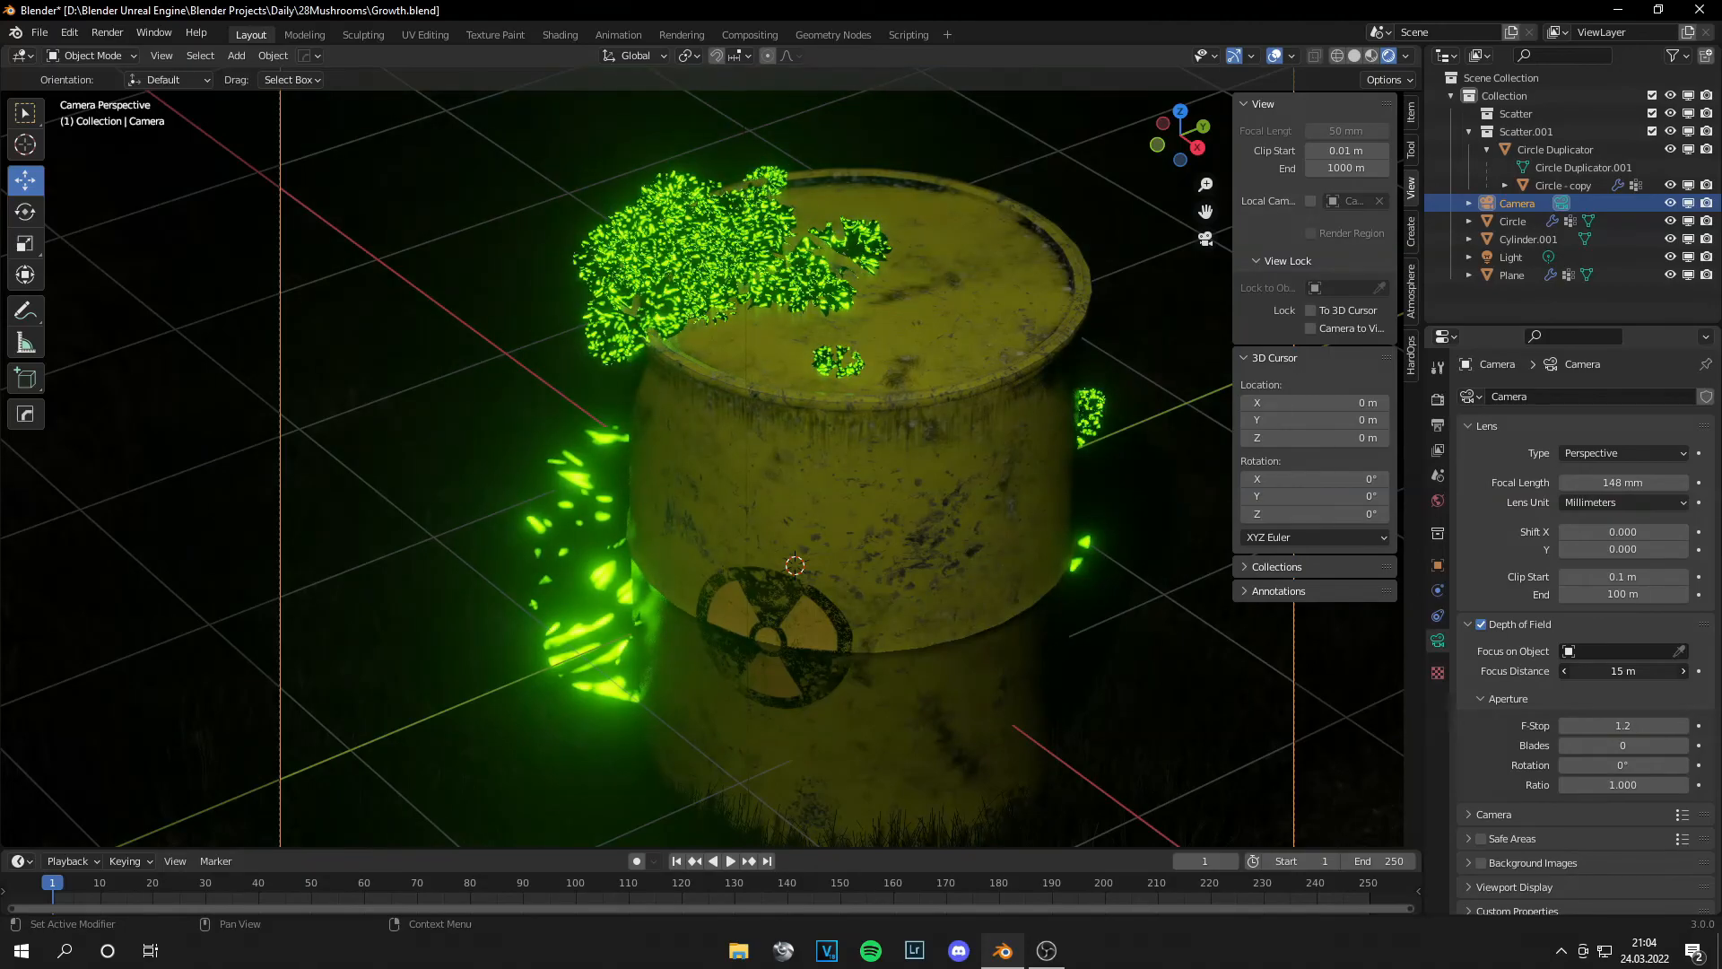
{"action": "scroll", "scroll_direction": "down", "scroll_amount": 3}
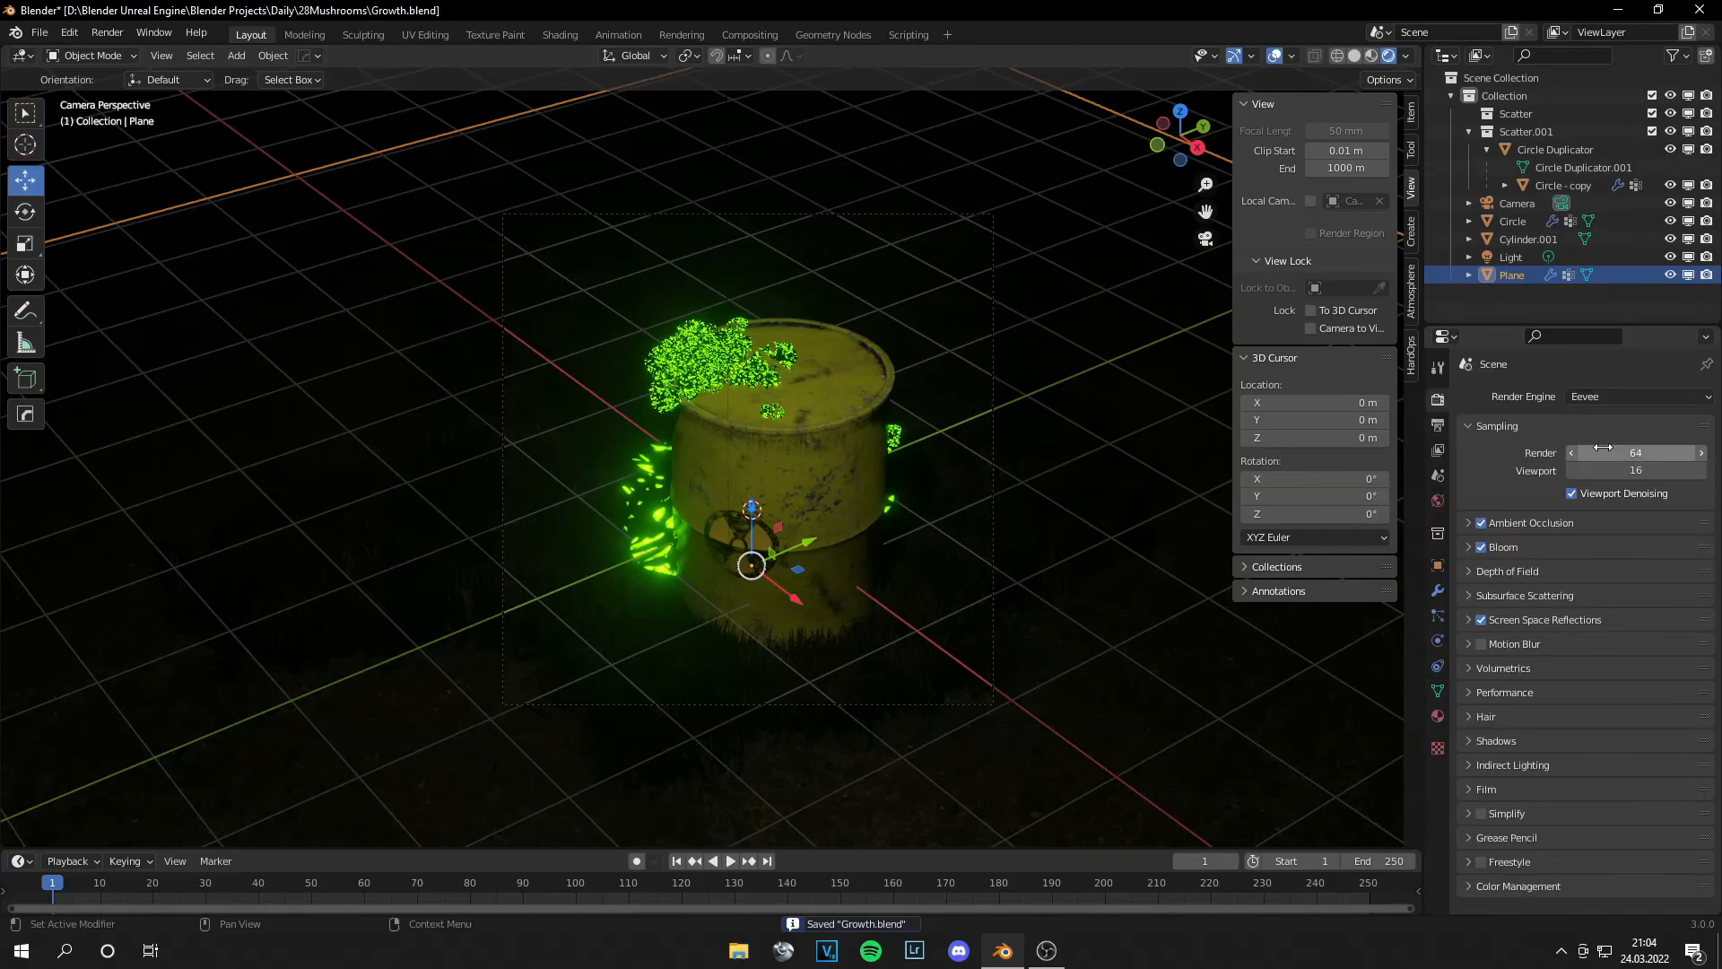
{"action": "left_click", "coordinate": [1635, 451]}
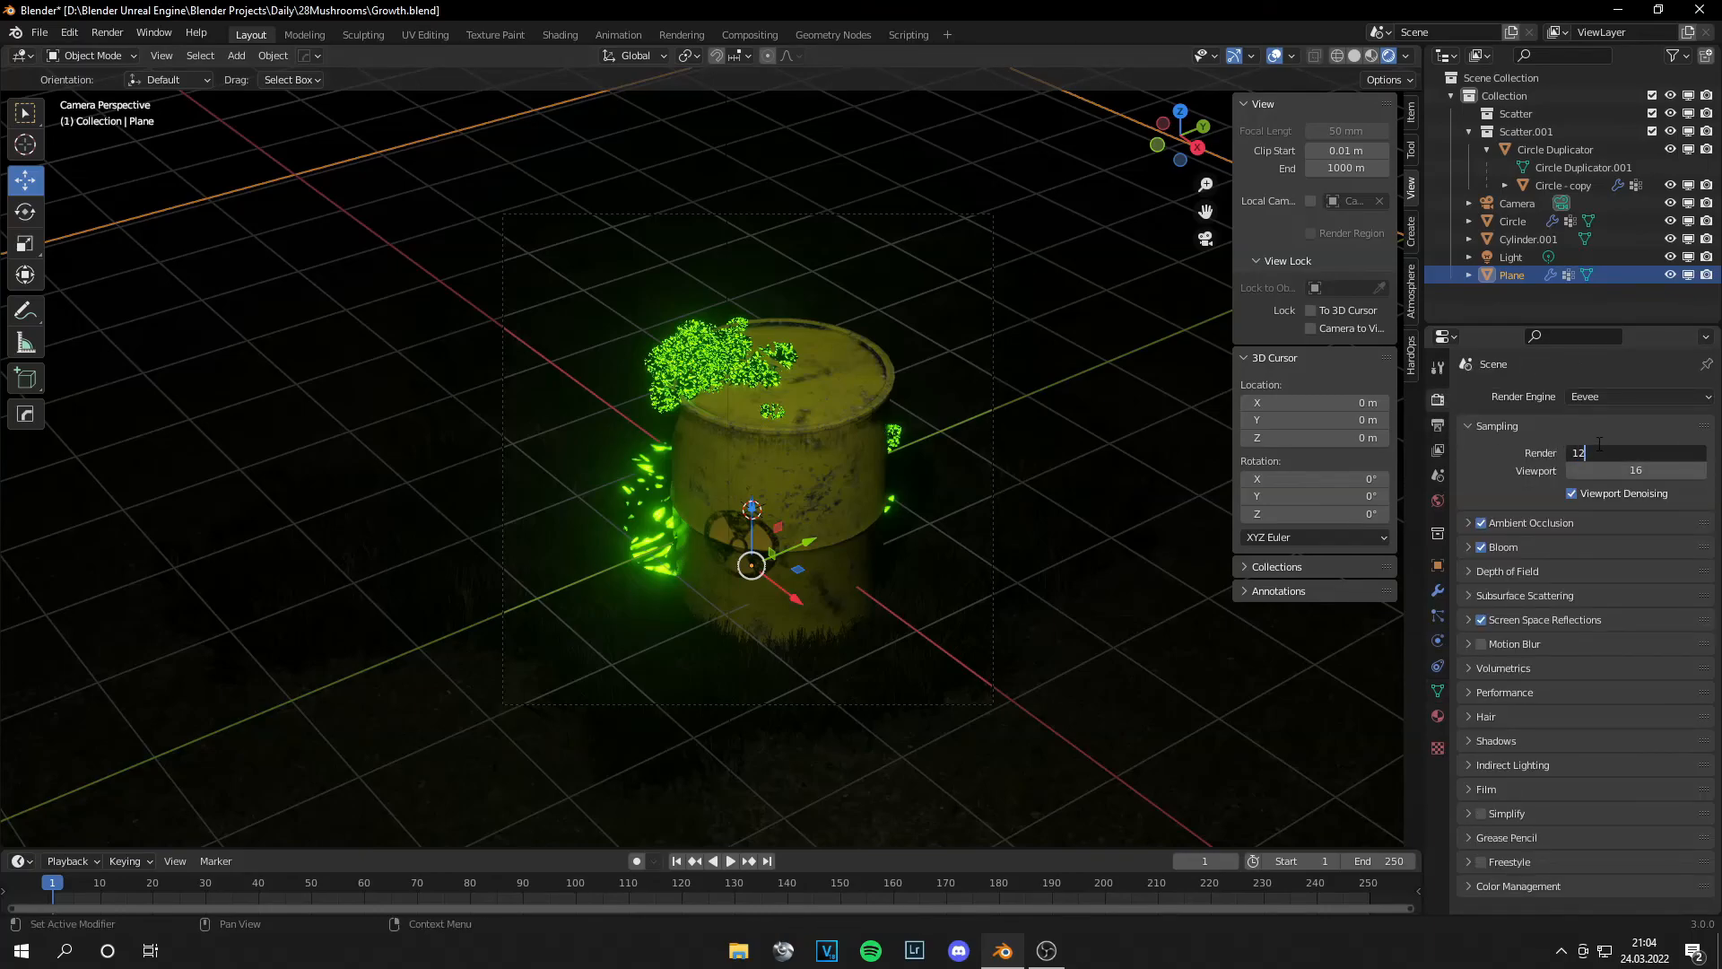